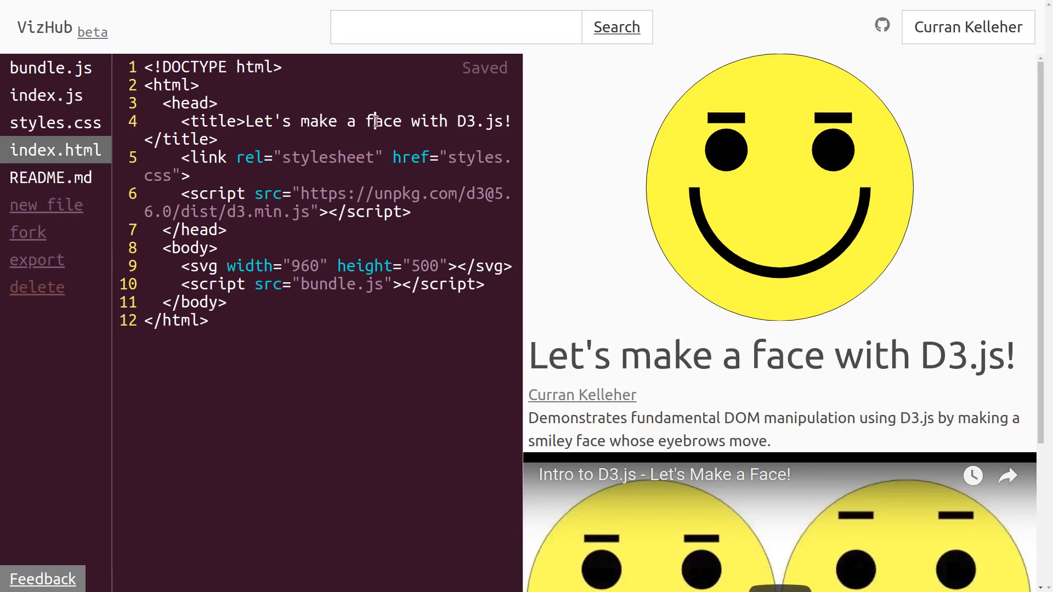
Retitle the page 'Let's make a map with D3.js!', empty README.md, and trim index.js to setup.
text(map)
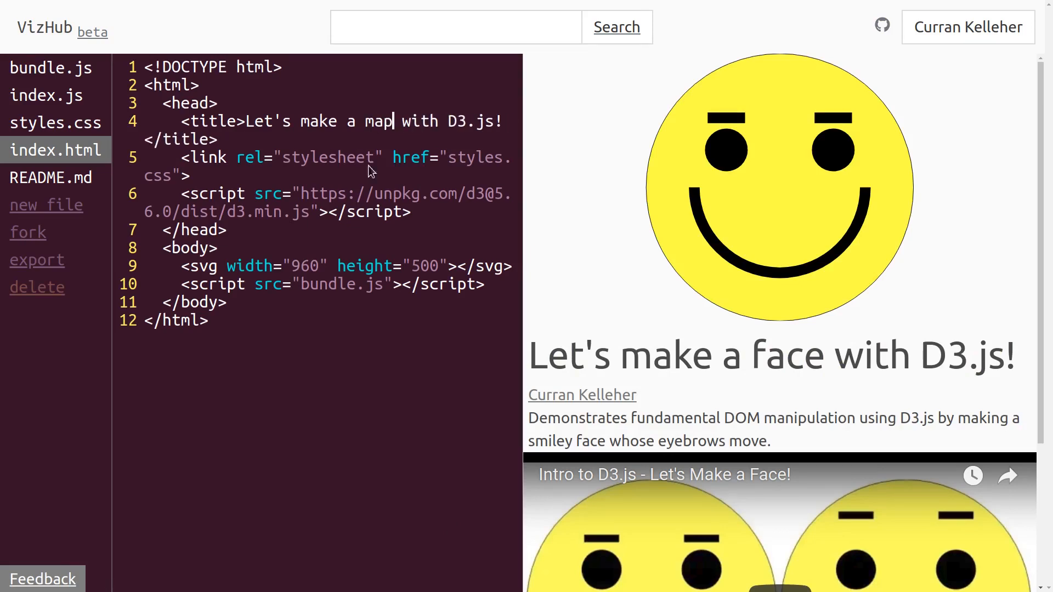
click(51, 177)
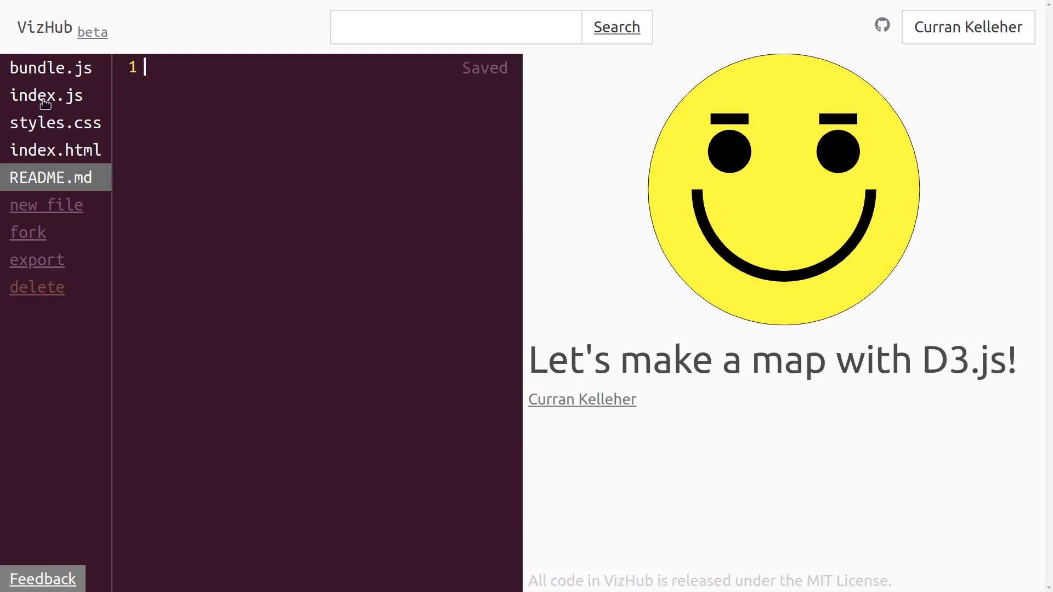
click(46, 95)
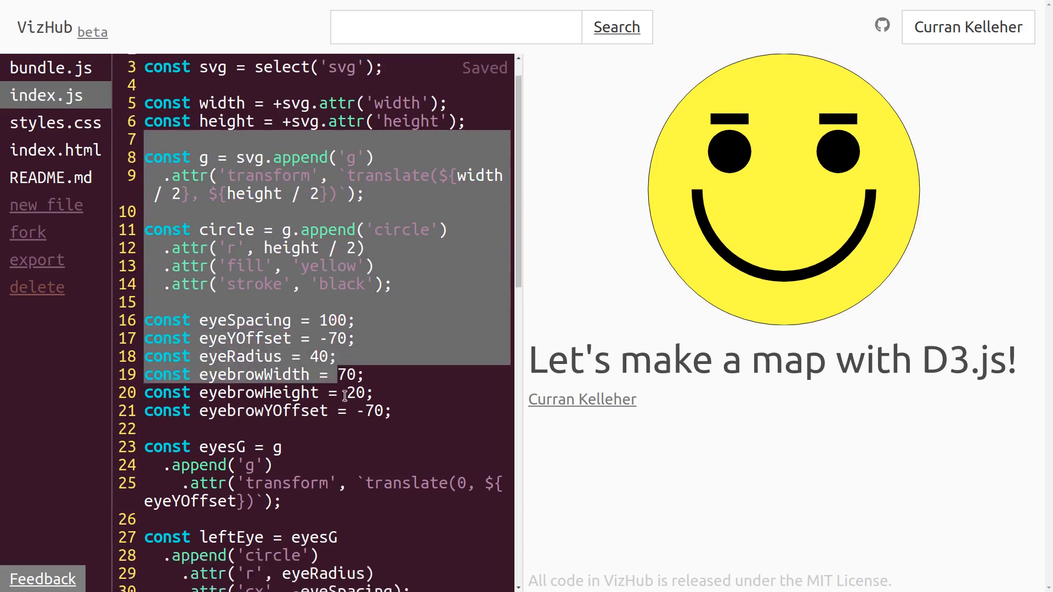
scroll(down, 3)
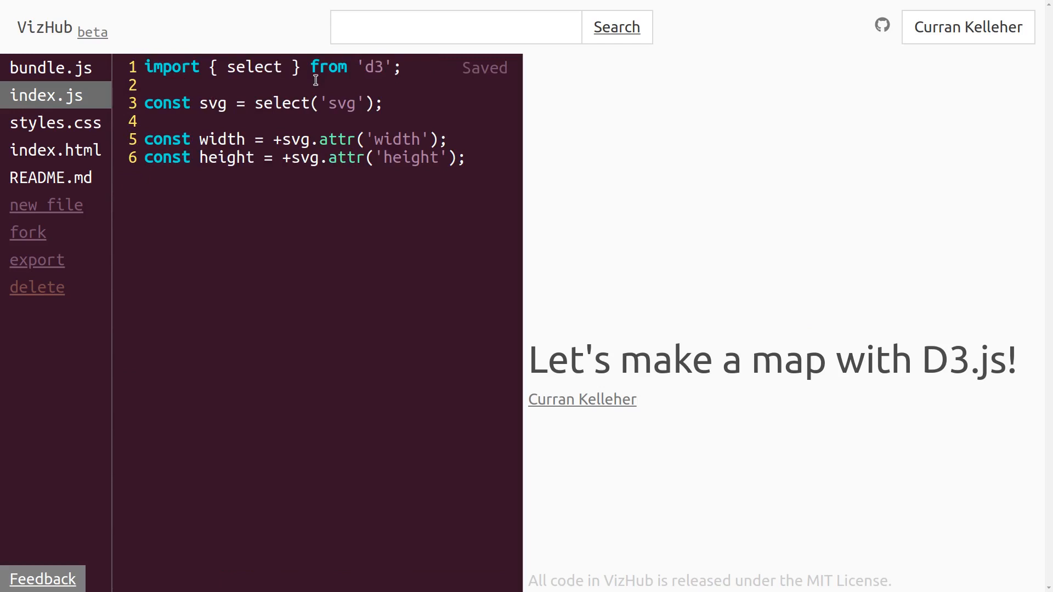
click(280, 67)
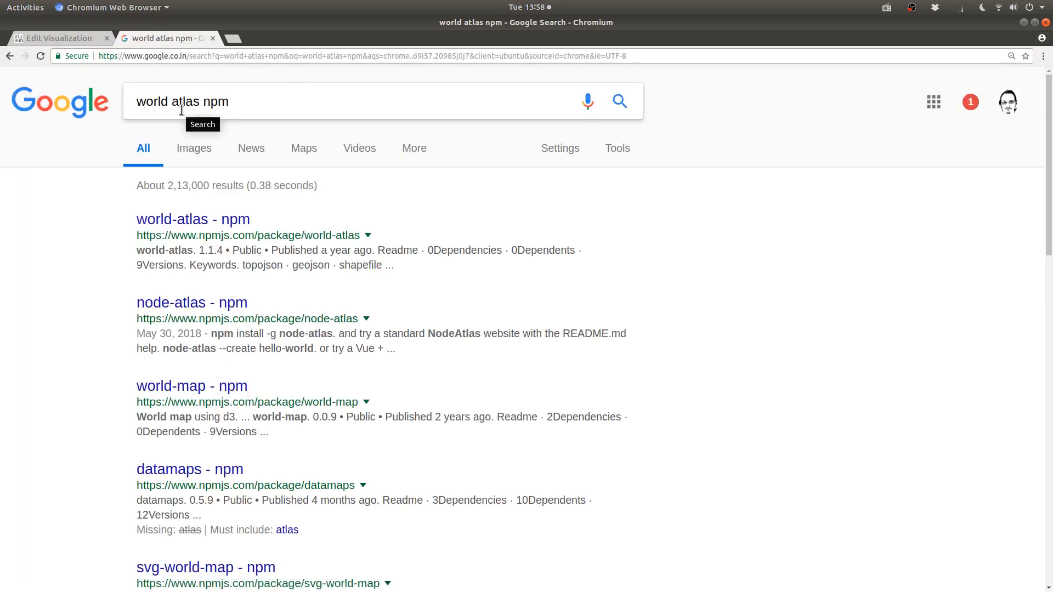
mouse_move(164, 221)
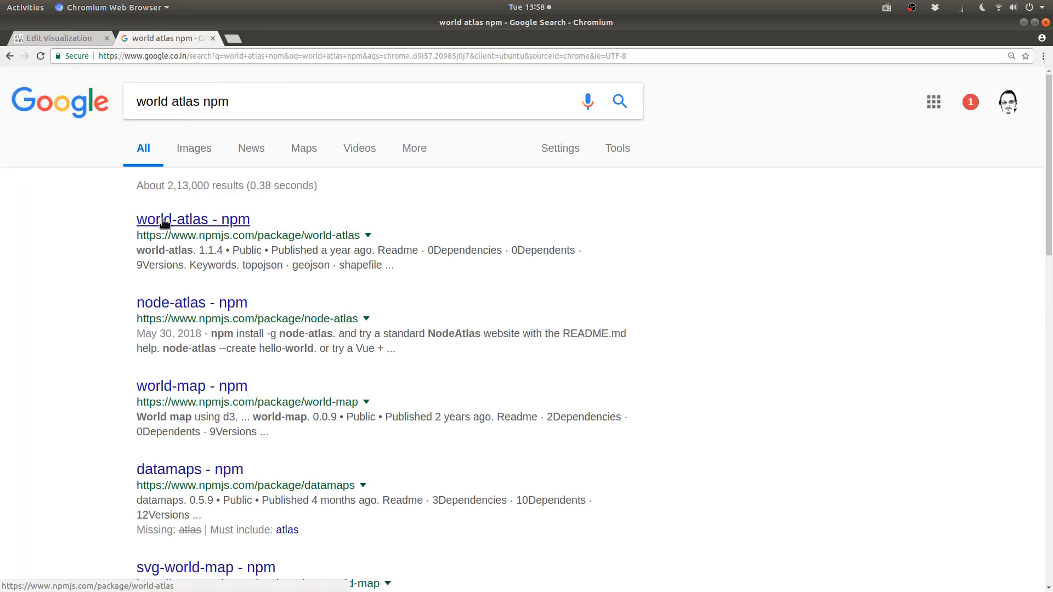
Open the world-atlas npm package from the 'world atlas npm' search results.
click(170, 219)
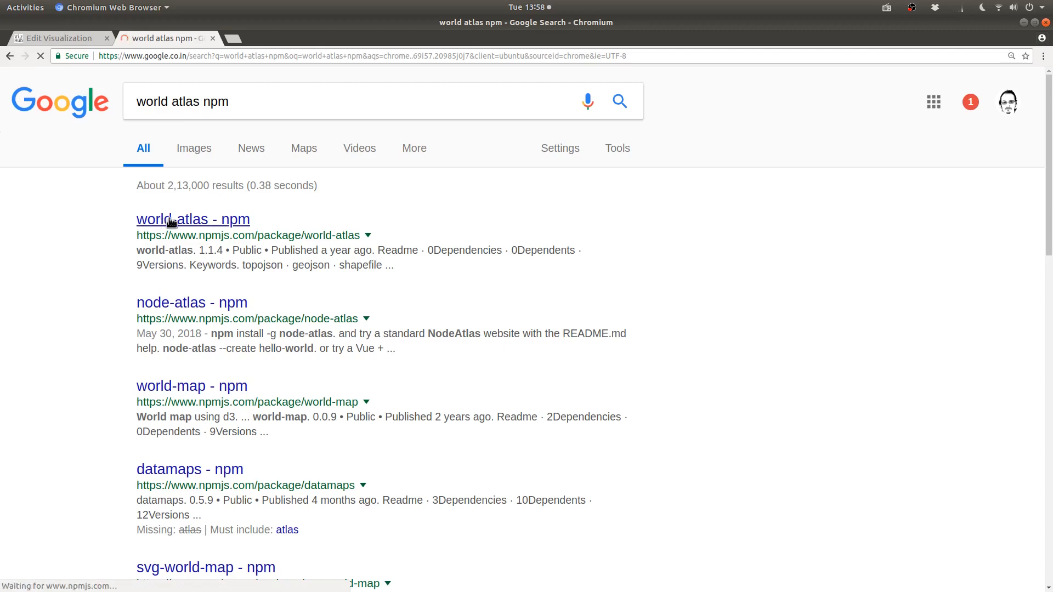
Select the unpkg world-atlas 110m.json URL from the usage example and open it.
click(193, 219)
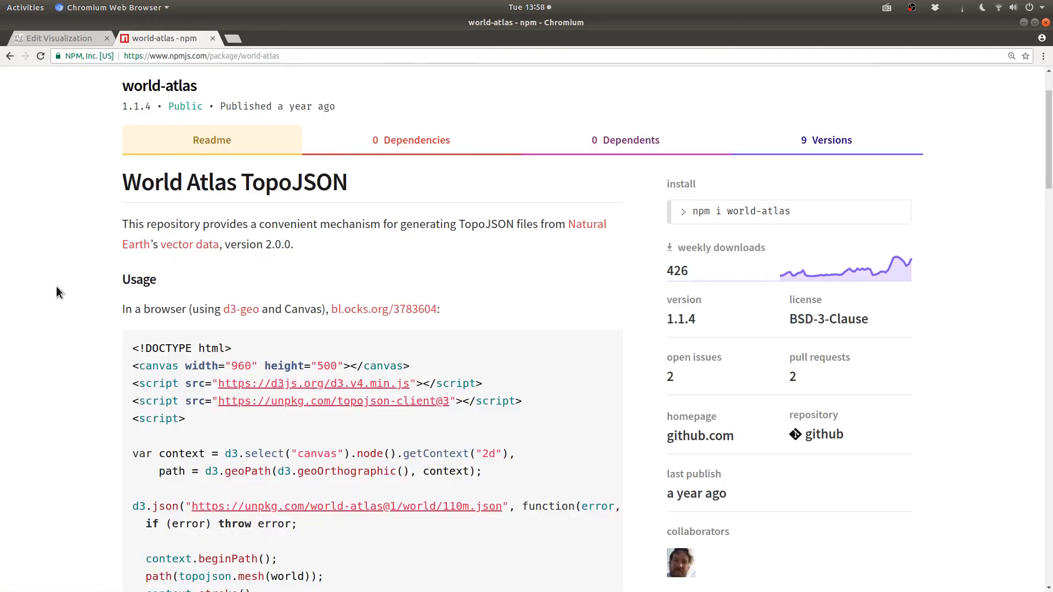
mouse_move(468, 213)
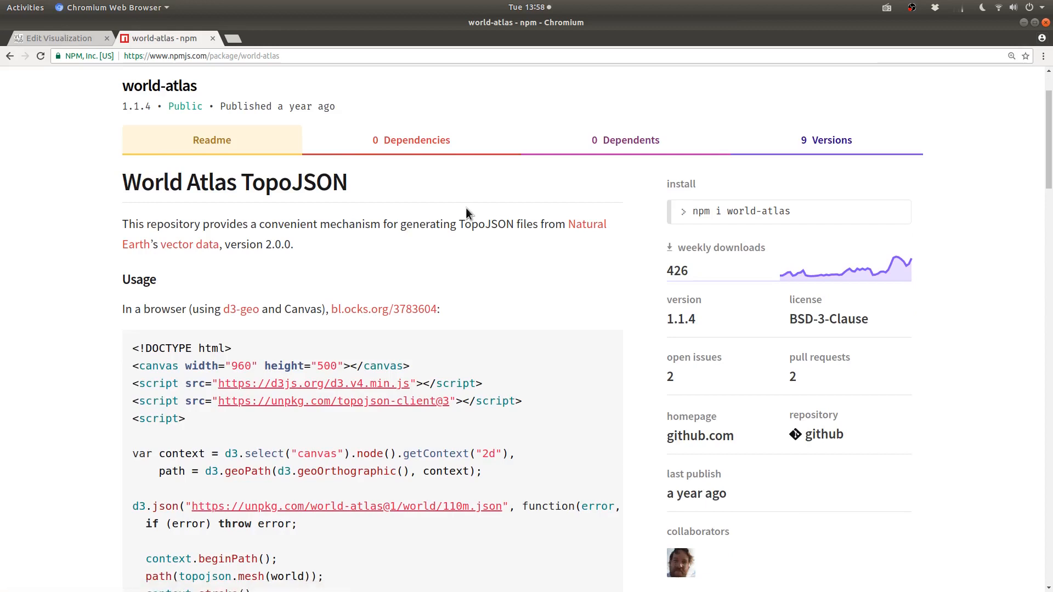
mouse_move(132, 250)
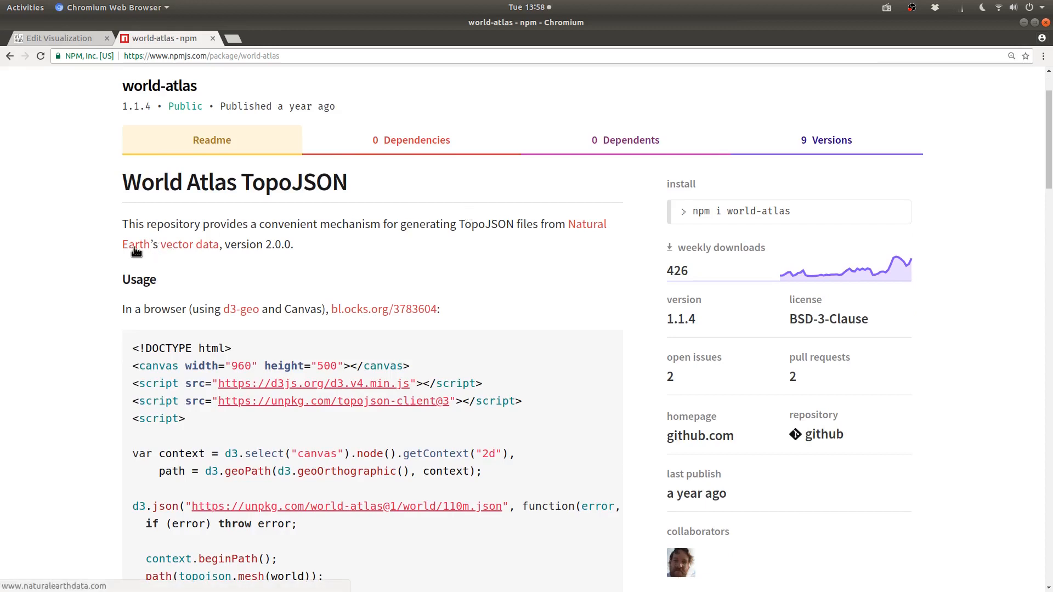
mouse_move(181, 251)
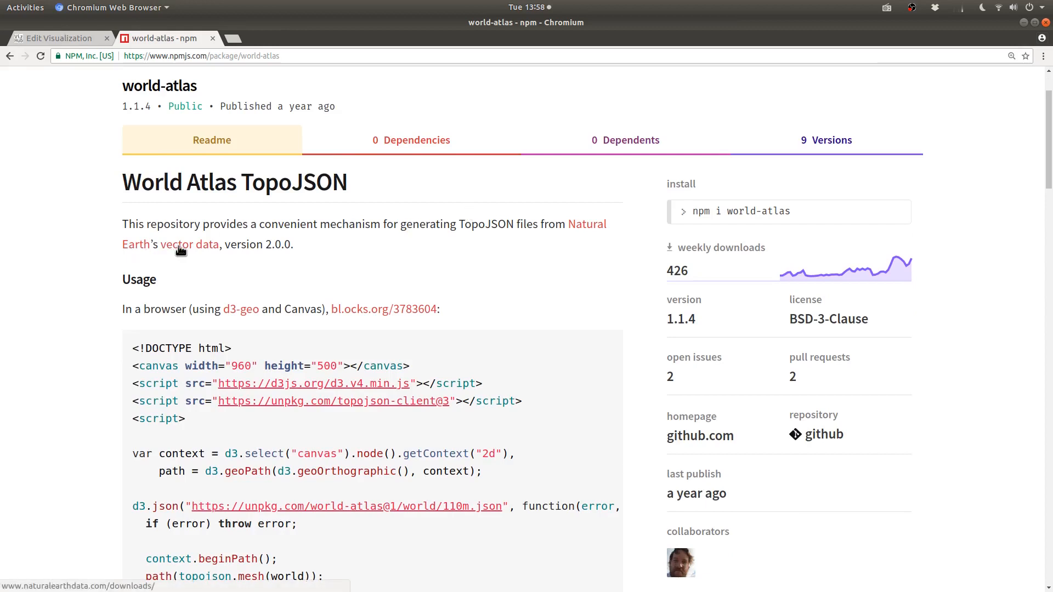
double_click(486, 224)
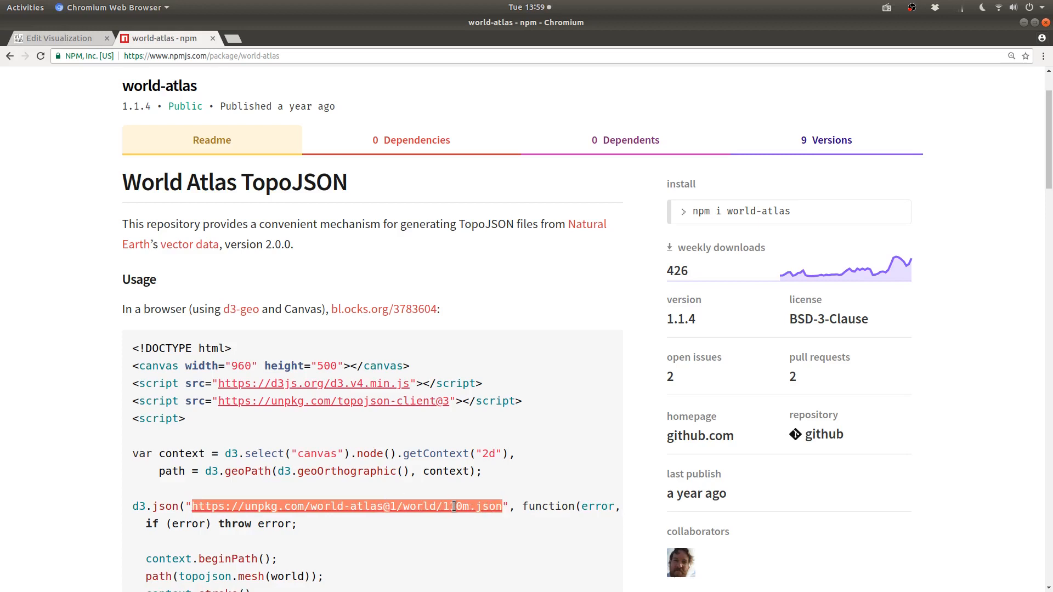
double_click(454, 506)
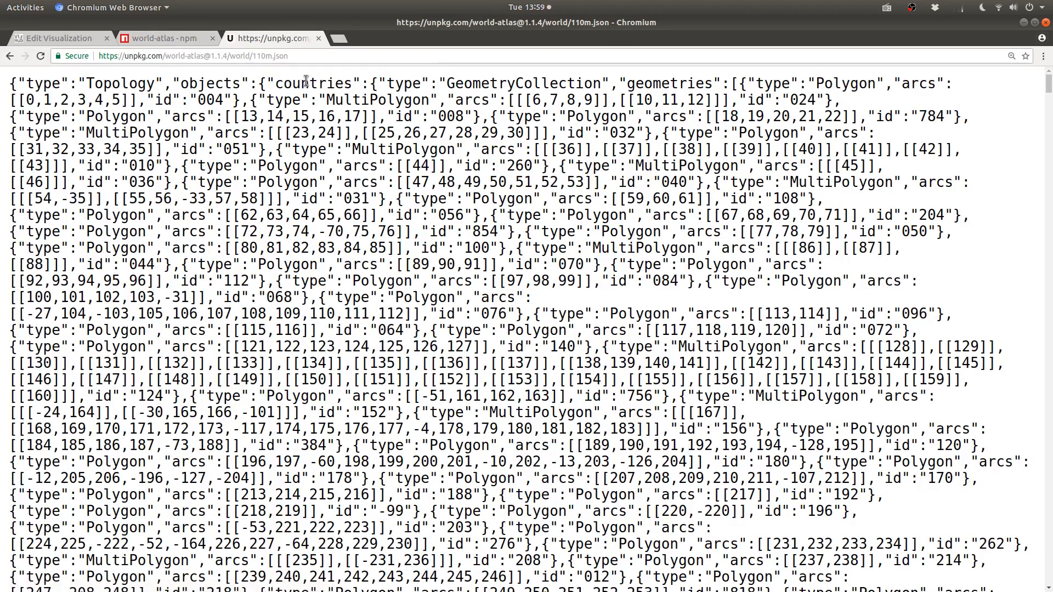
Inspect the 110m.json country TopoJSON on unpkg, then return to the VizHub editor.
double_click(313, 83)
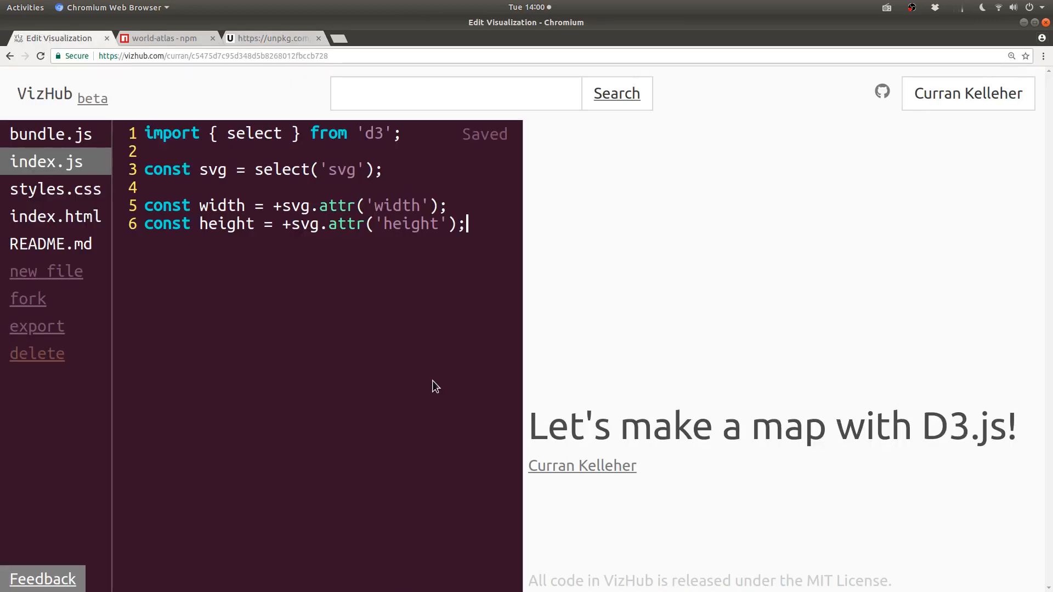
Import json from d3 and call json() on the unpkg world-atlas 110m.json URL.
scroll(down, 3)
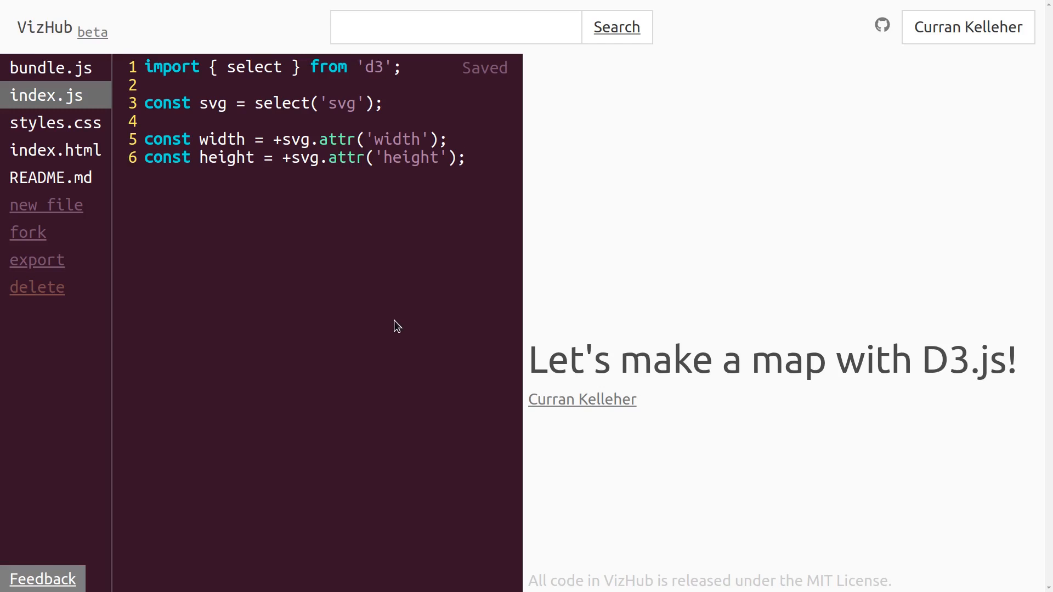
mouse_move(374, 265)
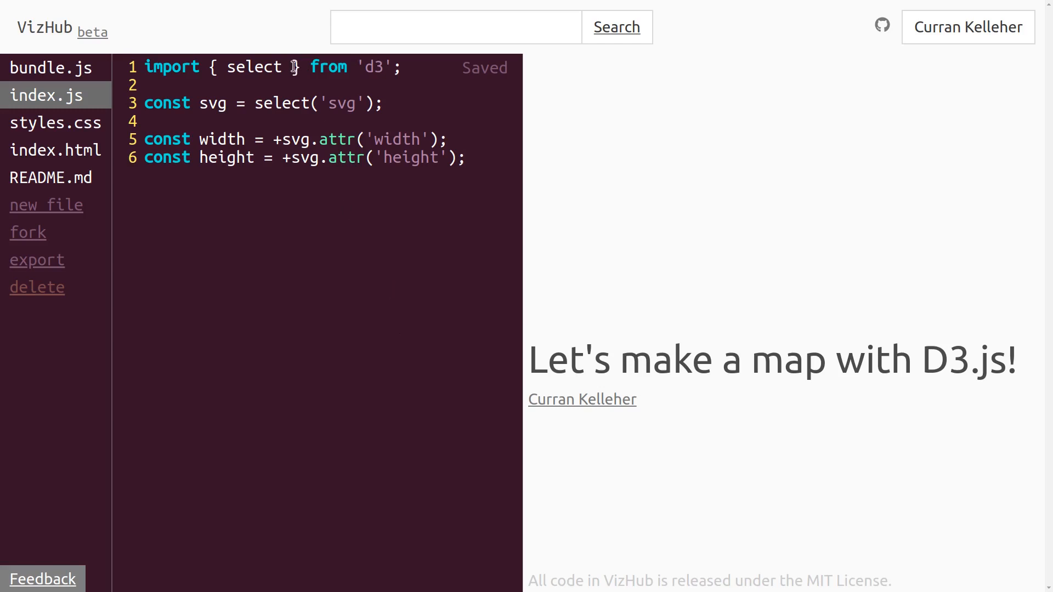
text(, json)
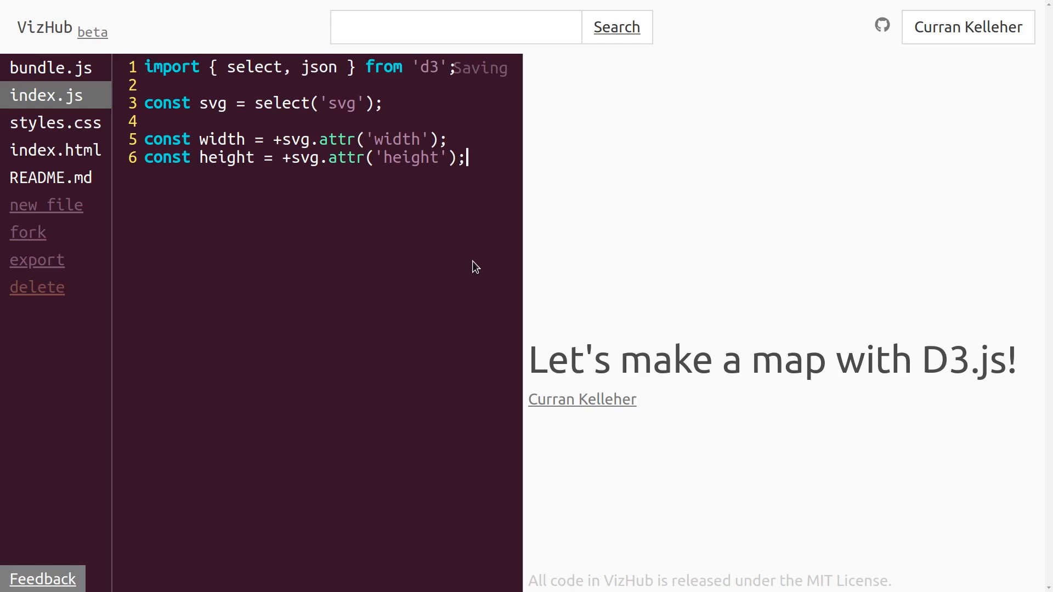
text(j)
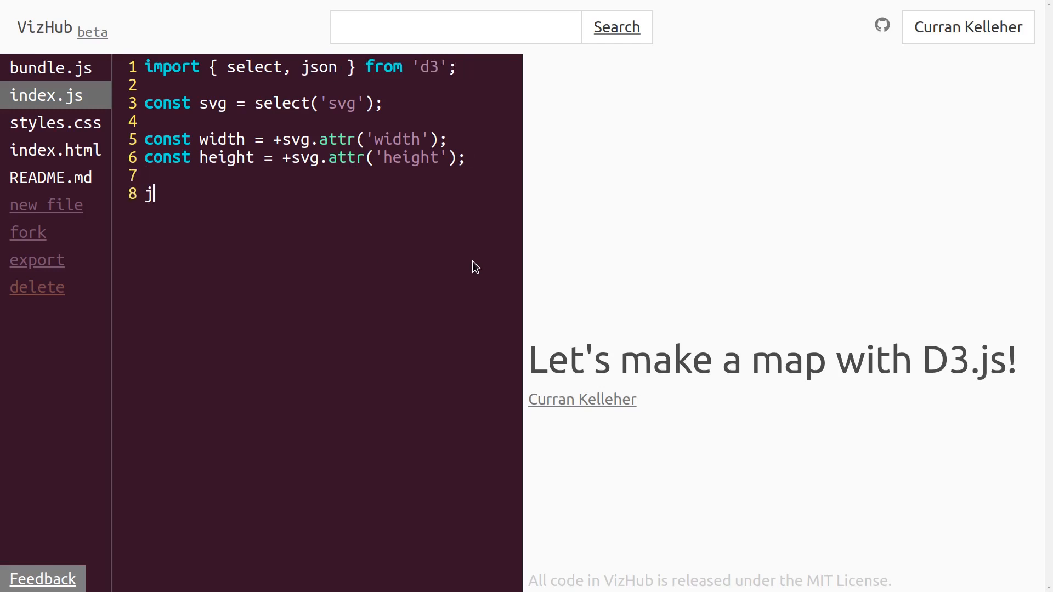
text(son())
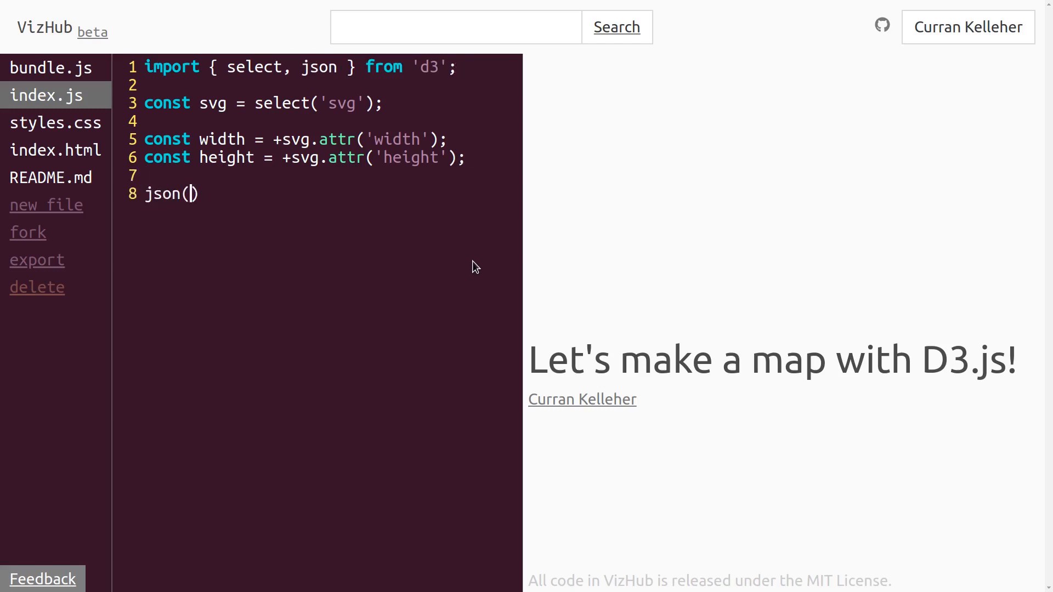
text(')
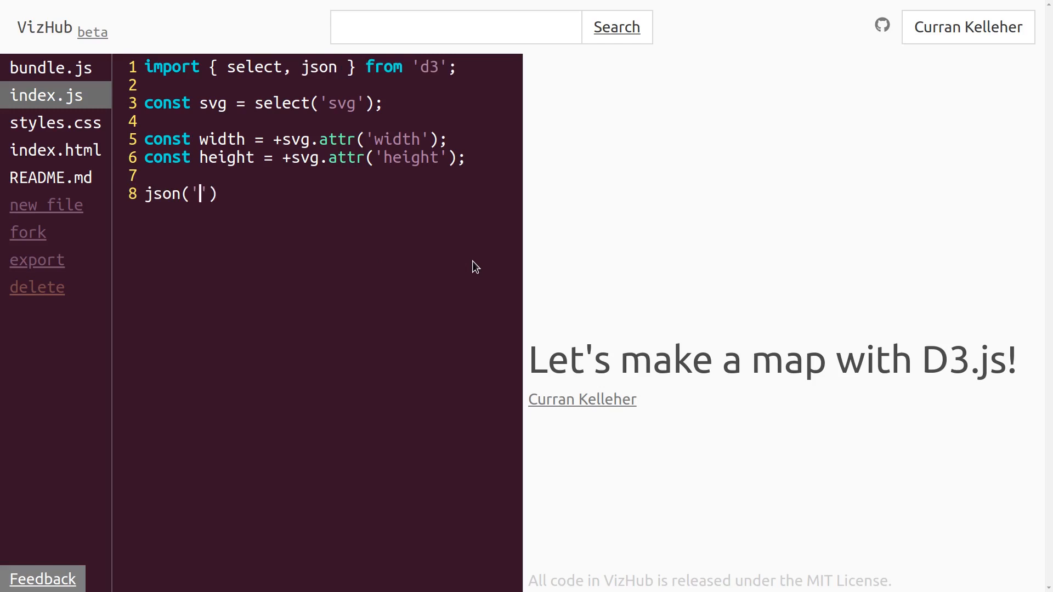
text(https://unpkg.com/world-atlas@1.1.4/world/110m.json)
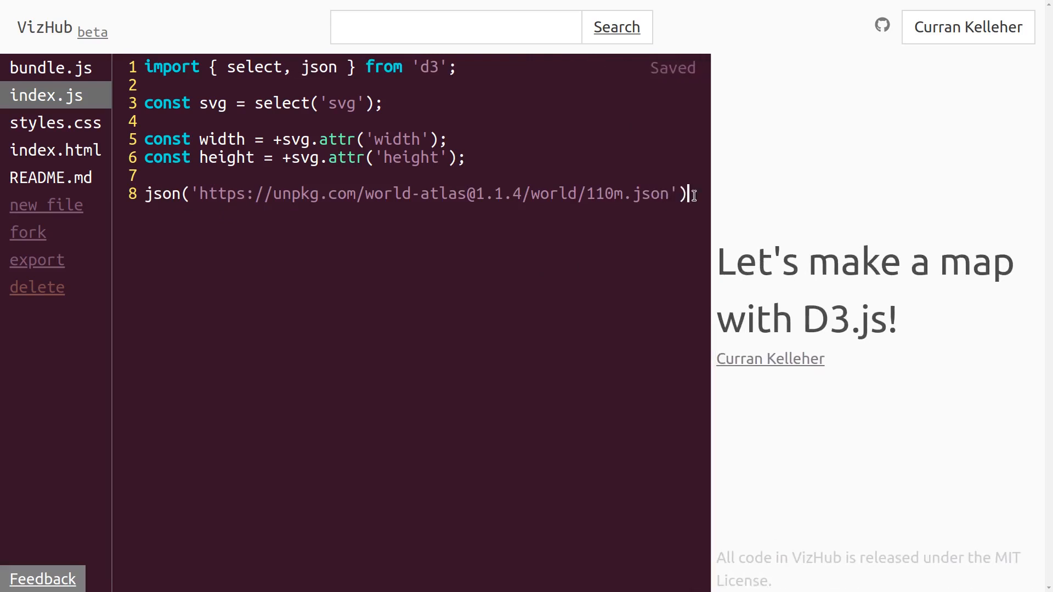
Chain .then(data => { console.log(data) }) to log the loaded topology.
key(Enter)
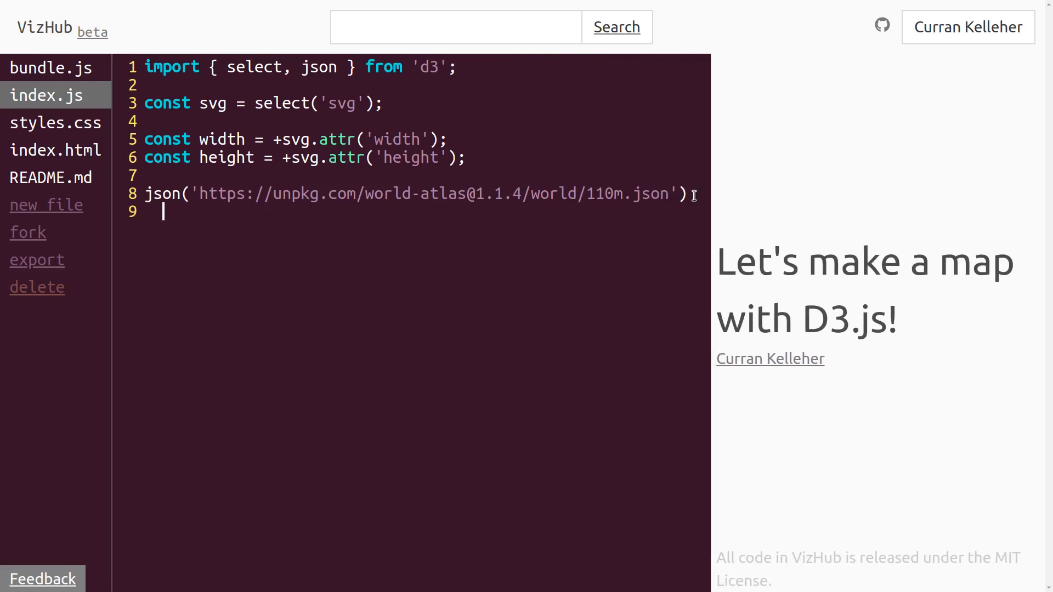
text(.then();)
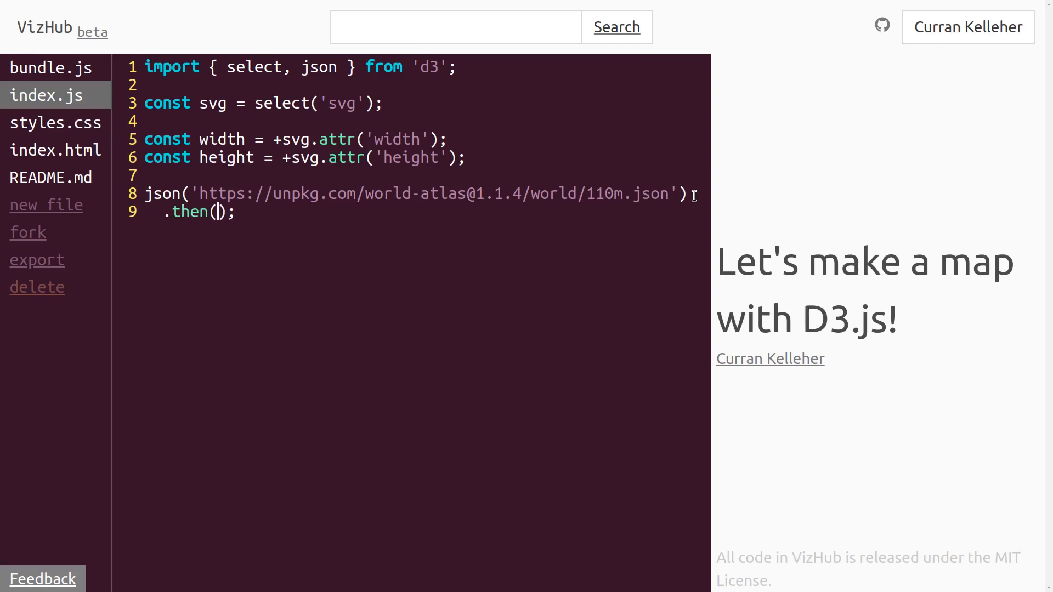
text(data)
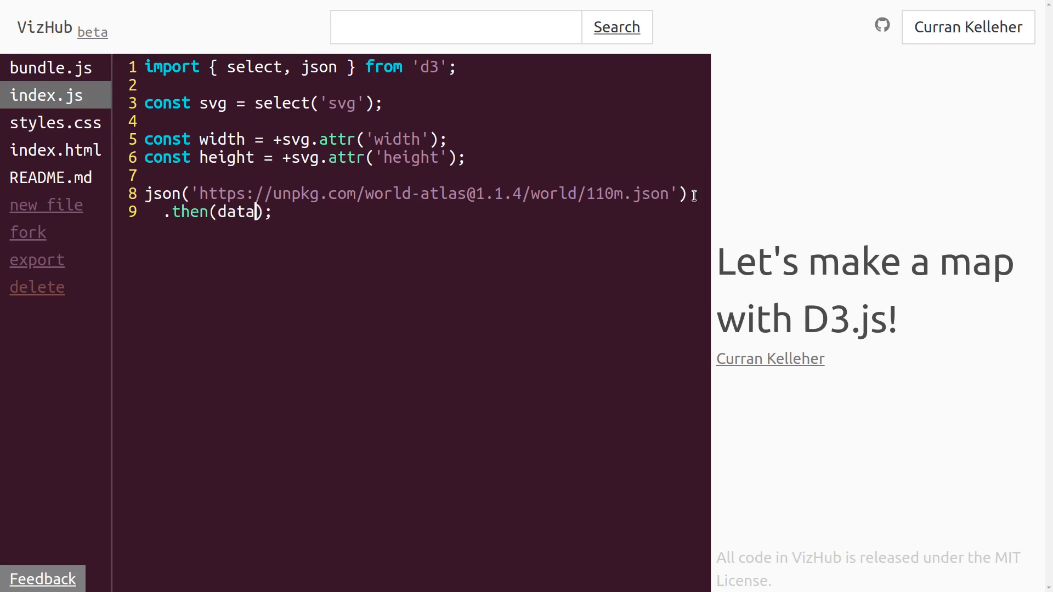
text(=> {})
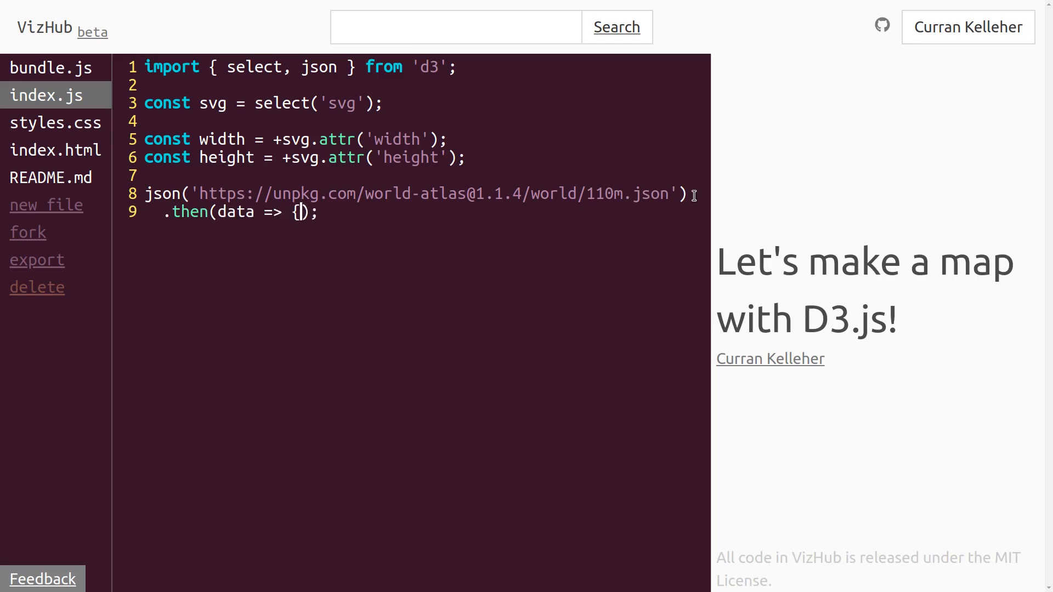
key(Enter)
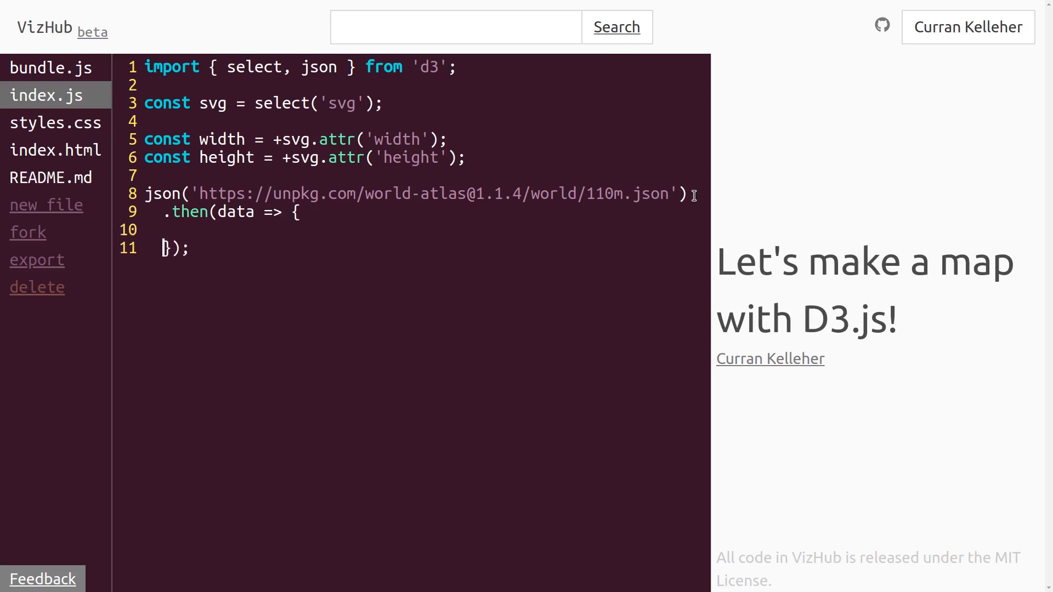
text(c)
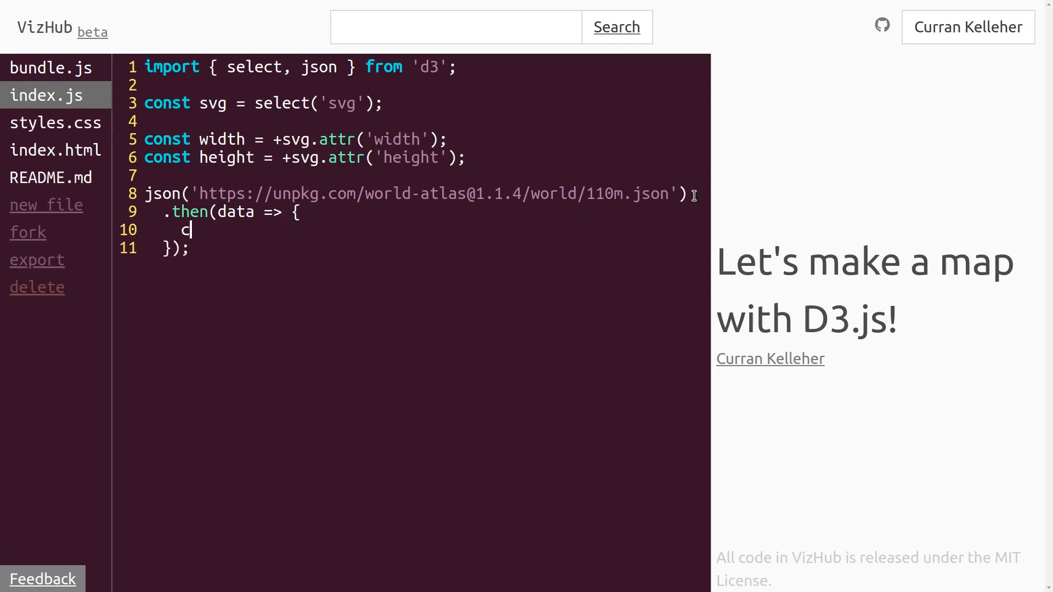
text(onsole.log(da);)
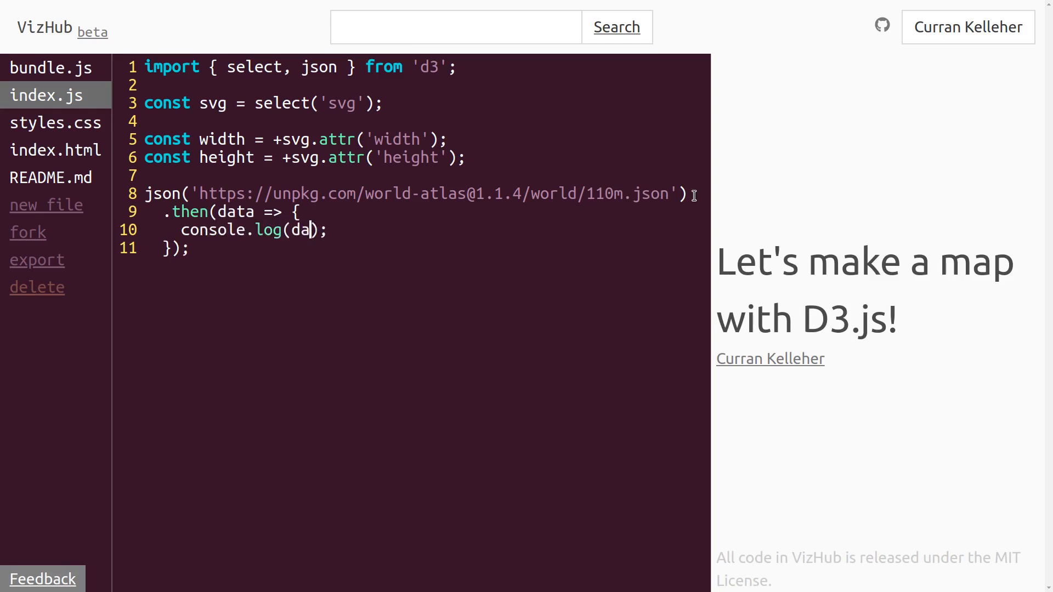
text(ta)
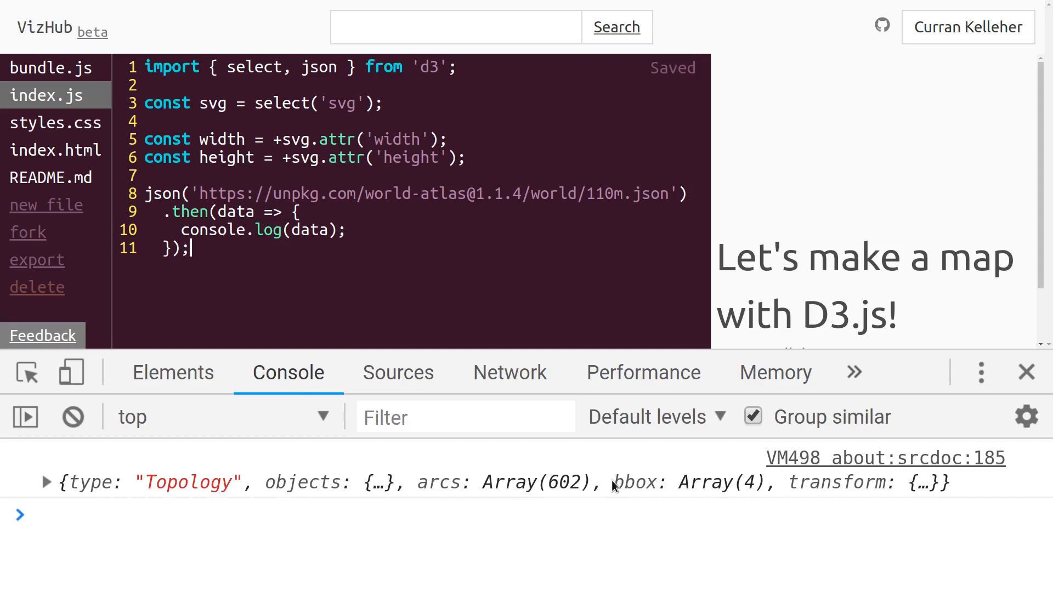
click(47, 483)
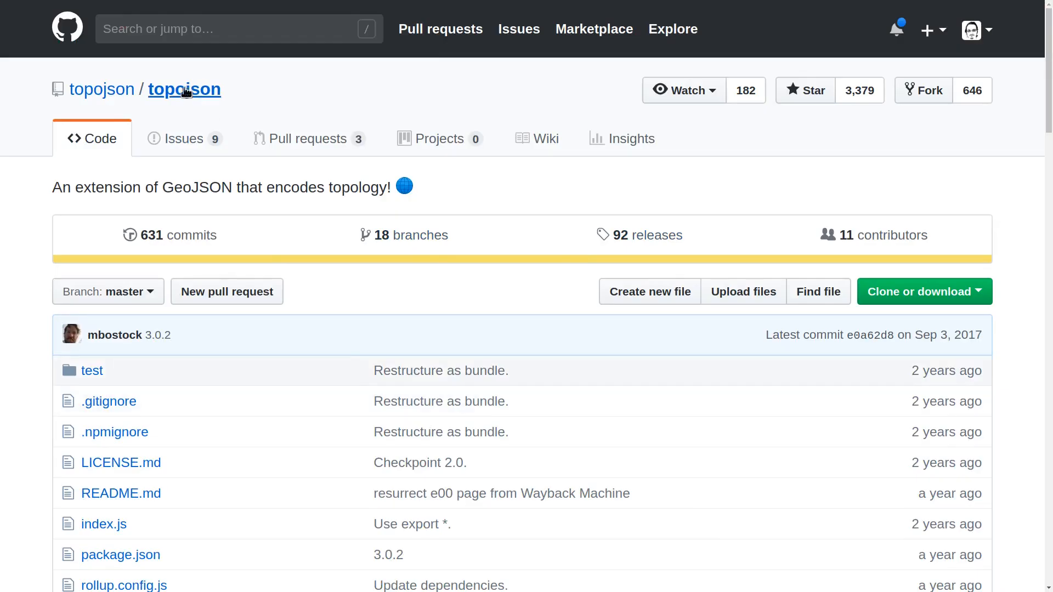
mouse_move(253, 96)
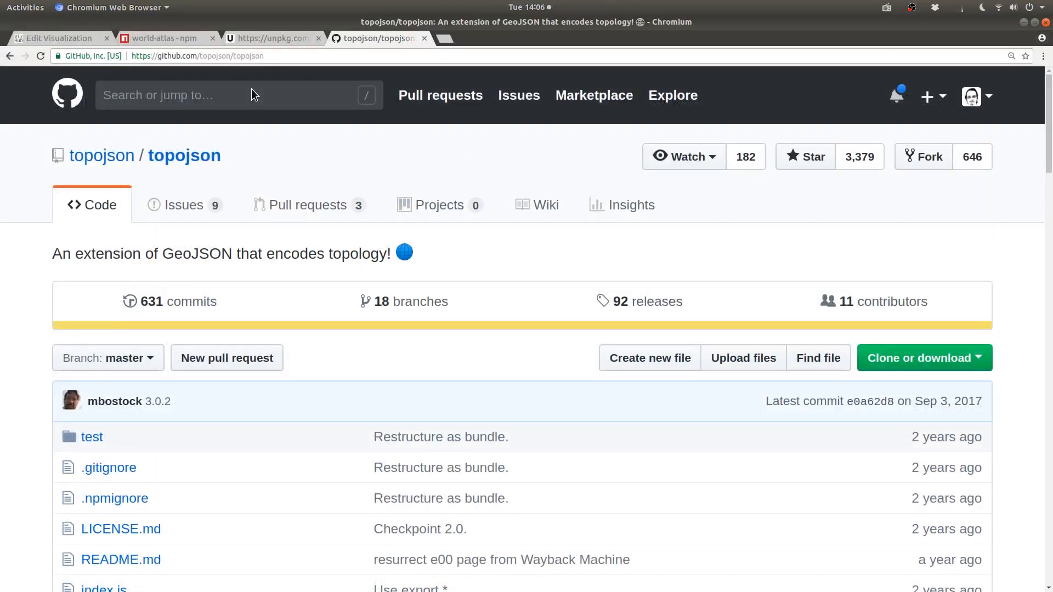
Leave the topojson GitHub repo and open a new tab addressed to unpkg.com.
click(443, 35)
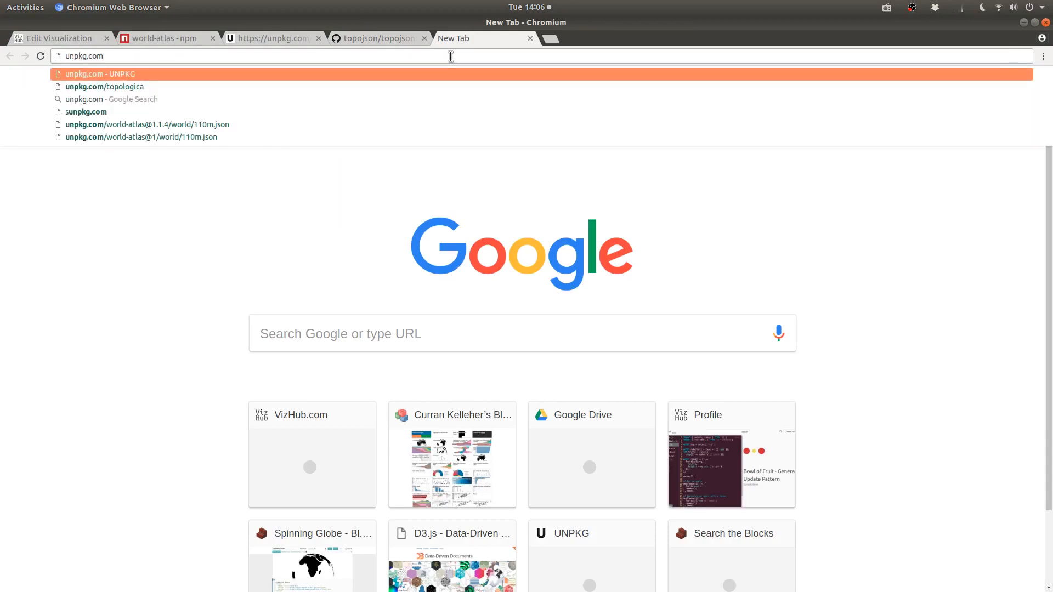
text(//)
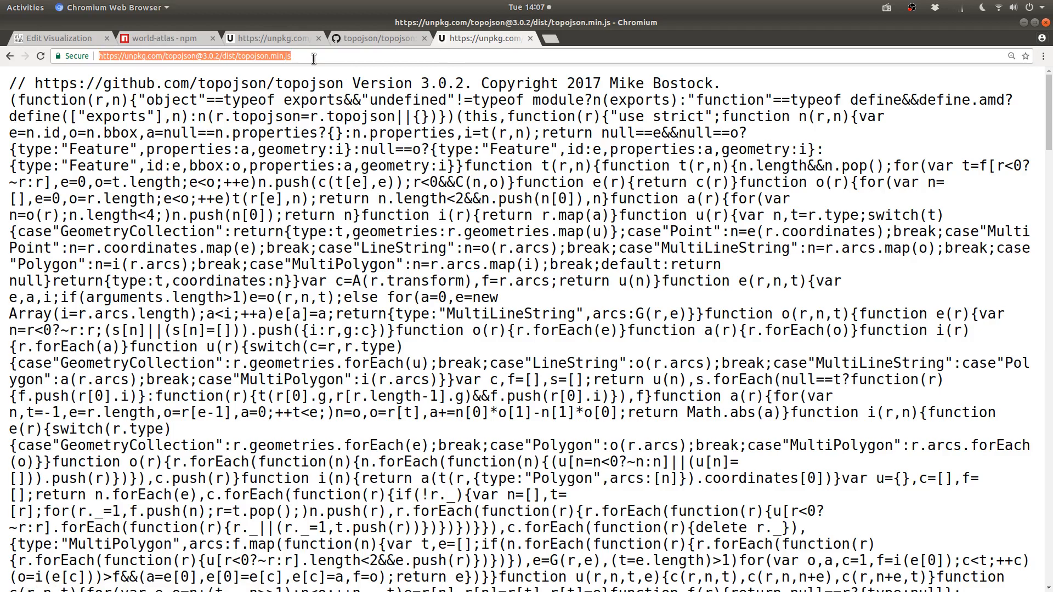
mouse_move(371, 313)
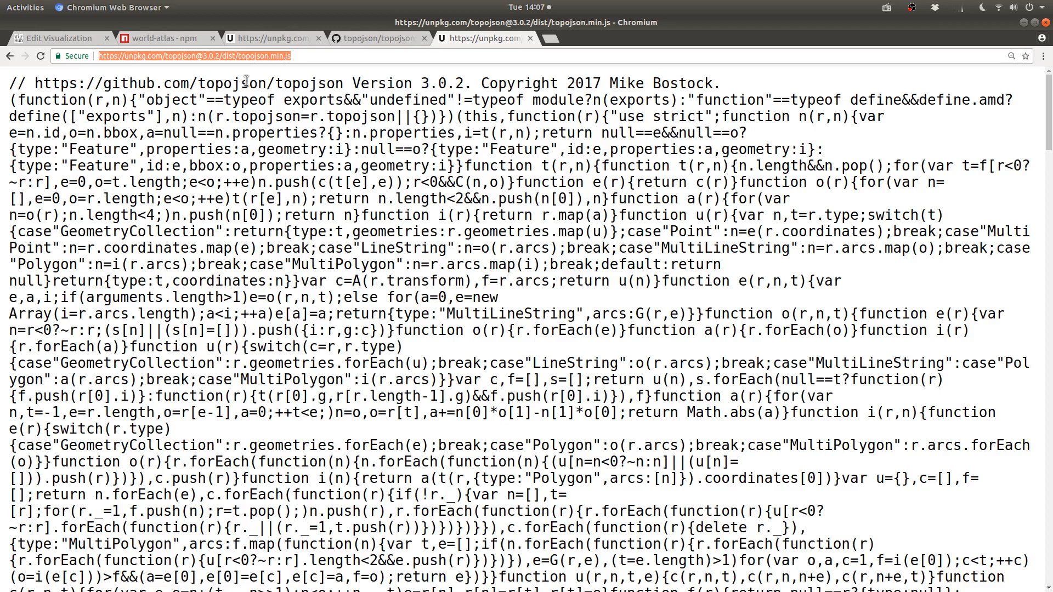
mouse_move(226, 66)
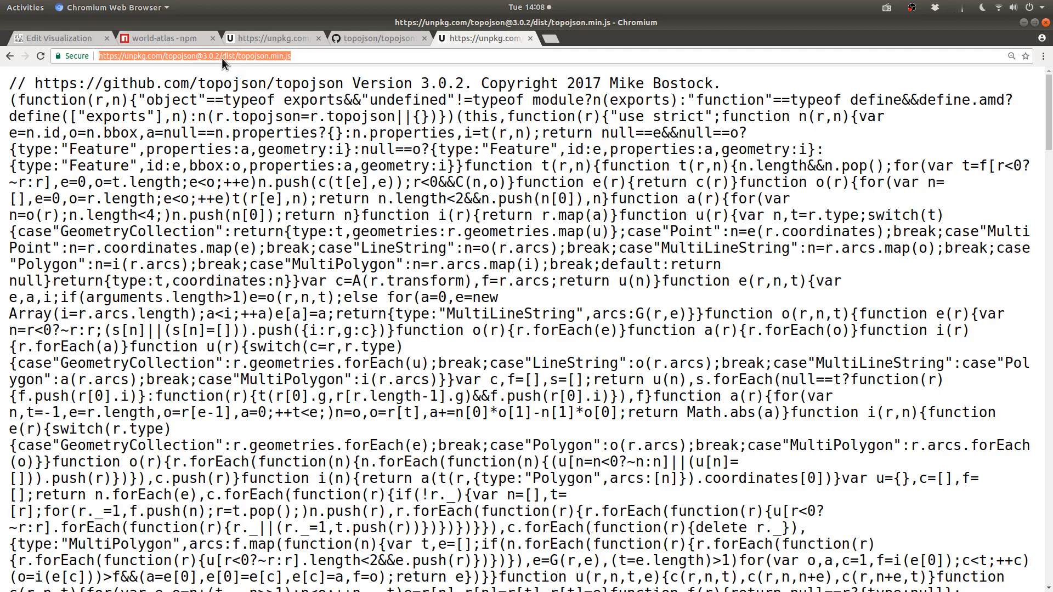
click(61, 39)
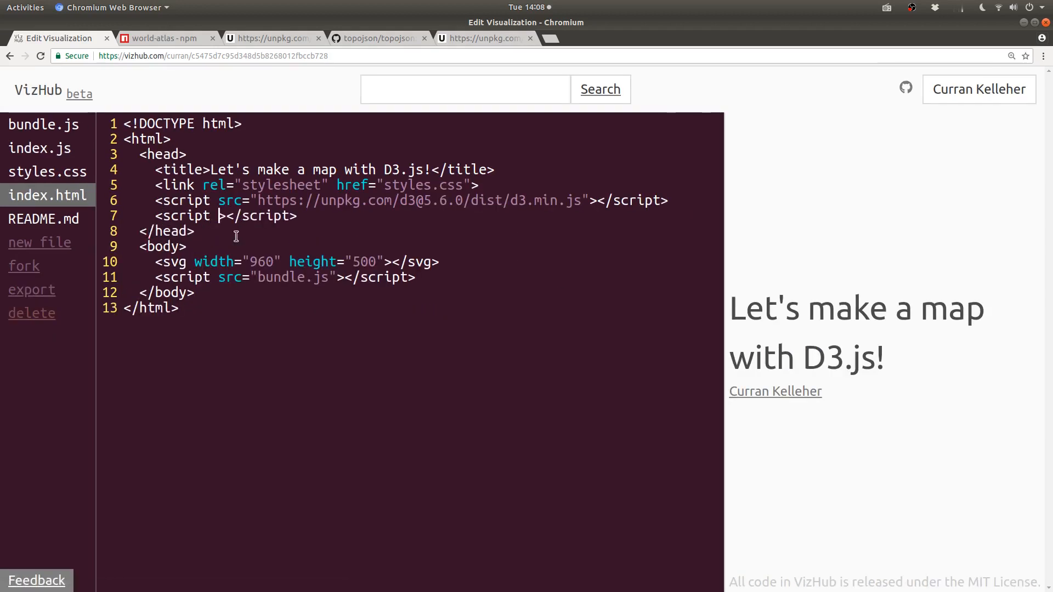
text(src=)
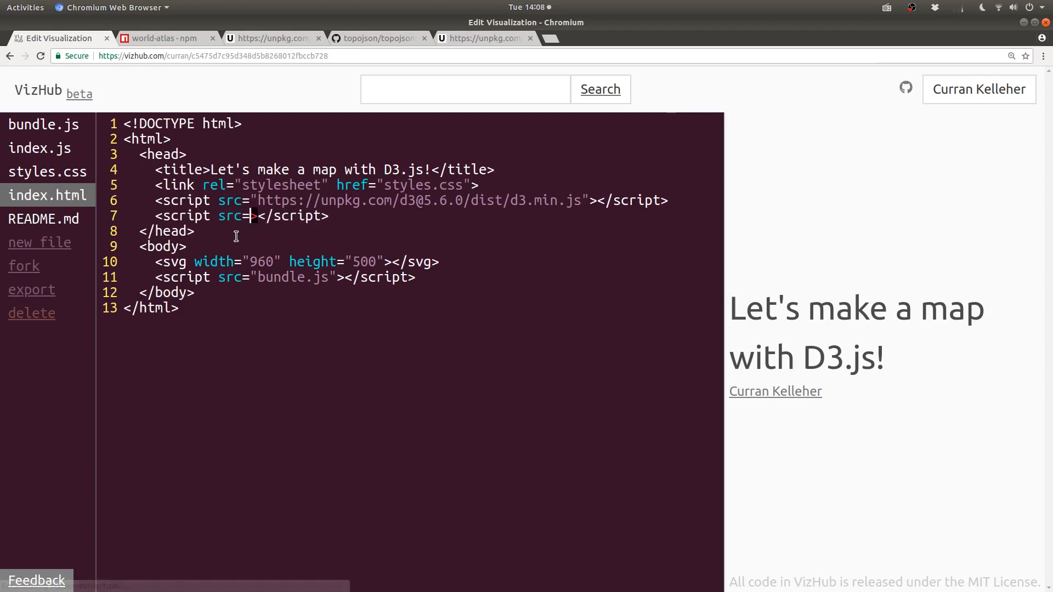
text("")
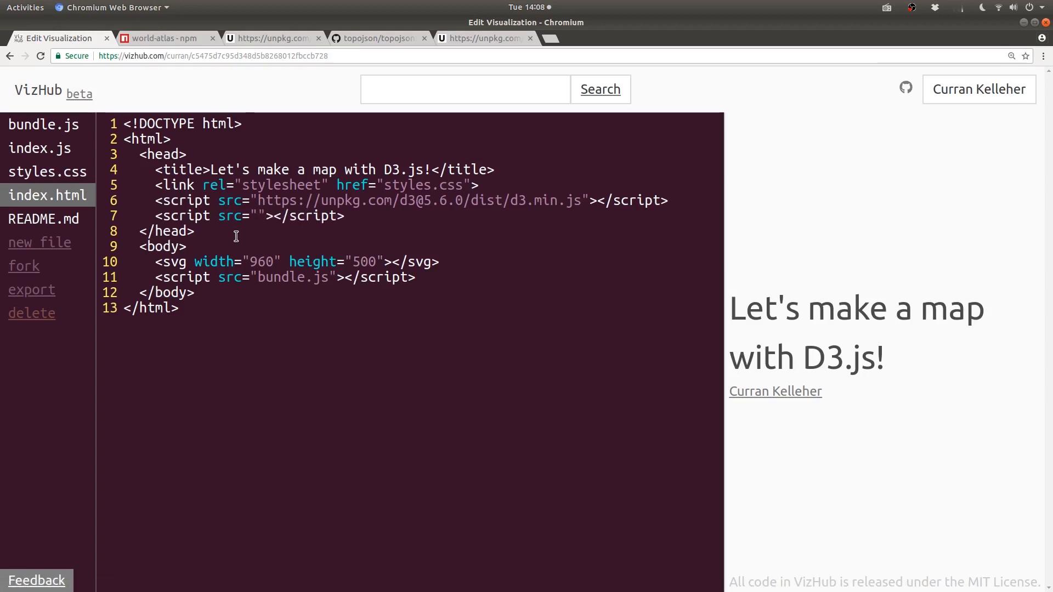
text(https://unpkg.com/topojson@3.0.2/dist/topojson.min.js)
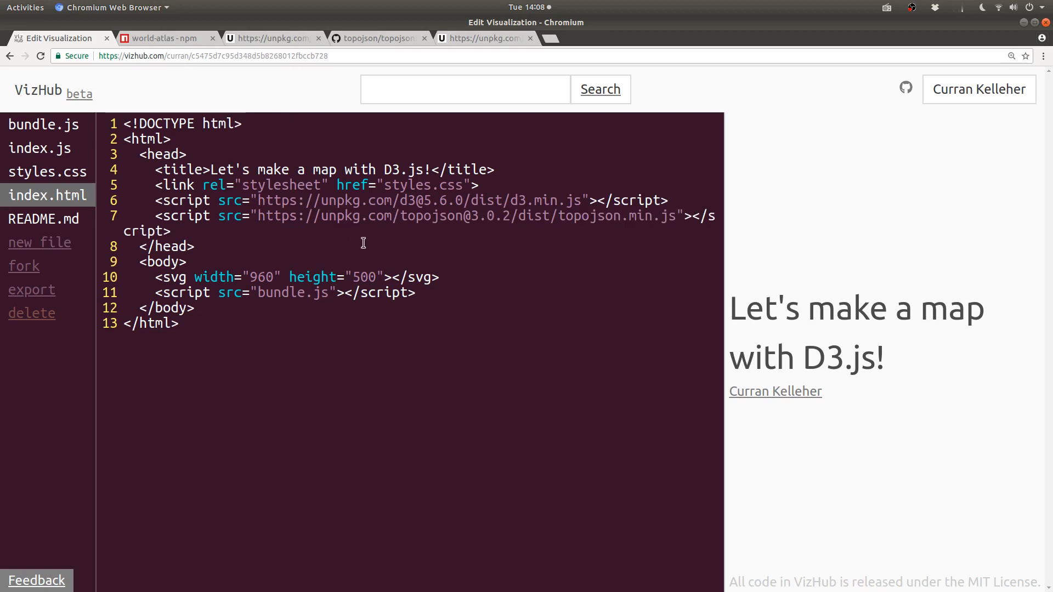
click(33, 147)
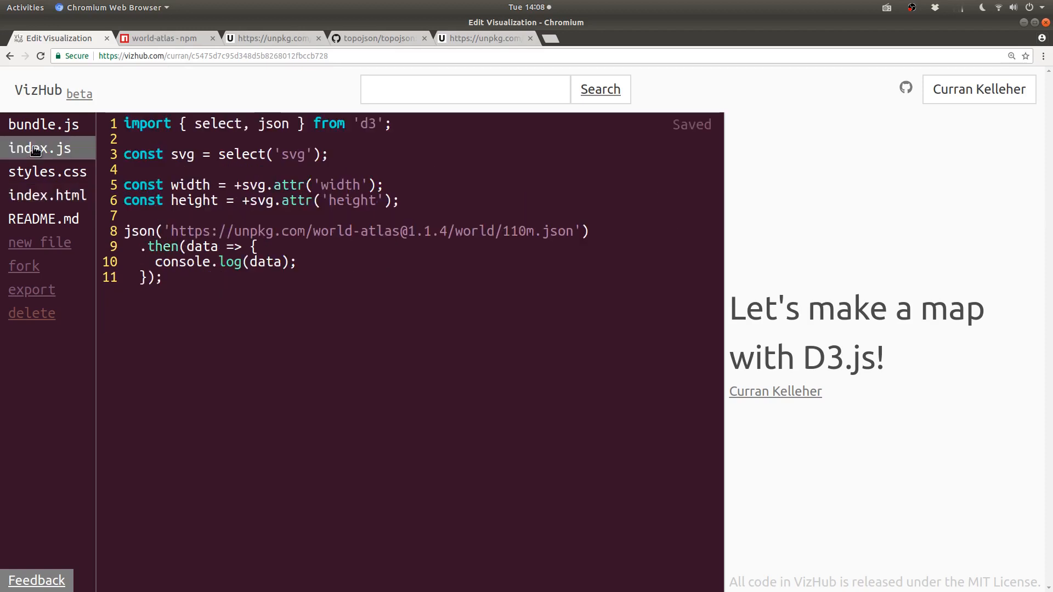
click(415, 127)
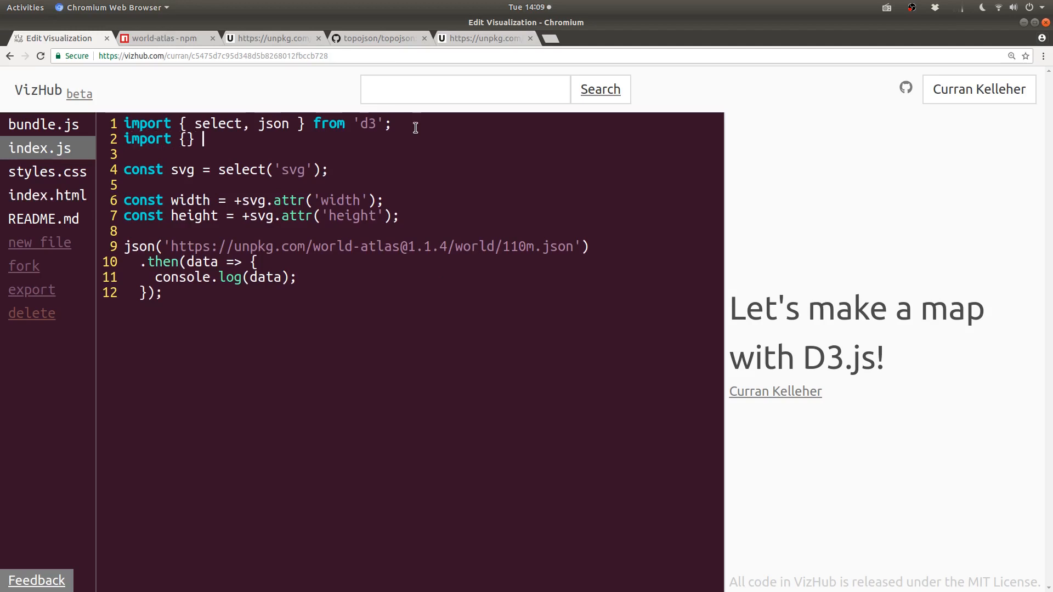
Type an empty import from 'topojson' in index.js, then read the topojson.feature docs.
text('';)
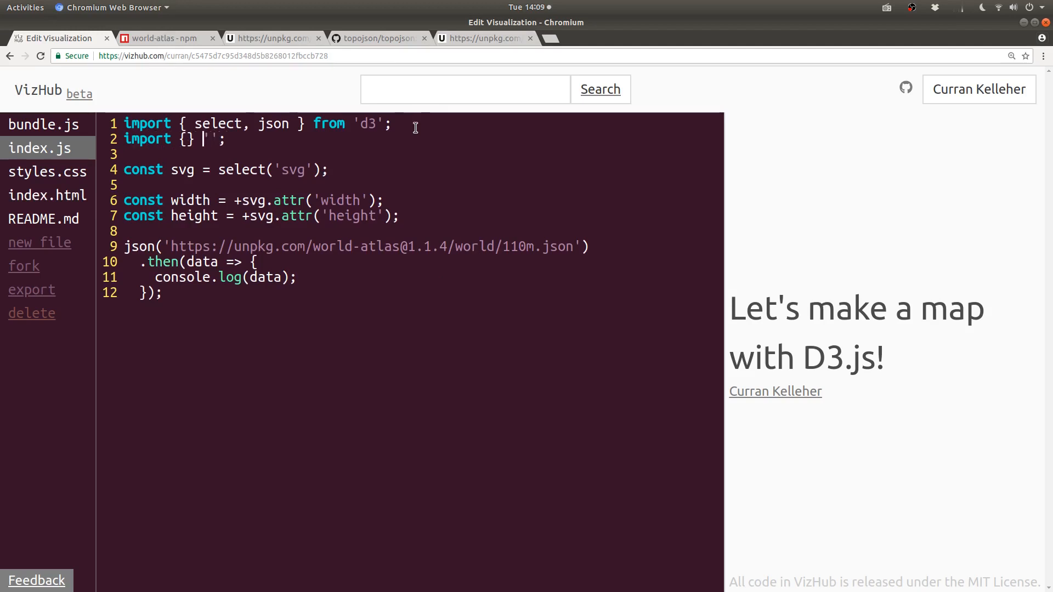
text(from 'topojson)
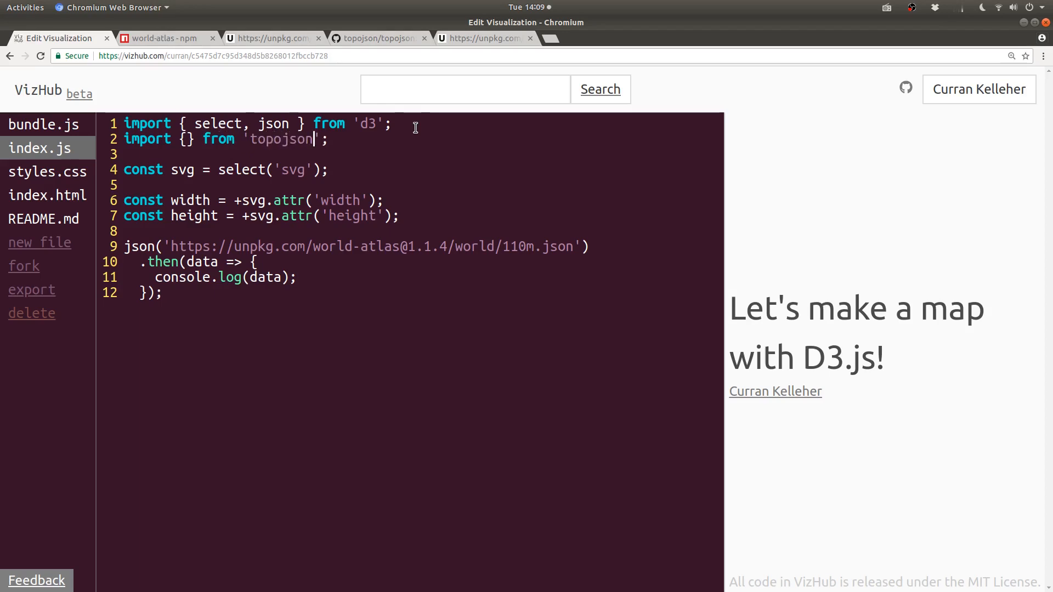
click(378, 38)
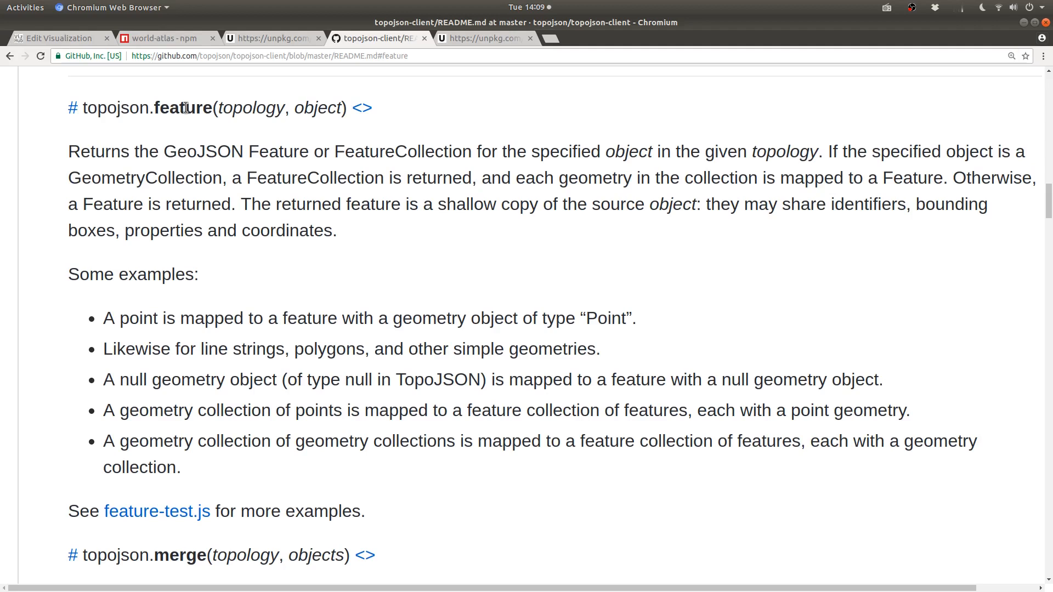
mouse_move(215, 152)
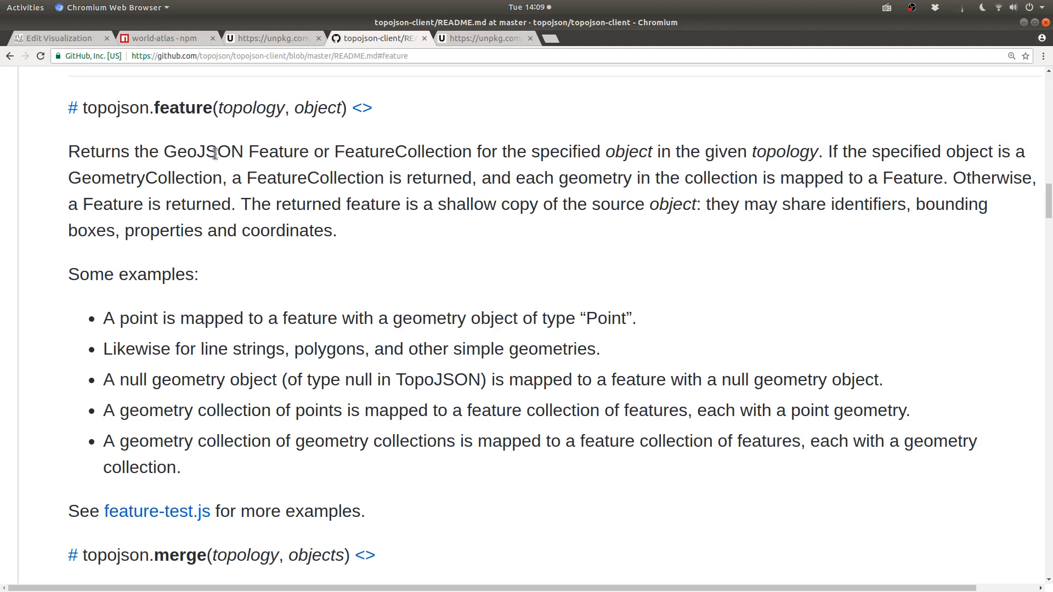
mouse_move(202, 185)
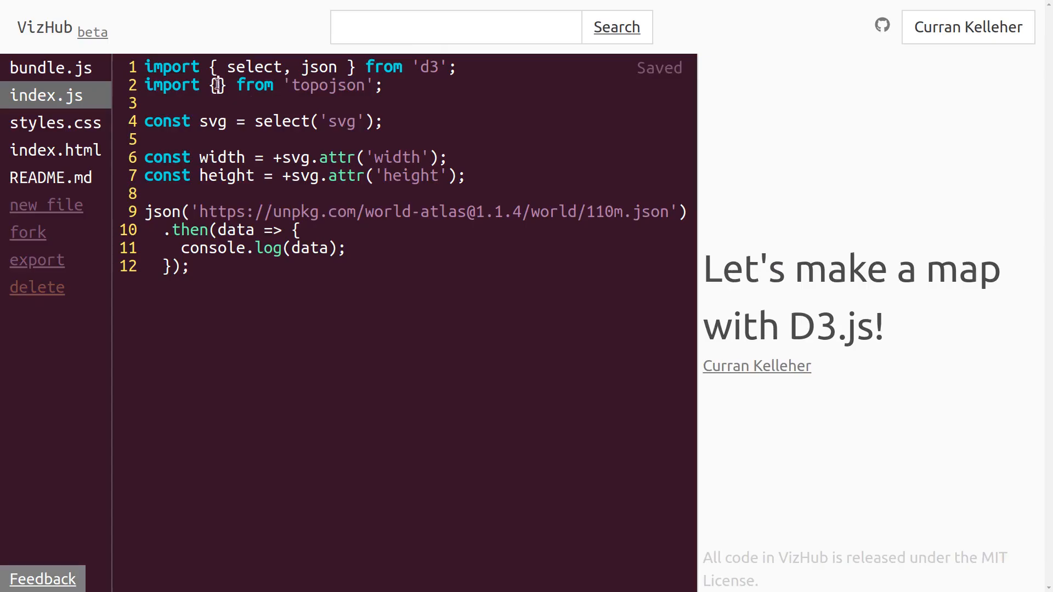
Import feature from topojson and begin a feature(data, ) call inside the data callback.
text(feat)
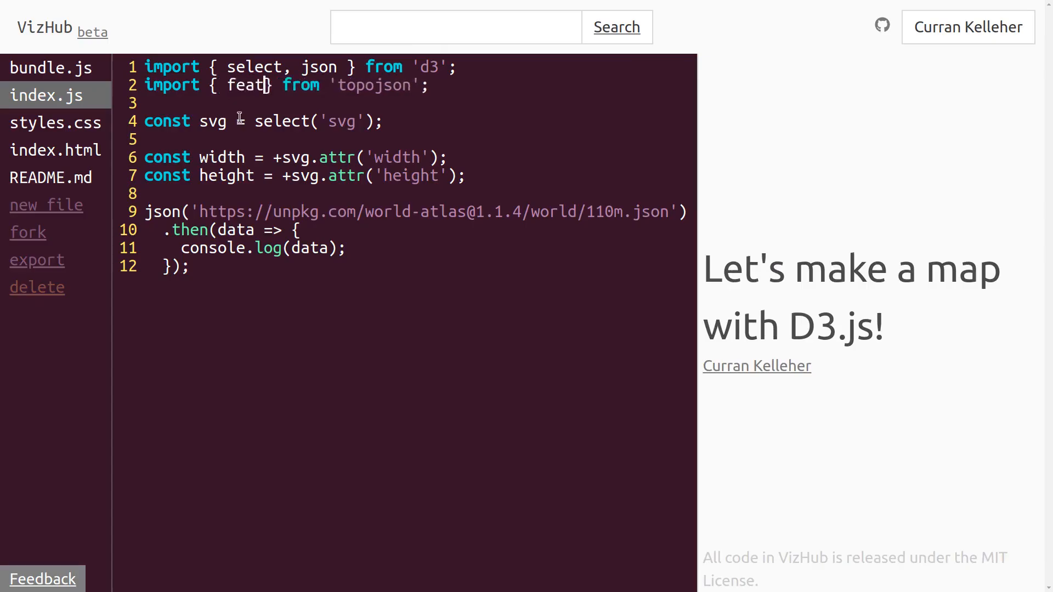
text(ure)
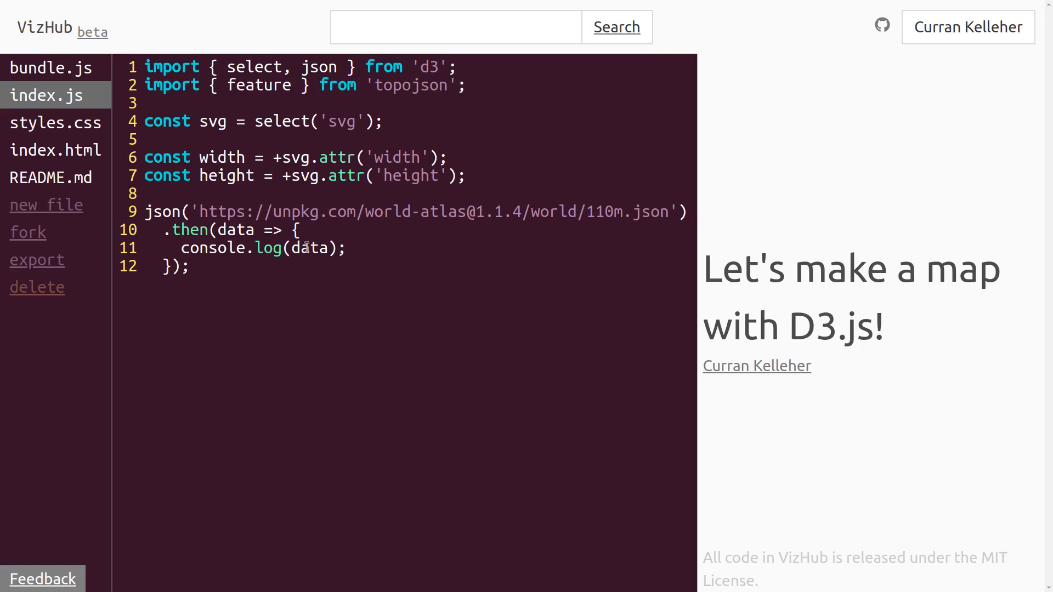
key(Enter)
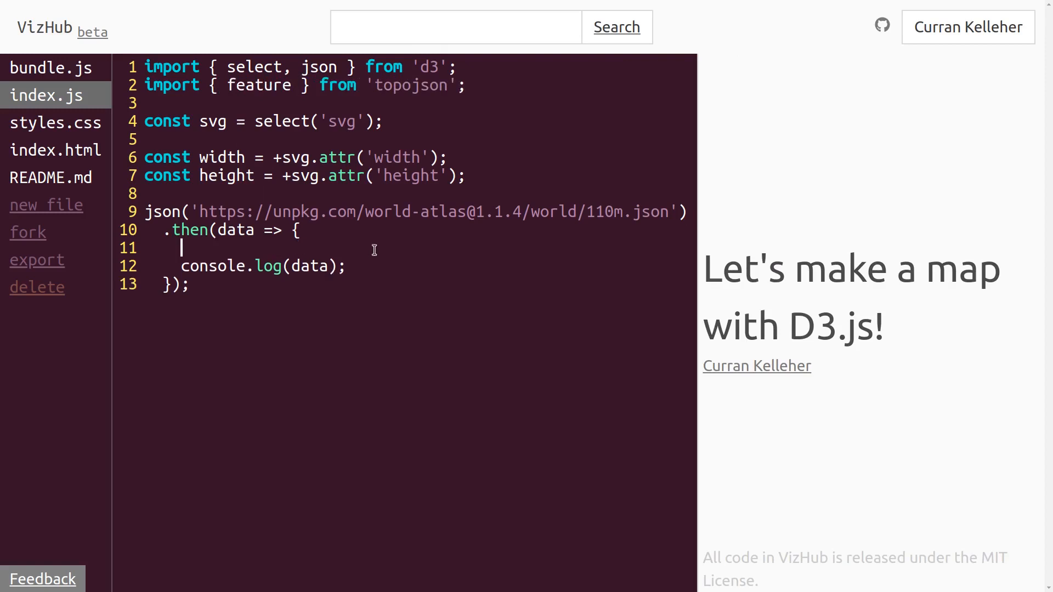
text(feature)
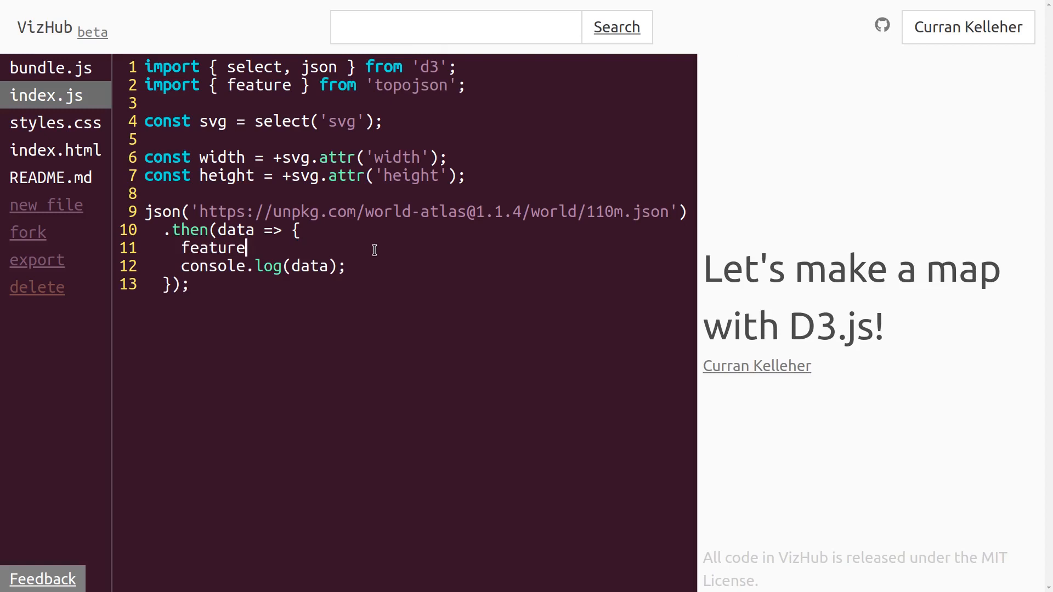
text(();)
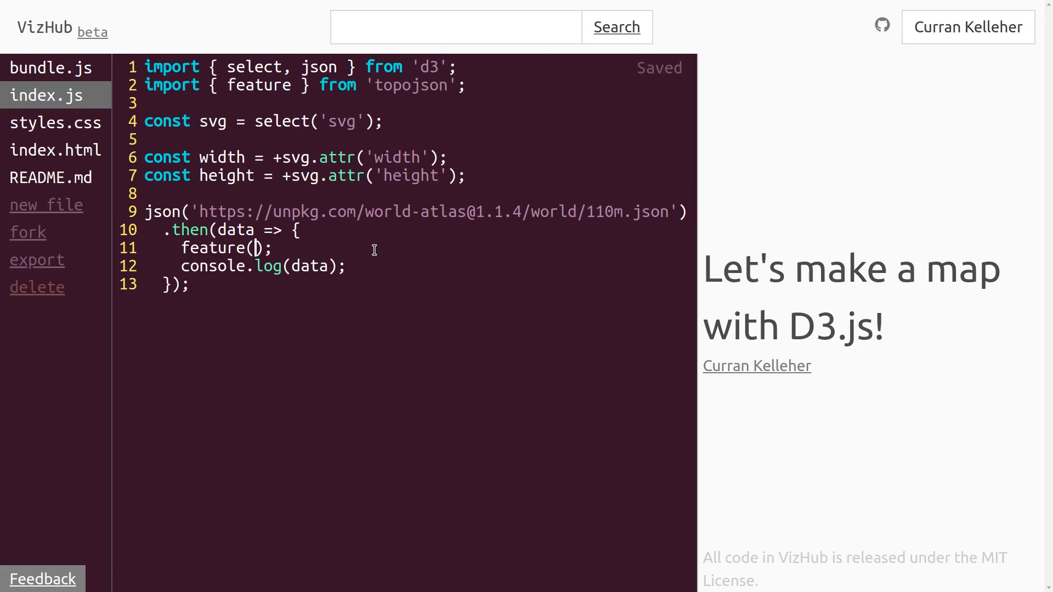
text(data)
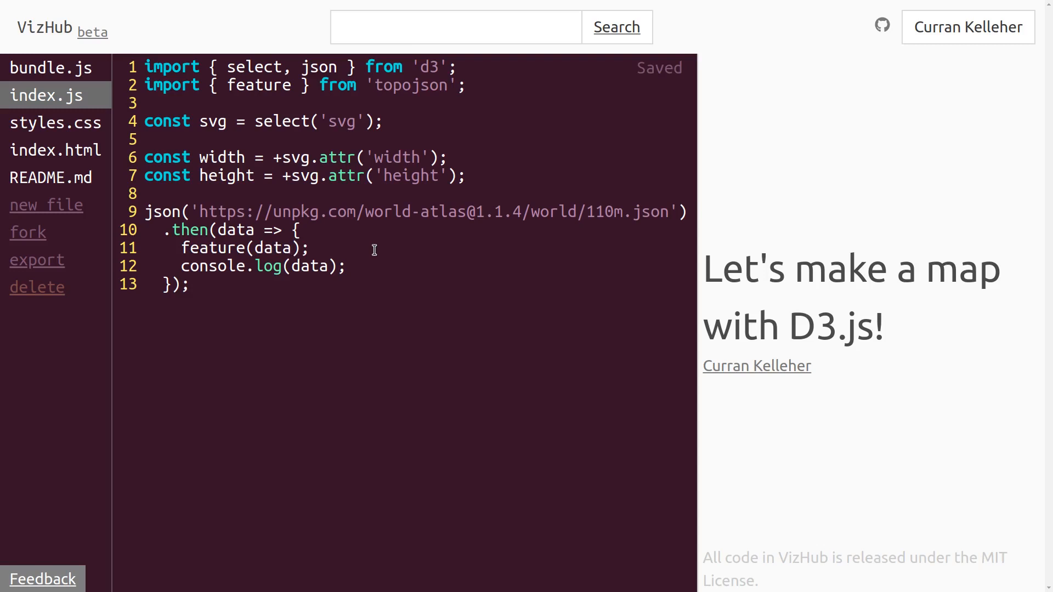
text(,)
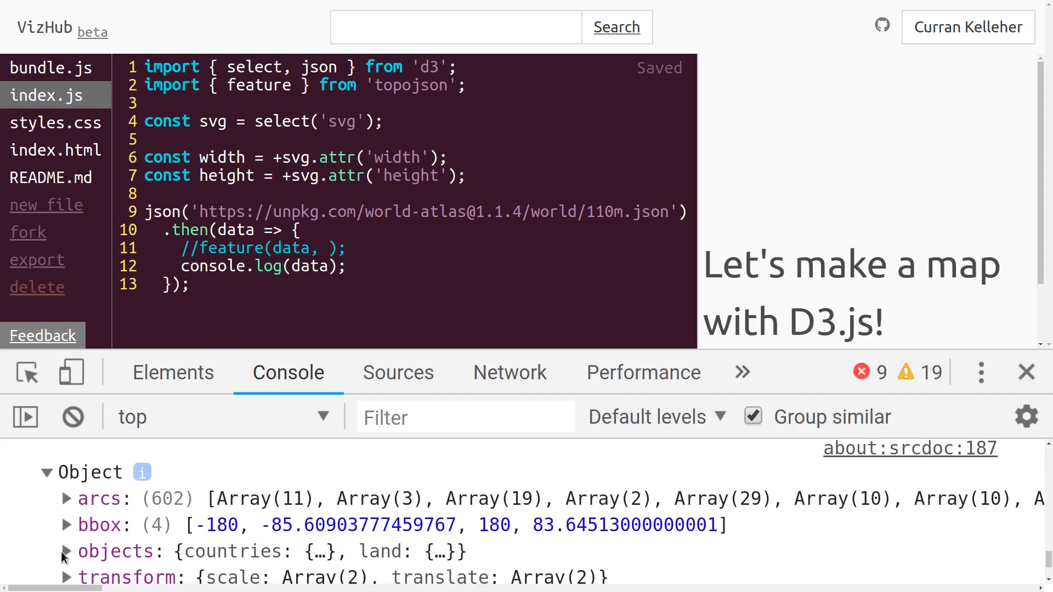
Inspect the logged data's objects, then define const countries from feature(data, data.objects.countries).
click(68, 552)
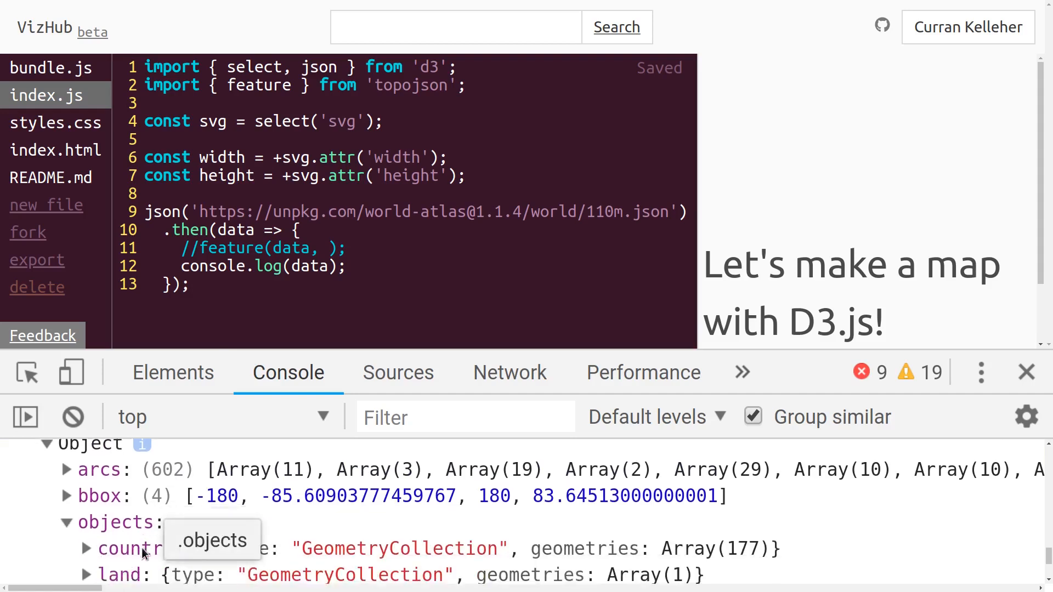
scroll(down, 3)
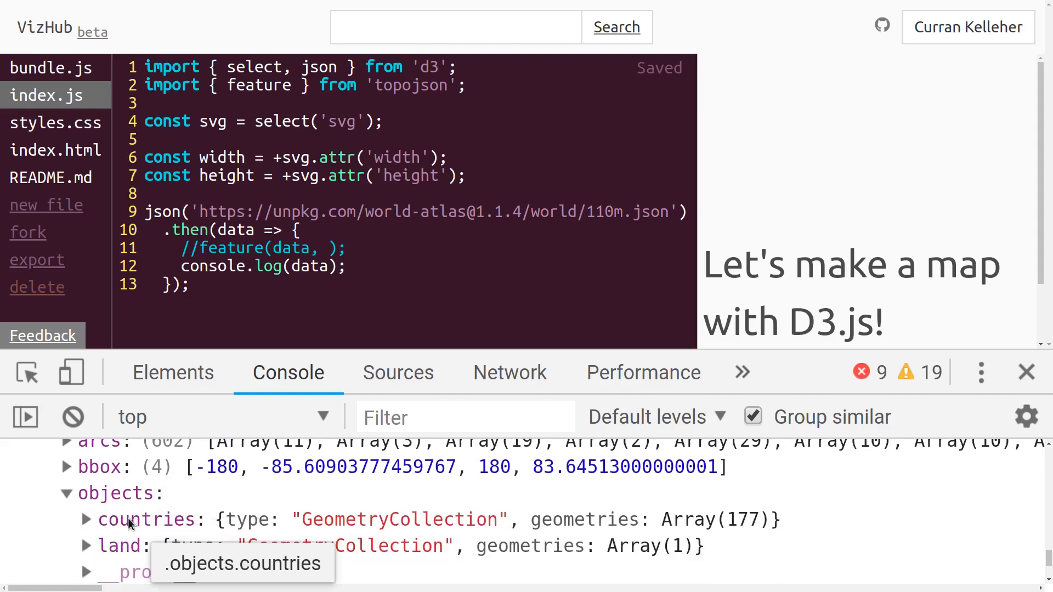
mouse_move(421, 280)
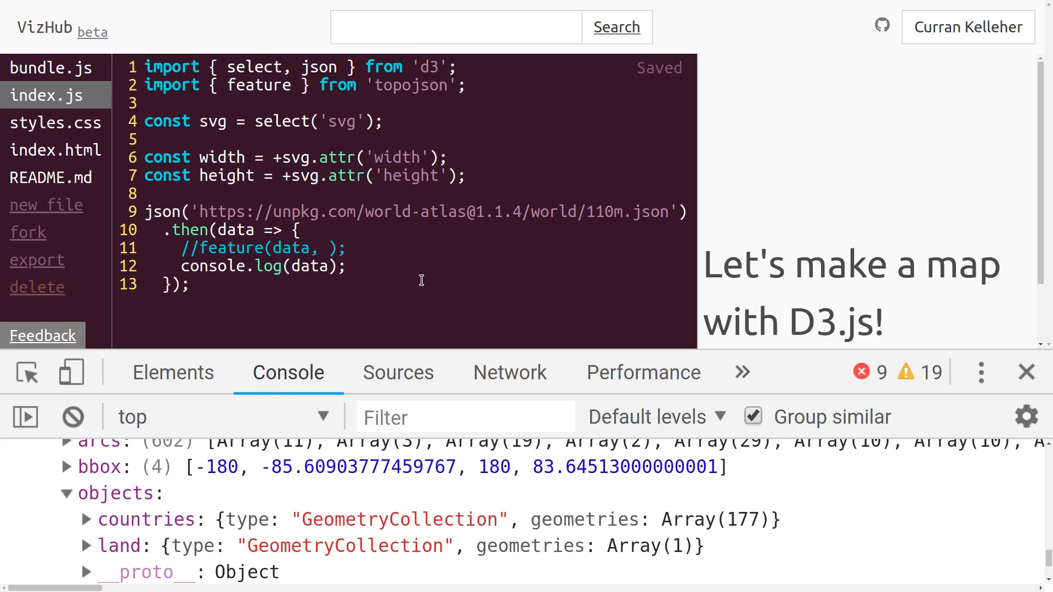
text(data)
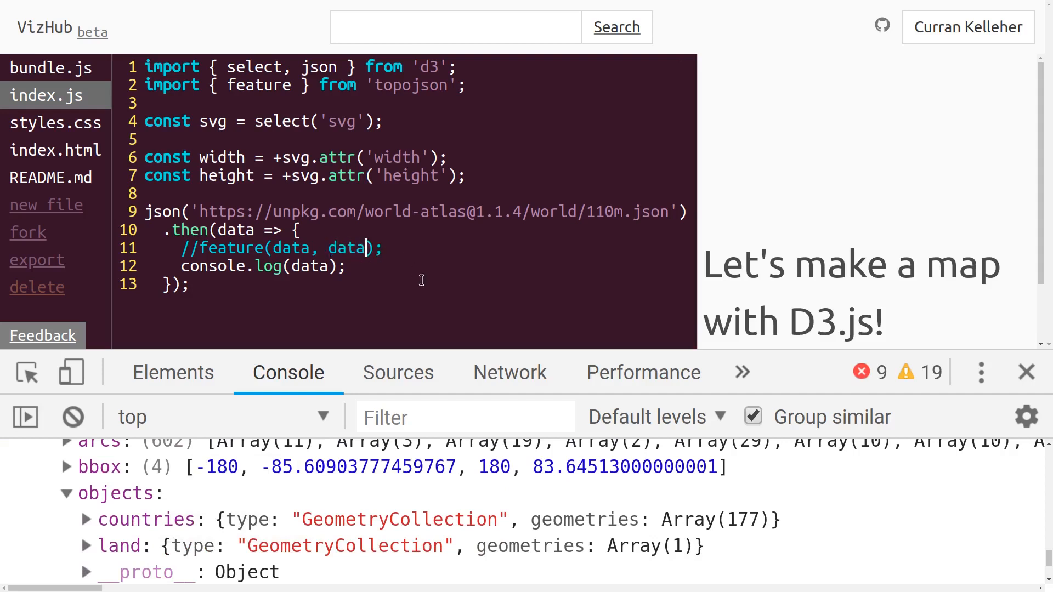
text(.objects.countries)
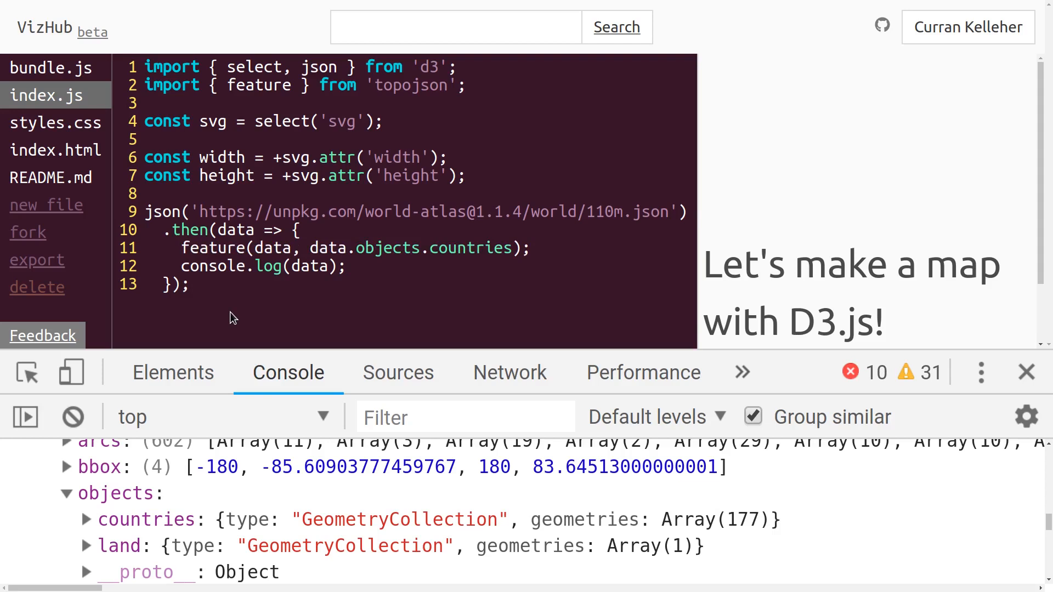
text(const countr)
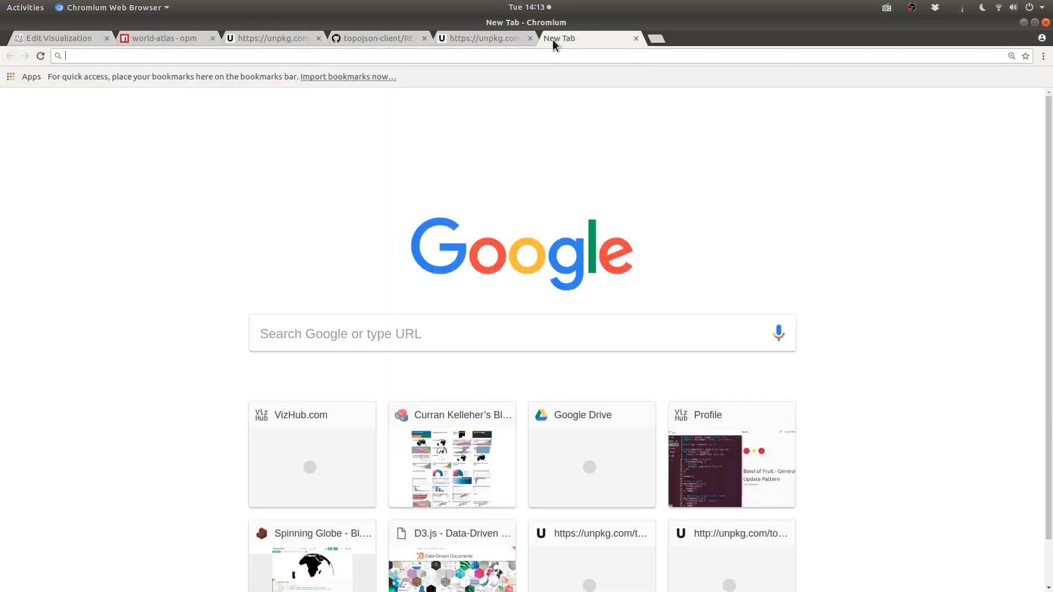
Search blockbuilder.org for 'map' blocks, showing only ones with thumbnail images.
text(blockbuilder.org/search)
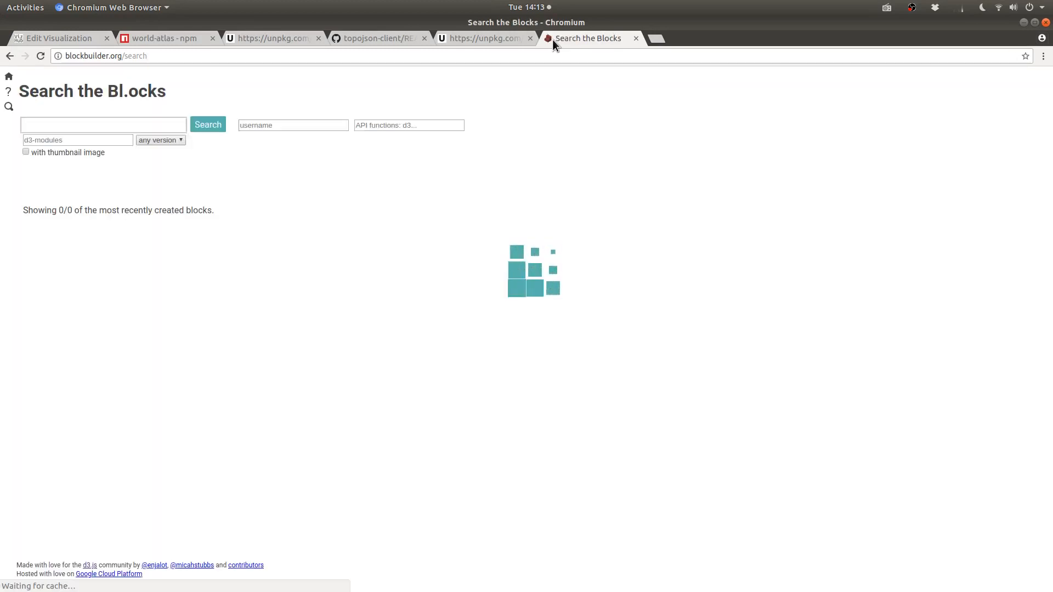
text(map)
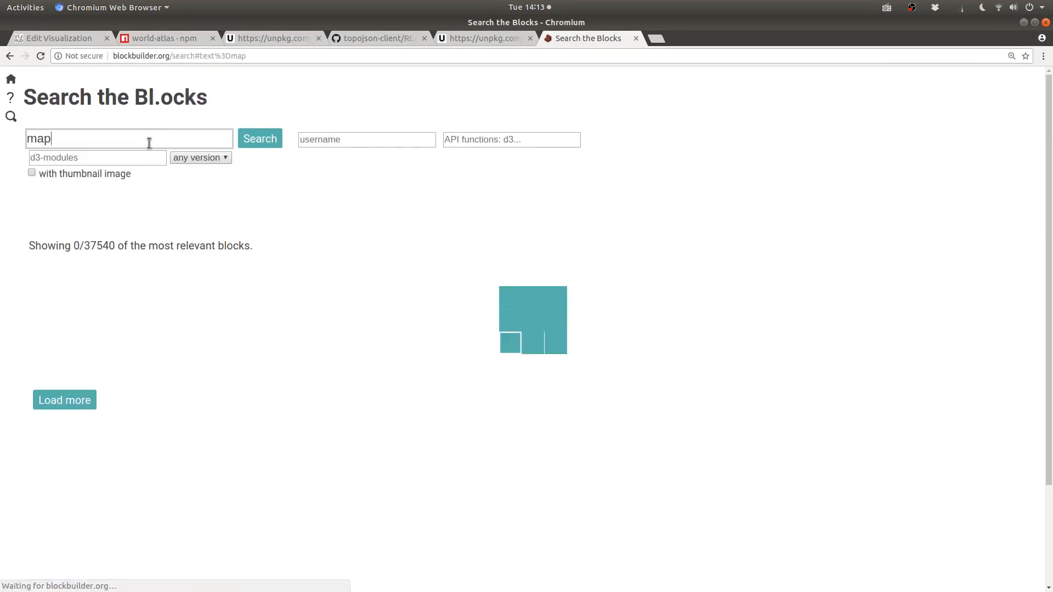
click(259, 139)
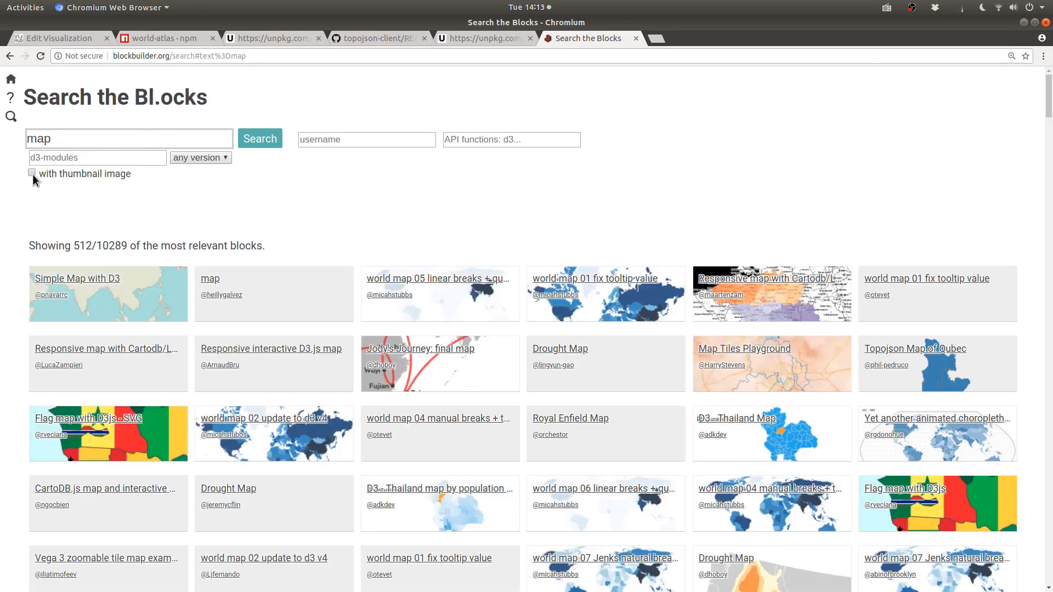
click(33, 173)
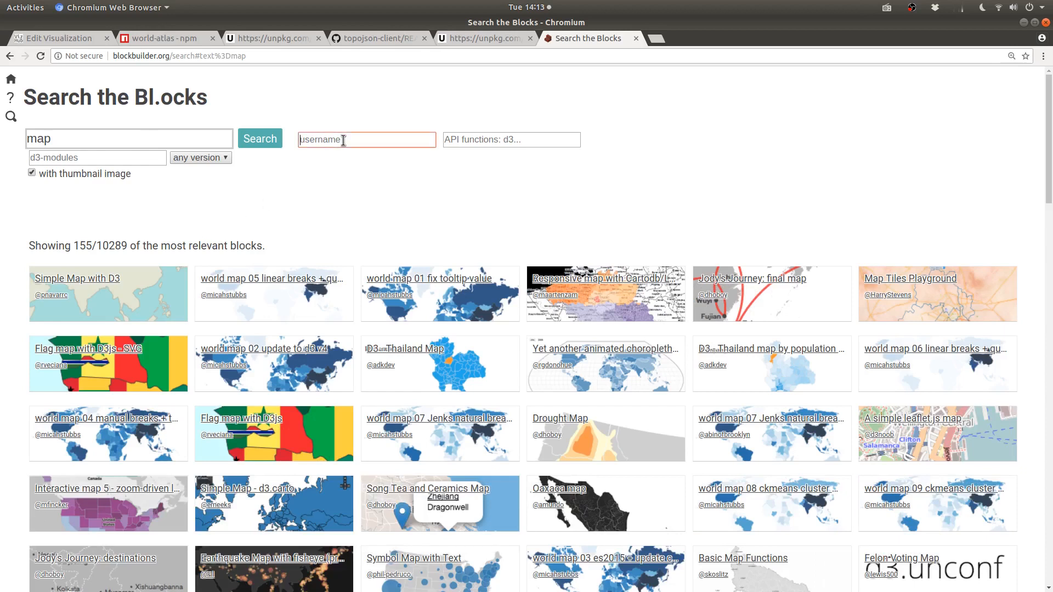
mouse_move(388, 194)
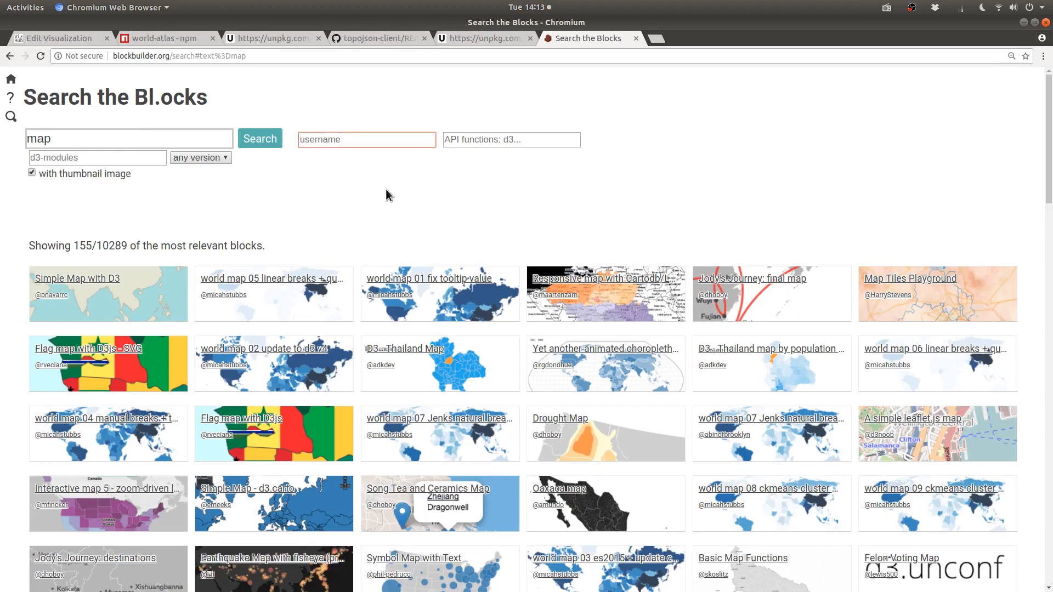
Filter to mbostock's D3 v4 blocks and open U.S. States TopoJSON in a new tab.
click(367, 139)
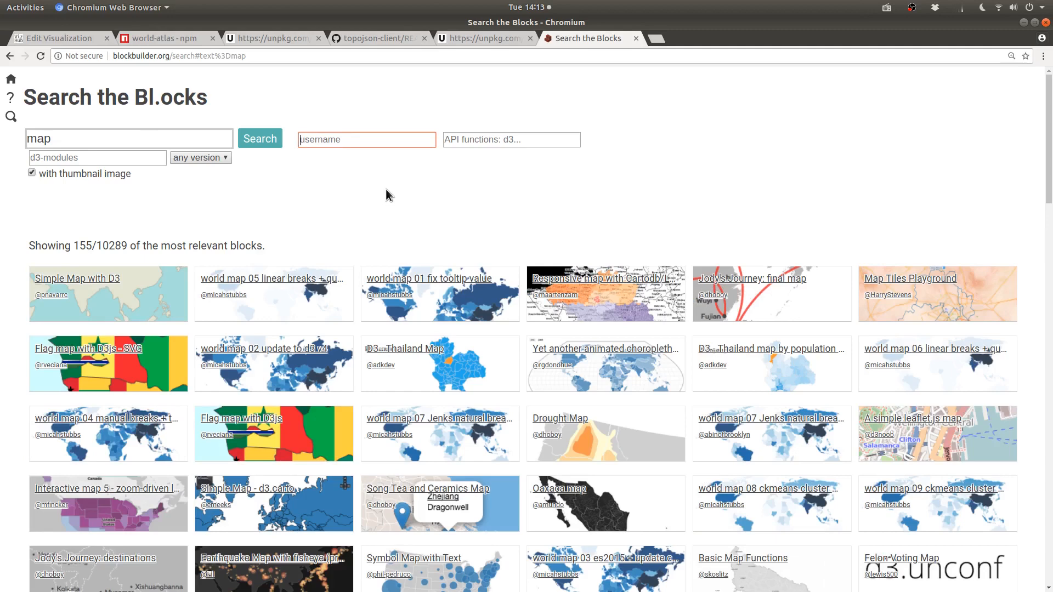
text(mbostock)
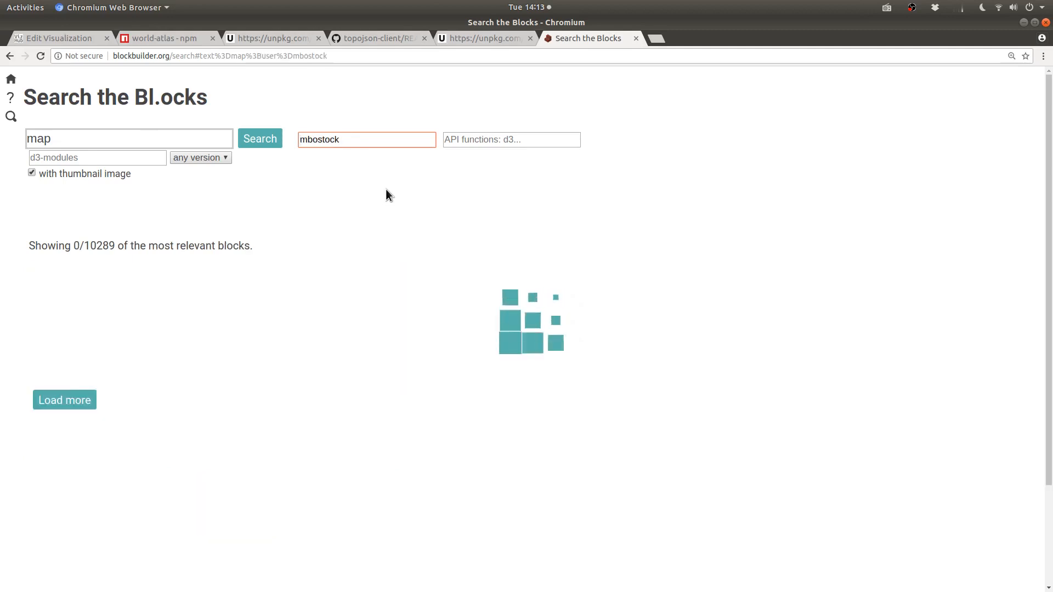
click(201, 158)
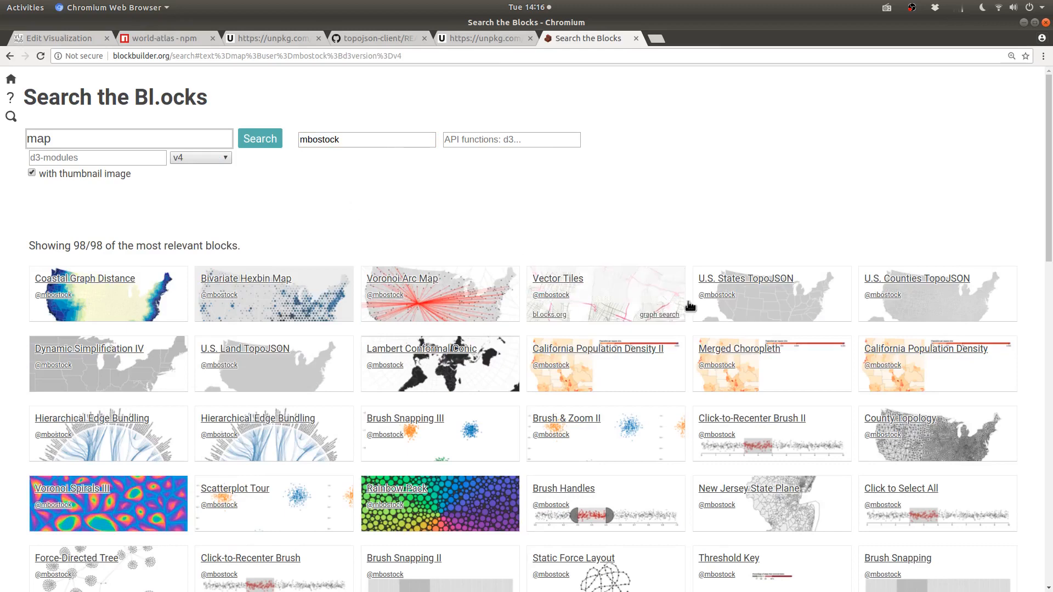
right_click(715, 314)
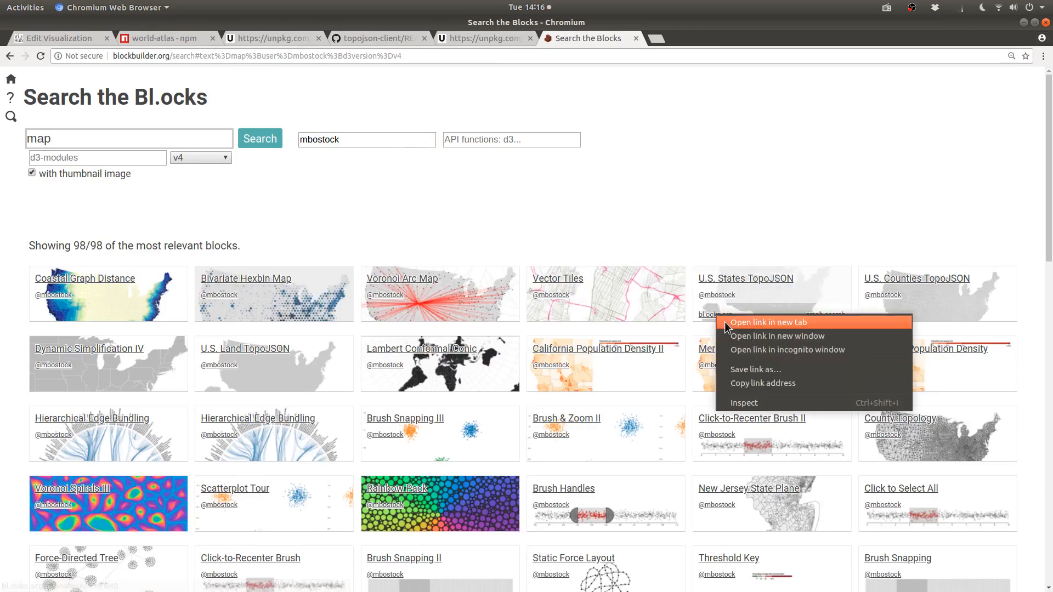
click(768, 322)
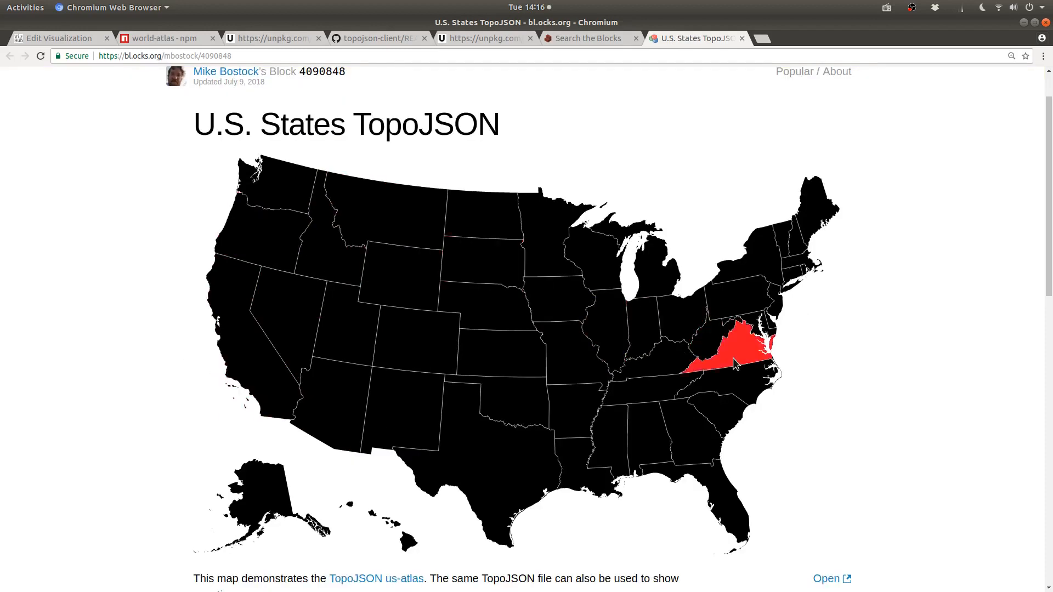
mouse_move(153, 394)
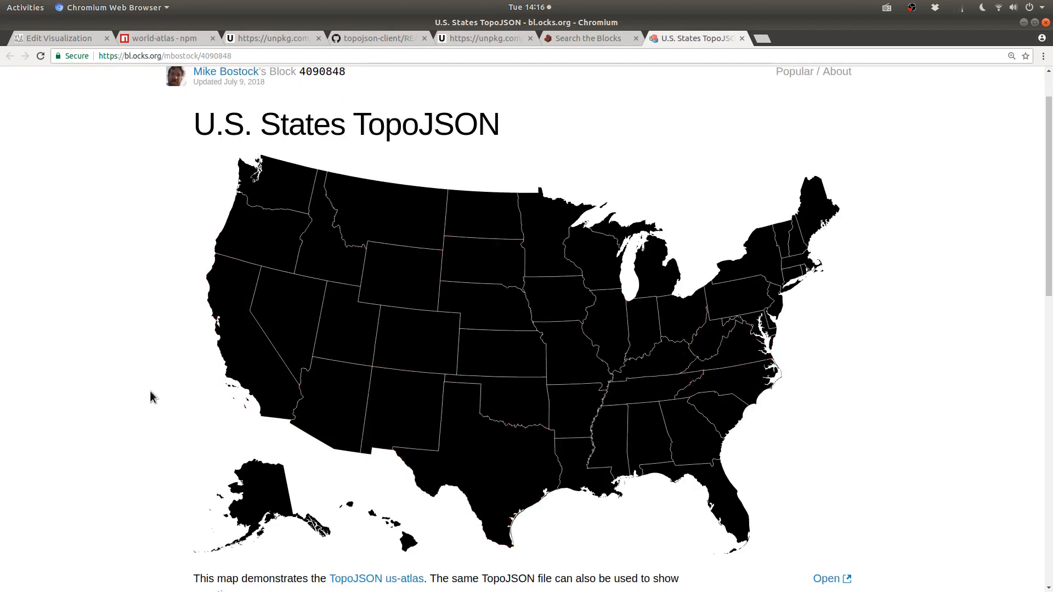
Scroll down to the index.html listing with geoPath and topojson feature and mesh calls.
scroll(down, 3)
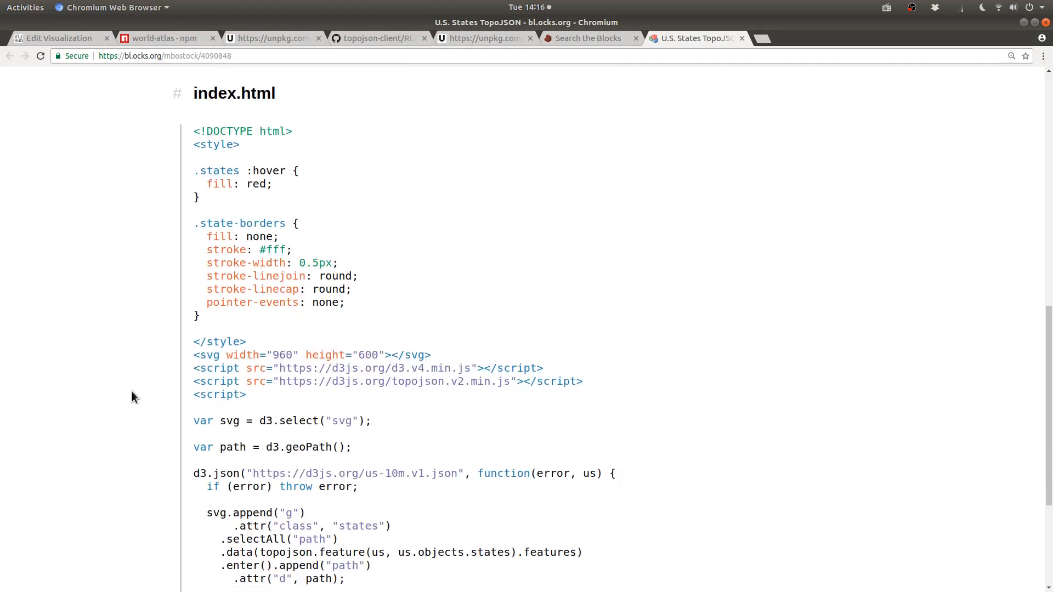
scroll(down, 3)
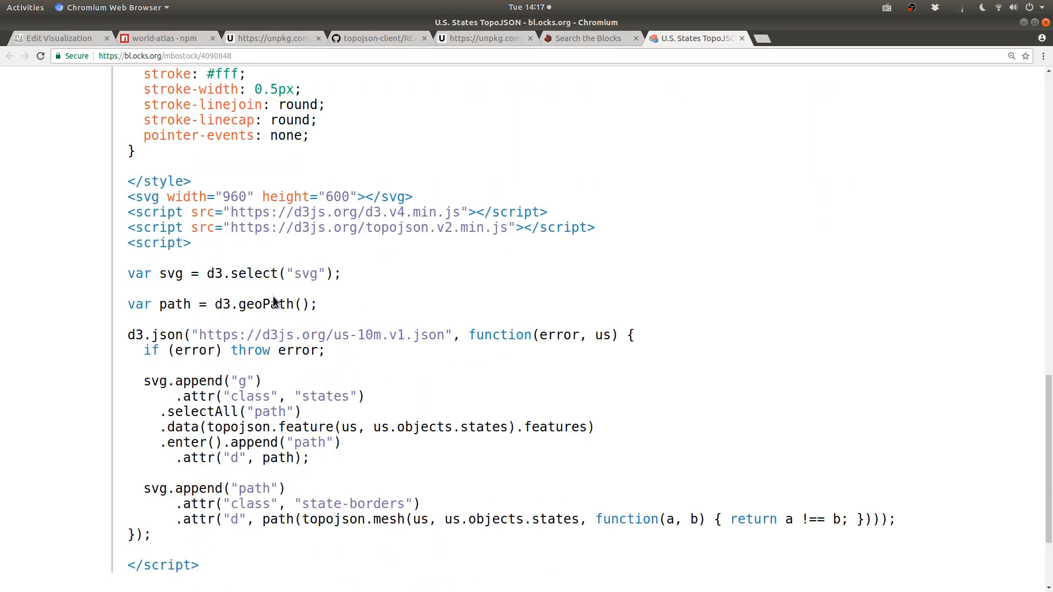
mouse_move(330, 310)
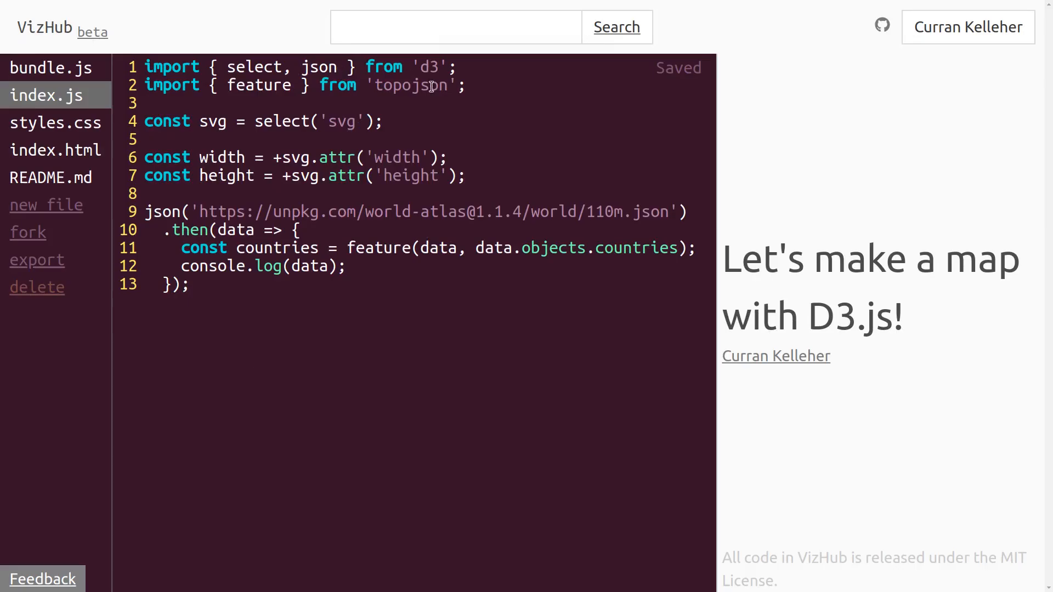
Add geoPath and geoMercator to the d3 import braces and start a new const line.
text(, geoPath)
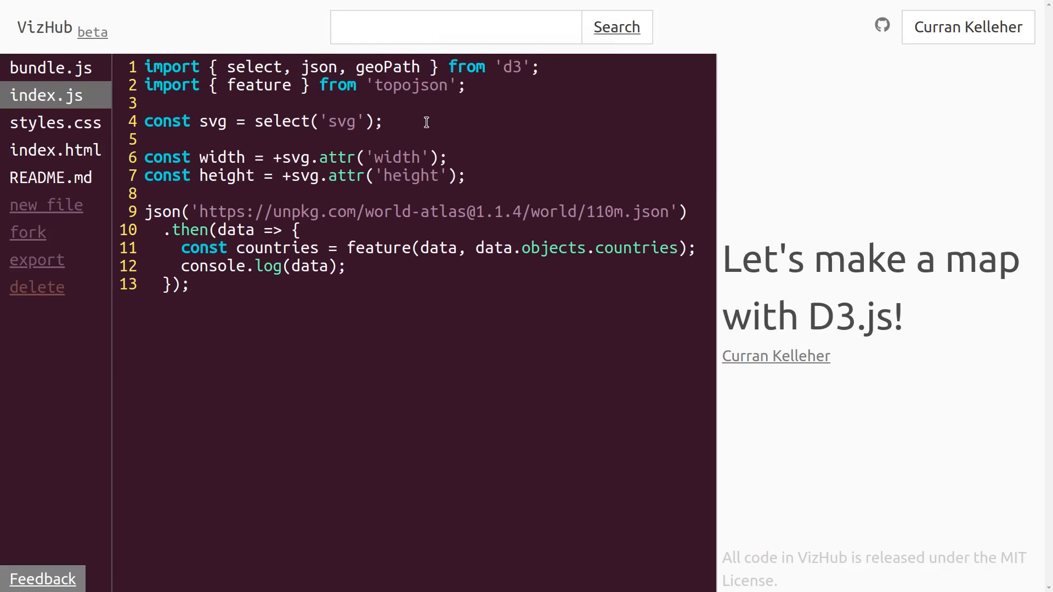
mouse_move(390, 105)
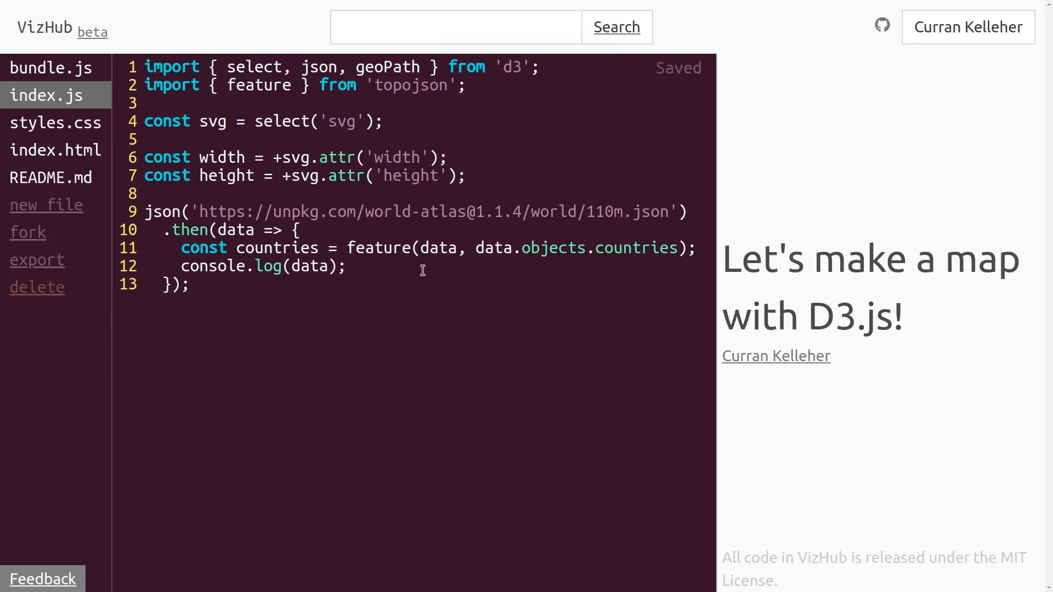
mouse_move(438, 248)
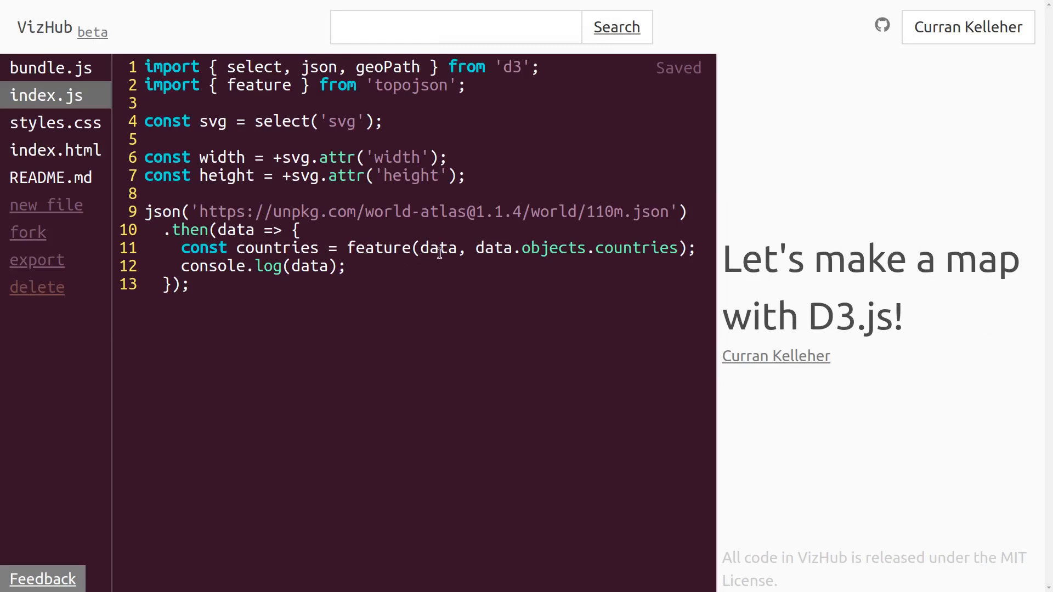
mouse_move(449, 279)
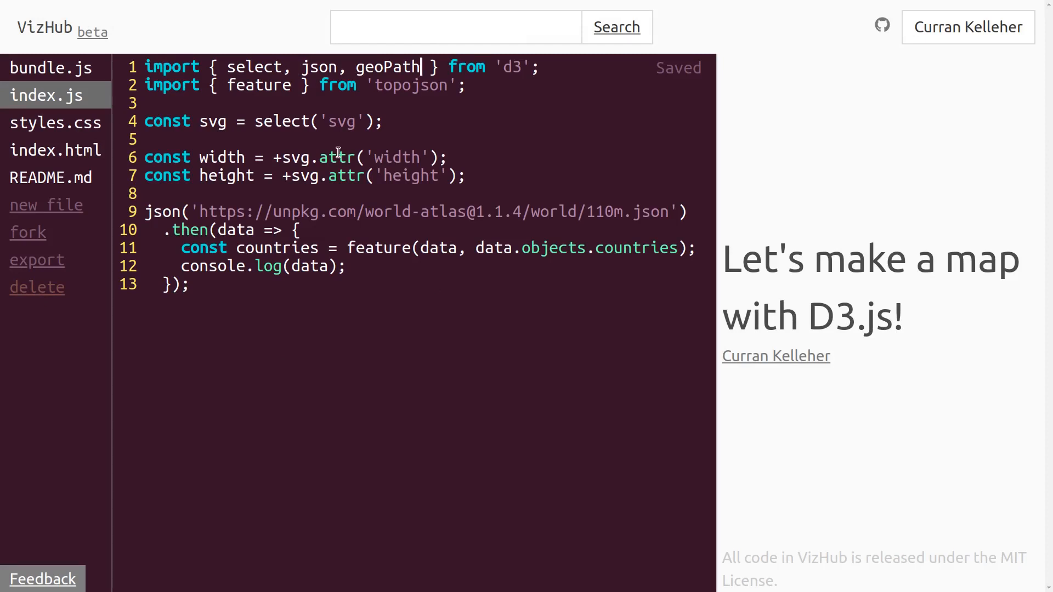
text(,)
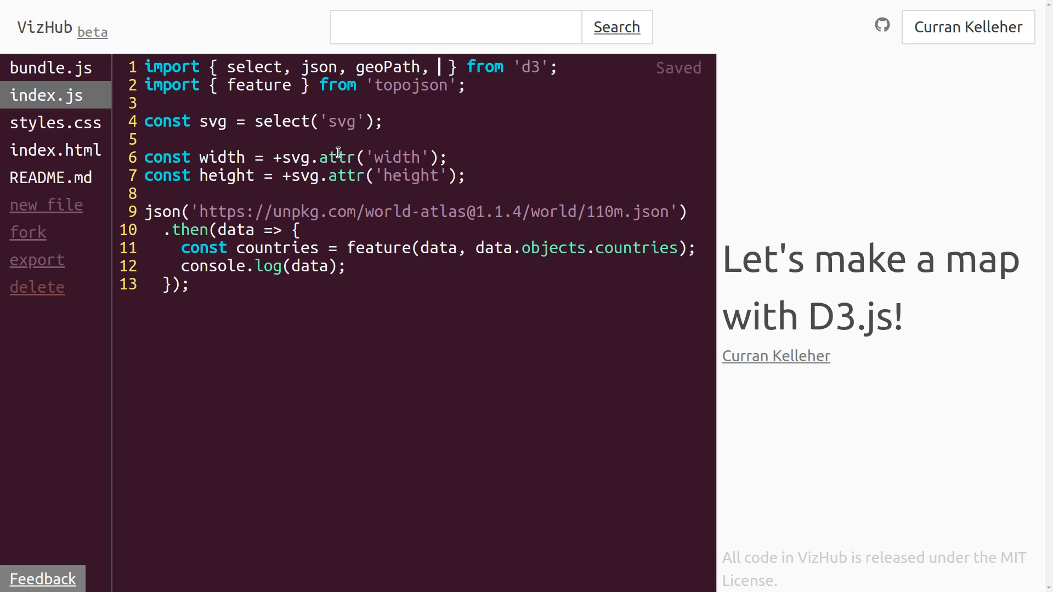
text(geoMe)
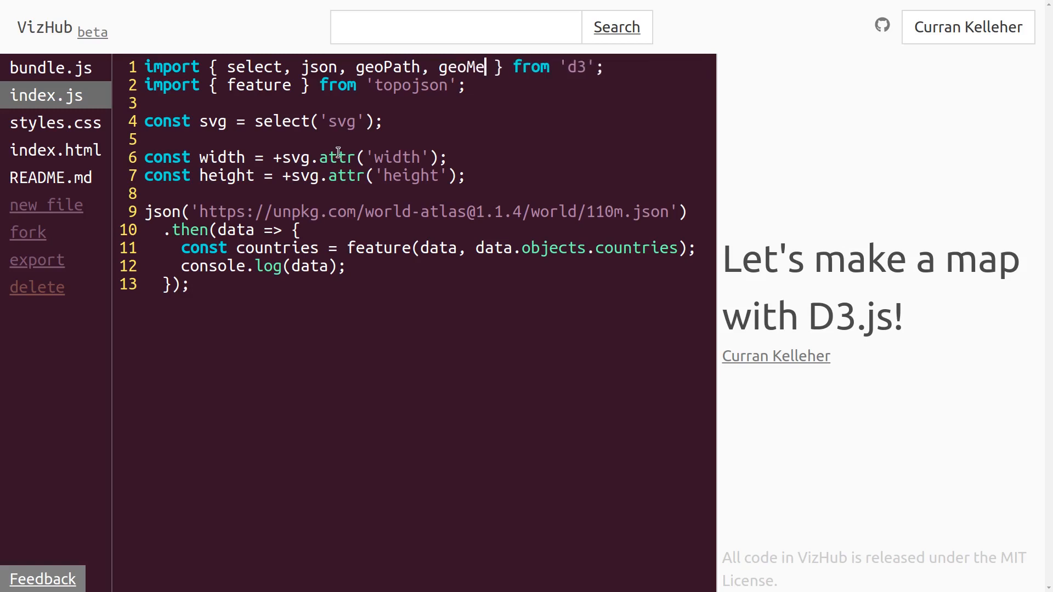
text(rcator)
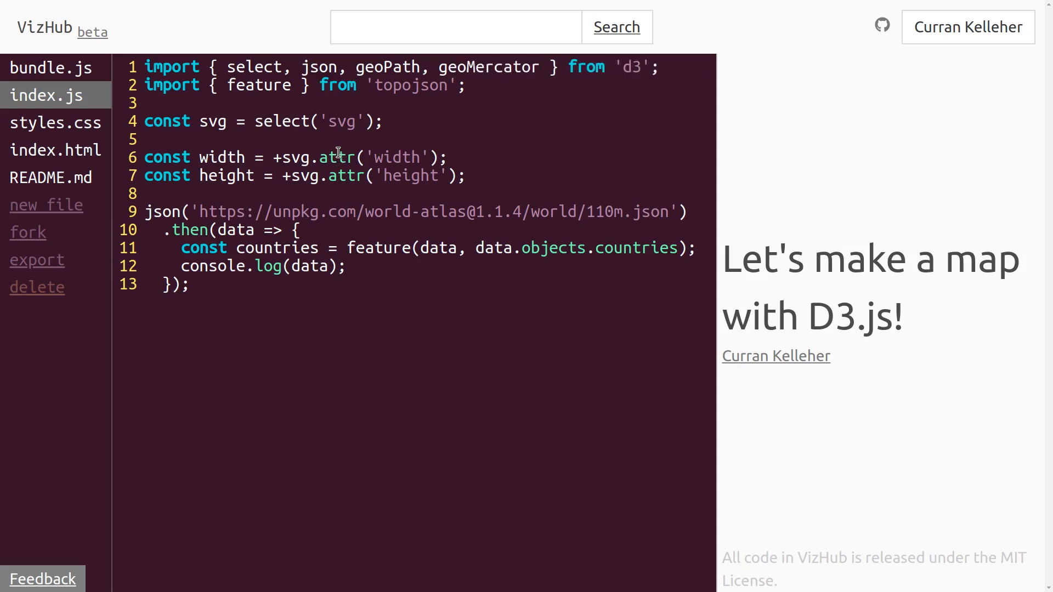
mouse_move(342, 158)
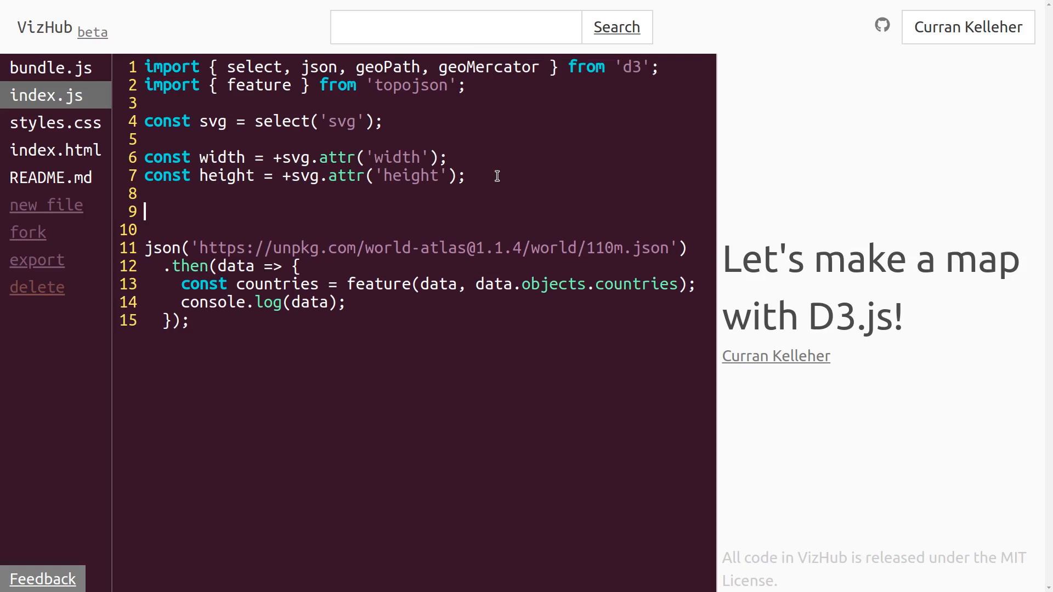
text(const)
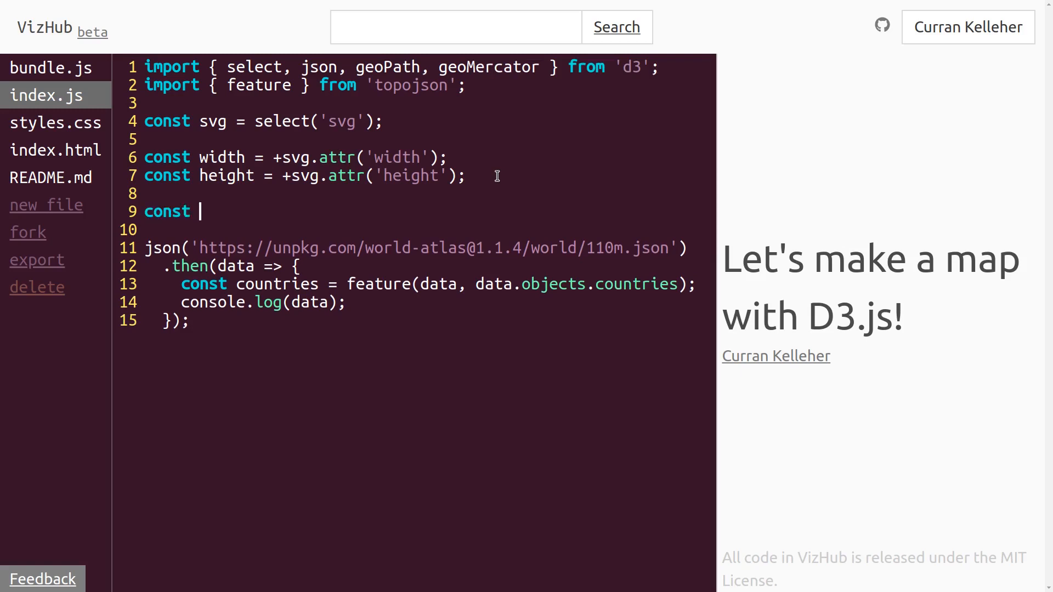
Define projection = geoMercator(); and const pathGenerator = geoPath().
text(projection)
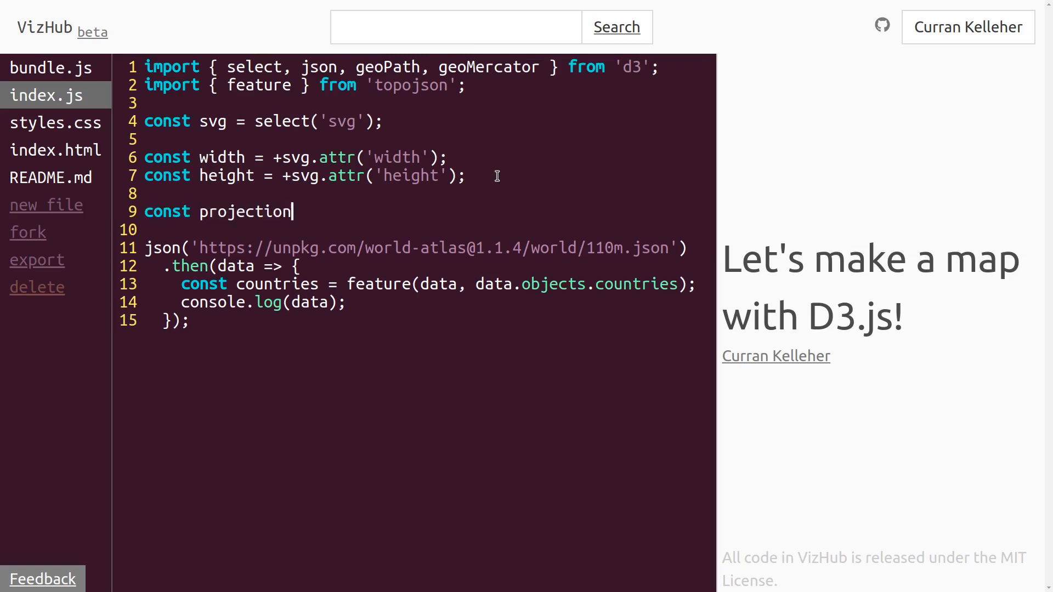
text(= geo)
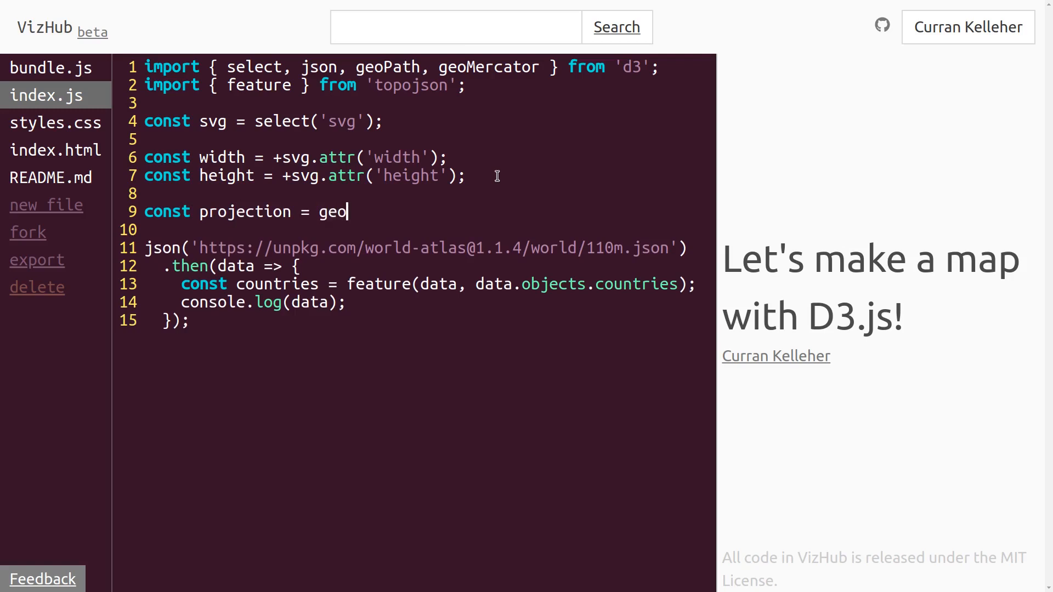
text(Mercator();)
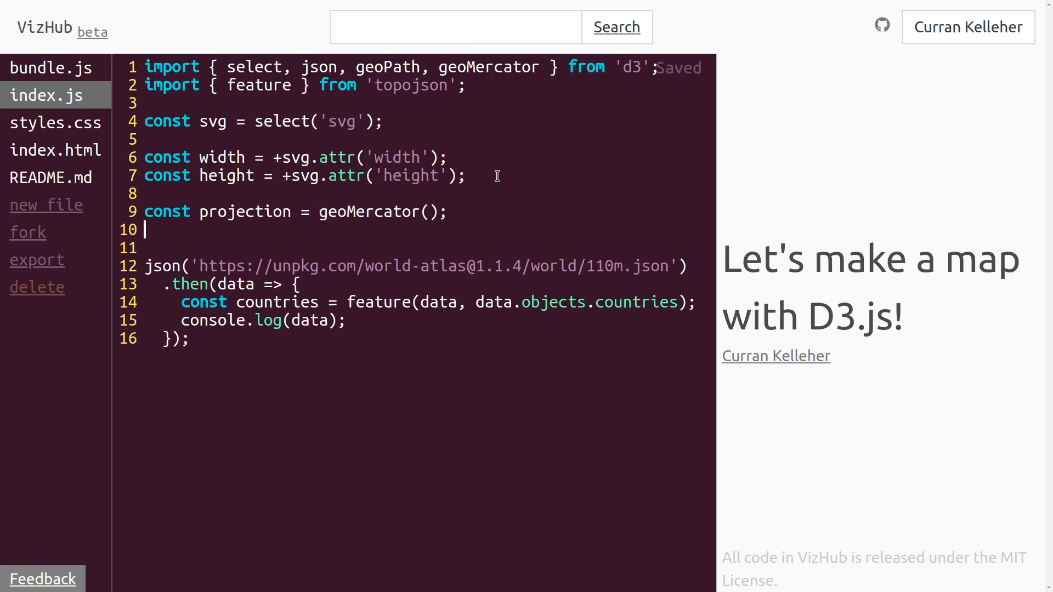
text(c)
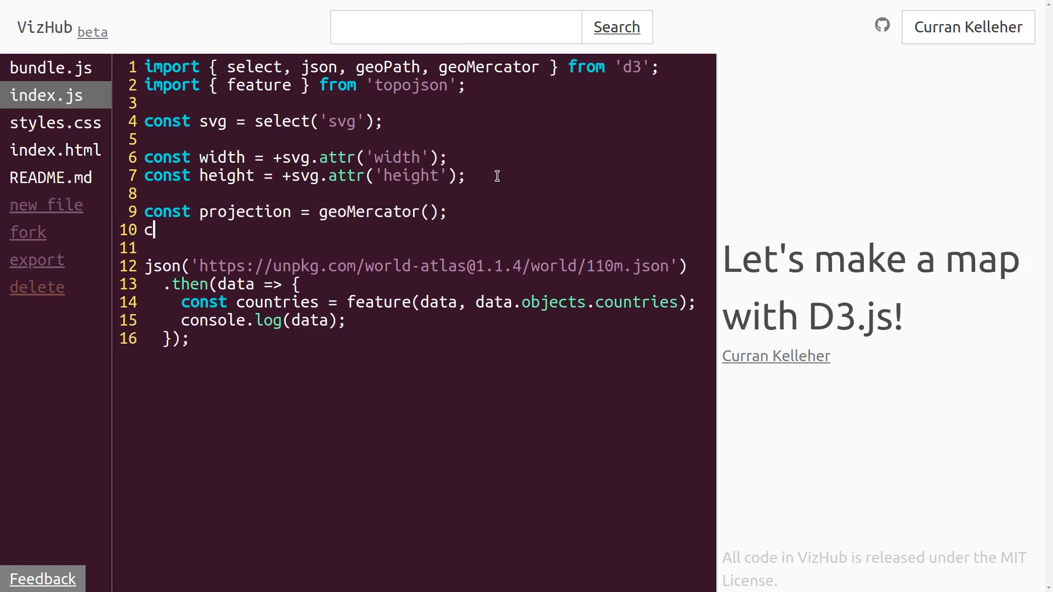
text(onst p)
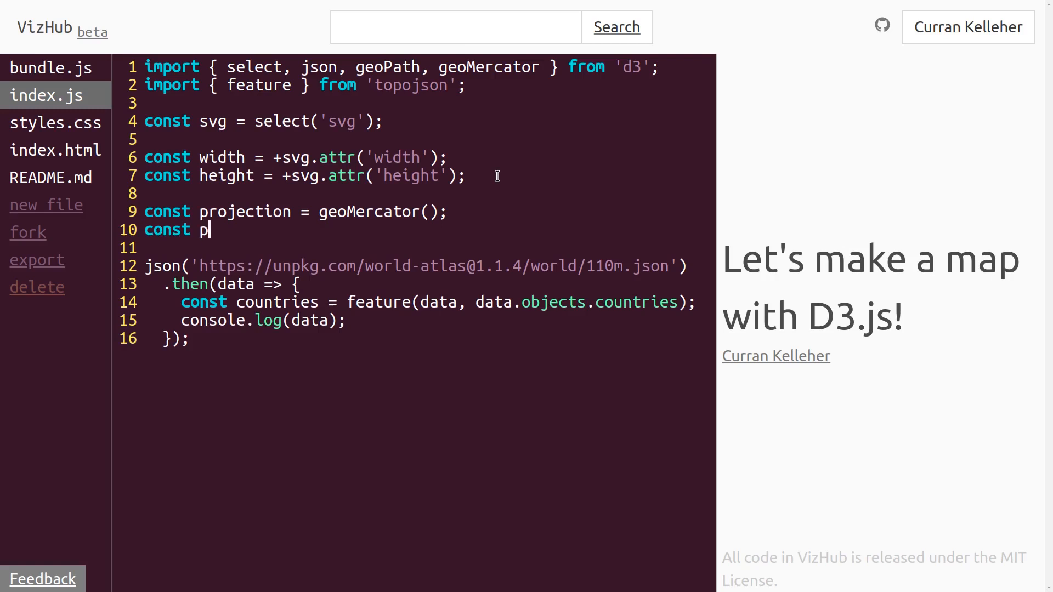
text(athGenerator = ge)
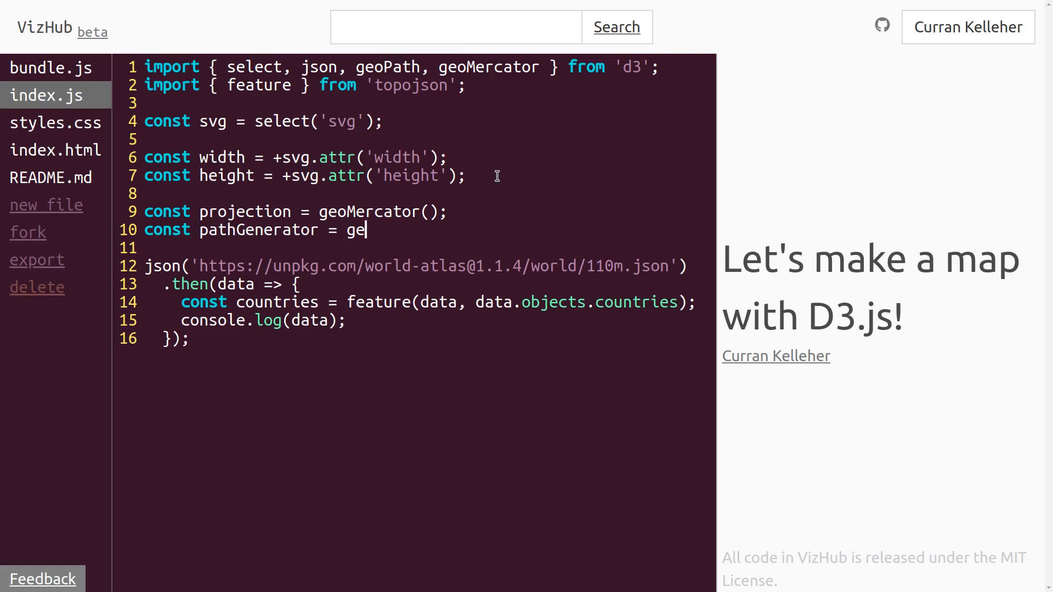
text(oPath)
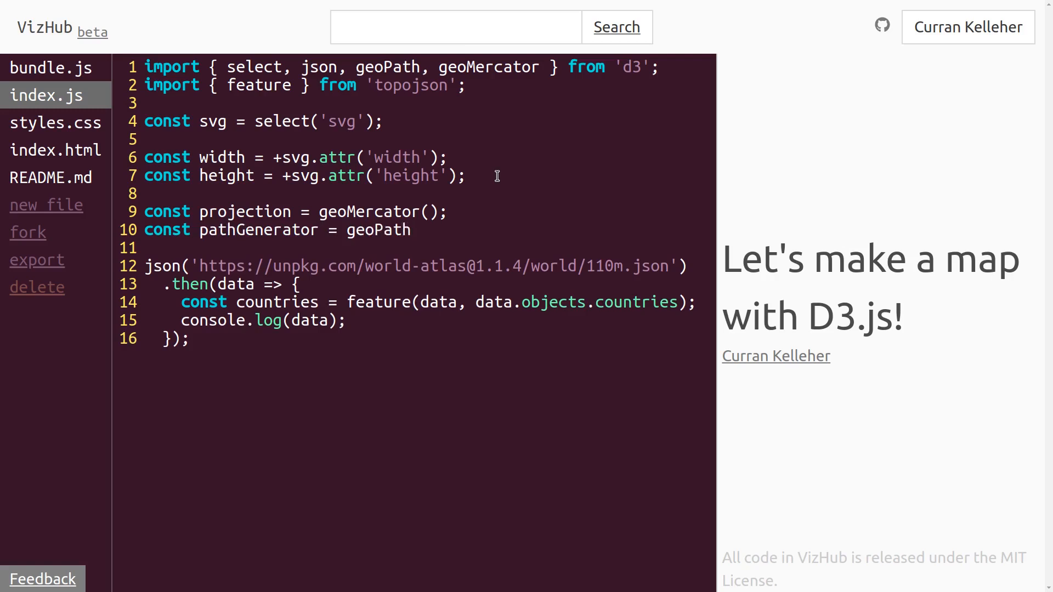
text(();)
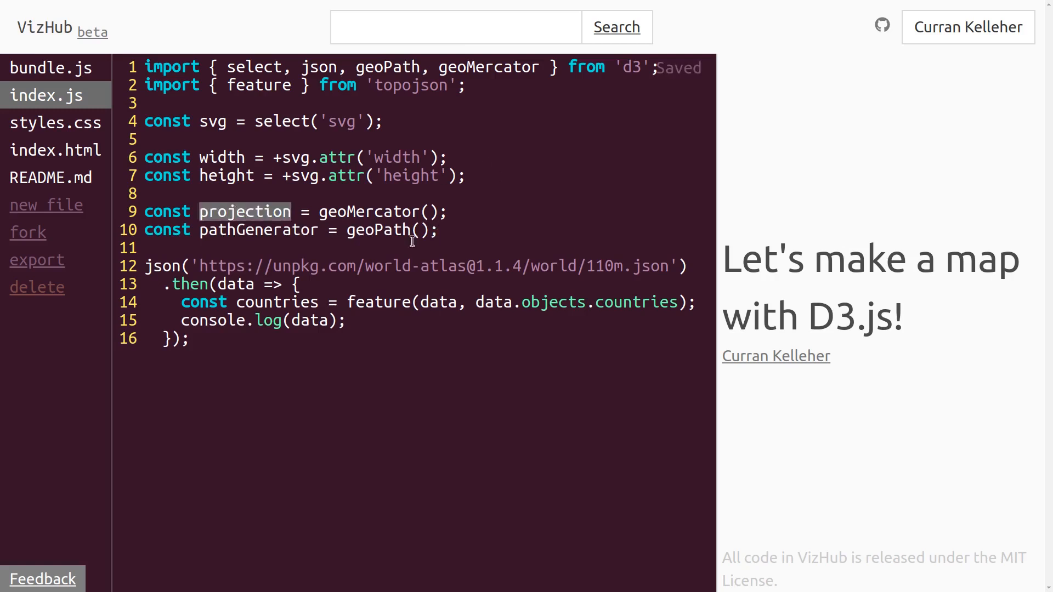
Chain .projection(projection) onto geoPath() on line 10.
click(471, 236)
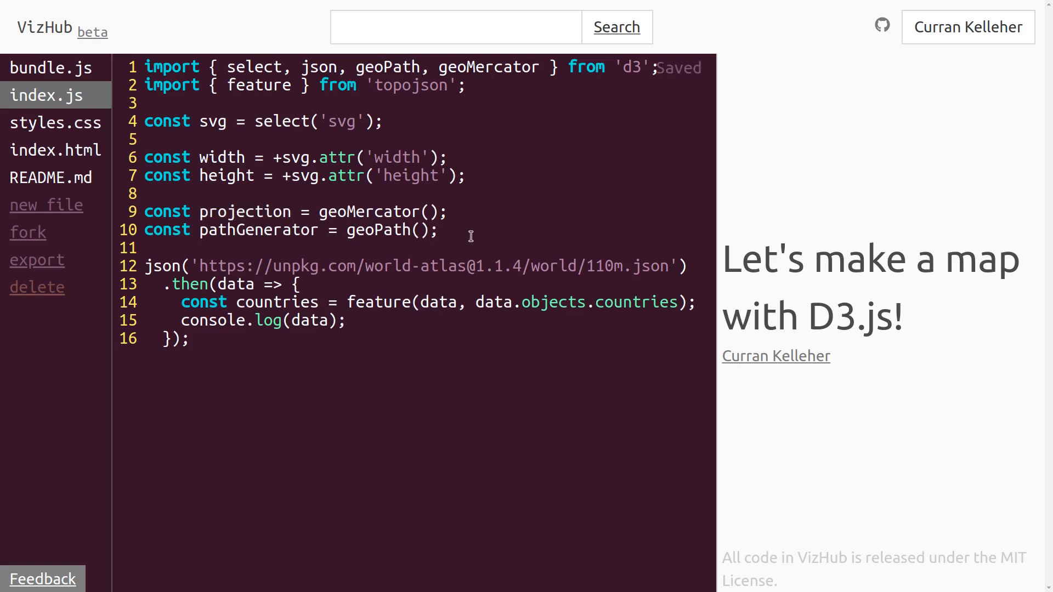
text(.projection)
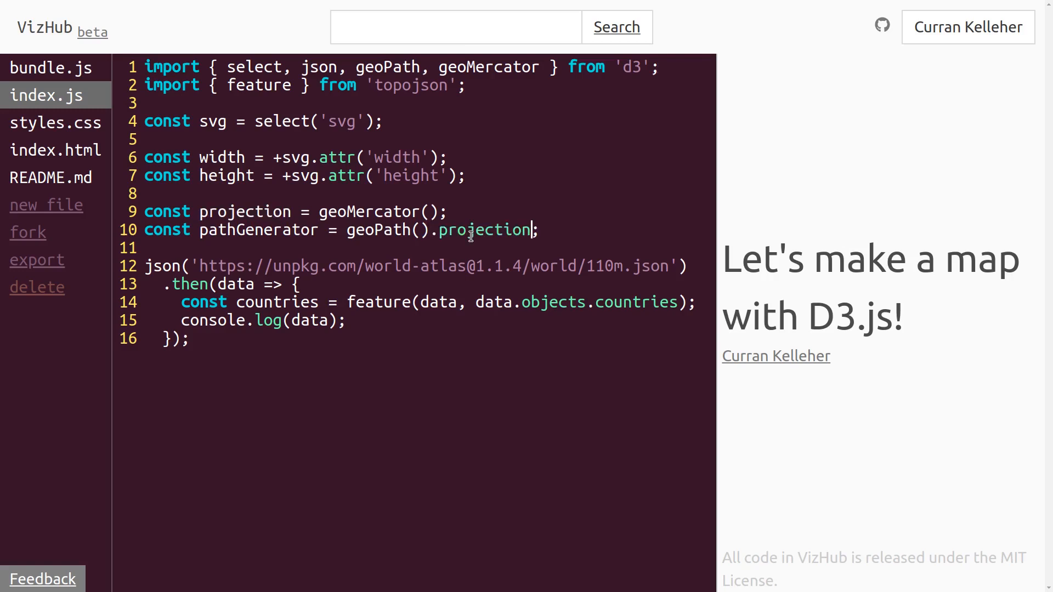
mouse_move(476, 248)
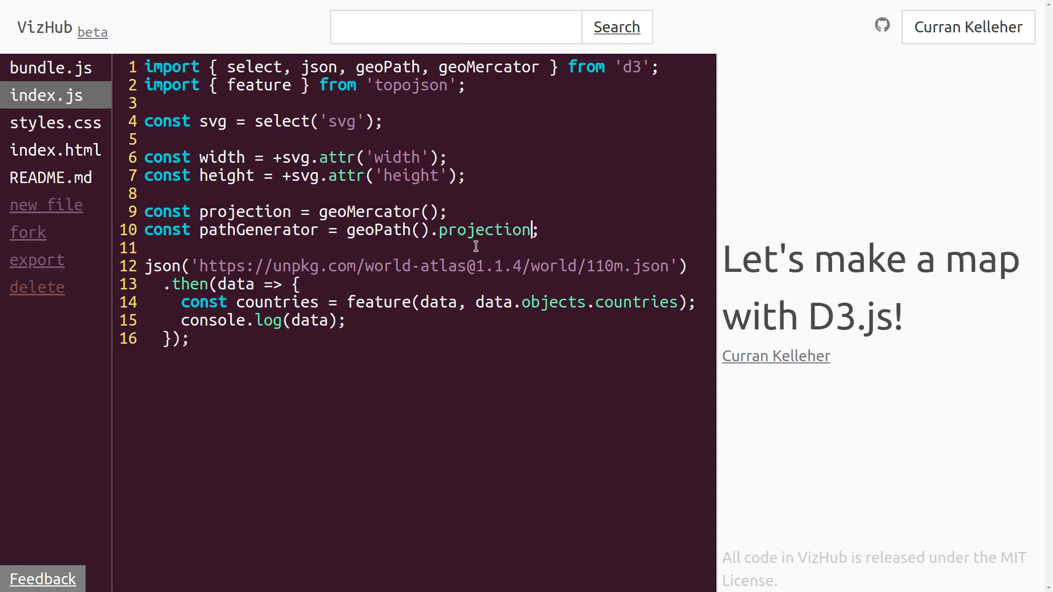
text(())
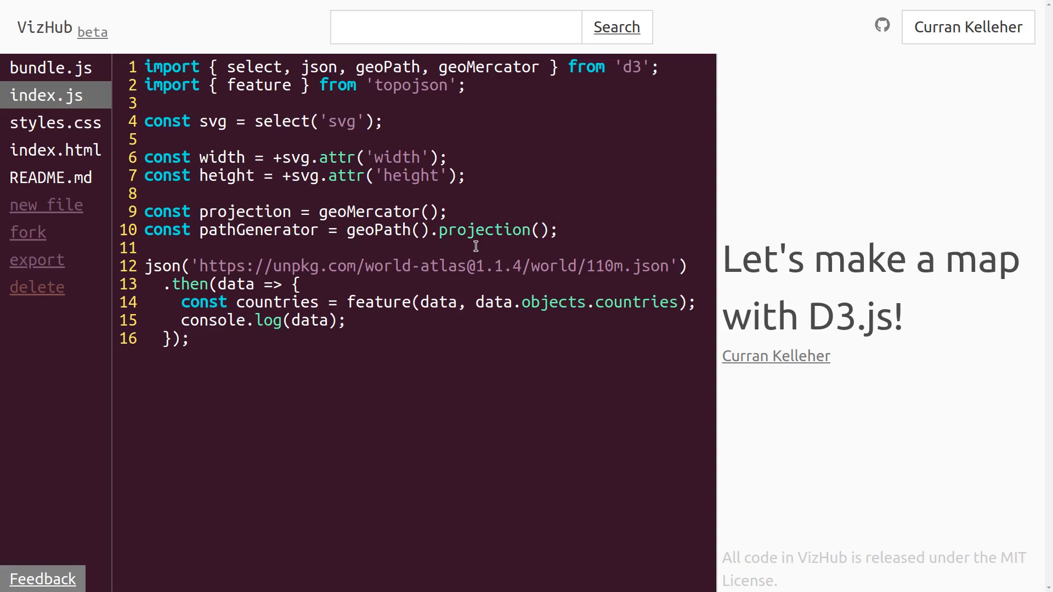
text(projection)
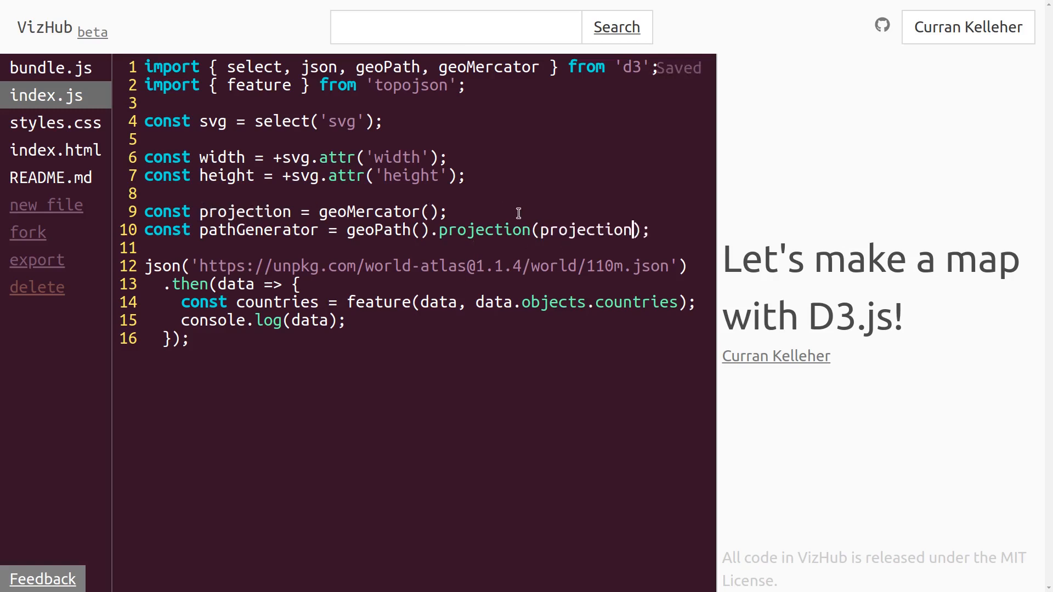
mouse_move(372, 320)
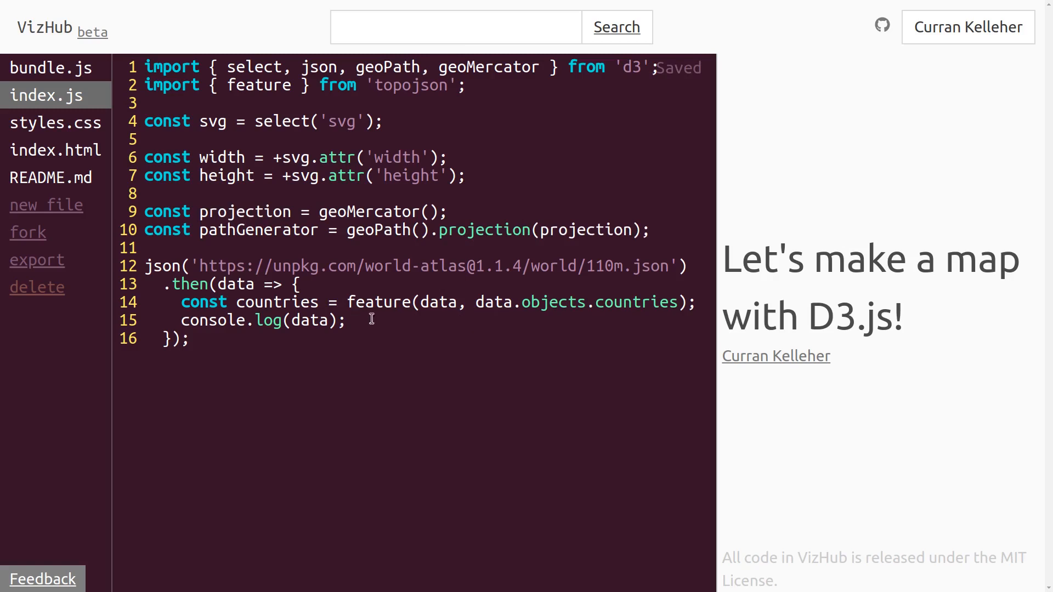
mouse_move(328, 302)
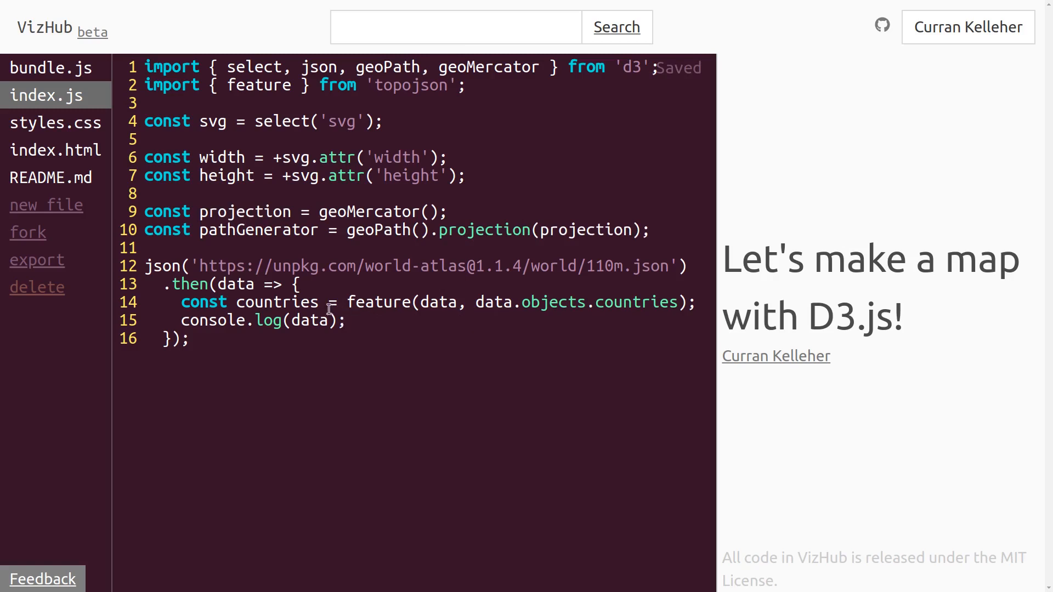
Log countries instead of data, then expand the 177 features and the first feature in the console.
double_click(277, 302)
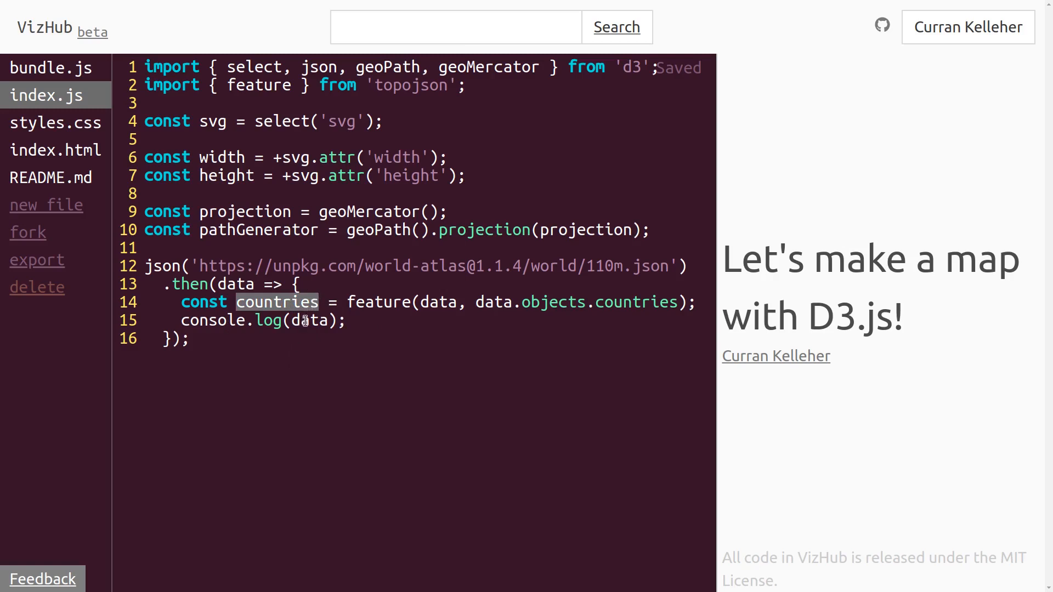
text(countries)
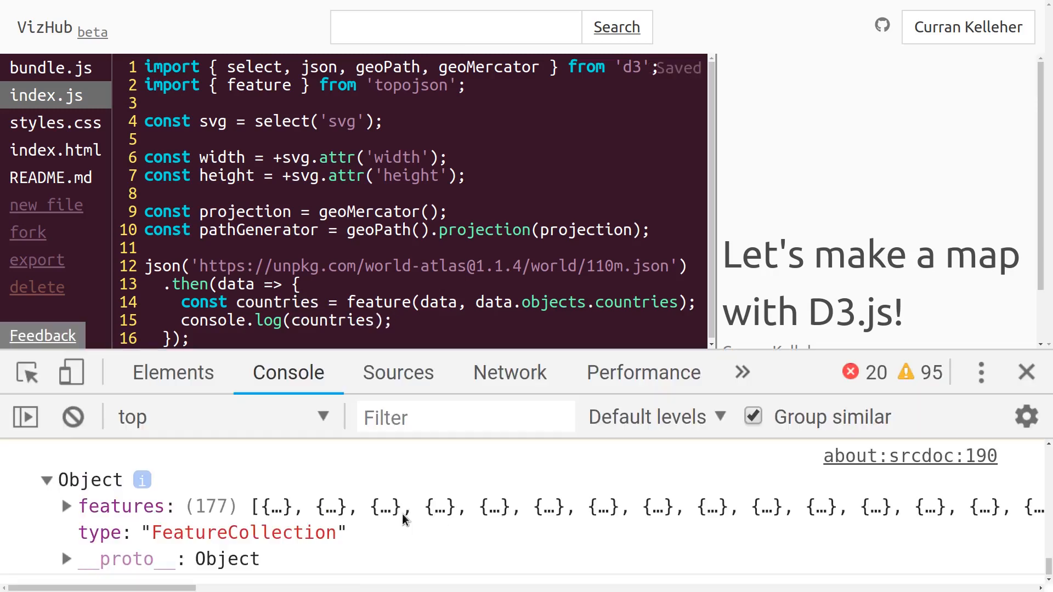
mouse_move(174, 495)
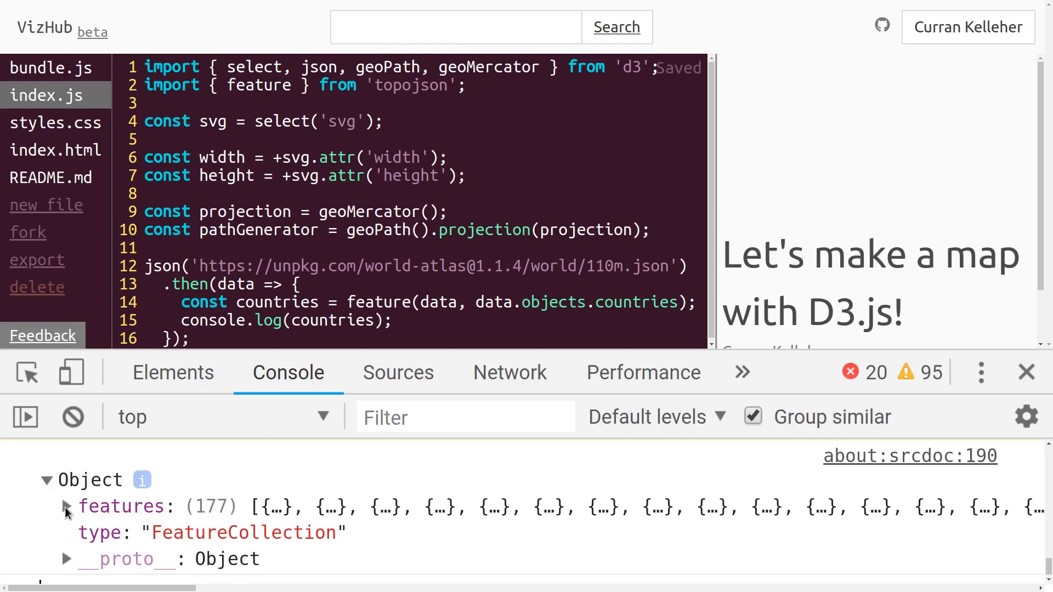
click(66, 506)
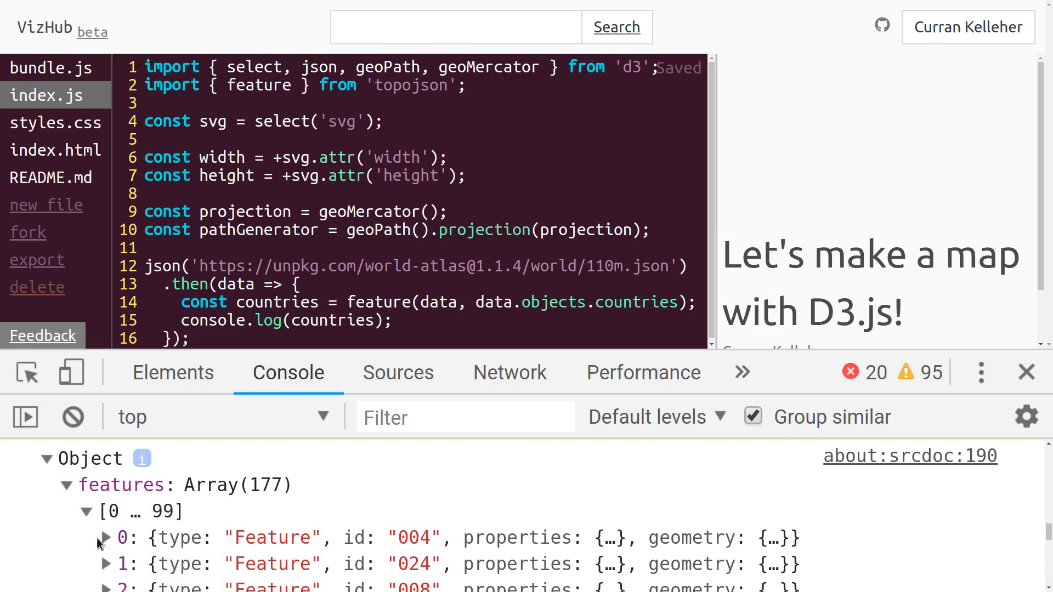
click(1026, 372)
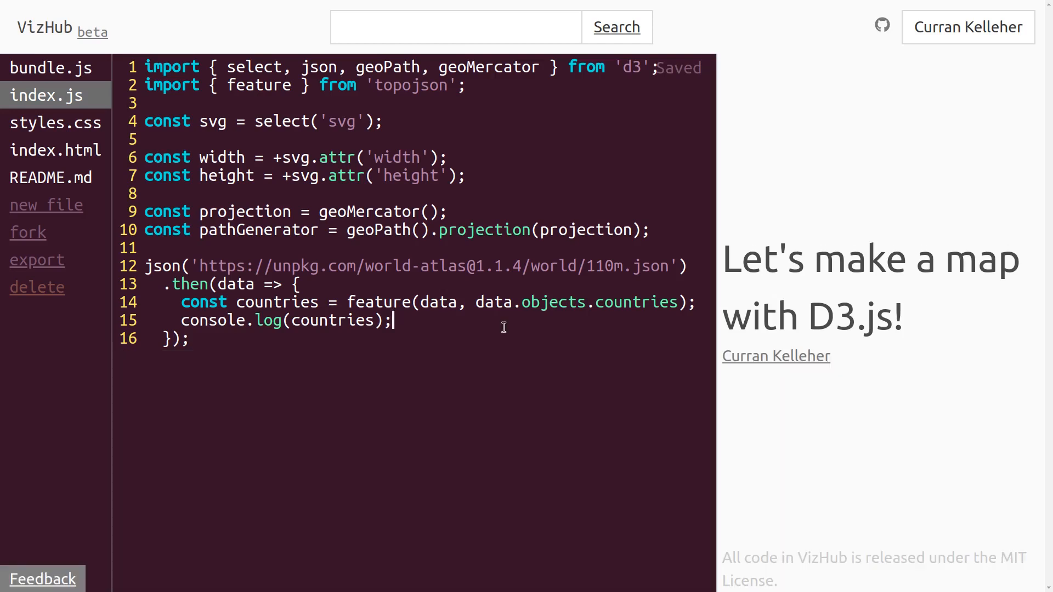
Add const paths = svg.selectAll('path').data(countries.features); below the log line.
key(Enter)
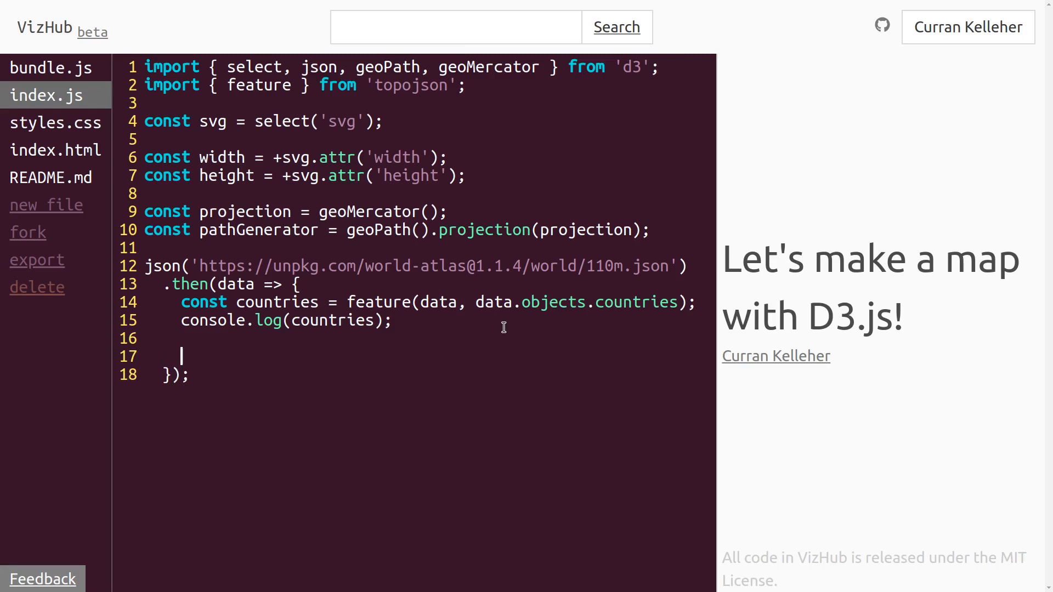
text(con)
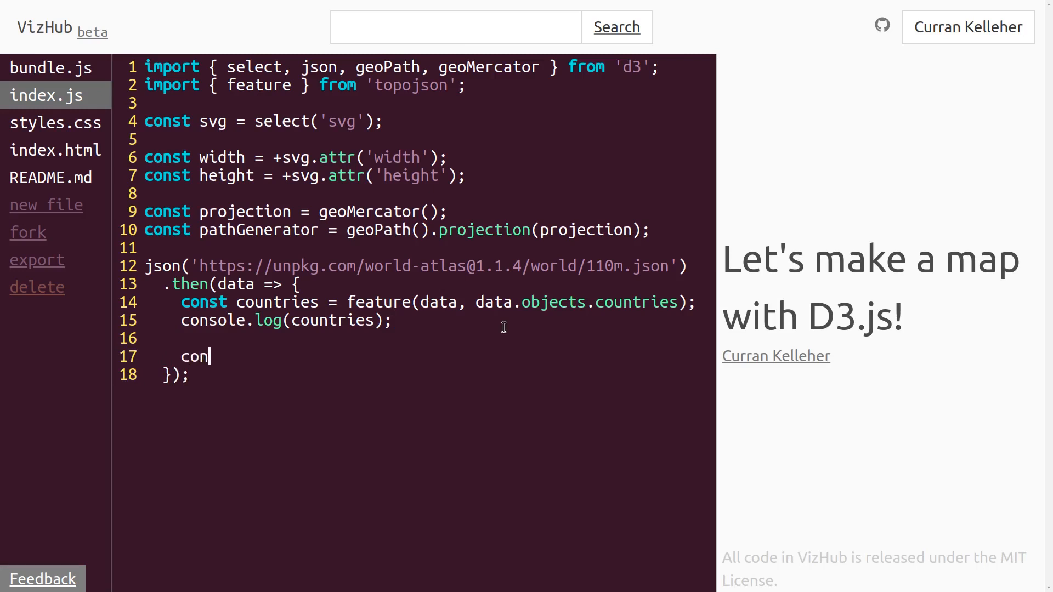
text(st paths)
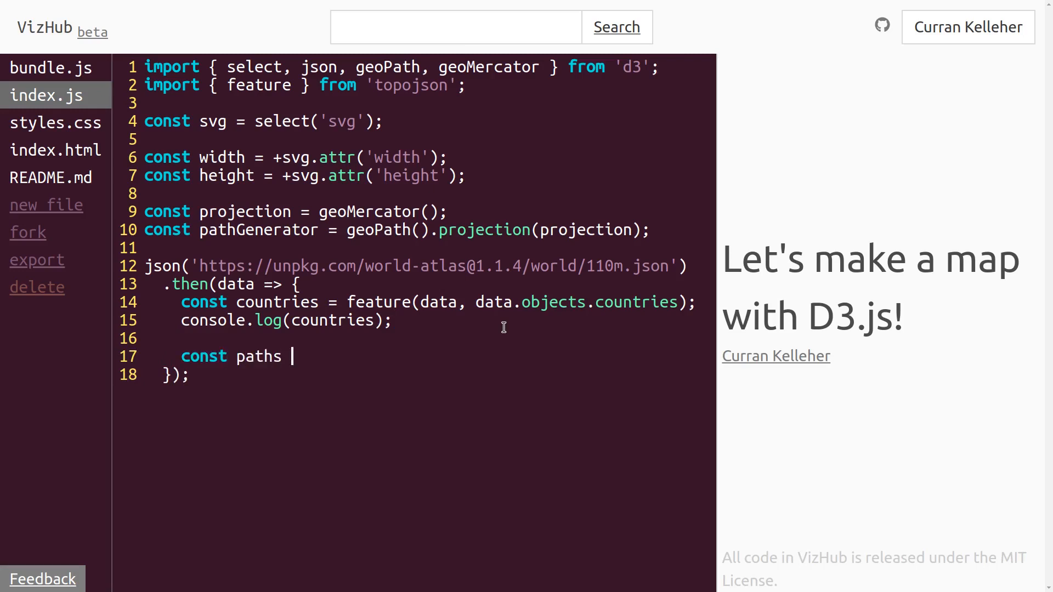
text(=)
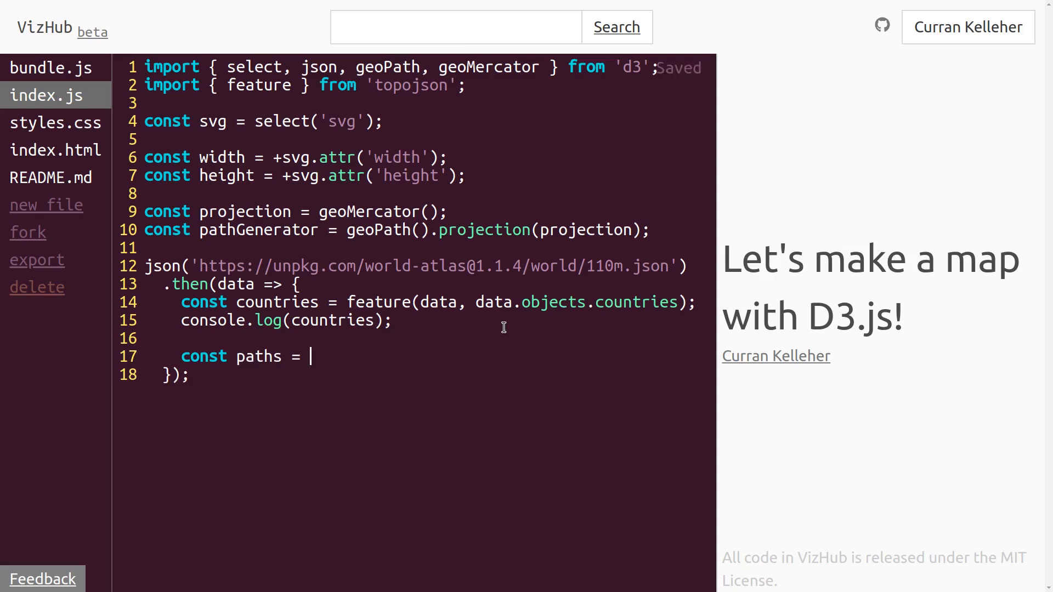
double_click(212, 121)
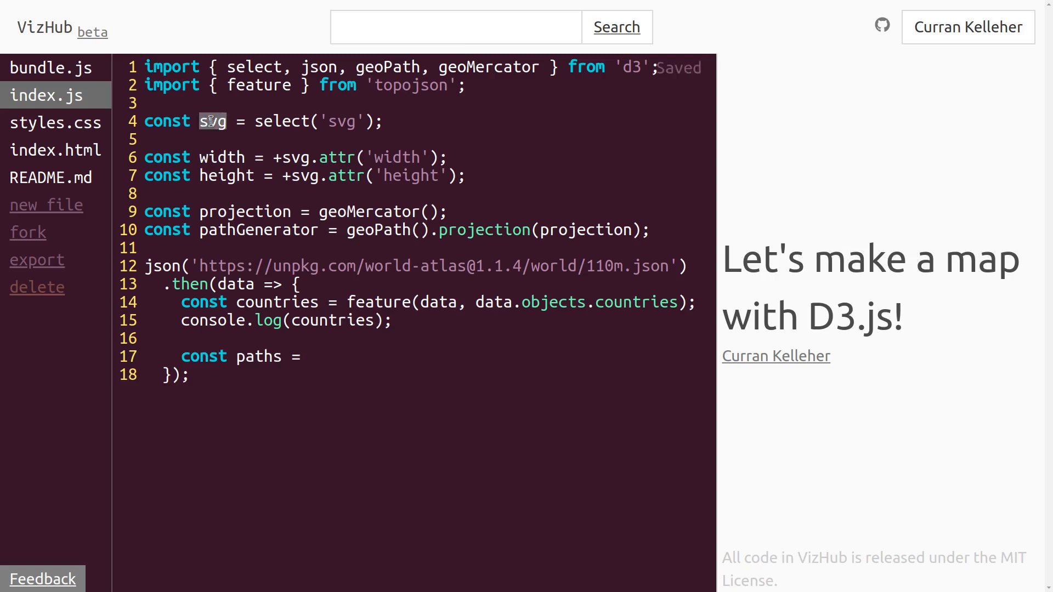
text(svg)
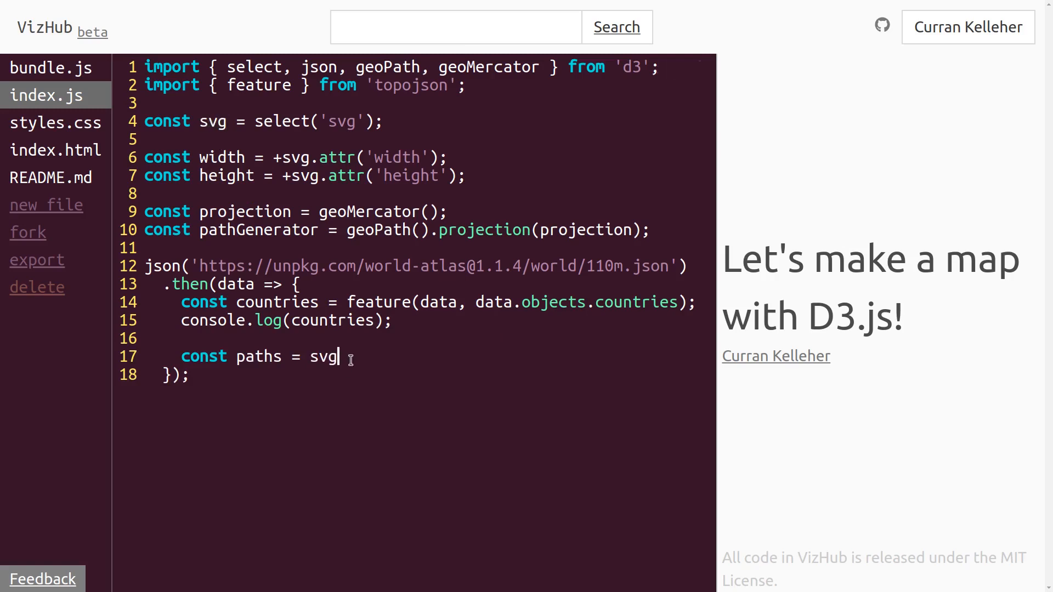
text(.selectAll('pat)
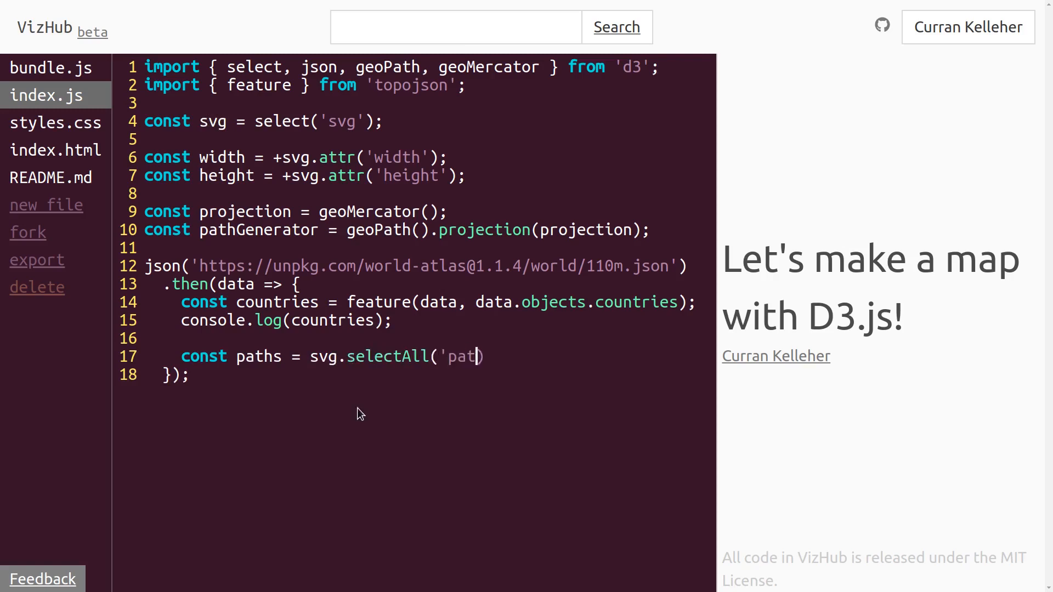
text(h').data)
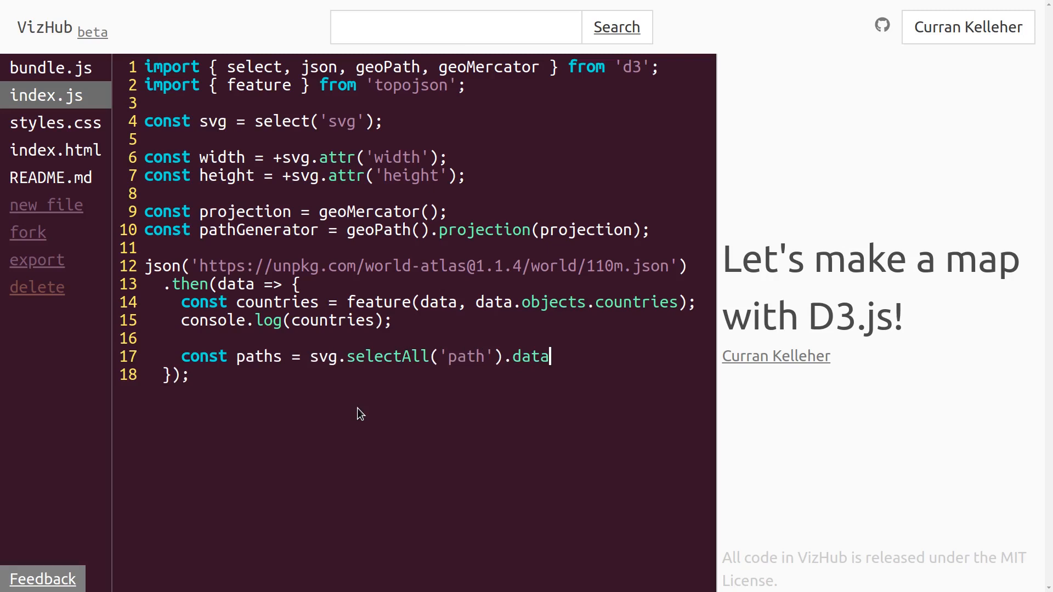
text((coun))
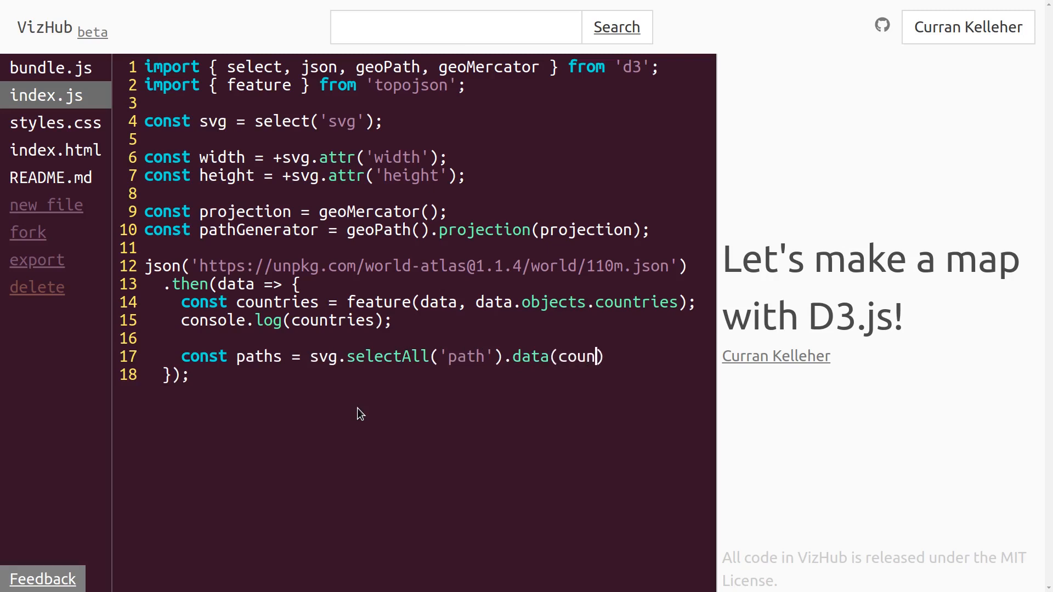
text(tries.features)
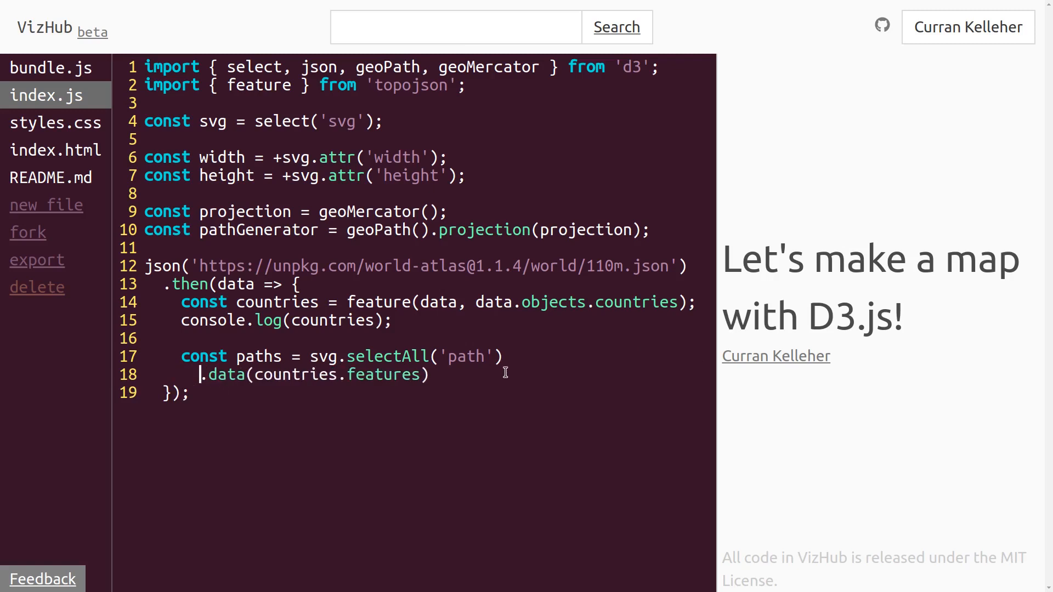
text();)
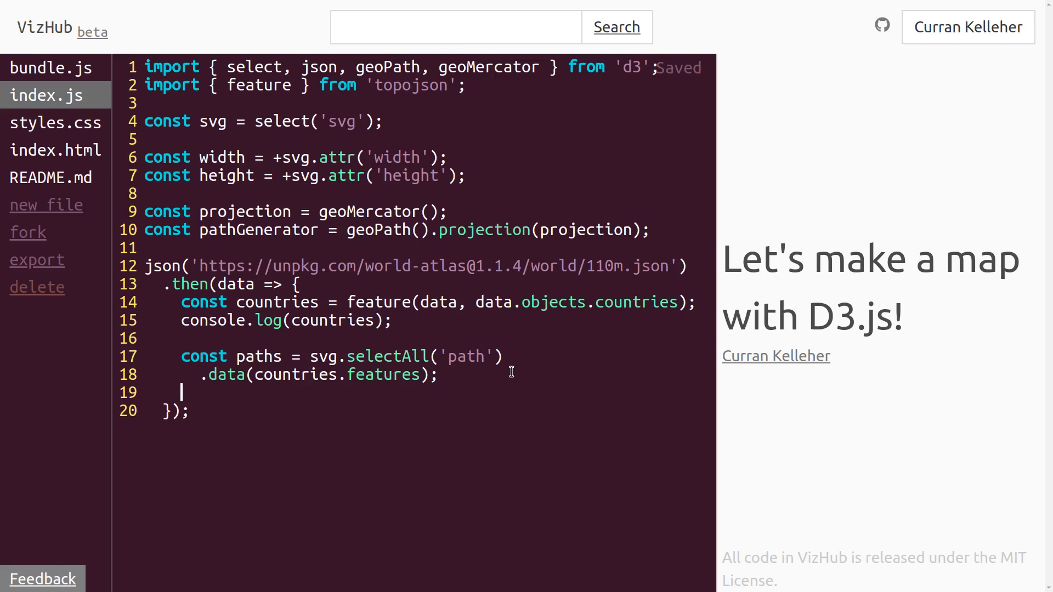
Append a path for each entering country with paths.enter().append('path') and save.
text(paths.ent)
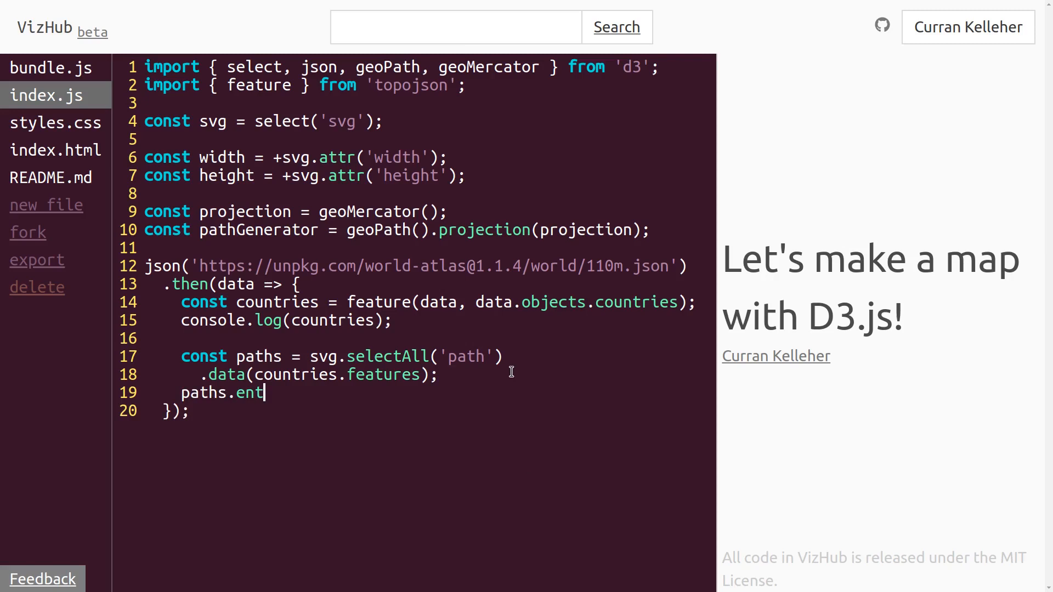
text(er().ap)
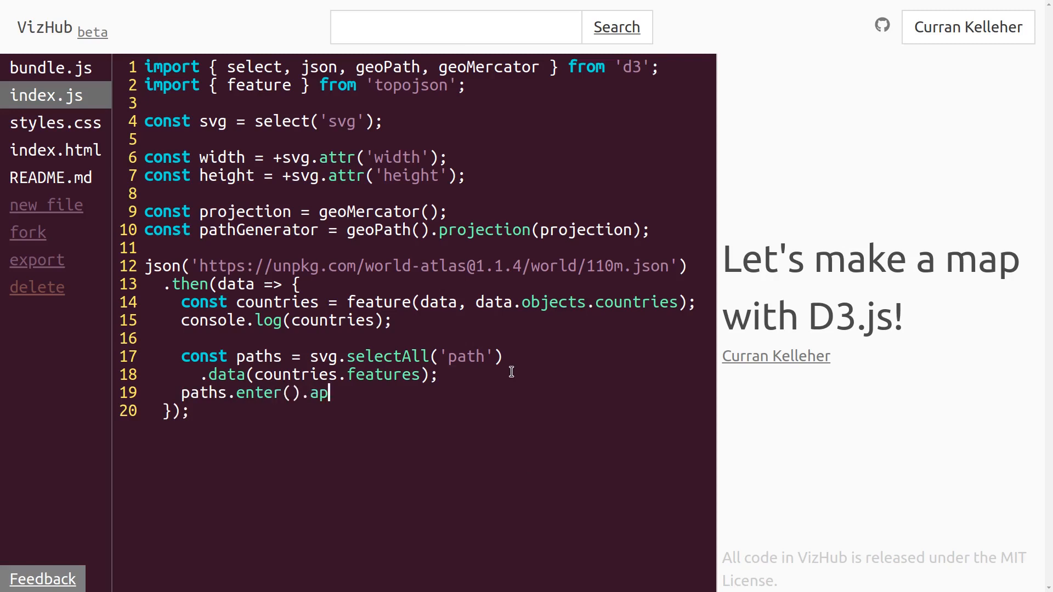
text(pend(')
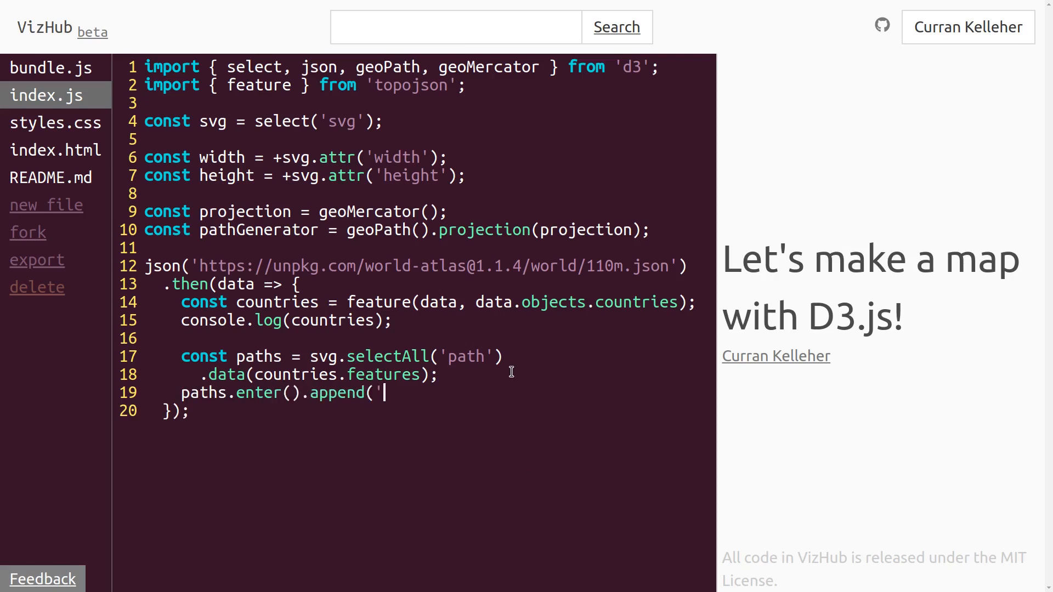
text(path');)
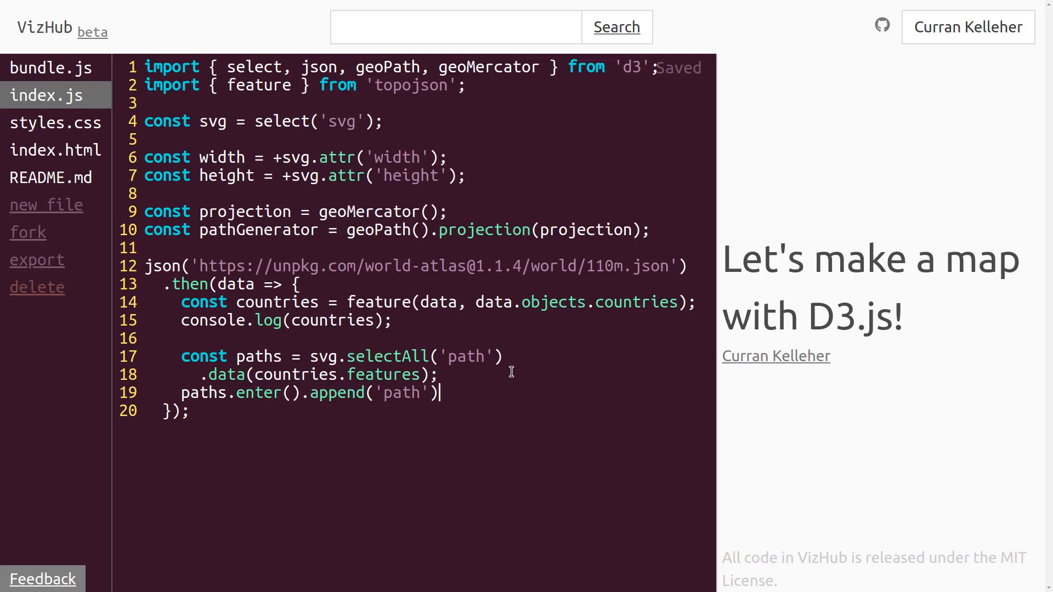
key(Enter)
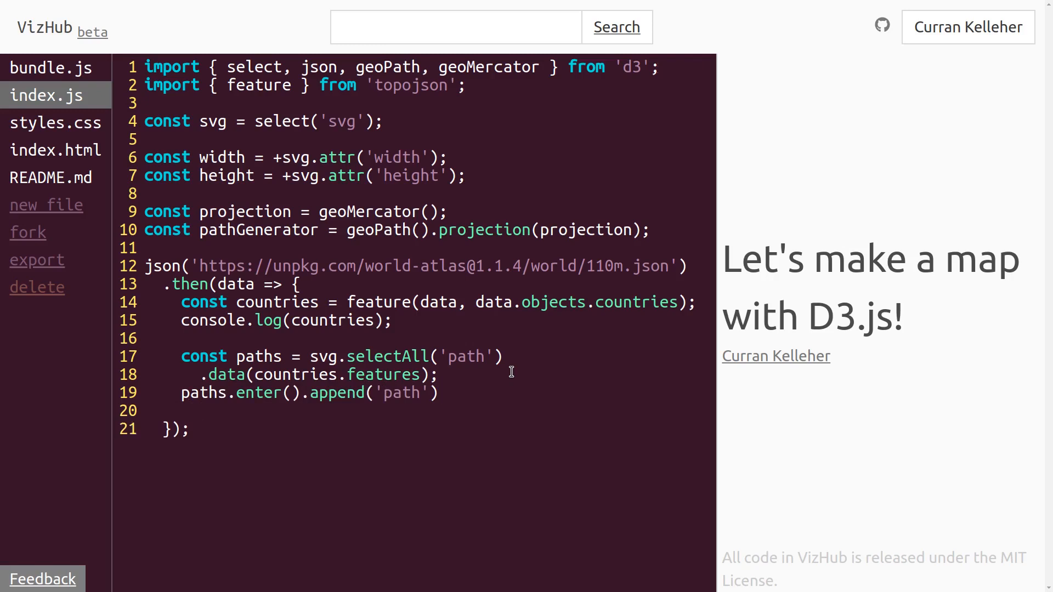
key(Ctrl+s)
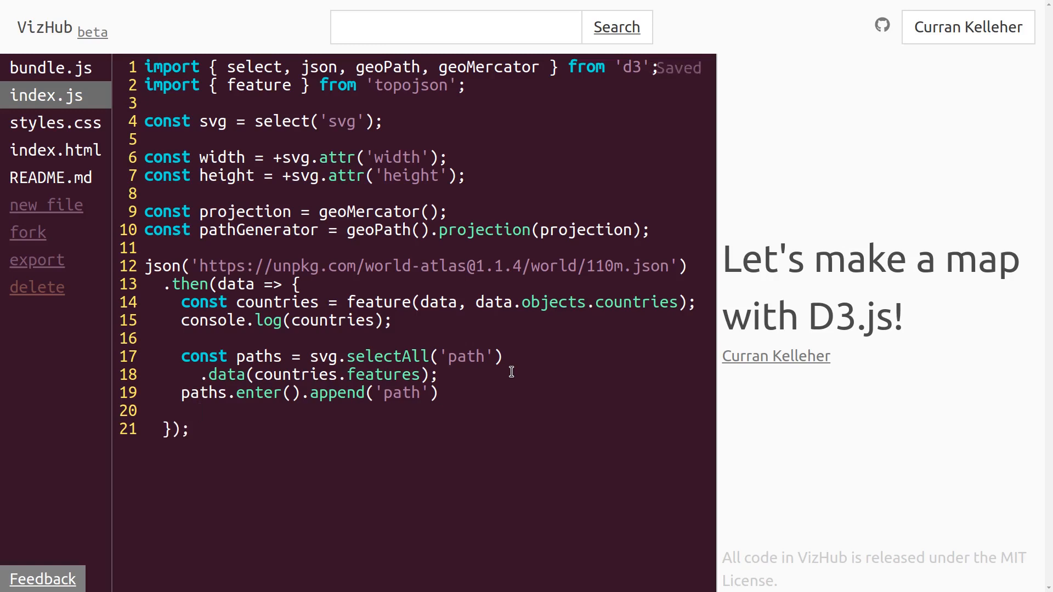
Chain .attr('d', d => pathGenerator(d)) so each path draws its country shape.
text(.)
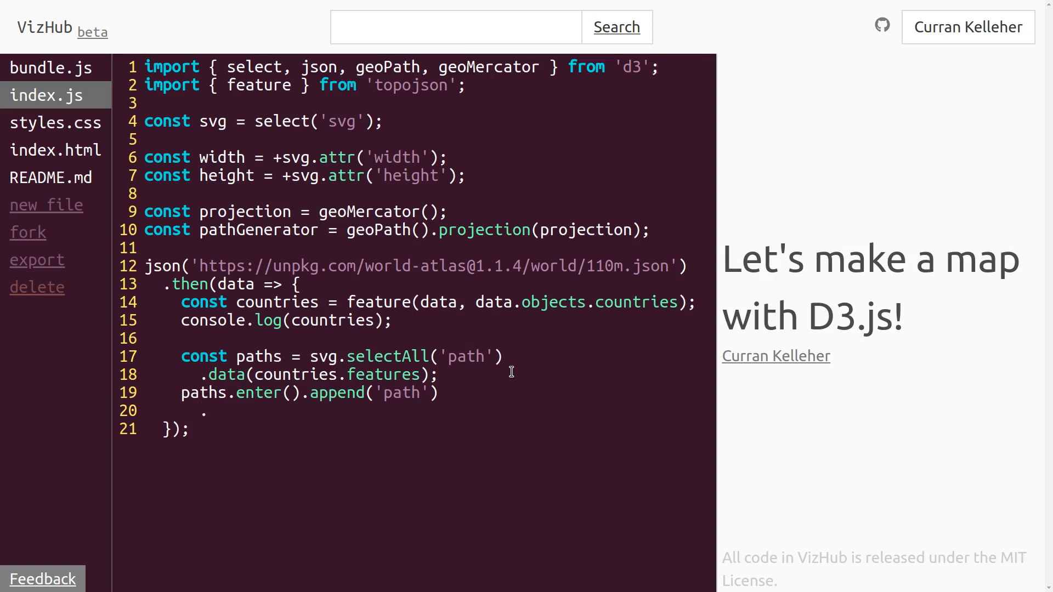
text(attr)
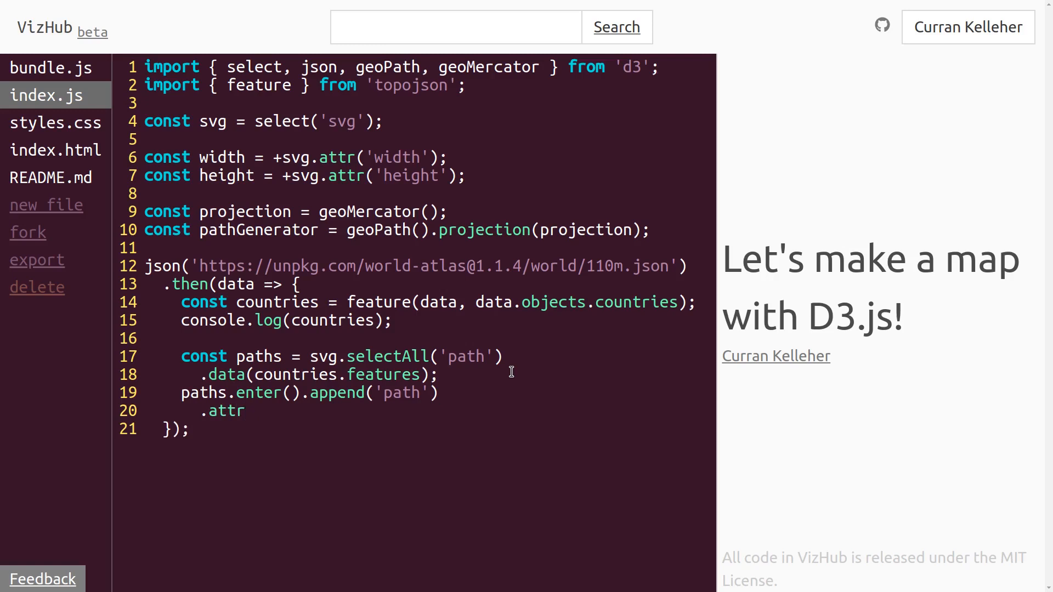
text('d')
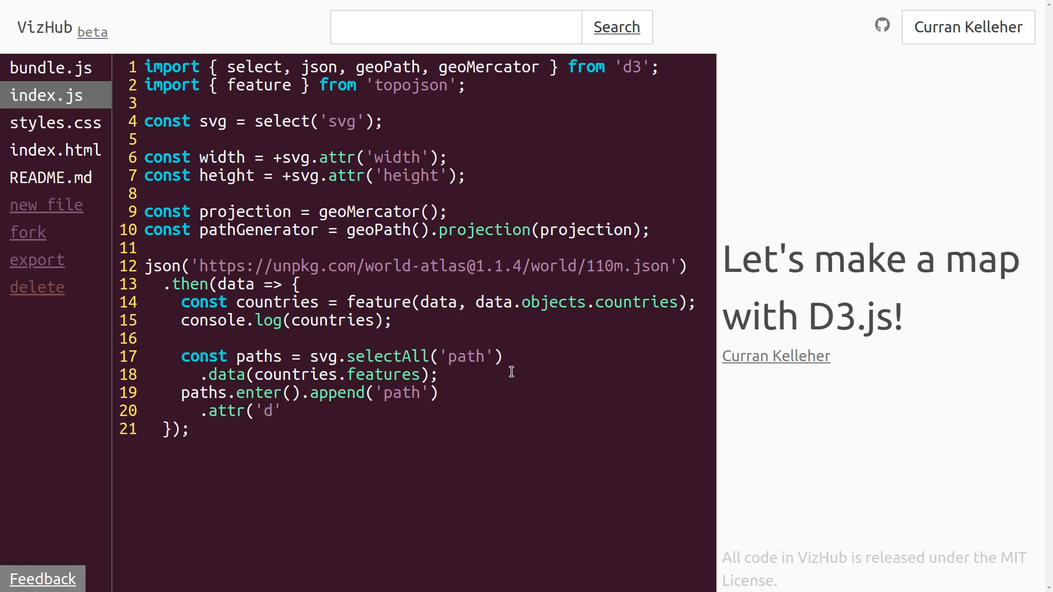
text(, );)
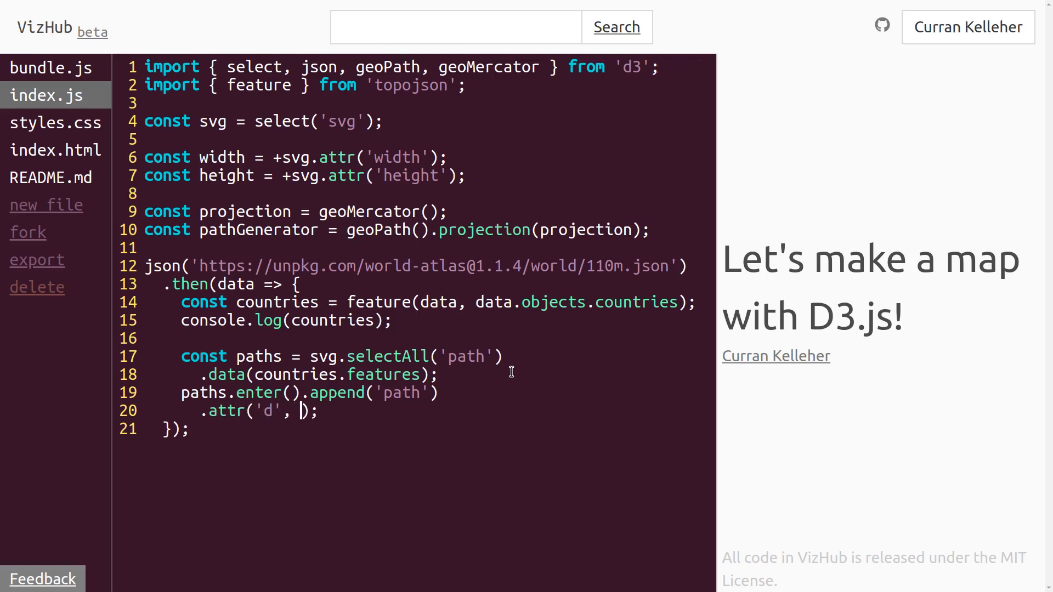
text(d =)
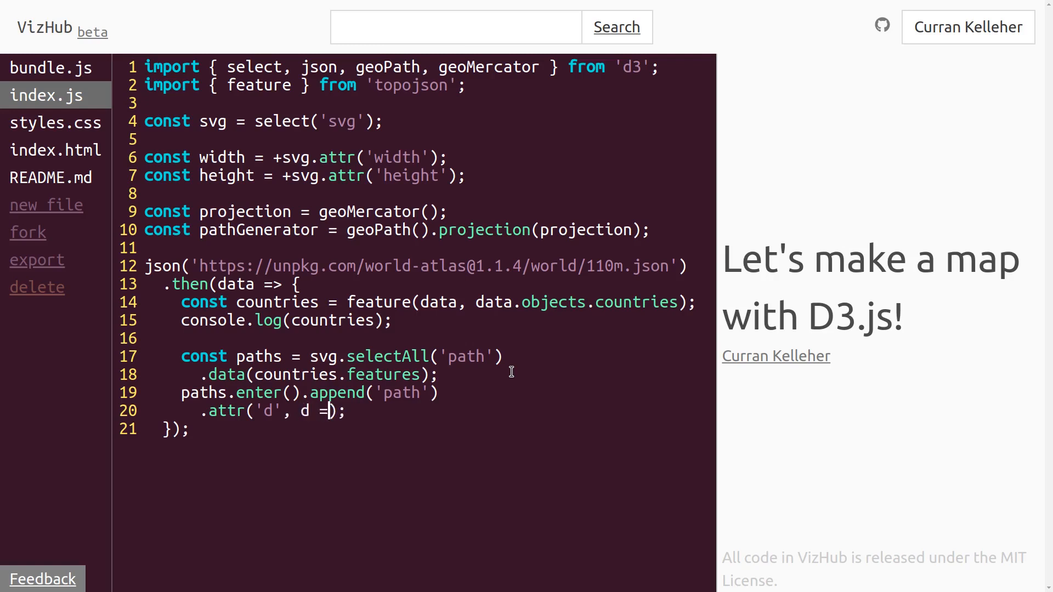
text(>)
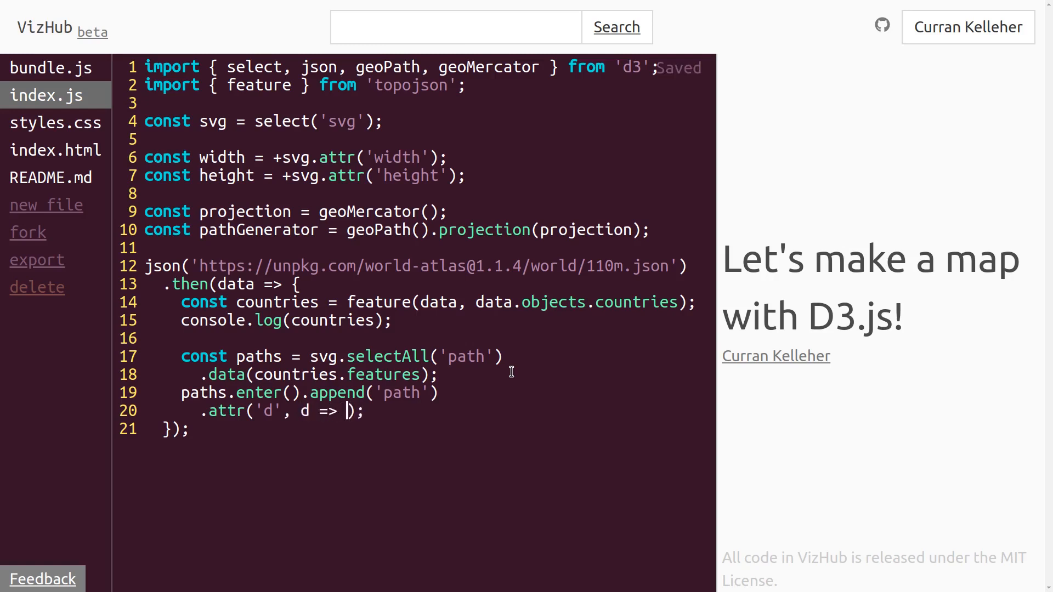
text(path)
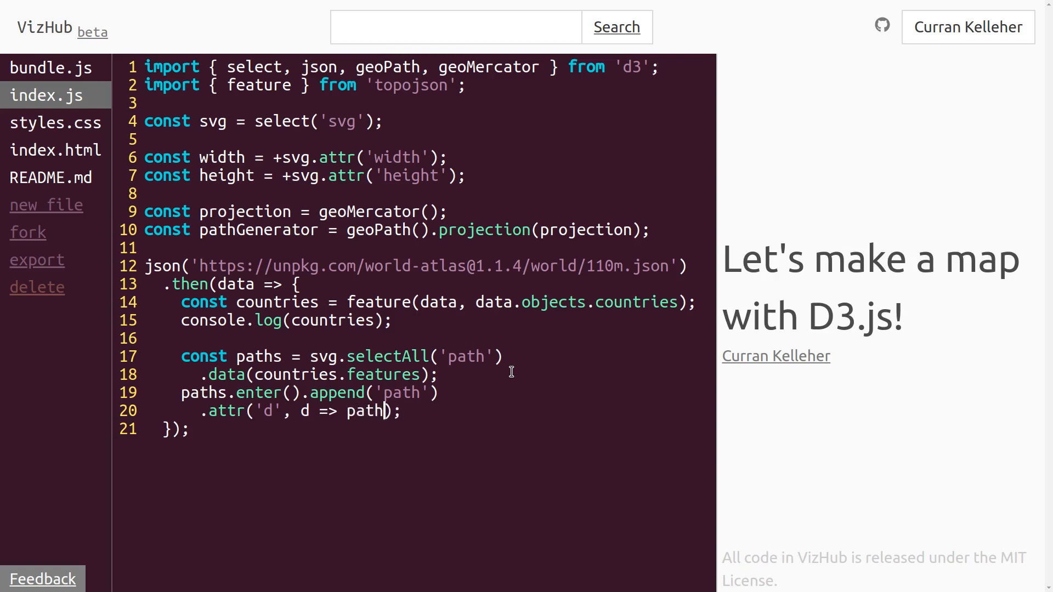
text(Generator)
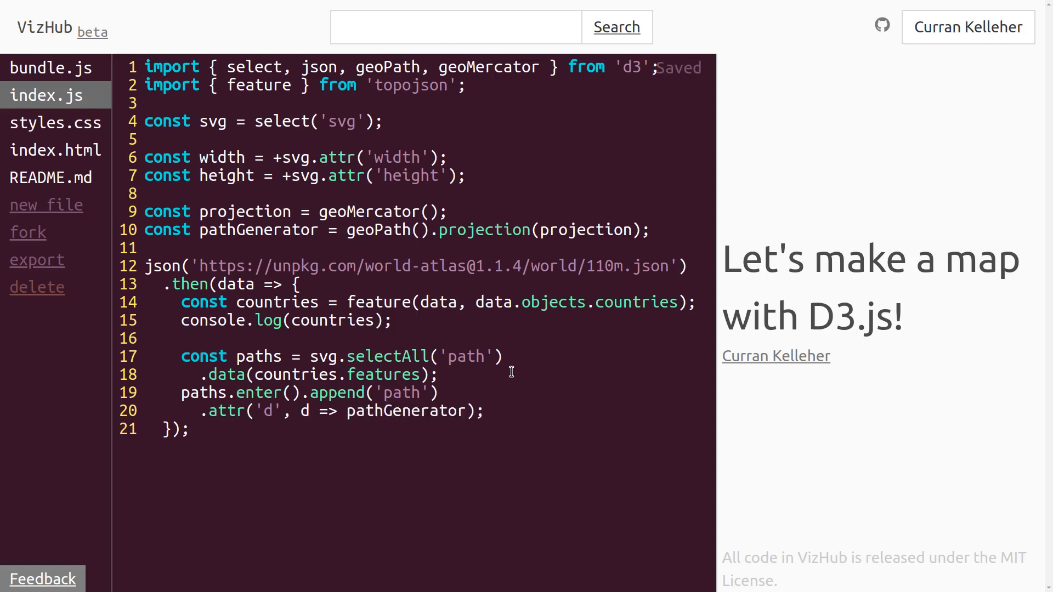
text((d))
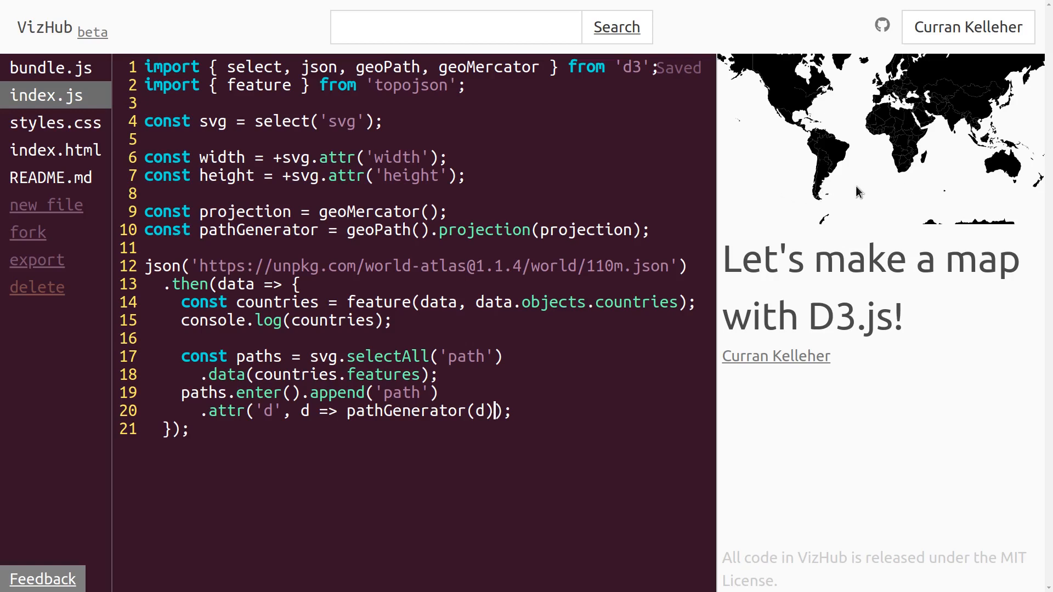
mouse_move(389, 411)
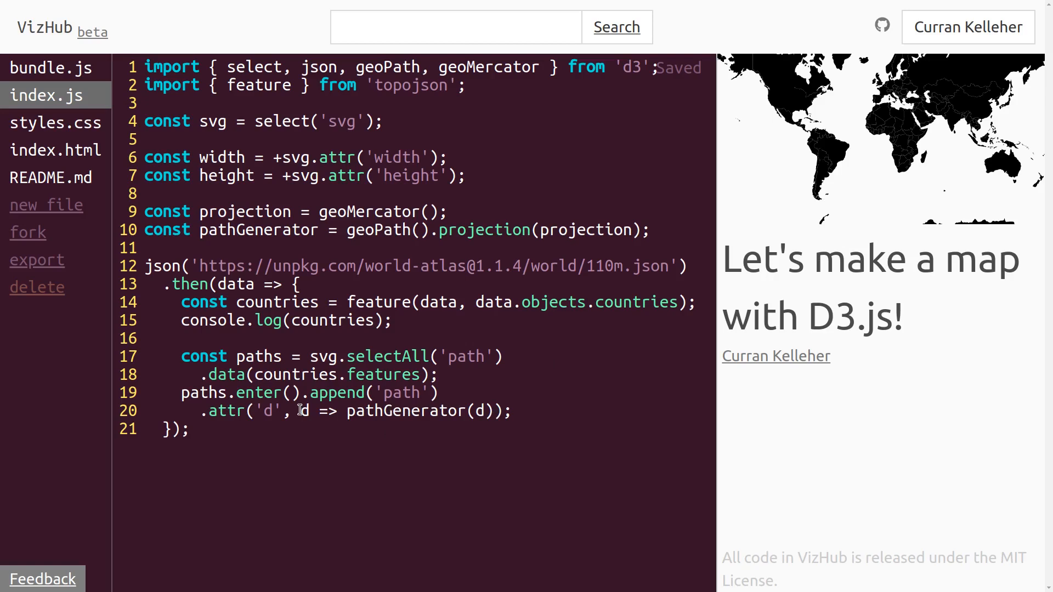
Replace d => pathGenerator(d) with pathGenerator passed directly to attr.
double_click(304, 411)
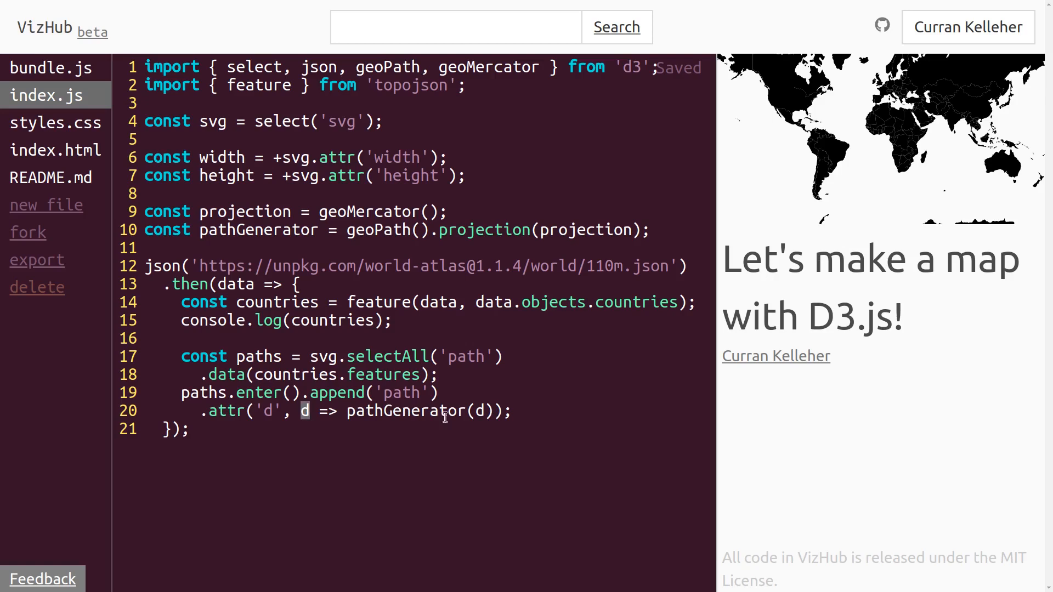
double_click(403, 411)
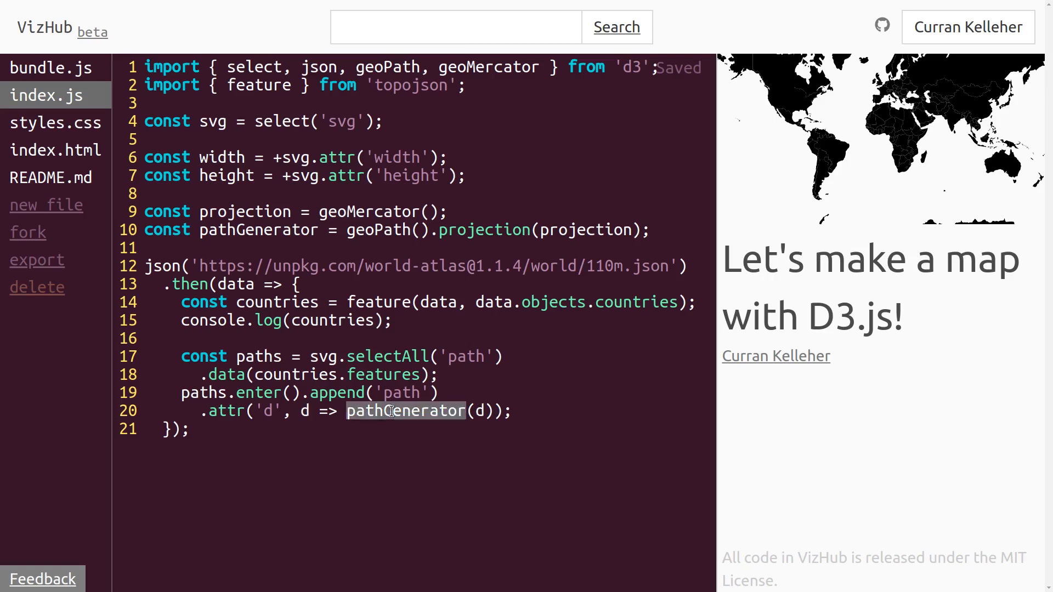
mouse_move(377, 432)
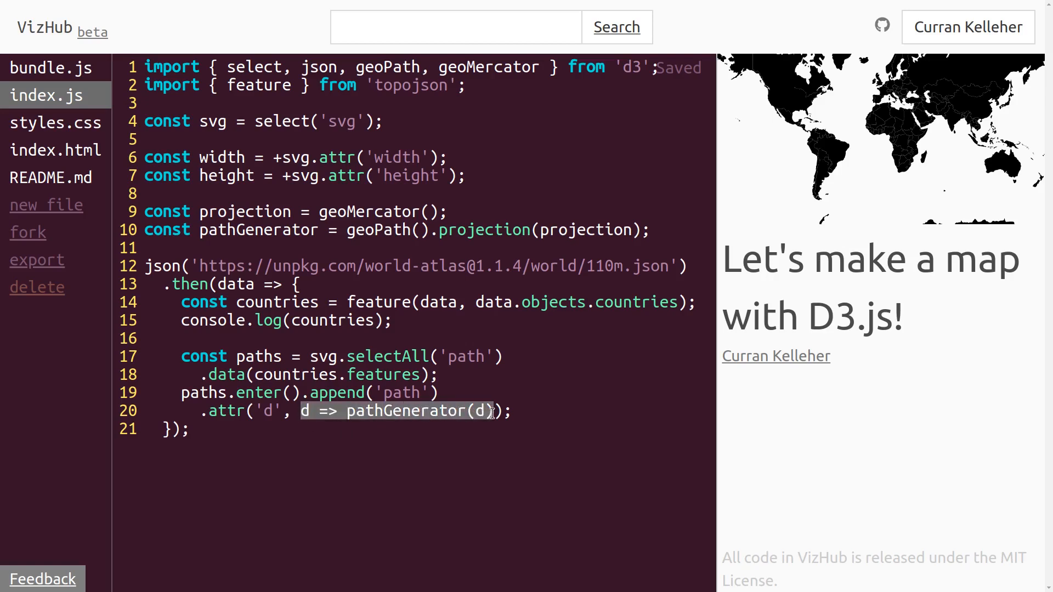
text(pathGenerator)
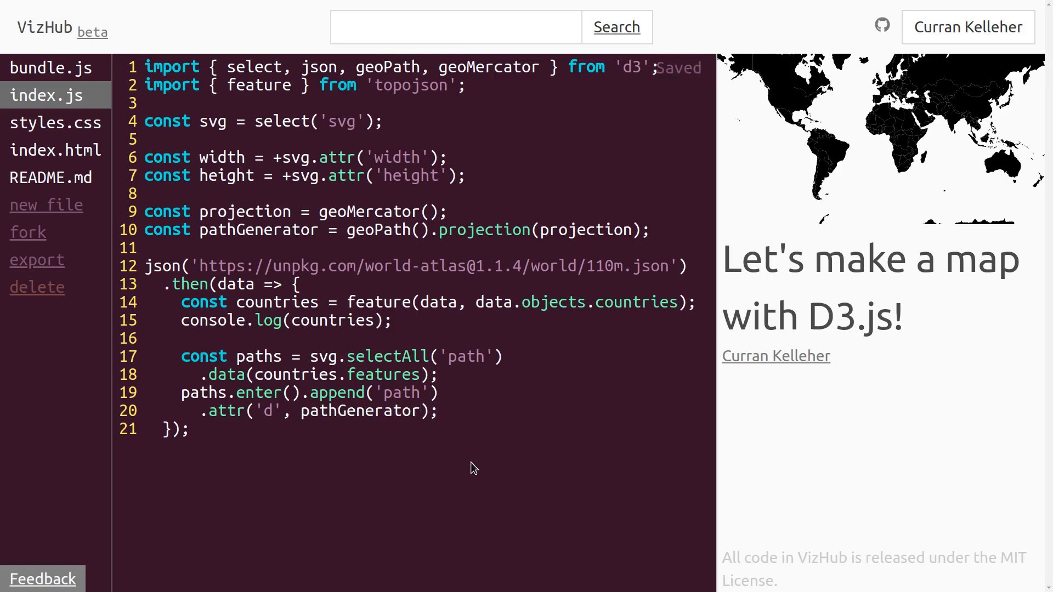
click(420, 411)
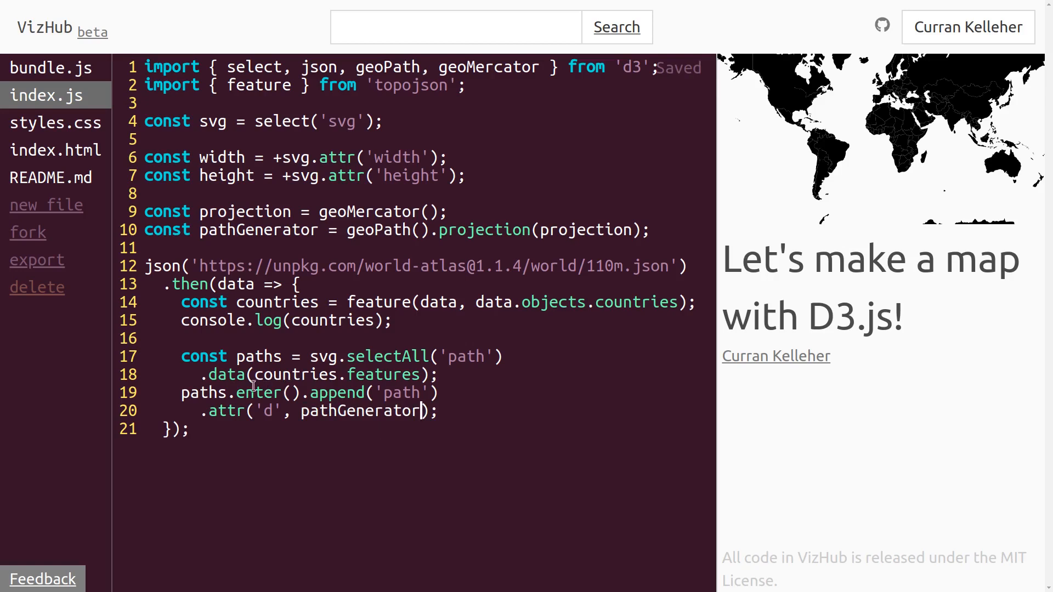
Join the data line onto selectAll to form one selectAll().data().enter() chain.
double_click(261, 392)
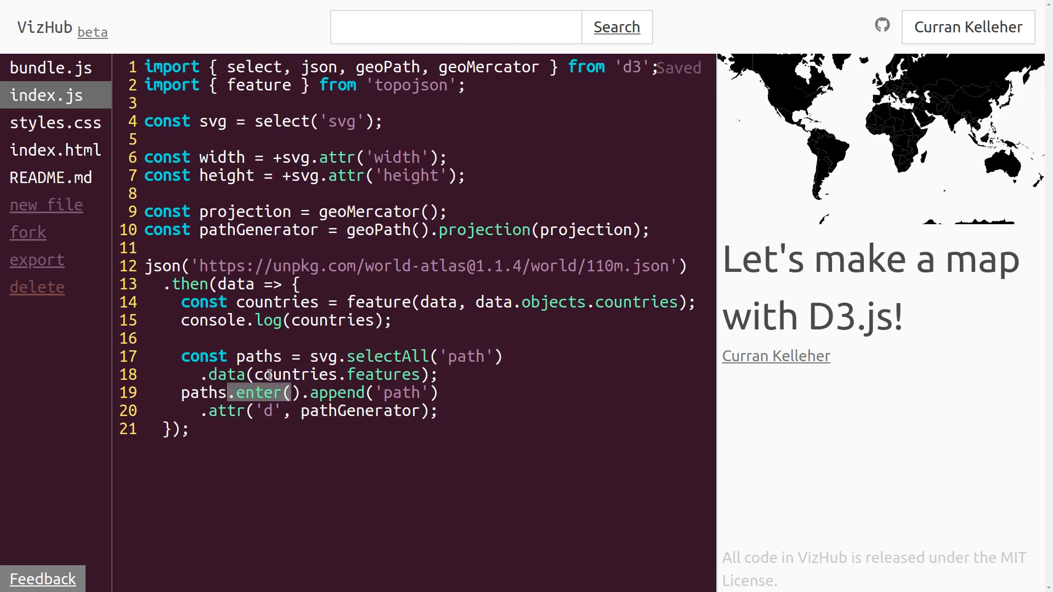
double_click(258, 356)
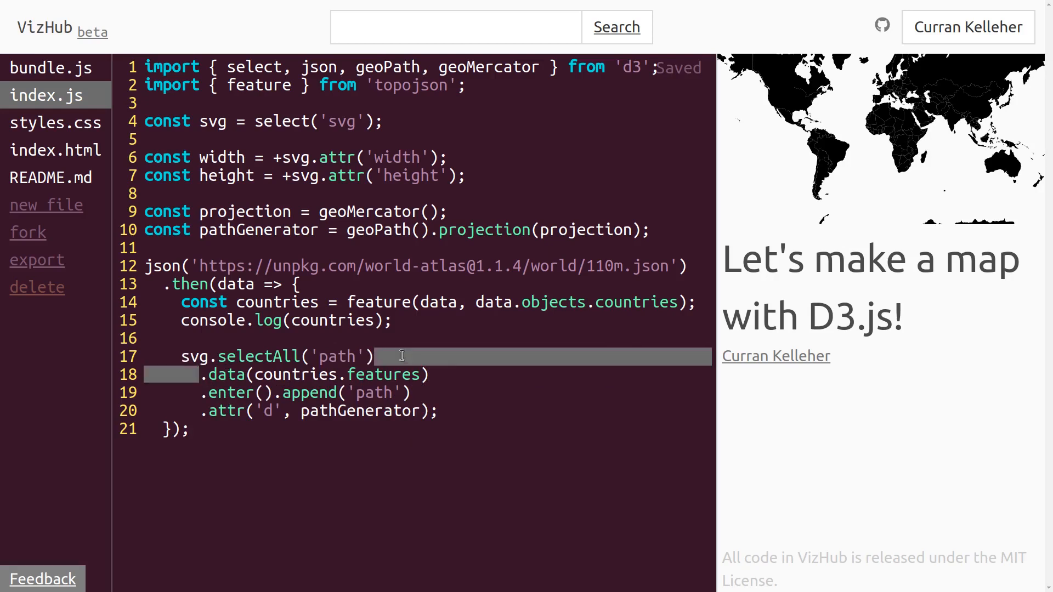
key(Backspace)
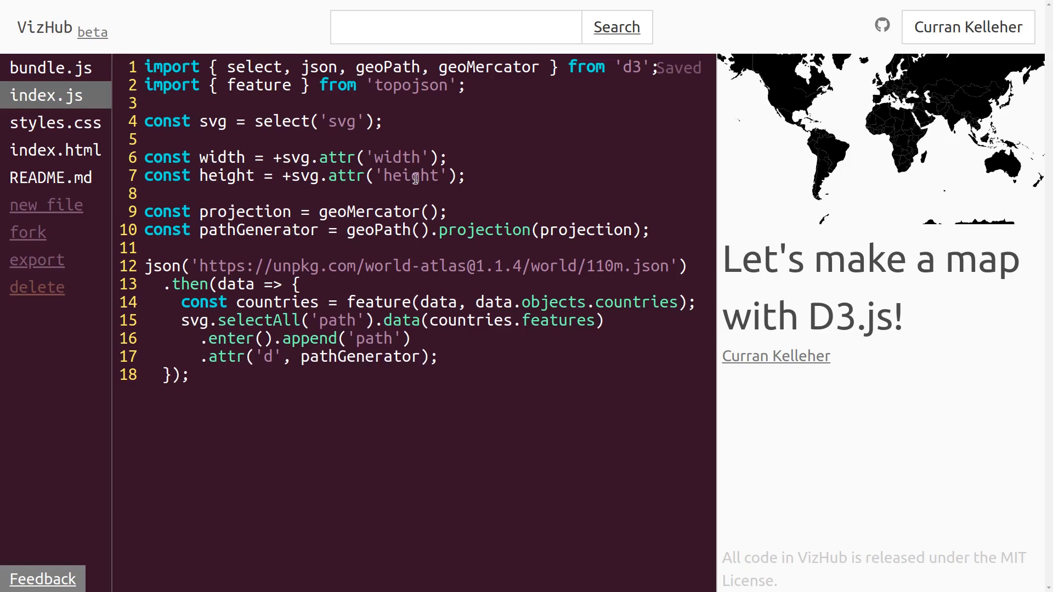
Delete the width and height constant lines and the leftover blank line.
drag(144, 158, 464, 176)
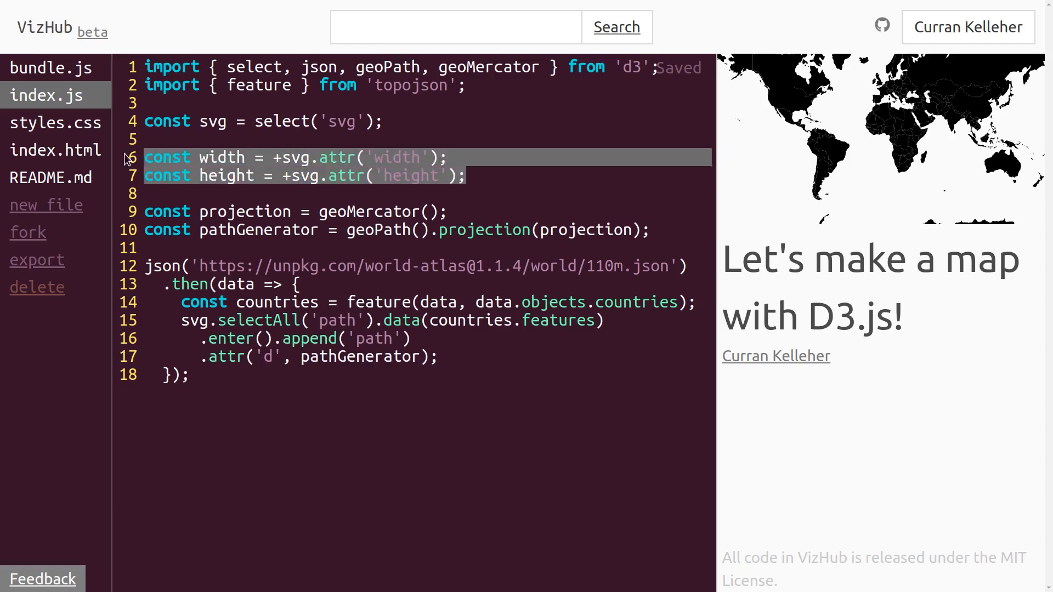
key(Delete)
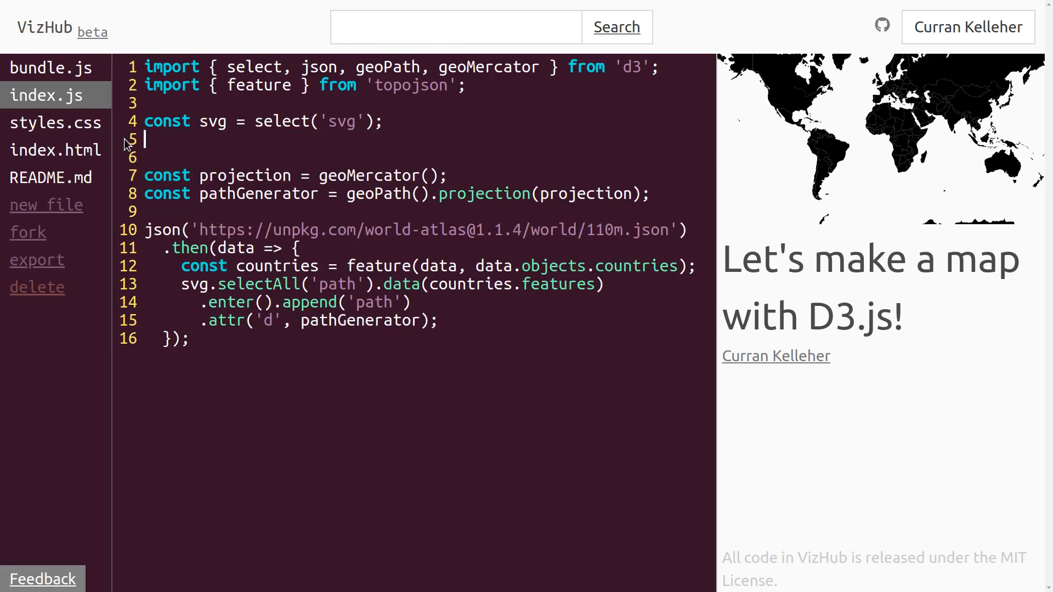
key(Backspace)
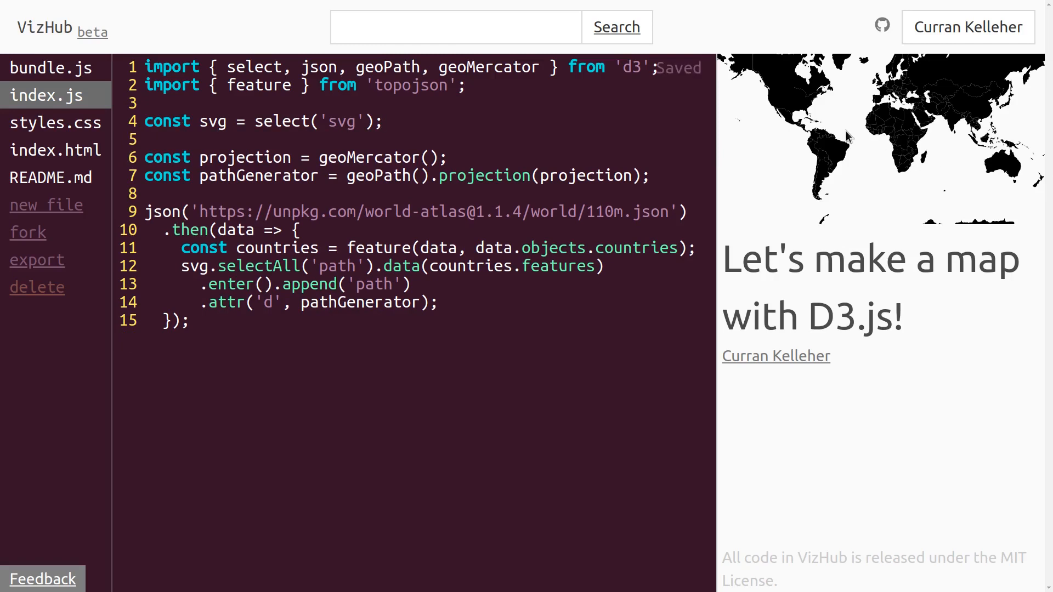
double_click(367, 157)
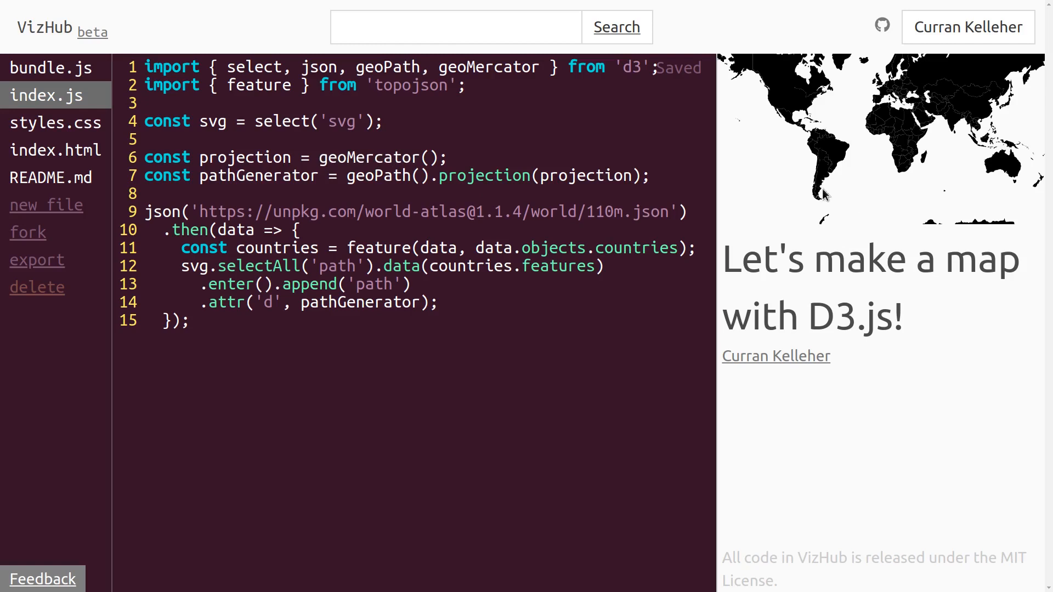
mouse_move(809, 210)
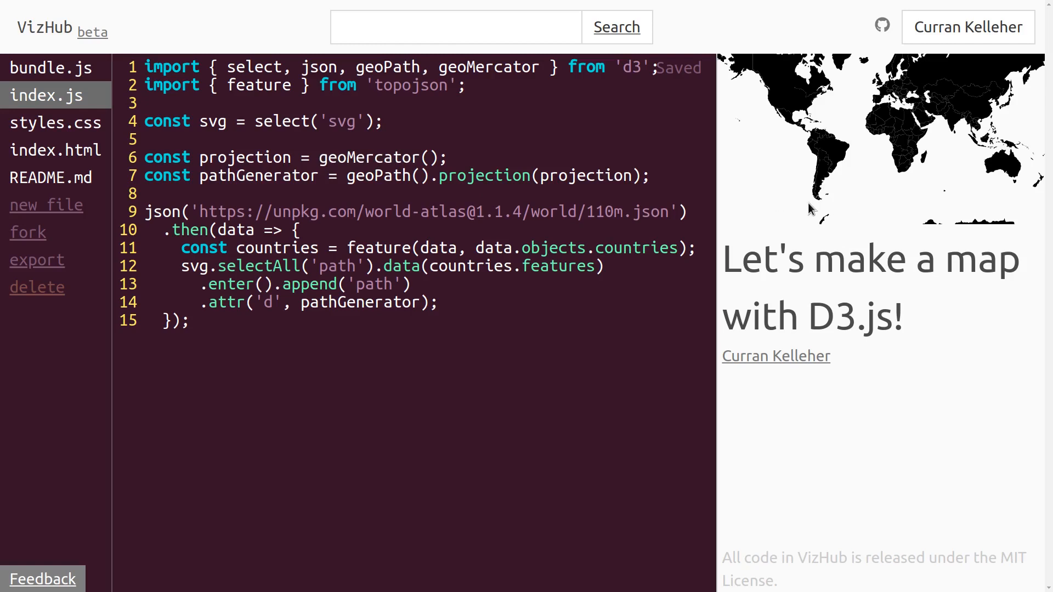
click(391, 158)
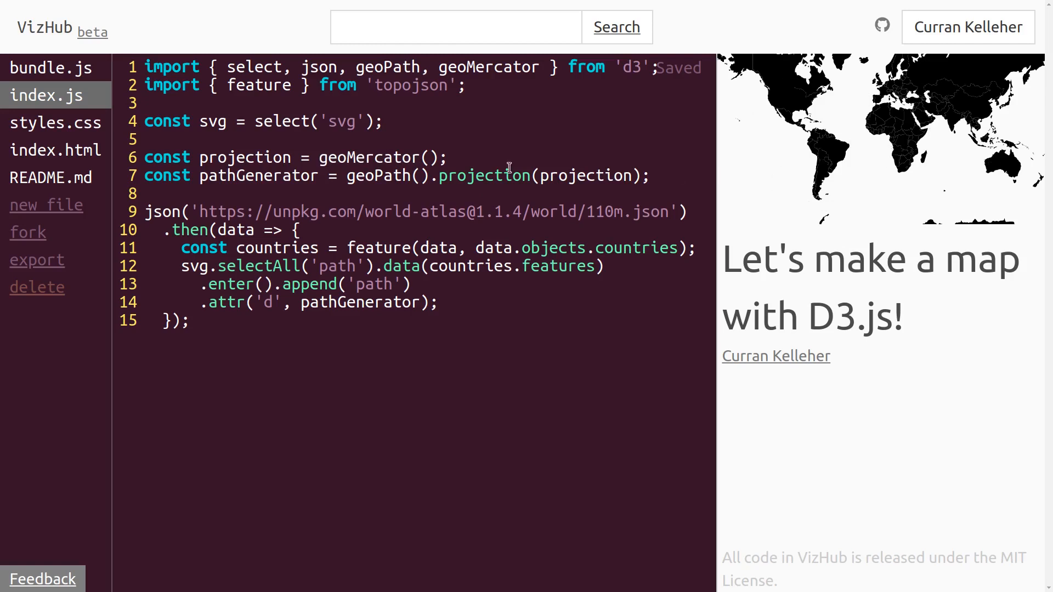
mouse_move(549, 202)
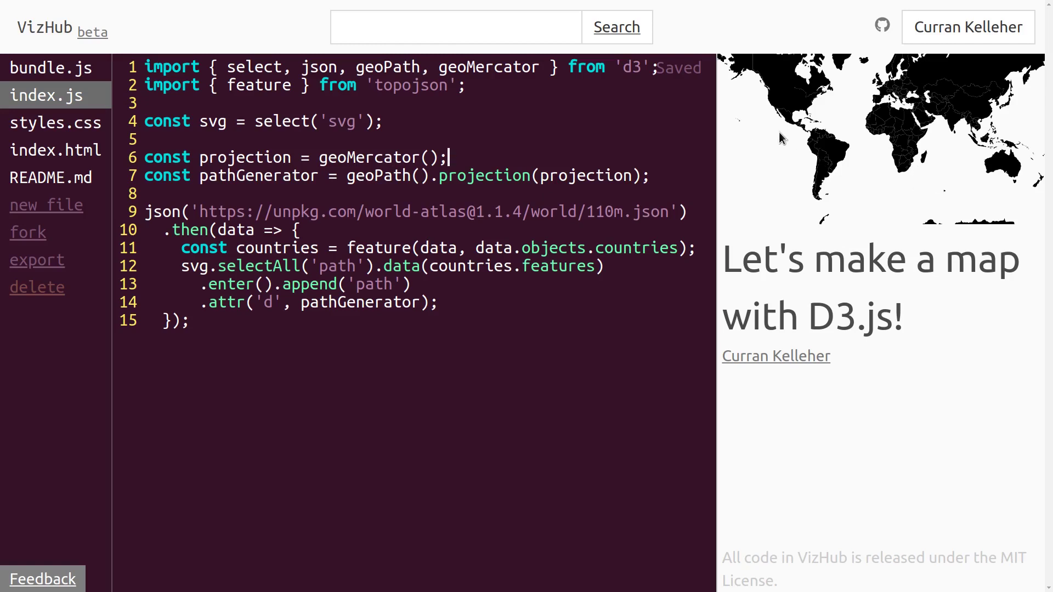
mouse_move(907, 121)
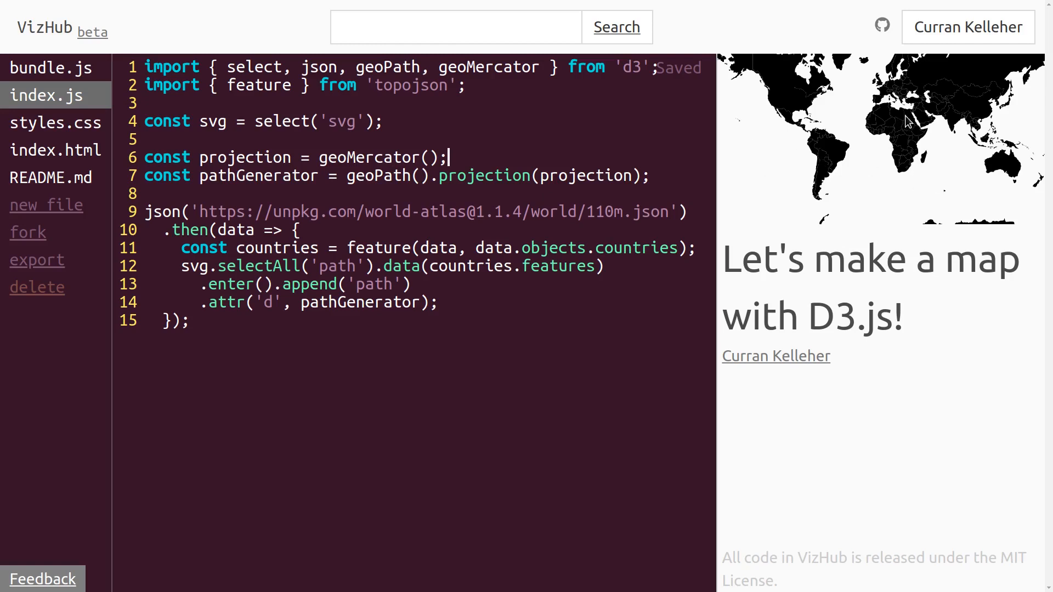
Add a path rule with fill: green below the body rule in styles.css.
click(47, 122)
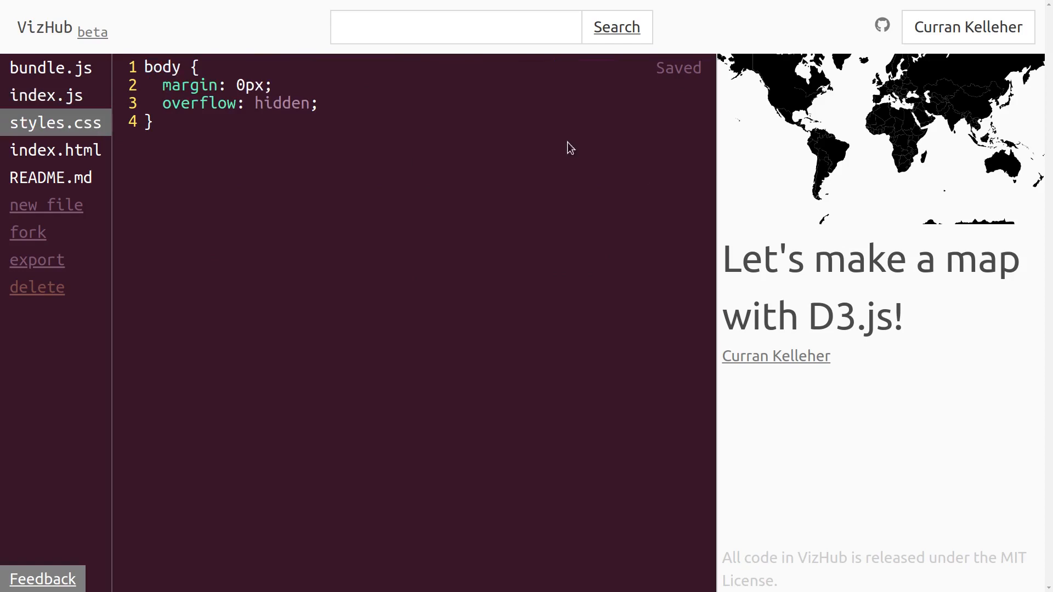
drag(697, 197, 347, 198)
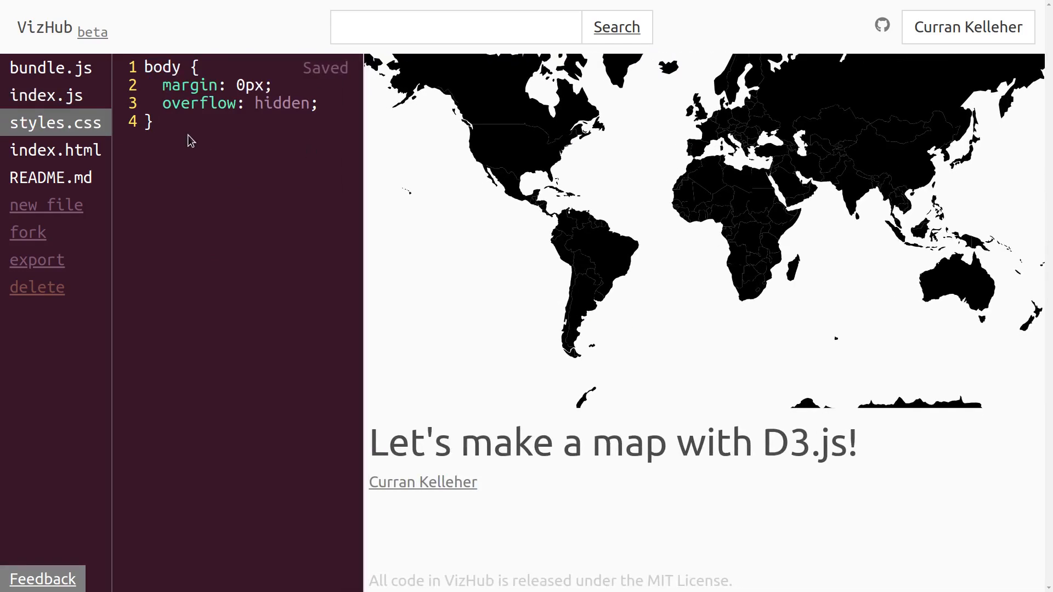
key(Enter)
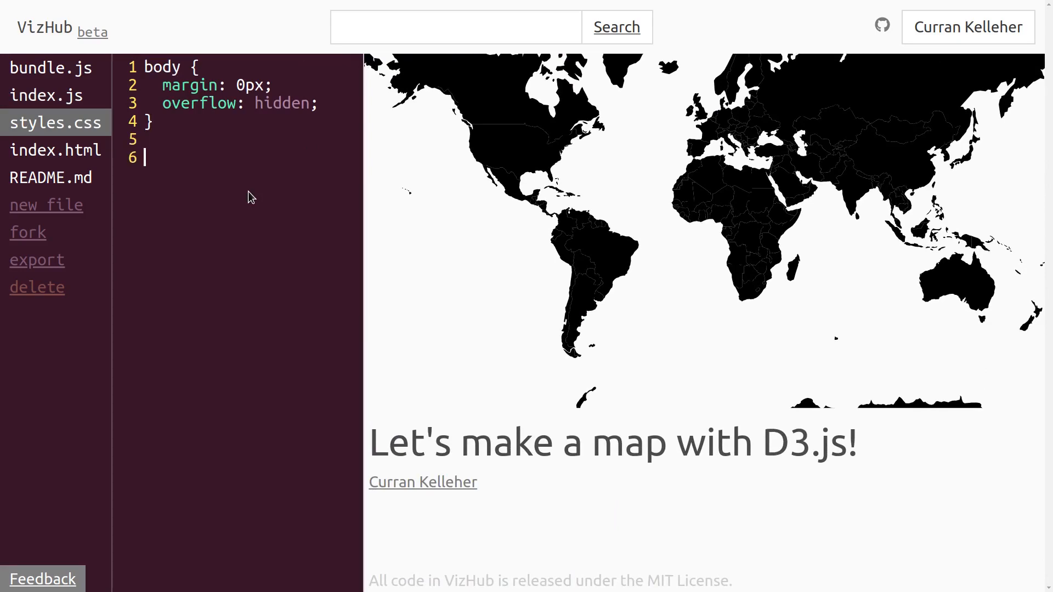
text(path {)
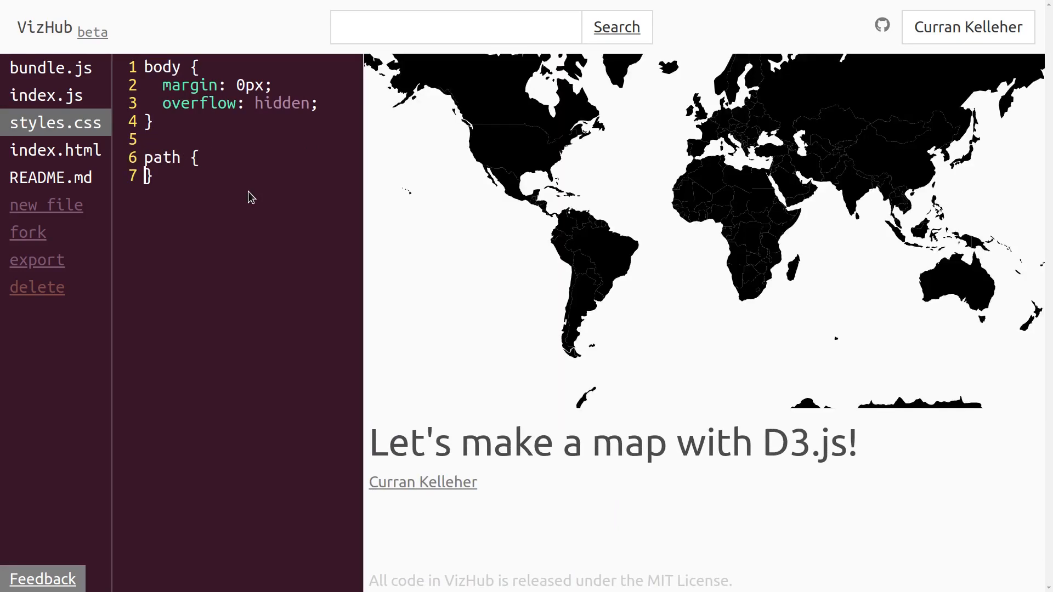
key(Enter)
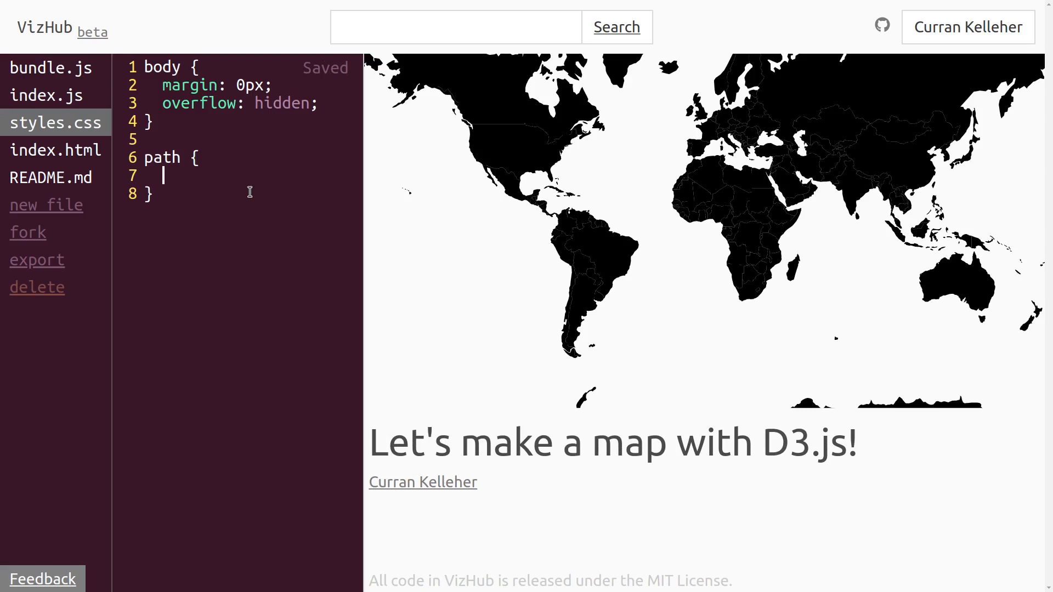
text(fill)
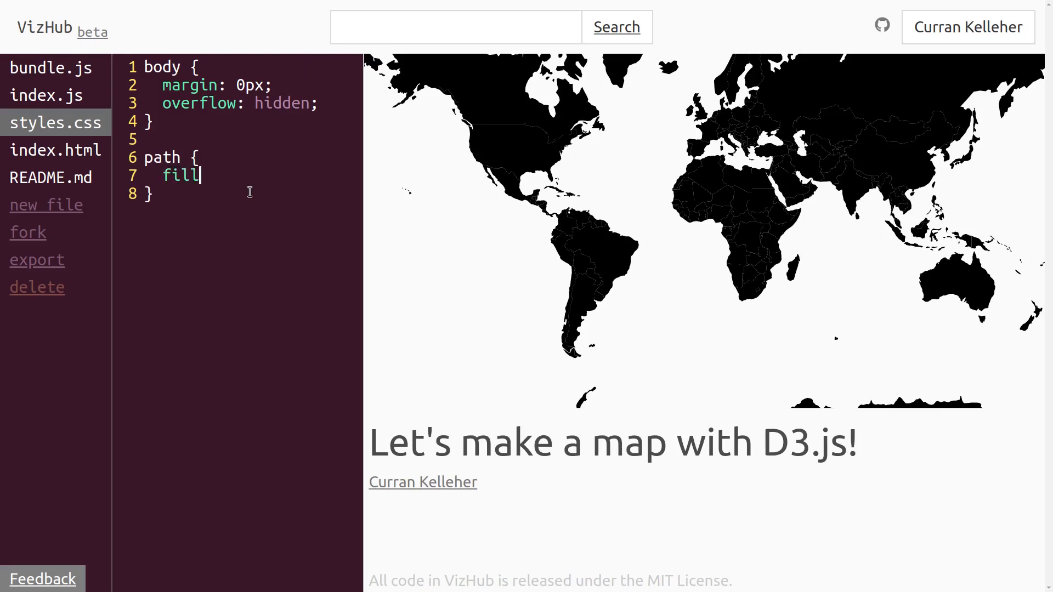
text(: green)
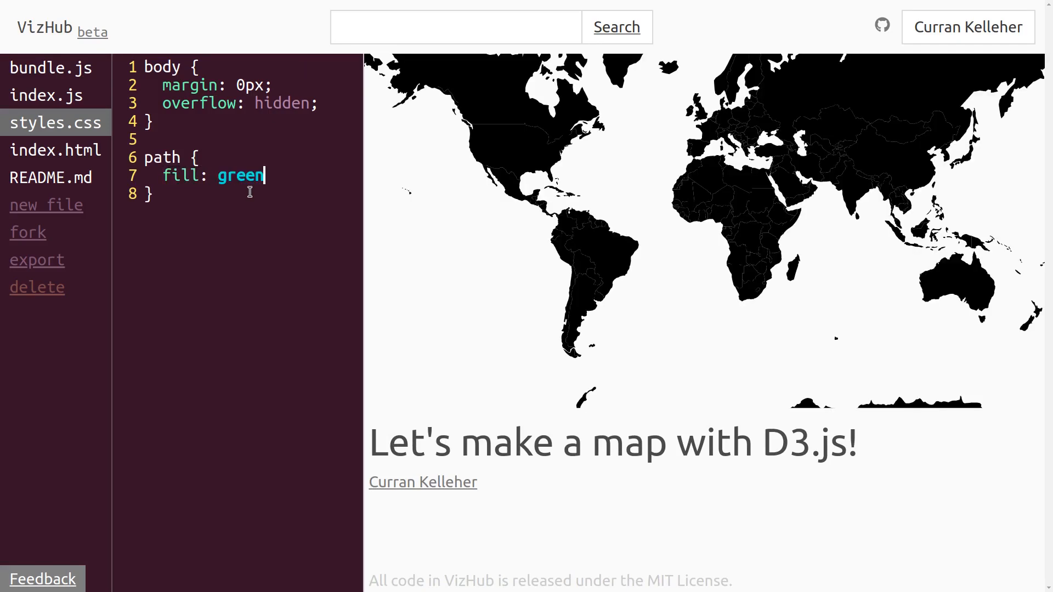
text(;)
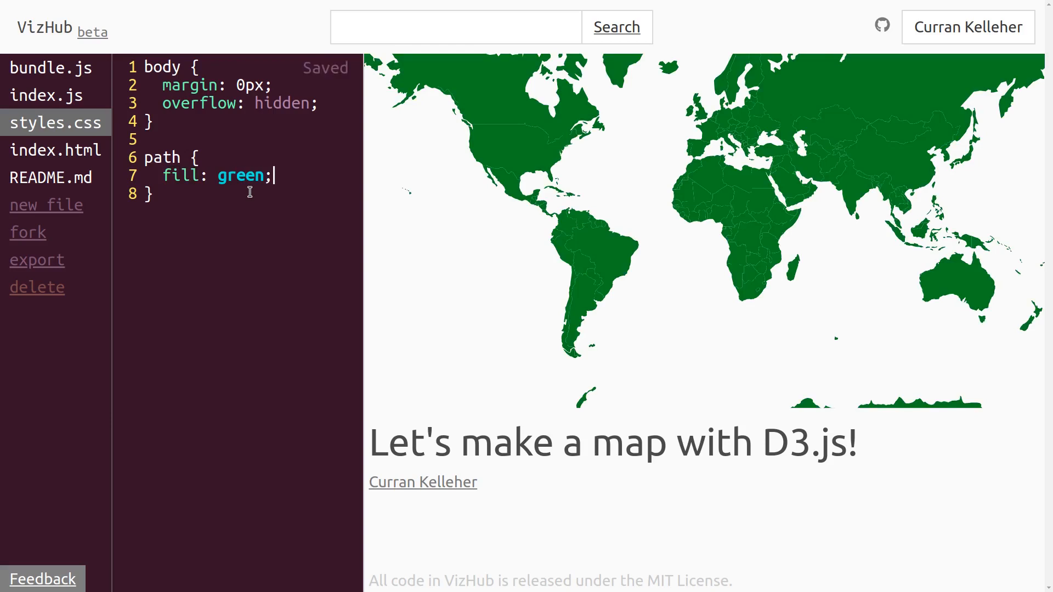
mouse_move(753, 251)
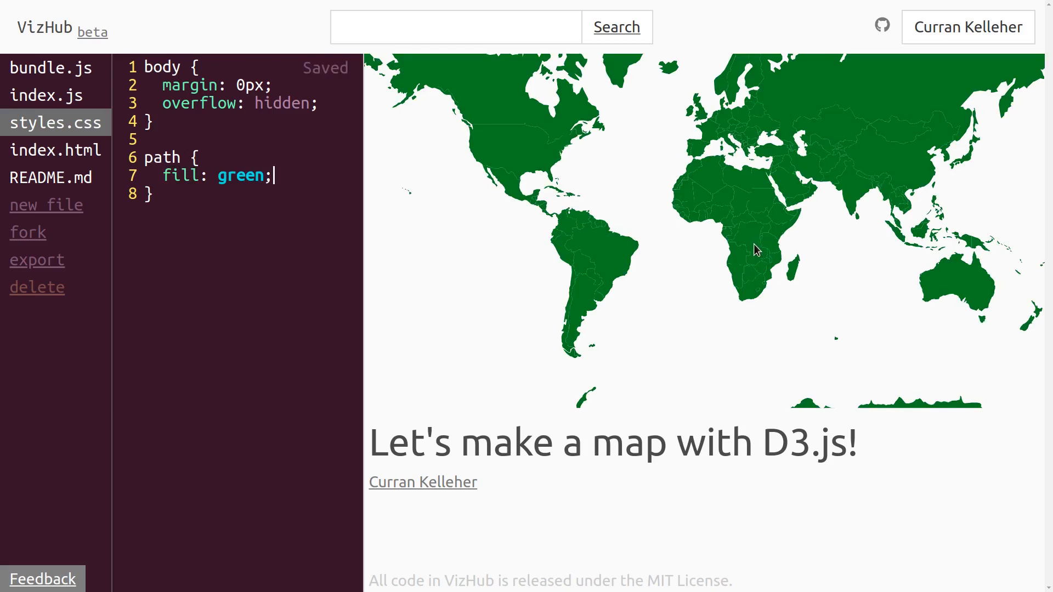
mouse_move(732, 225)
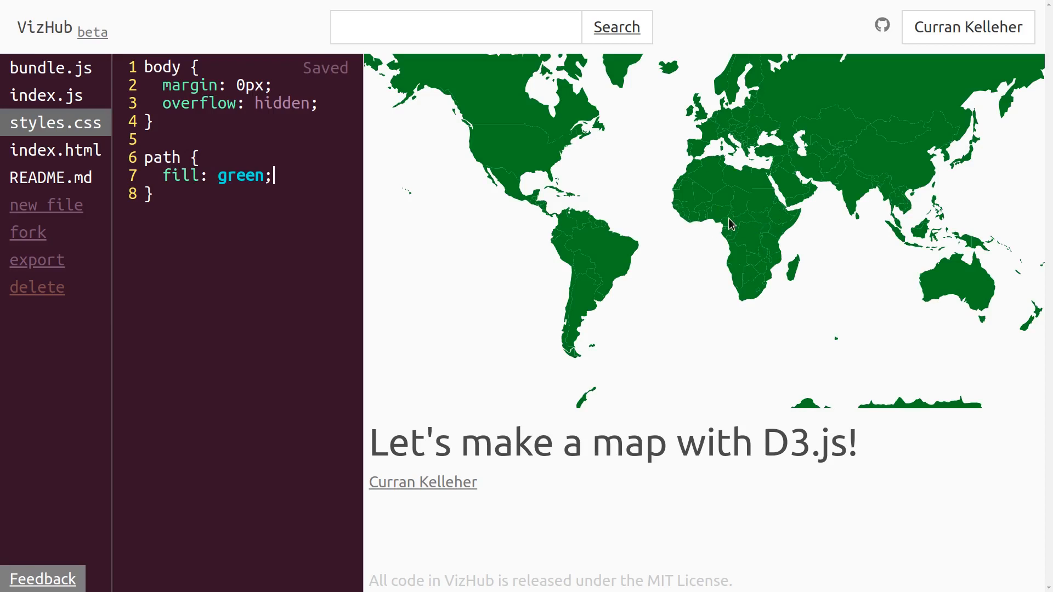
mouse_move(750, 303)
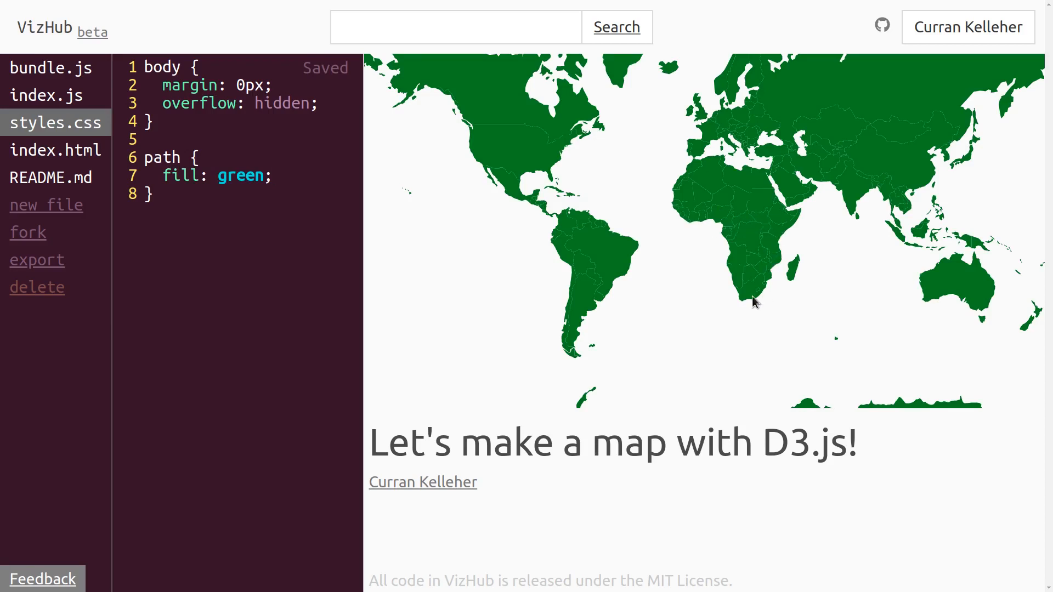
Add 'stroke: black;' to the path rule so every country gets a black border.
click(274, 176)
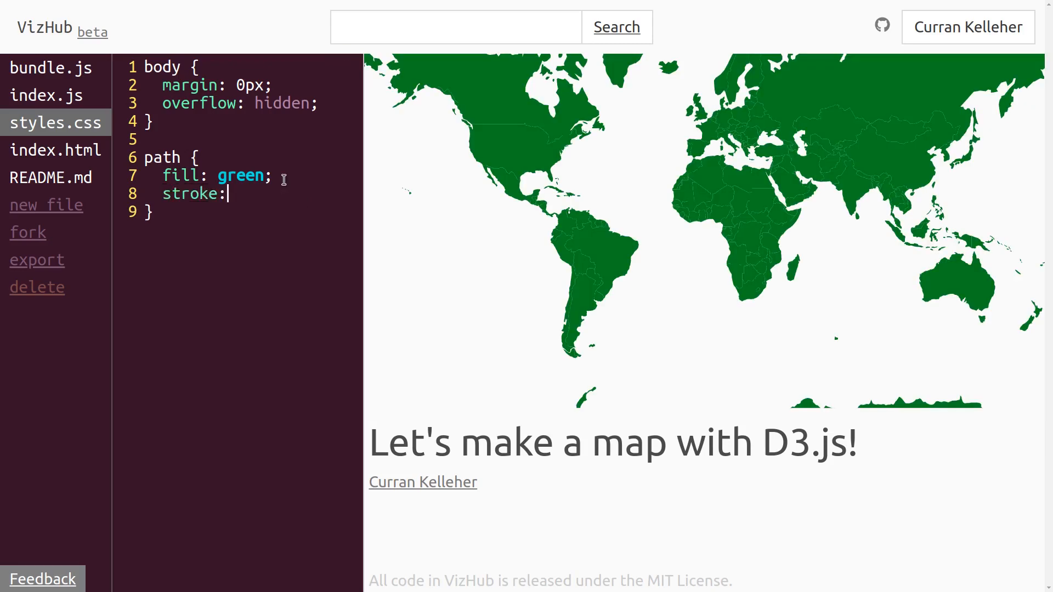
text(black)
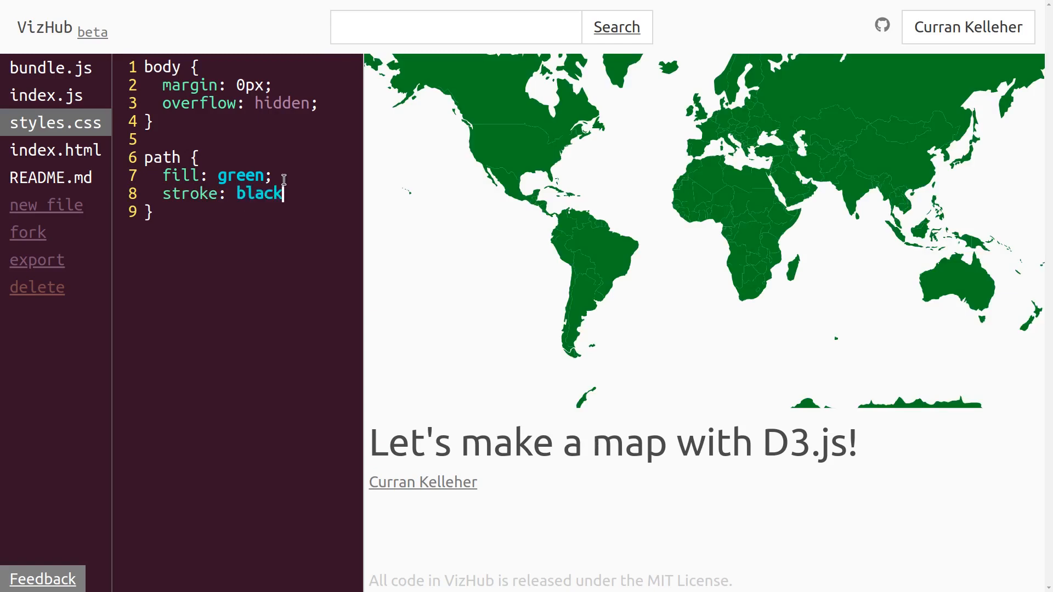
text(;)
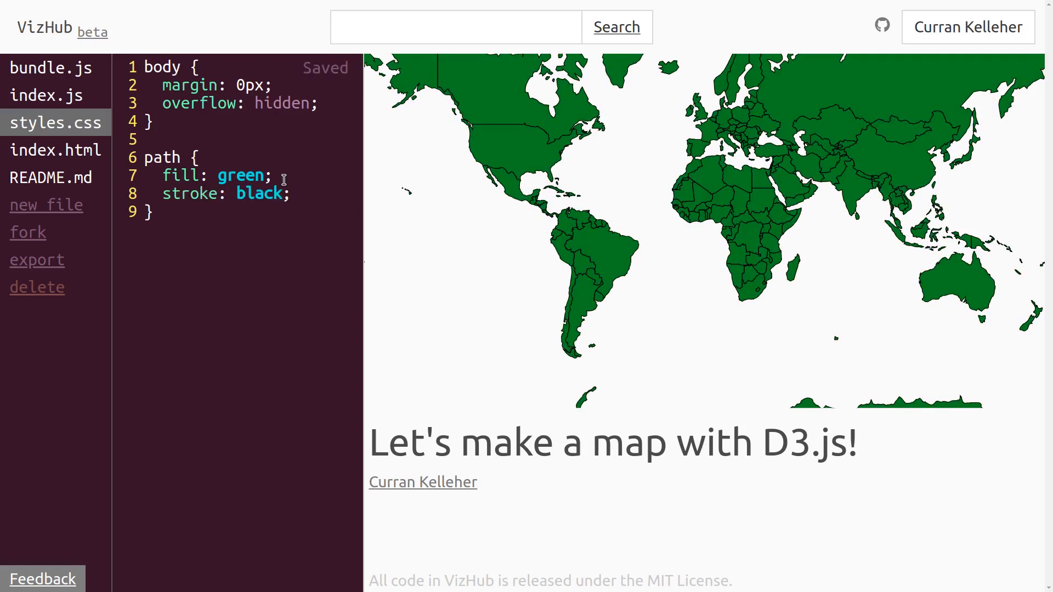
key(Enter)
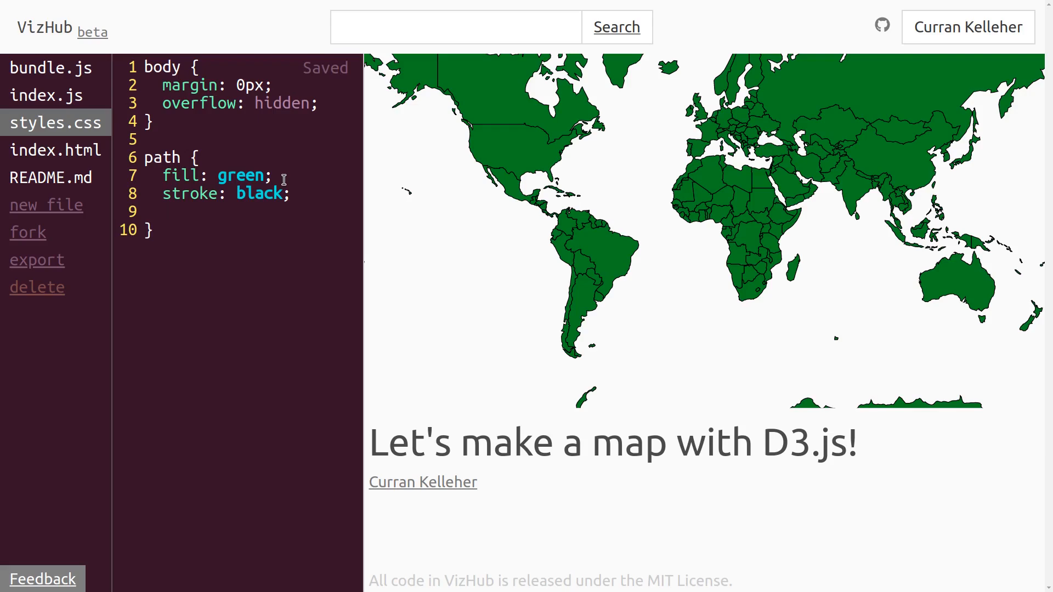
Begin a stroke-opacity declaration on a new line of the path rule.
text(stroke)
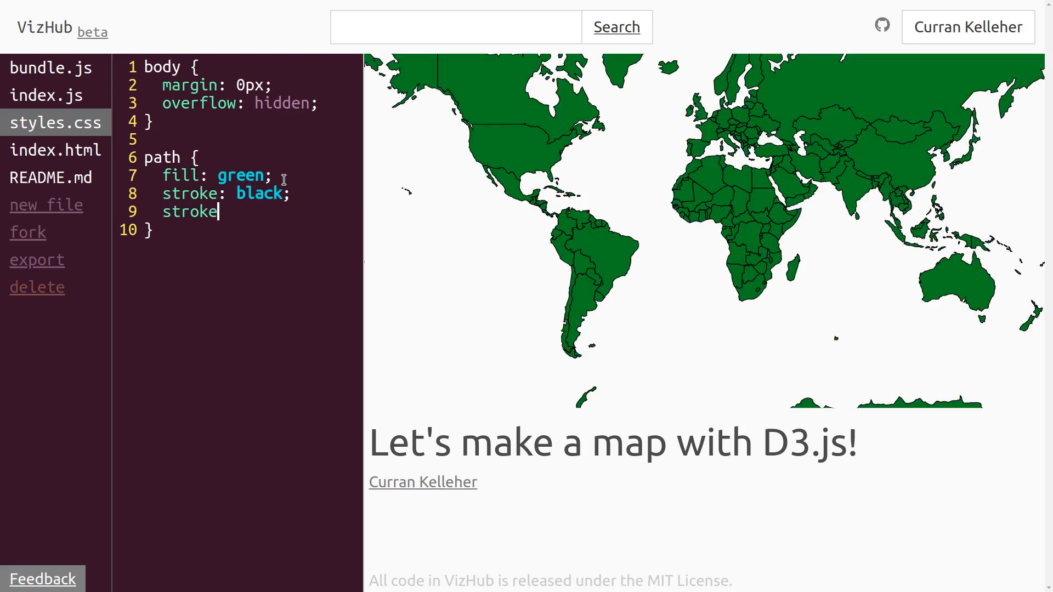
text(-opa)
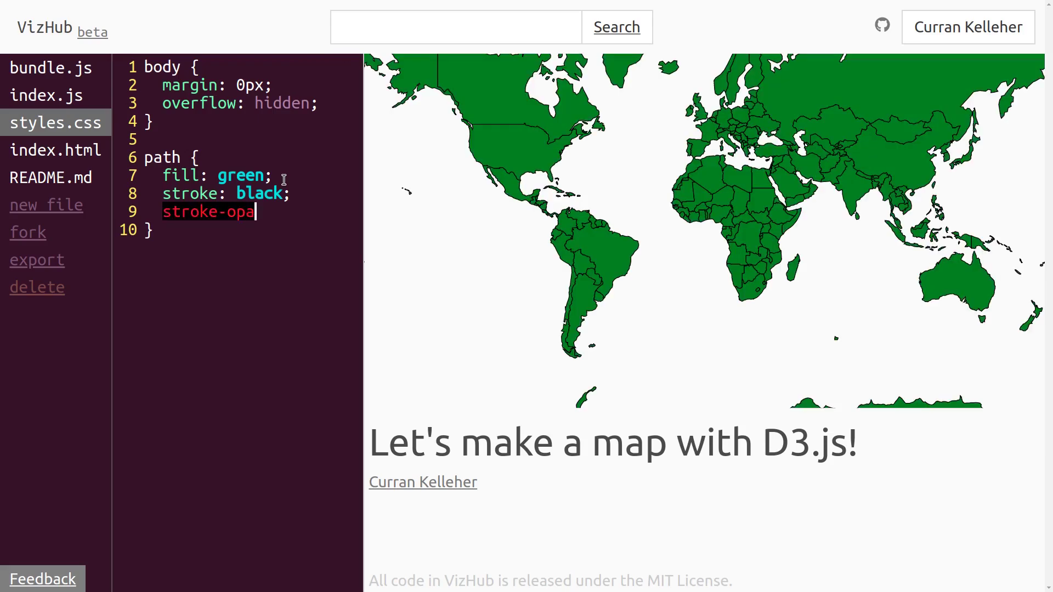
text(city: ;)
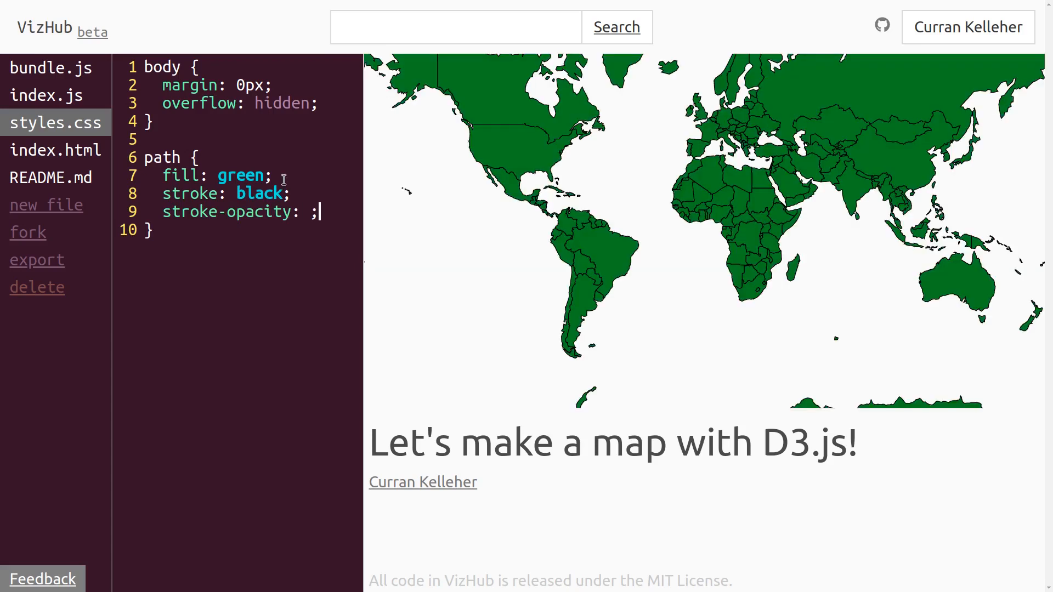
Fill in the stroke-opacity value to make the country borders faint.
text(0.)
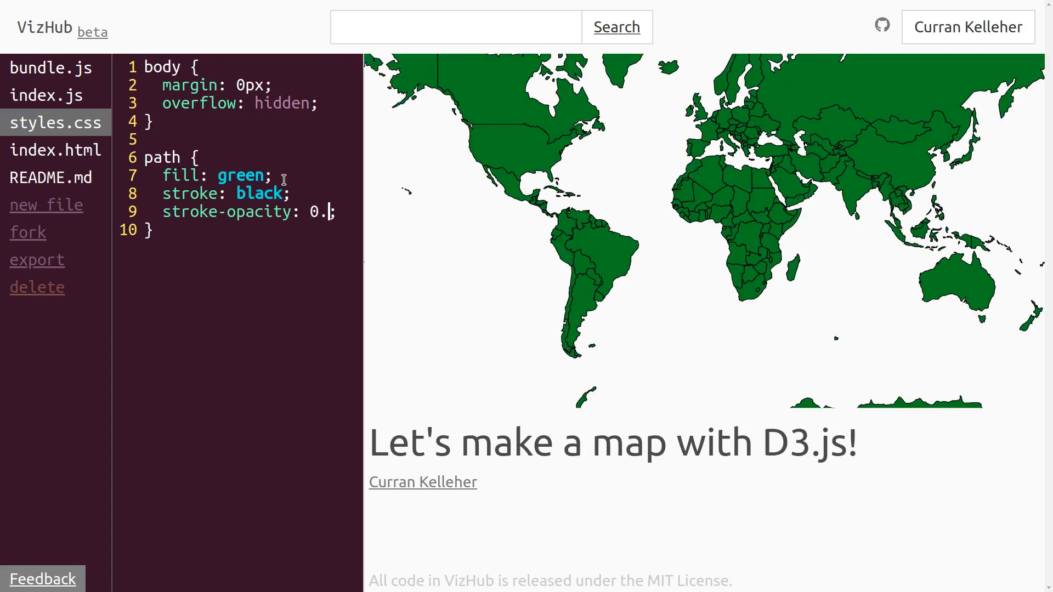
text(5;)
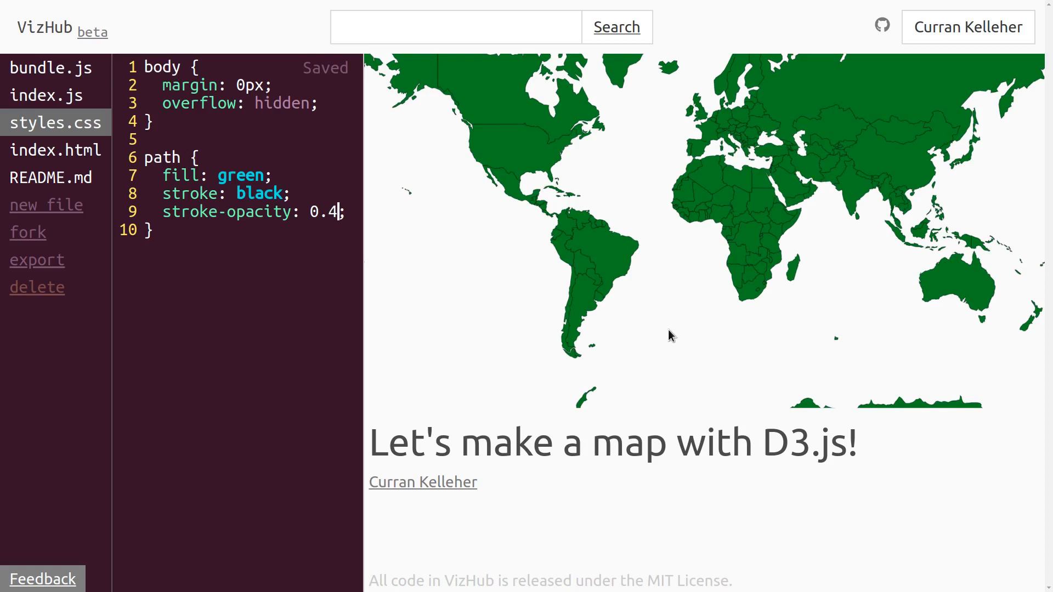
click(316, 103)
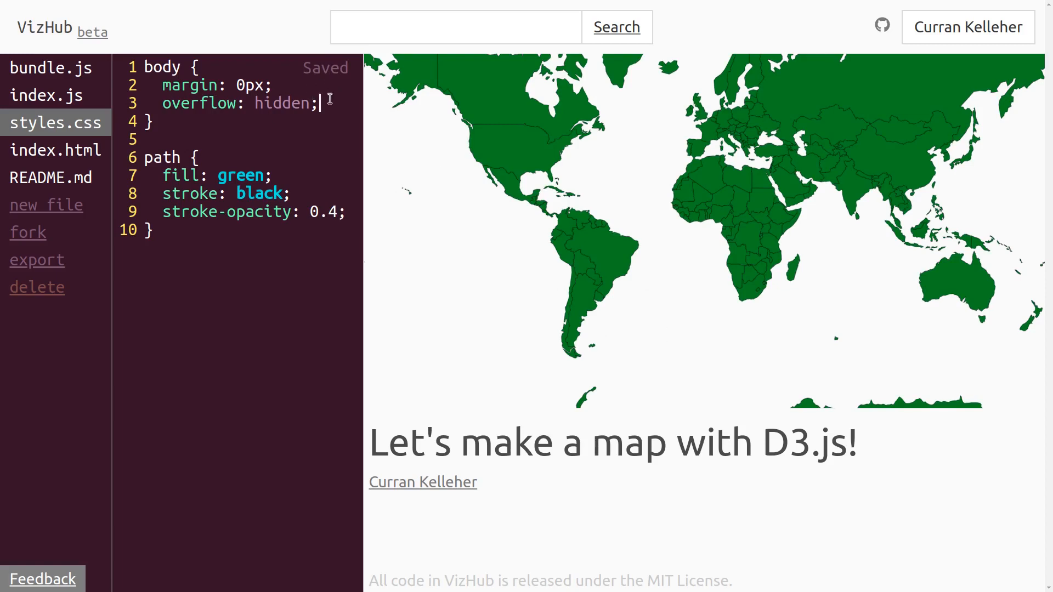
Add a darkblue background-color to the body rule and start changing the fill to lightgreen.
key(Enter)
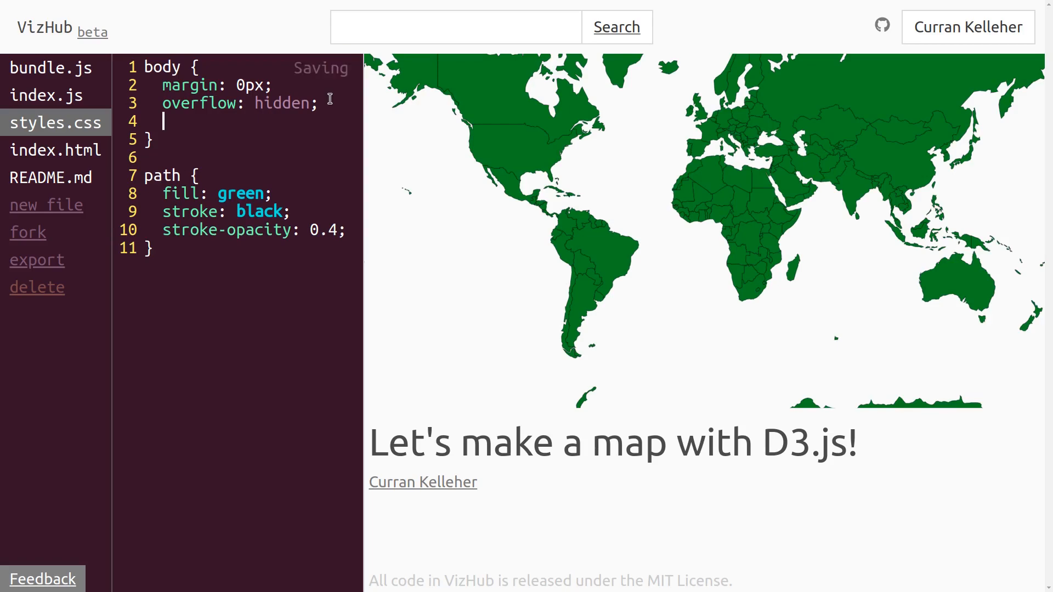
text(background)
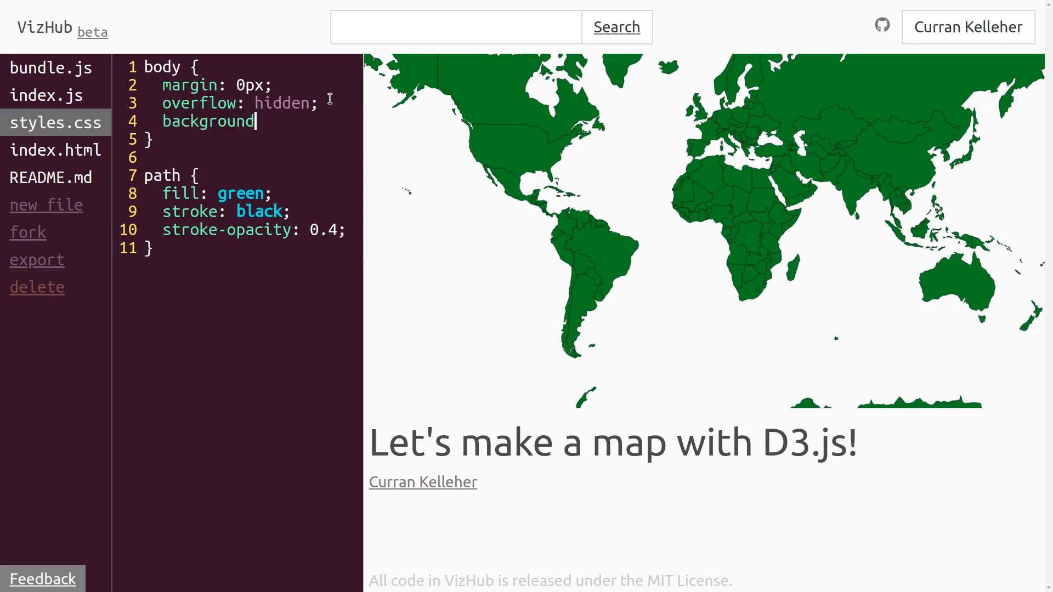
text(-color: blue)
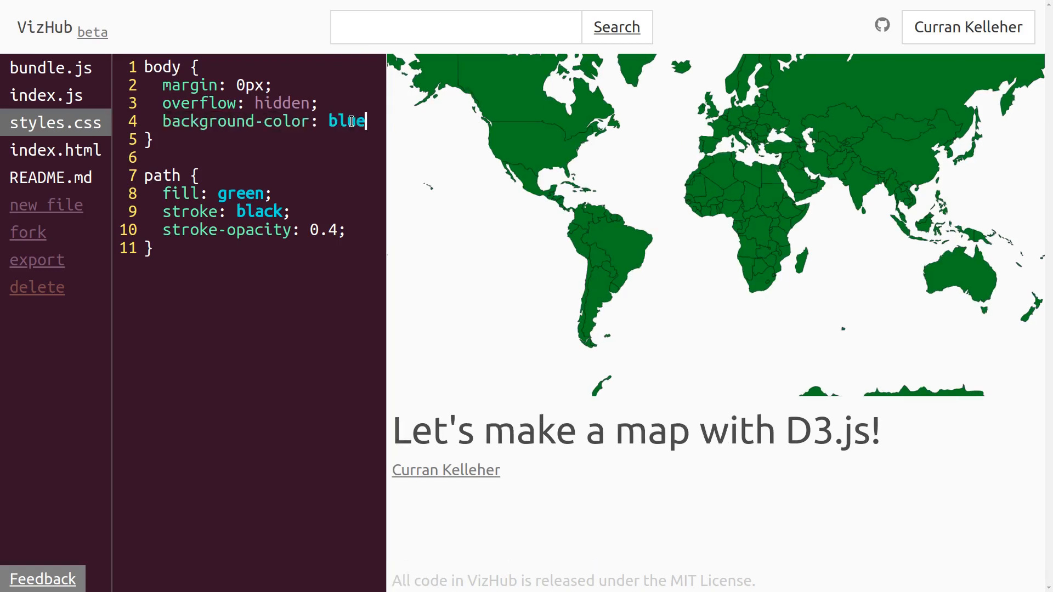
text(;)
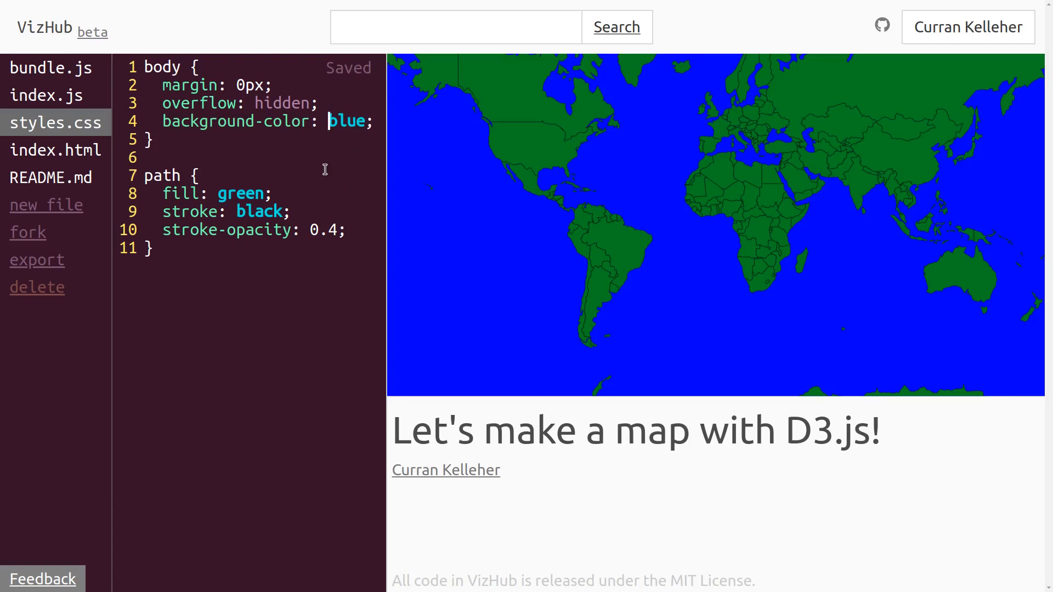
text(dark)
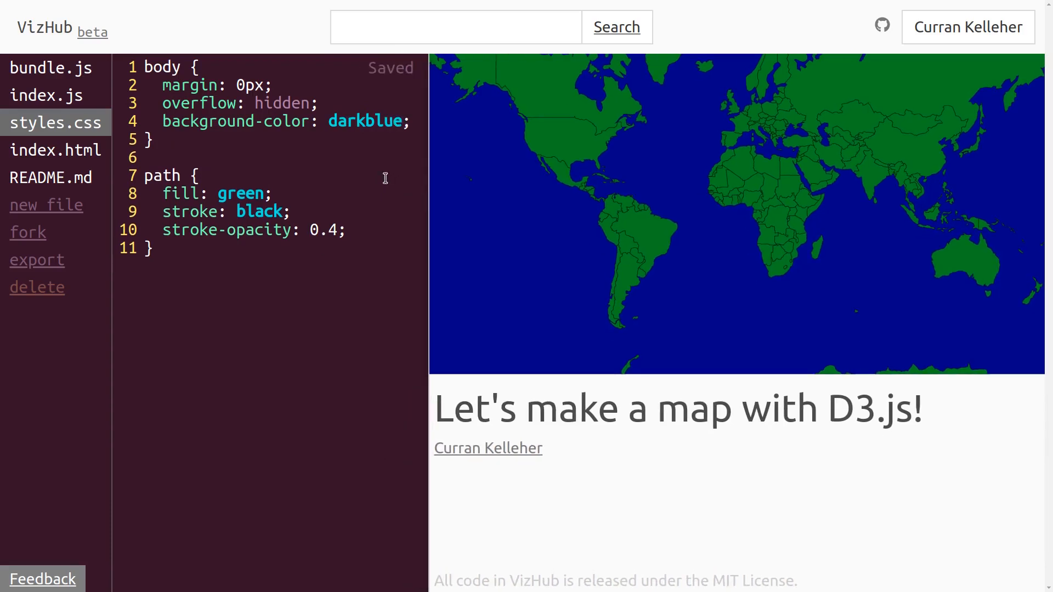
click(145, 211)
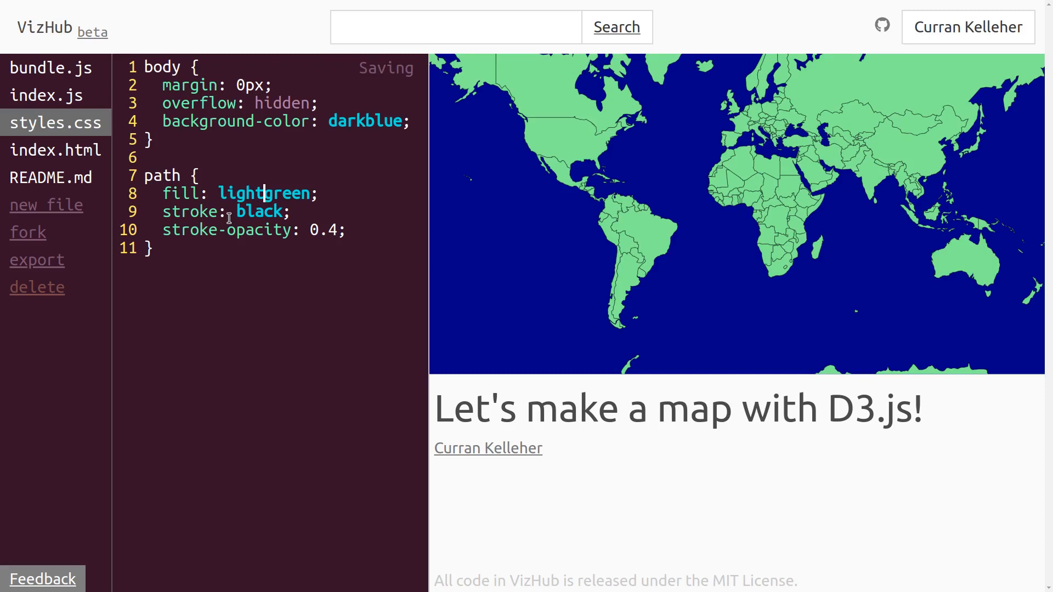
mouse_move(516, 231)
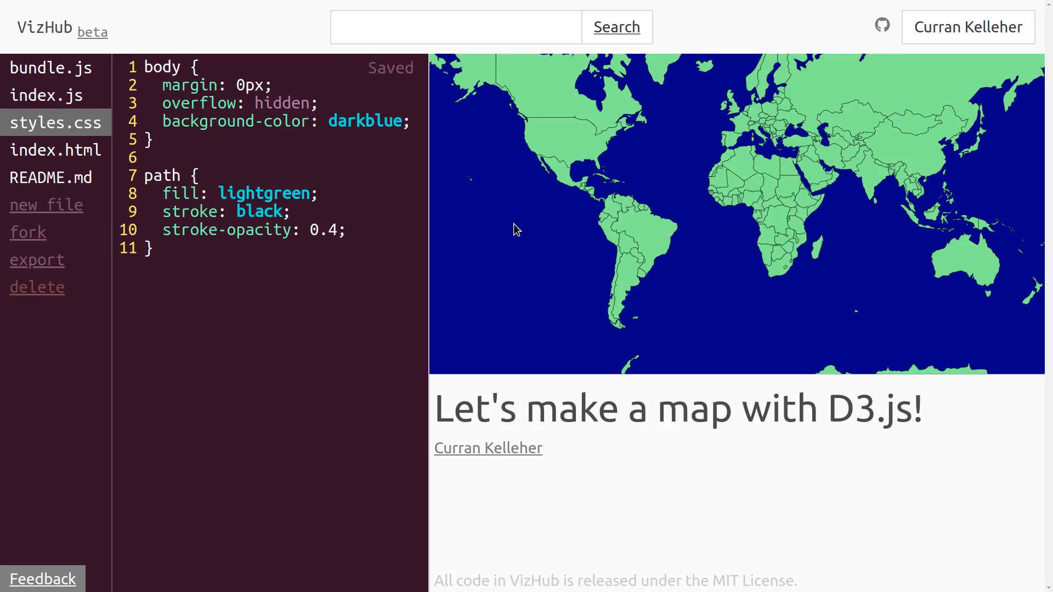
double_click(332, 230)
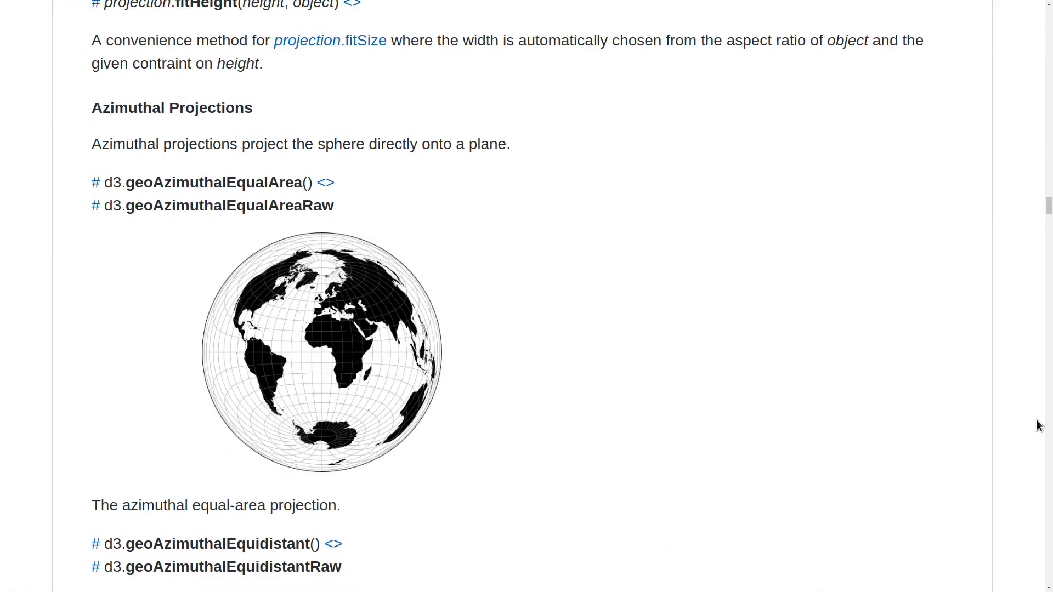
Scroll through the d3-geo README's azimuthal, orthographic and stereographic projection examples.
scroll(down, 3)
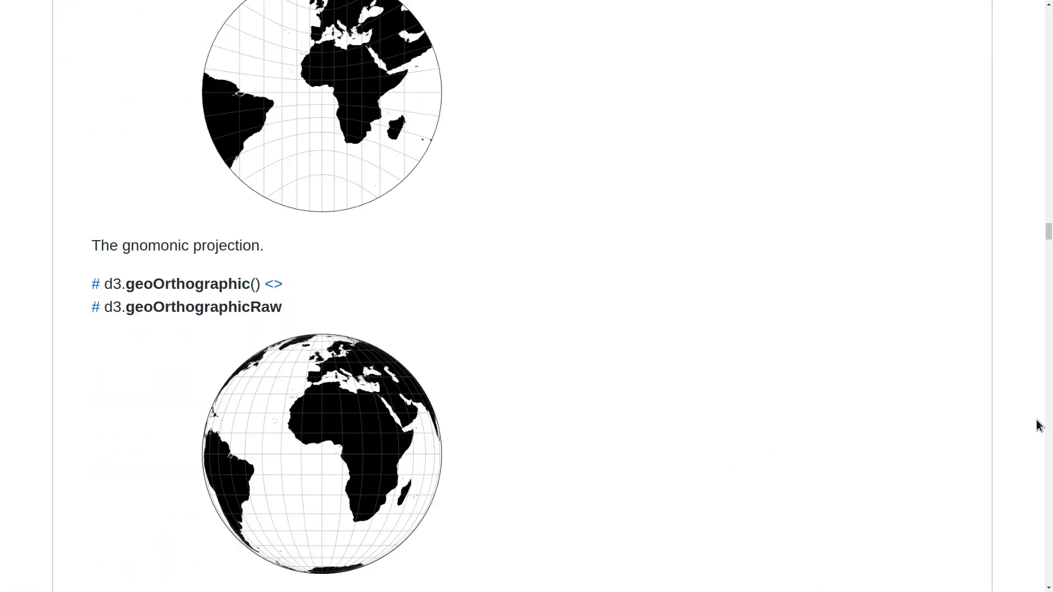
scroll(down, 3)
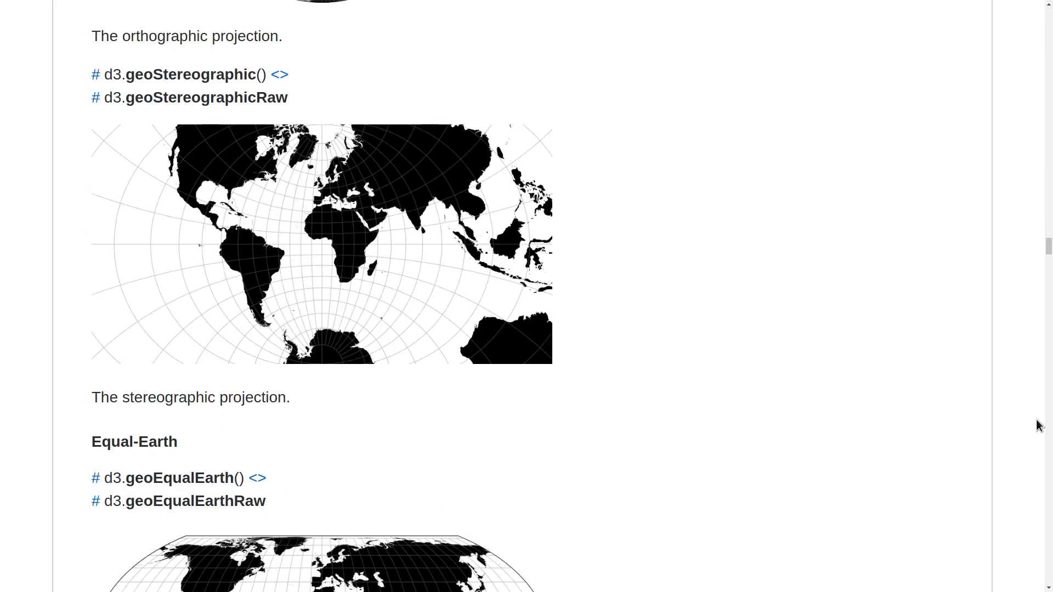
scroll(down, 3)
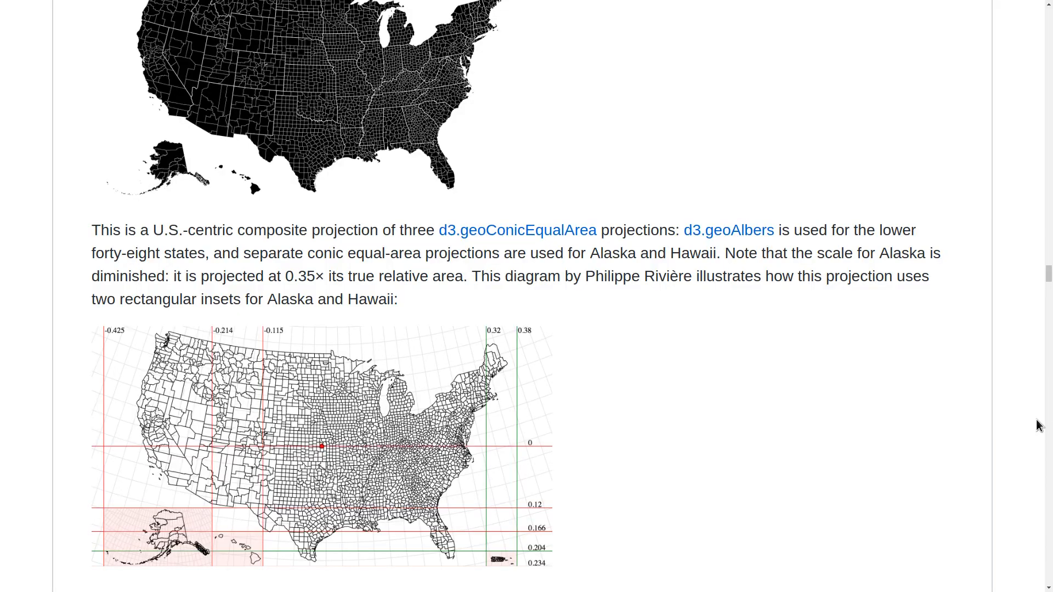
scroll(down, 3)
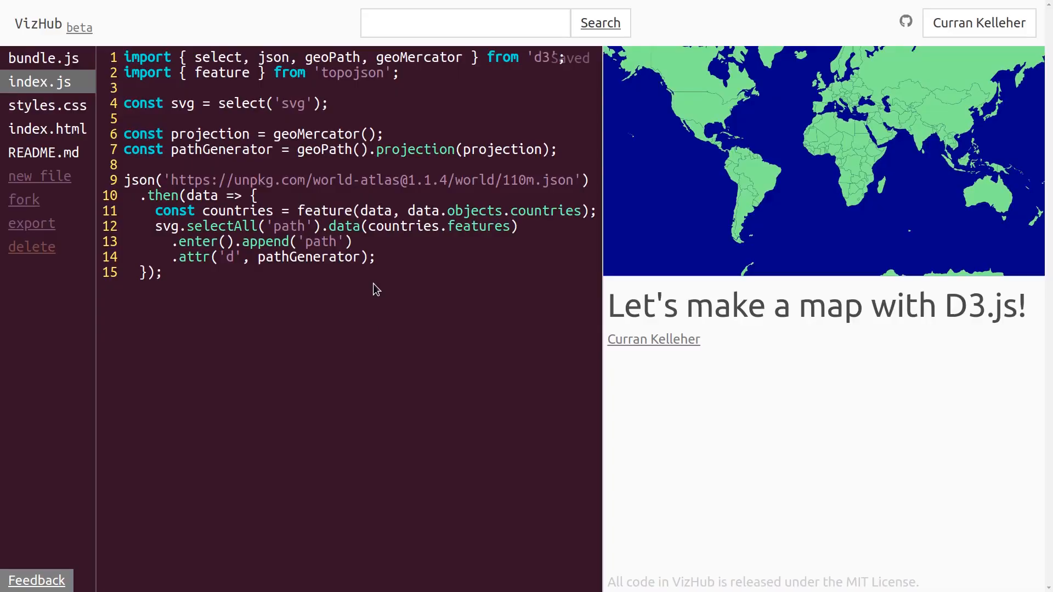
Swap geoMercator for geoOrthographic, then geoStereographic, then geoEquirectangular in index.js.
double_click(317, 134)
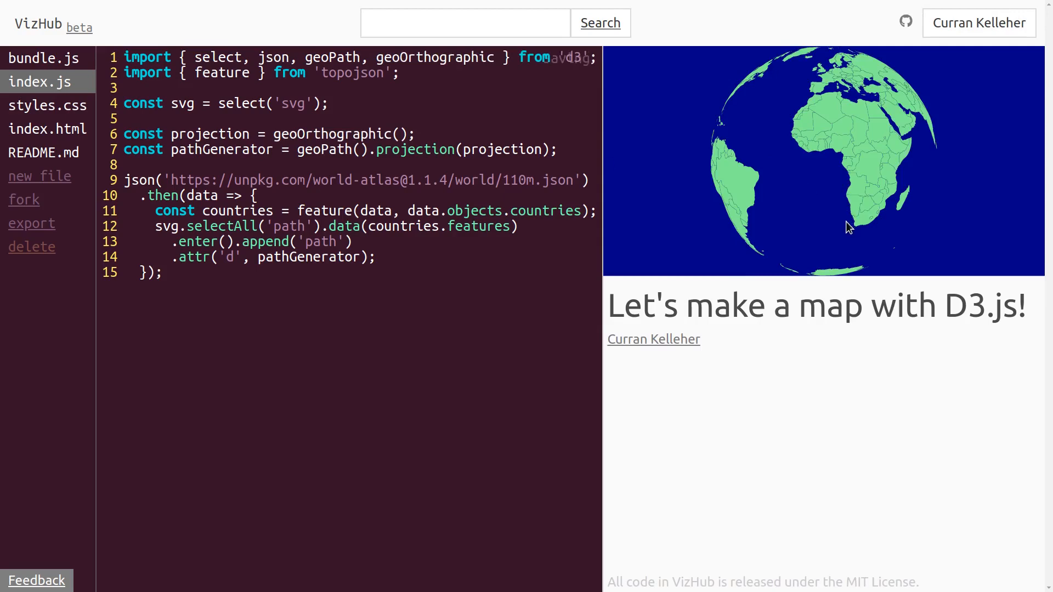
double_click(330, 133)
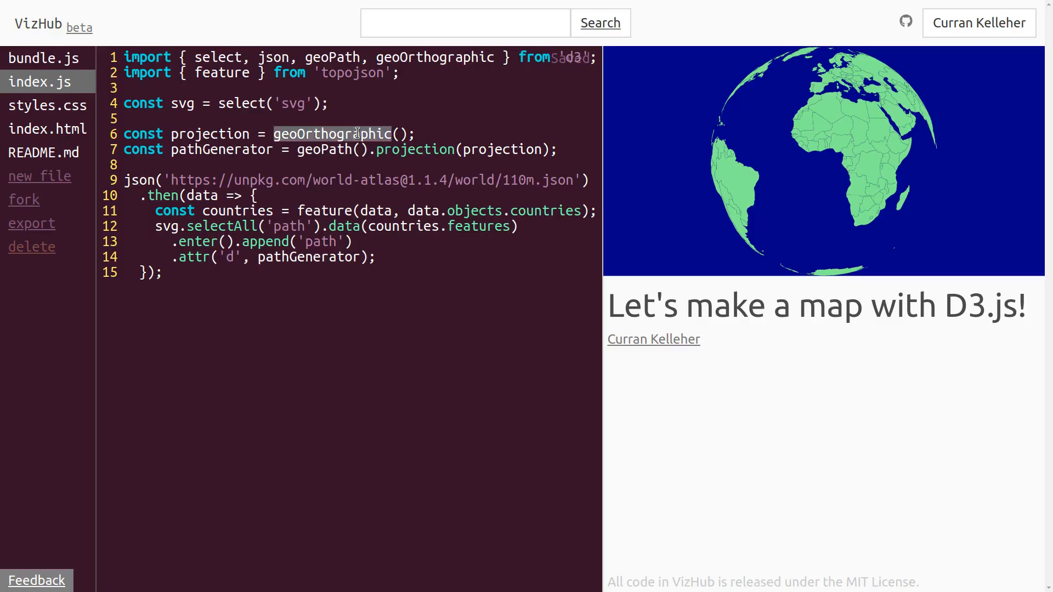
text(geoStereographic)
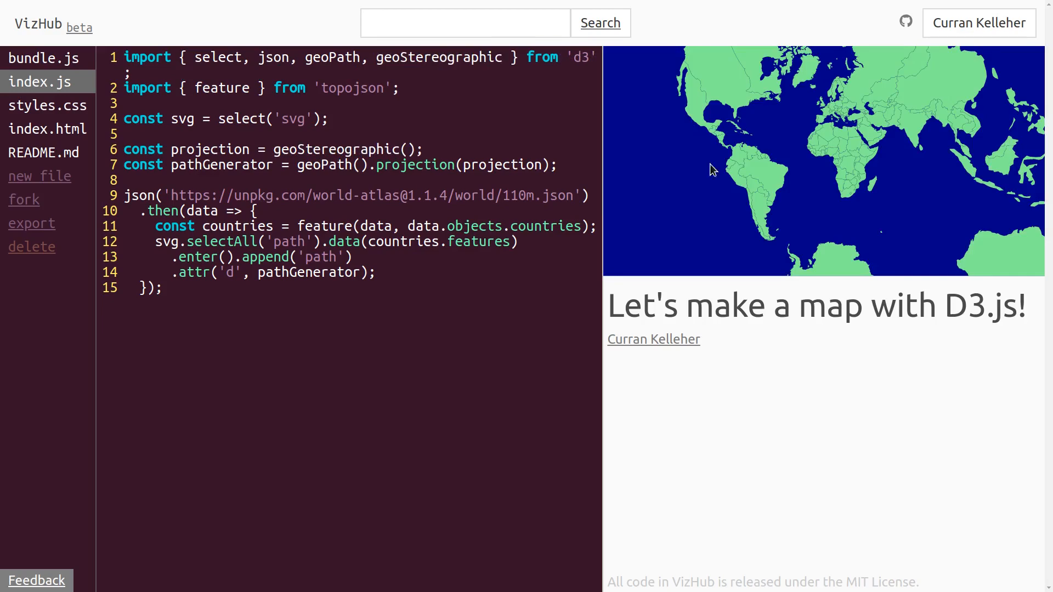
click(506, 57)
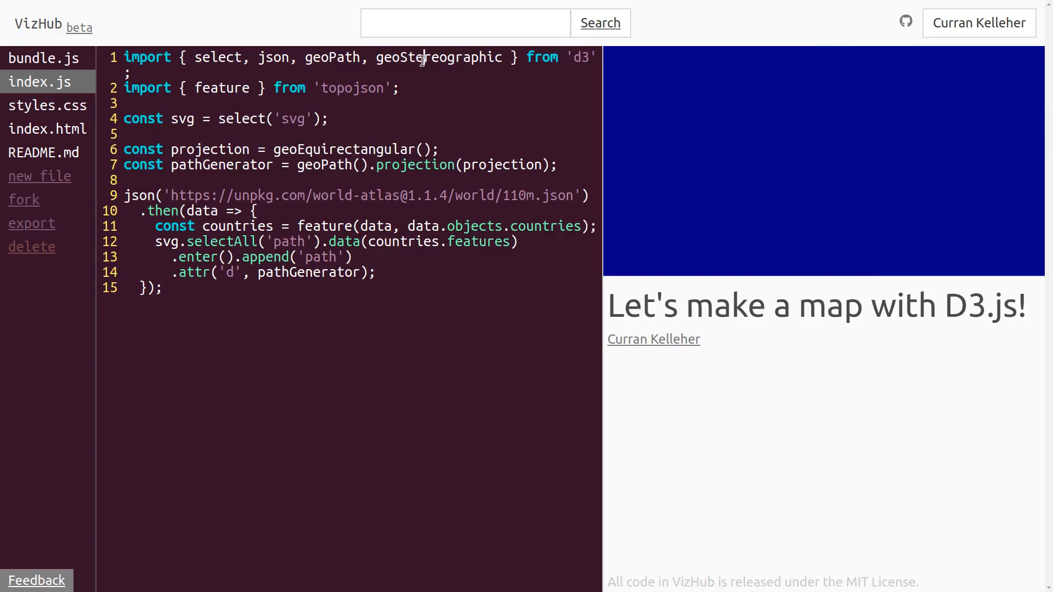
text(geoEquirectangular)
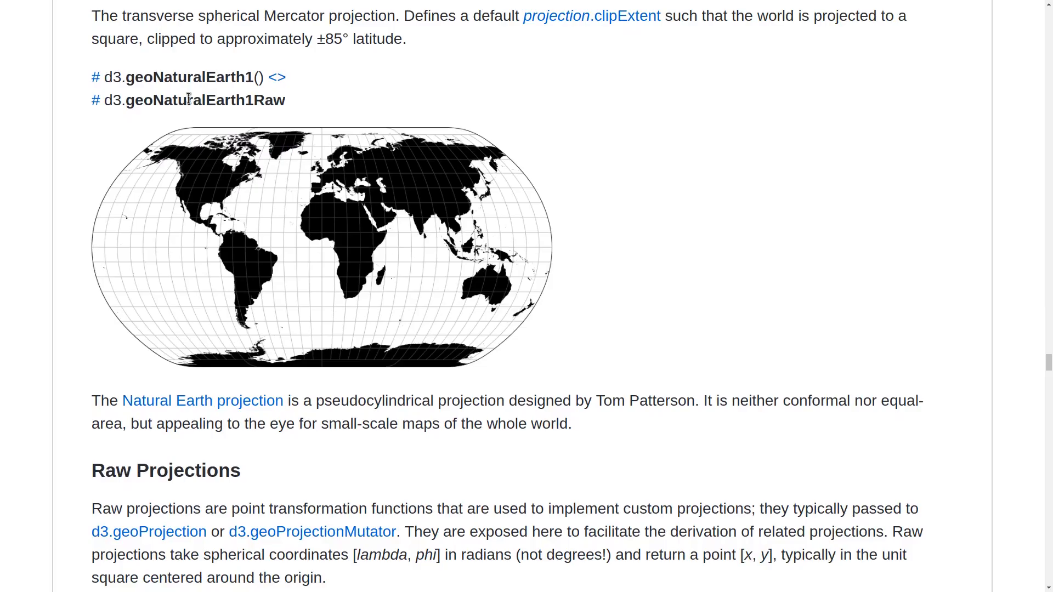
Replace the projection with geoNaturalEarth1 taken from the d3-geo docs.
double_click(188, 77)
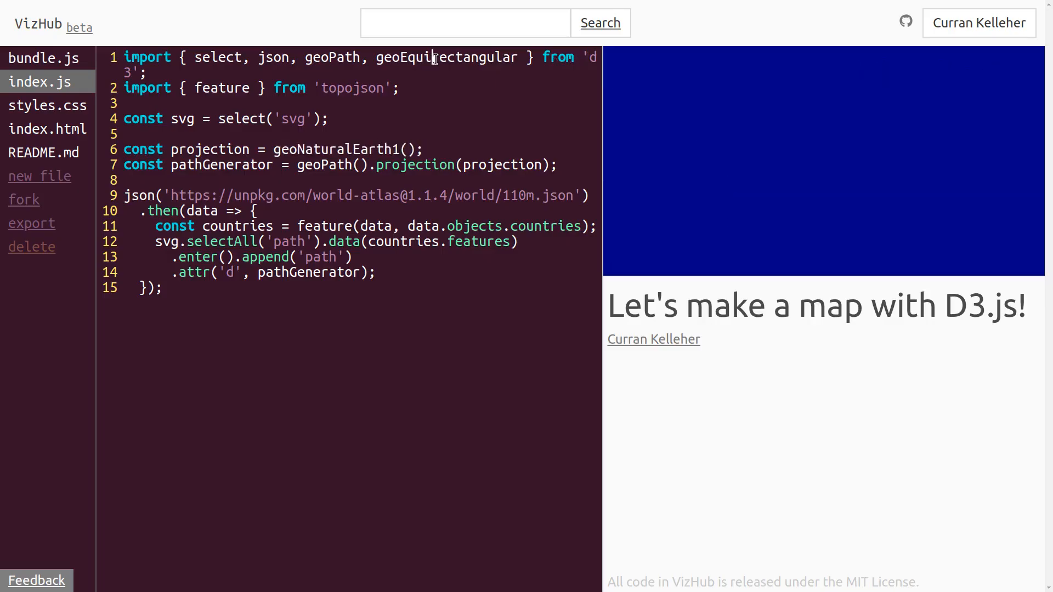
text(geoNaturalEarth1)
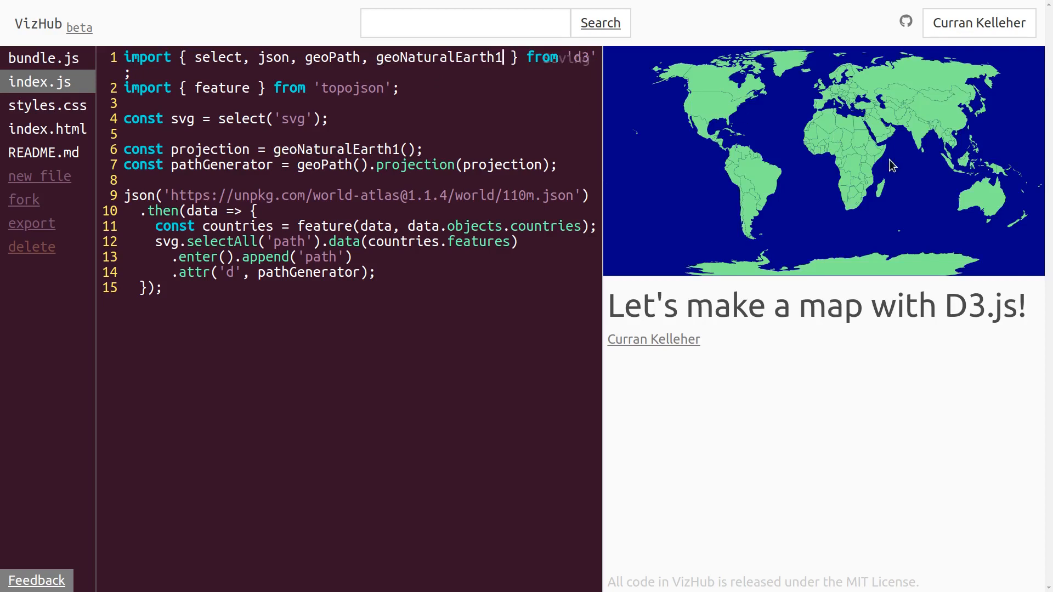
mouse_move(899, 207)
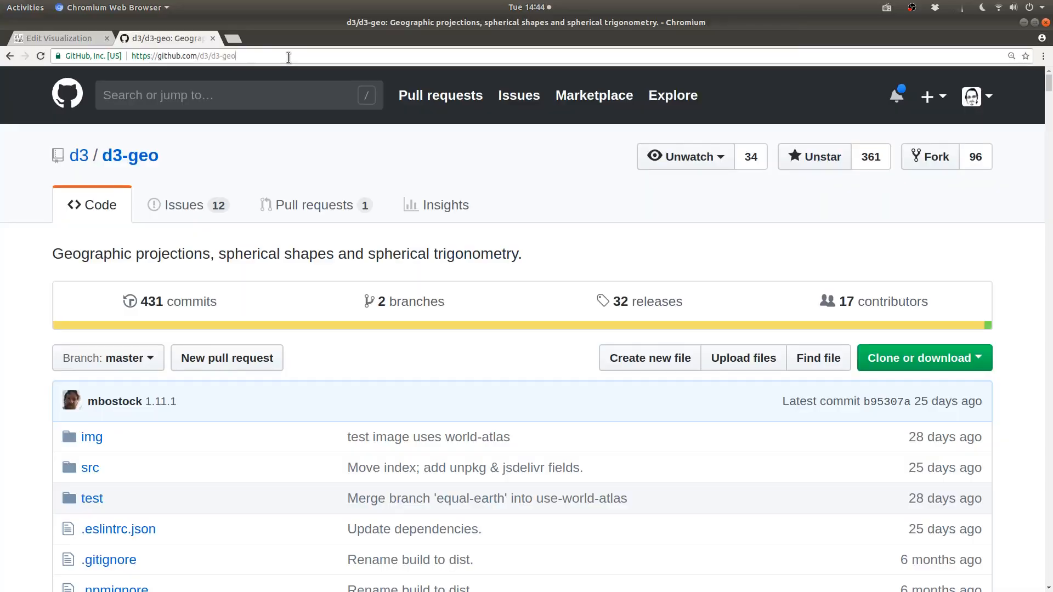
Go to github.com/d3/d3-geo-projection and scroll its README to the installing script tag.
text(-projection)
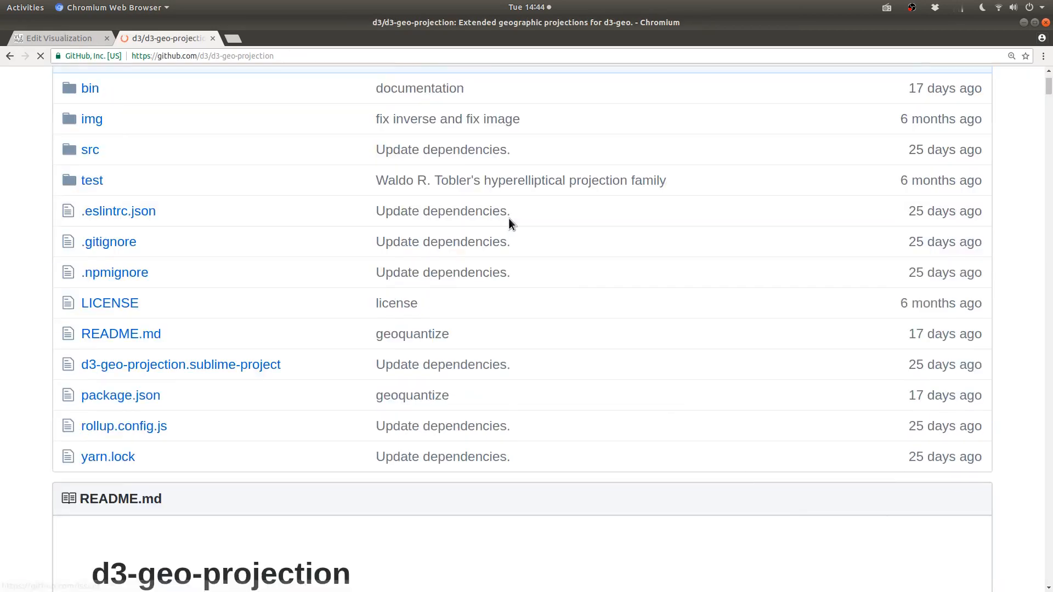
scroll(down, 3)
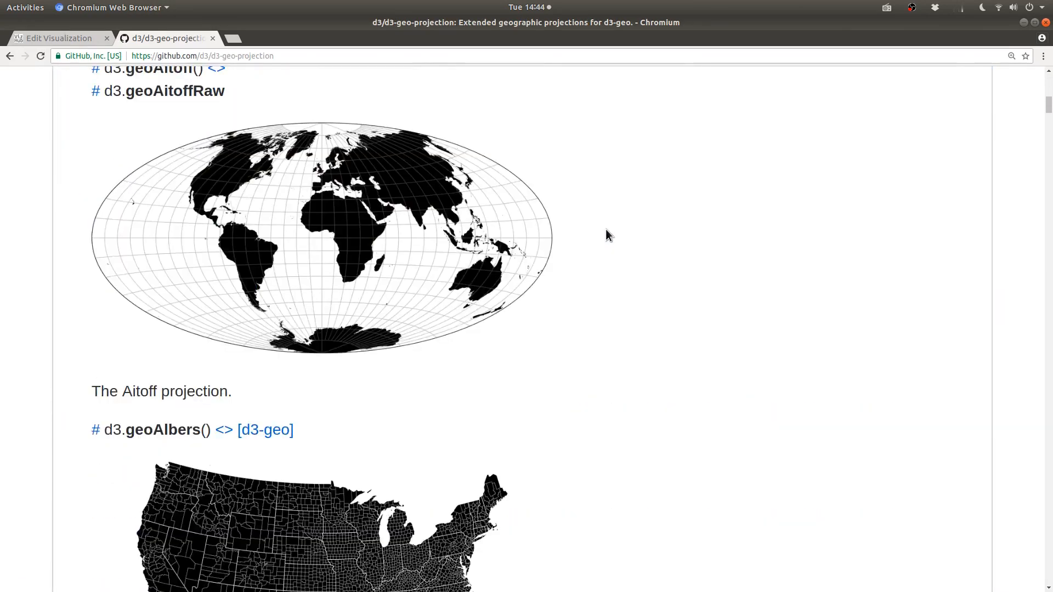
scroll(down, 3)
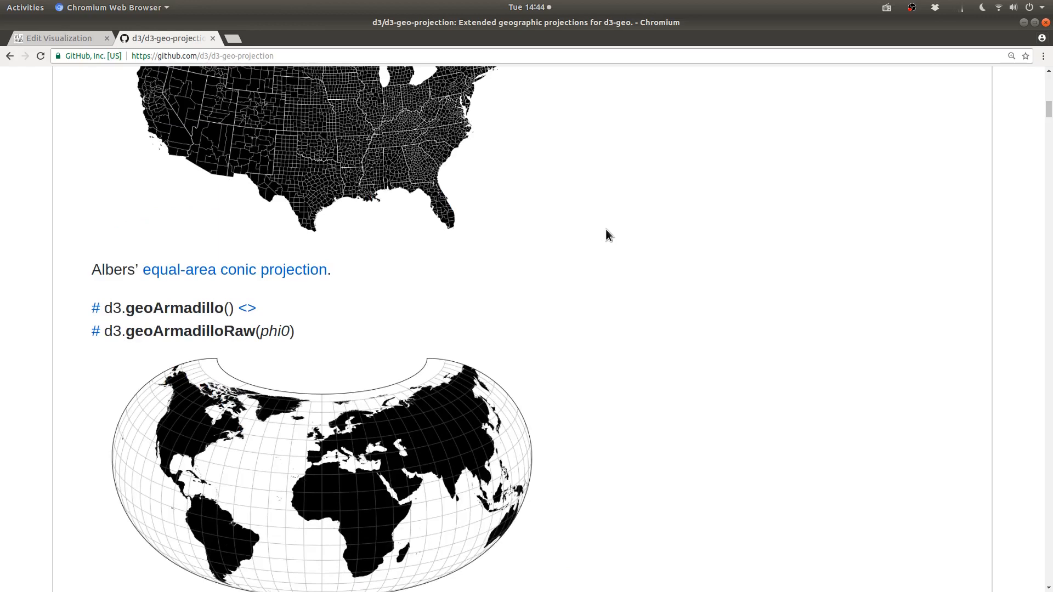
scroll(down, 3)
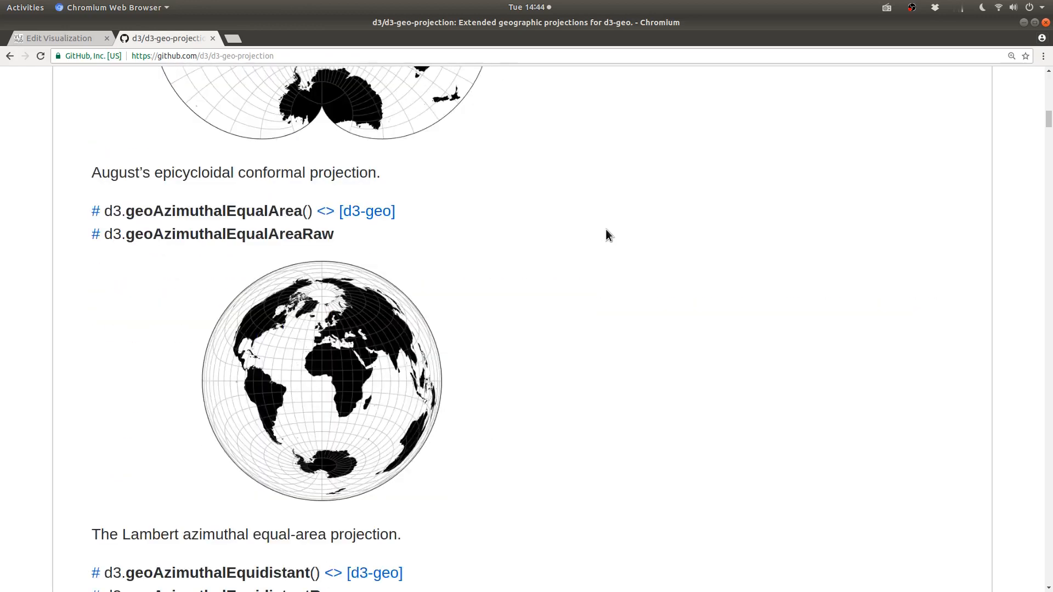
scroll(down, 3)
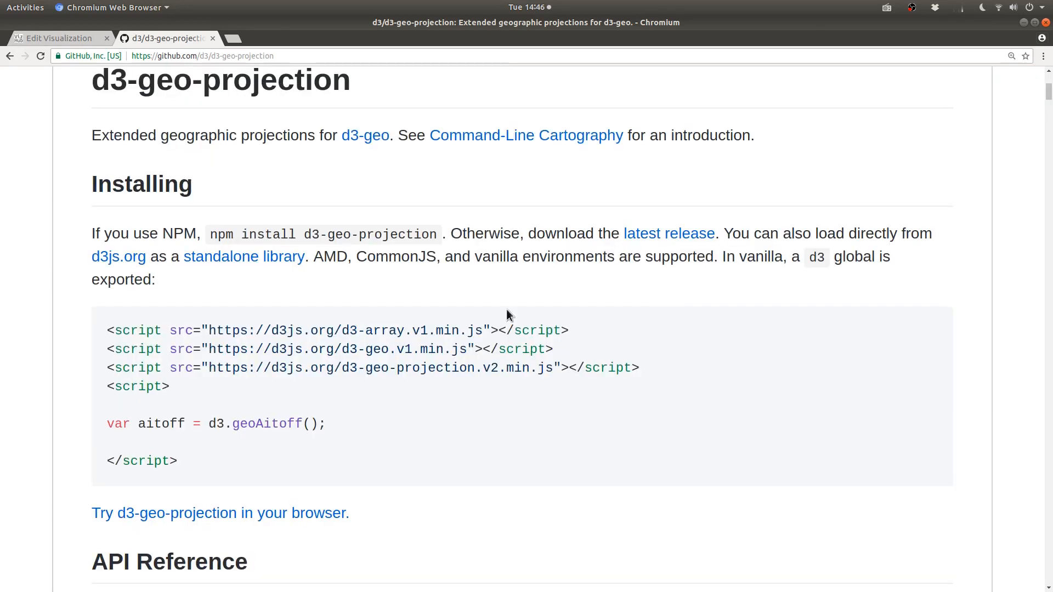
mouse_move(644, 378)
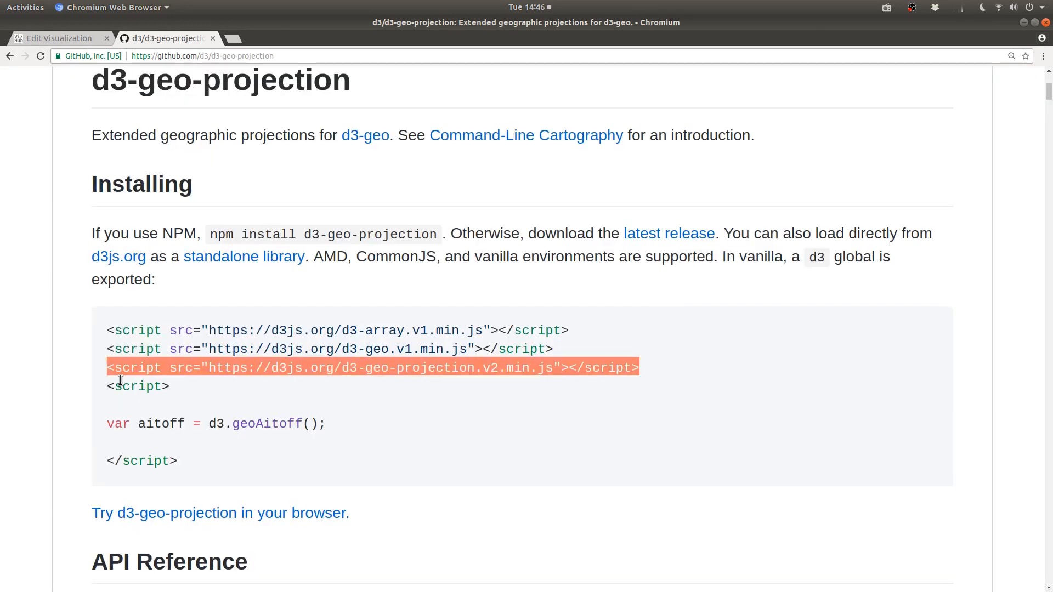
click(58, 38)
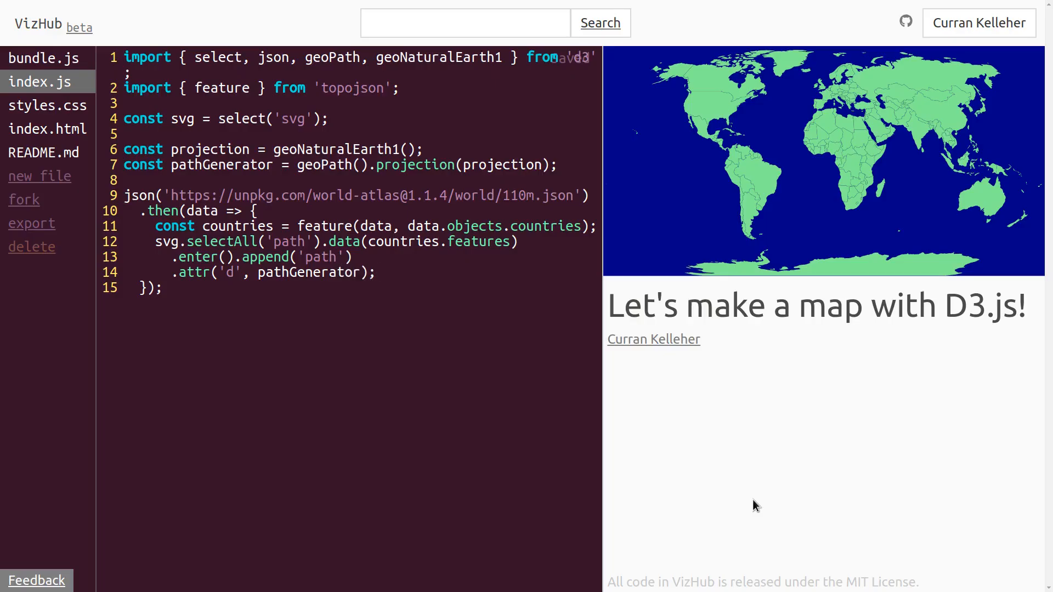
mouse_move(698, 261)
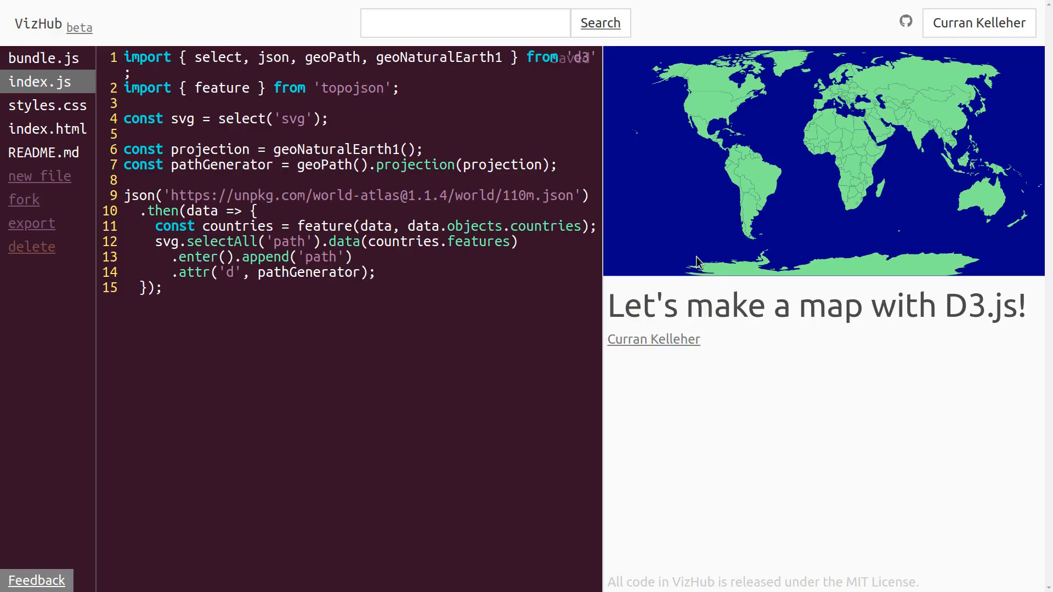
mouse_move(612, 54)
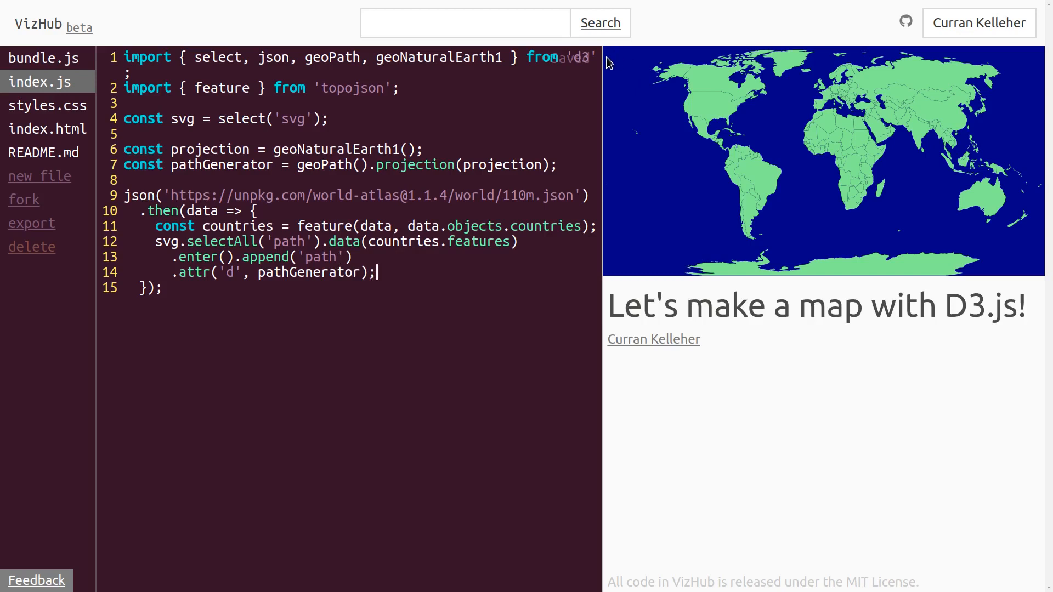
mouse_move(656, 74)
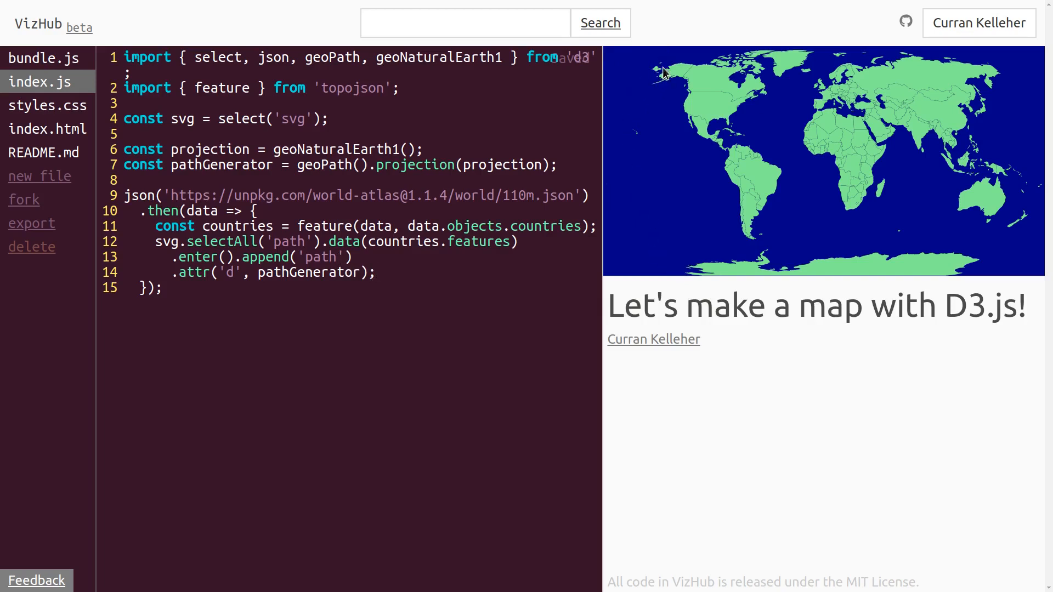
mouse_move(655, 74)
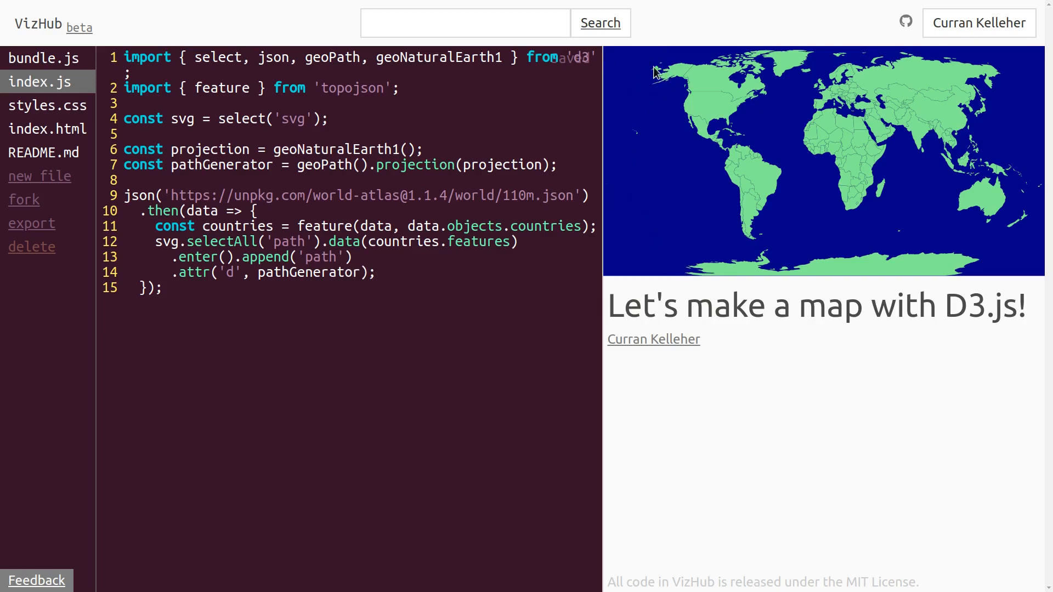
mouse_move(619, 63)
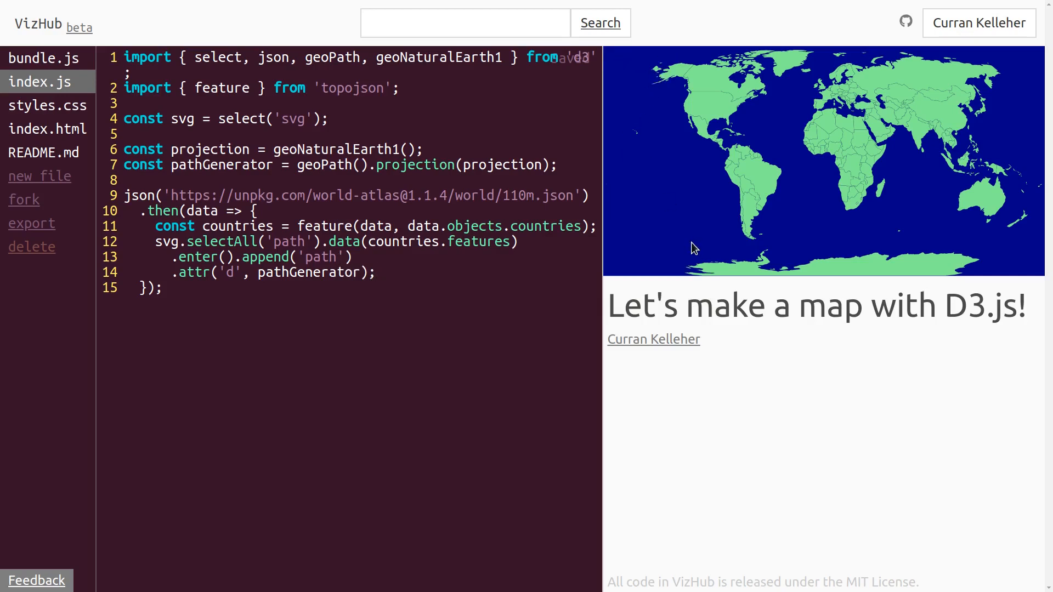
mouse_move(669, 75)
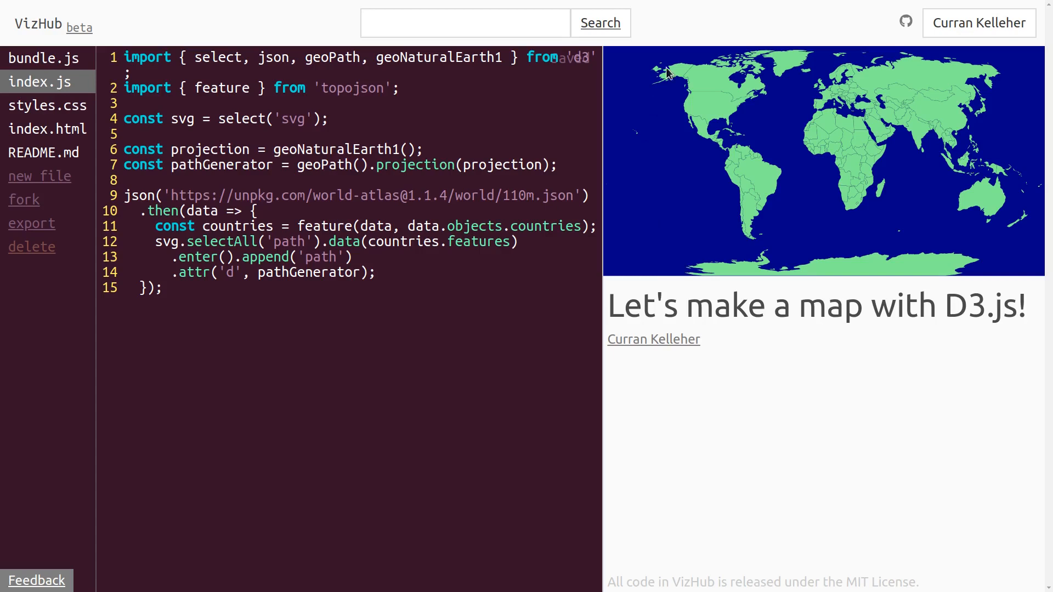
mouse_move(663, 64)
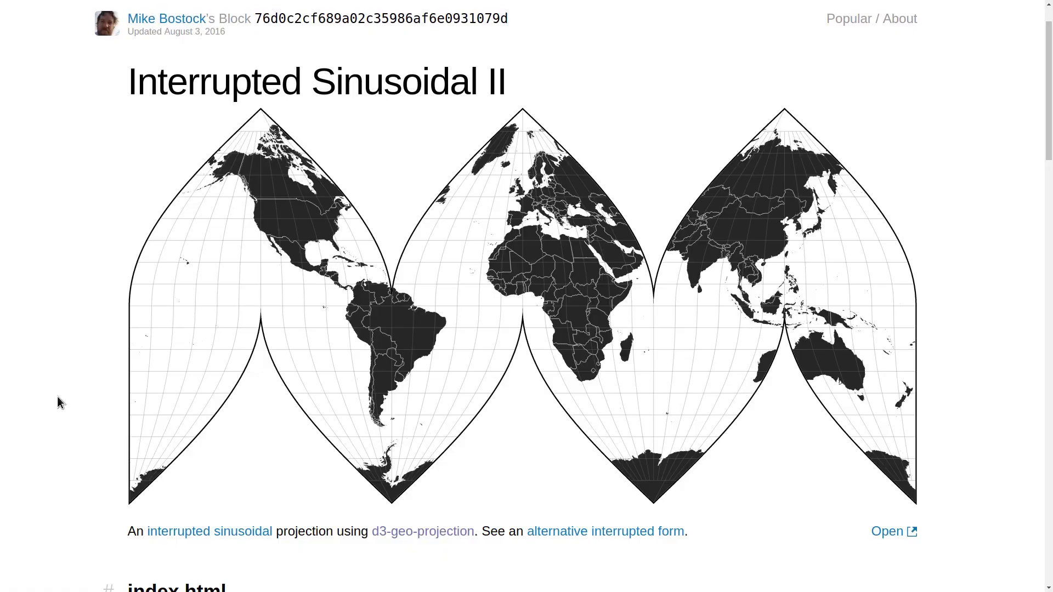
mouse_move(124, 471)
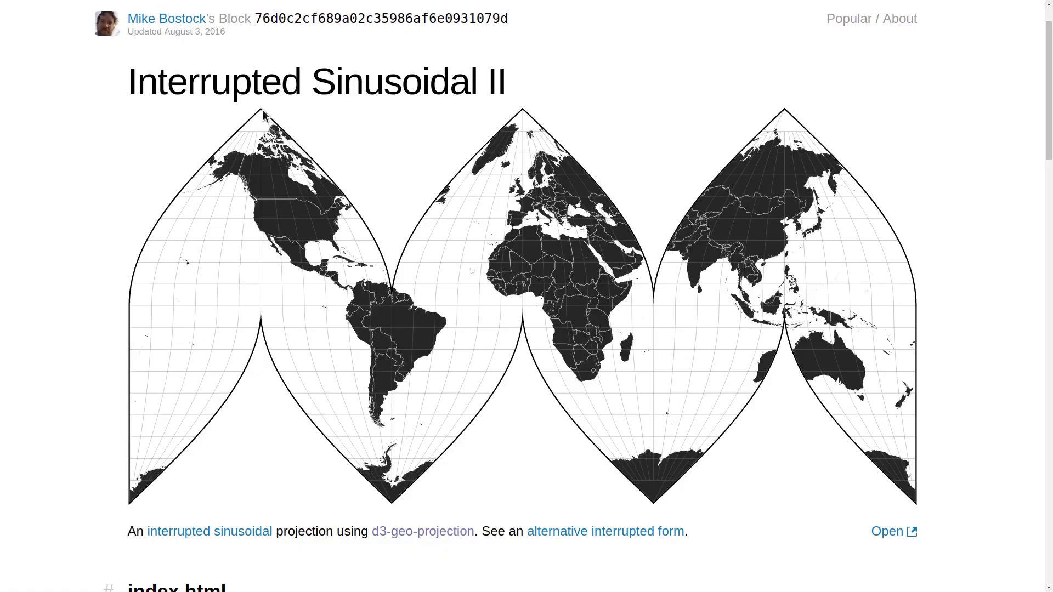
mouse_move(499, 114)
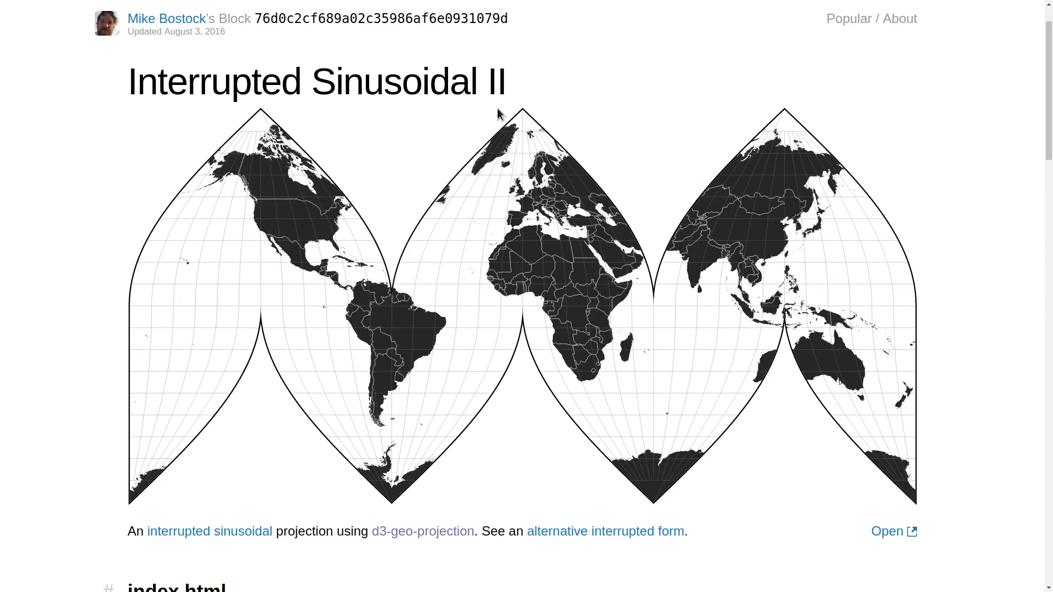
mouse_move(676, 214)
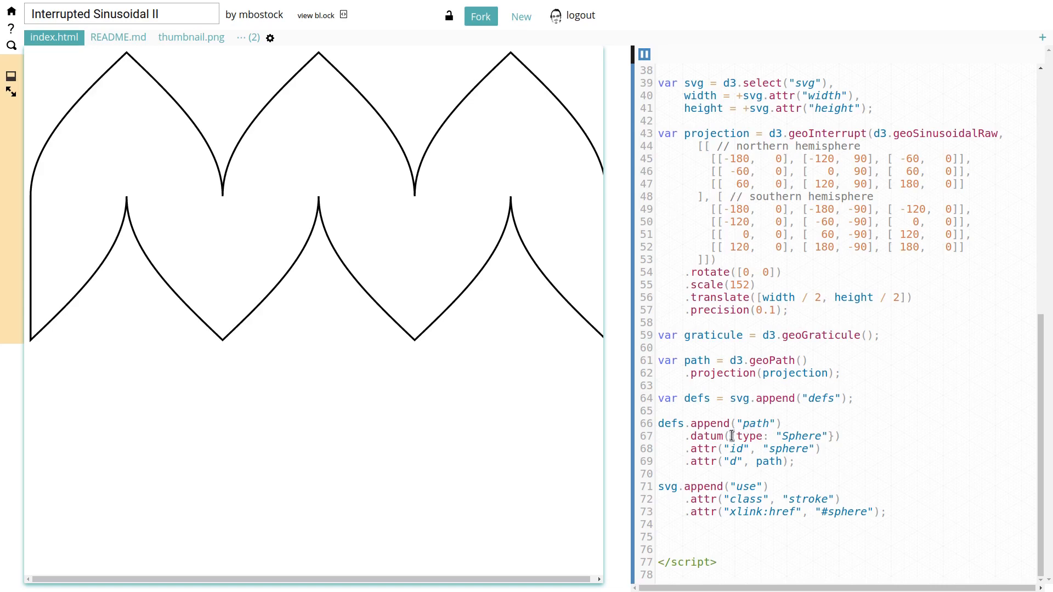
Inspect the Interrupted Sinusoidal II example code showing its datum({type: "Sphere"}) path.
drag(730, 436, 823, 436)
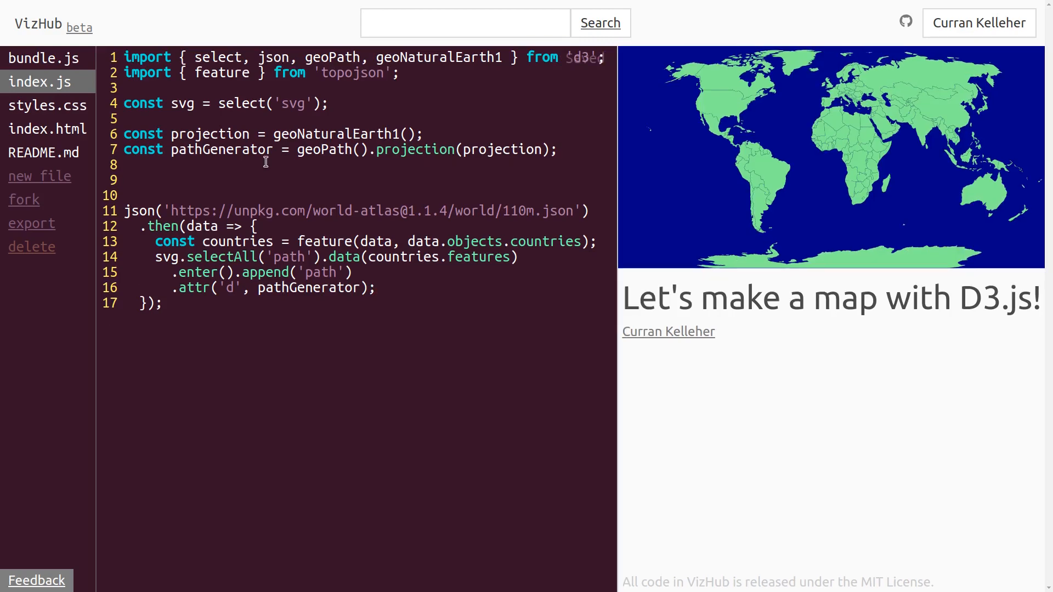
Append a path to the svg with its d attribute set from pathGenerator().
text(svg.)
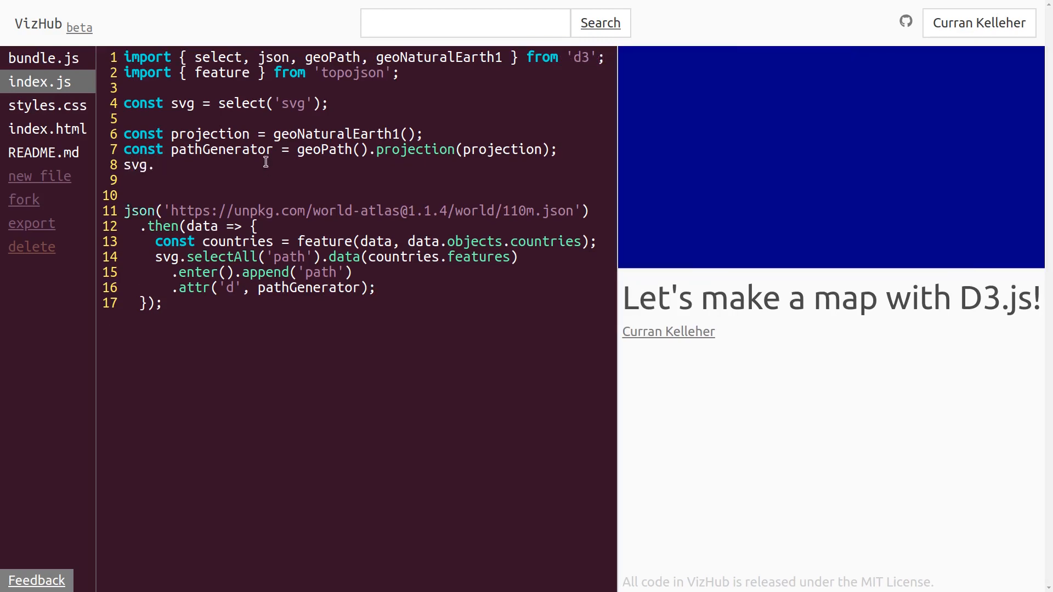
text(append('pa)
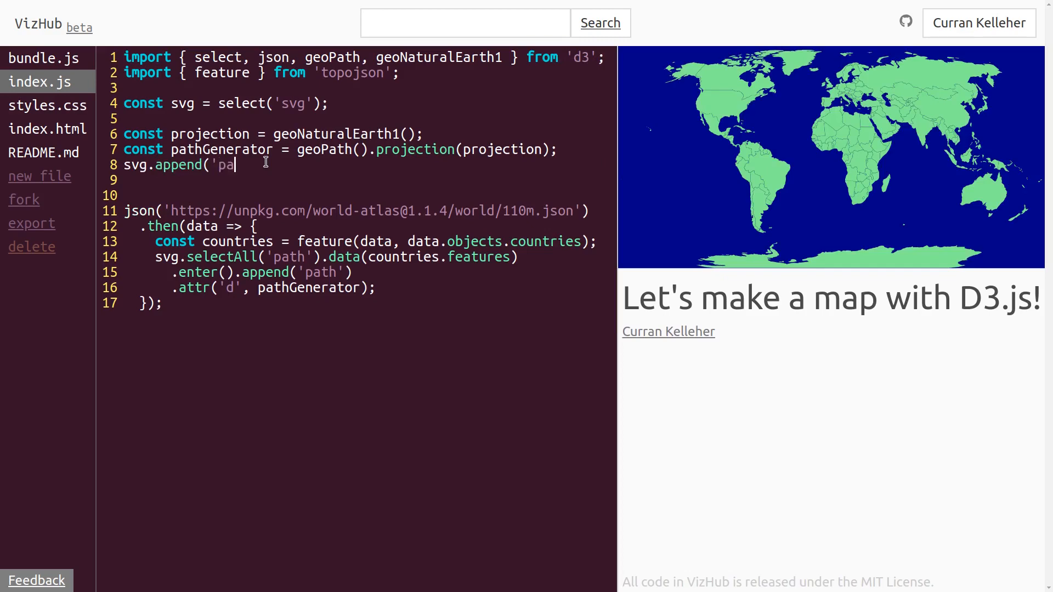
text(th'))
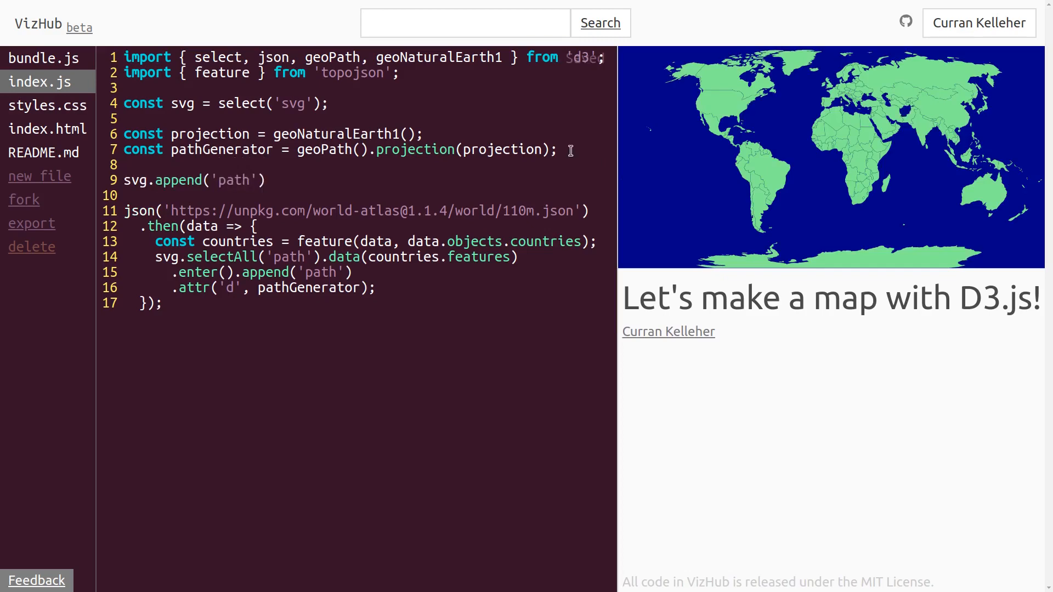
key(Enter)
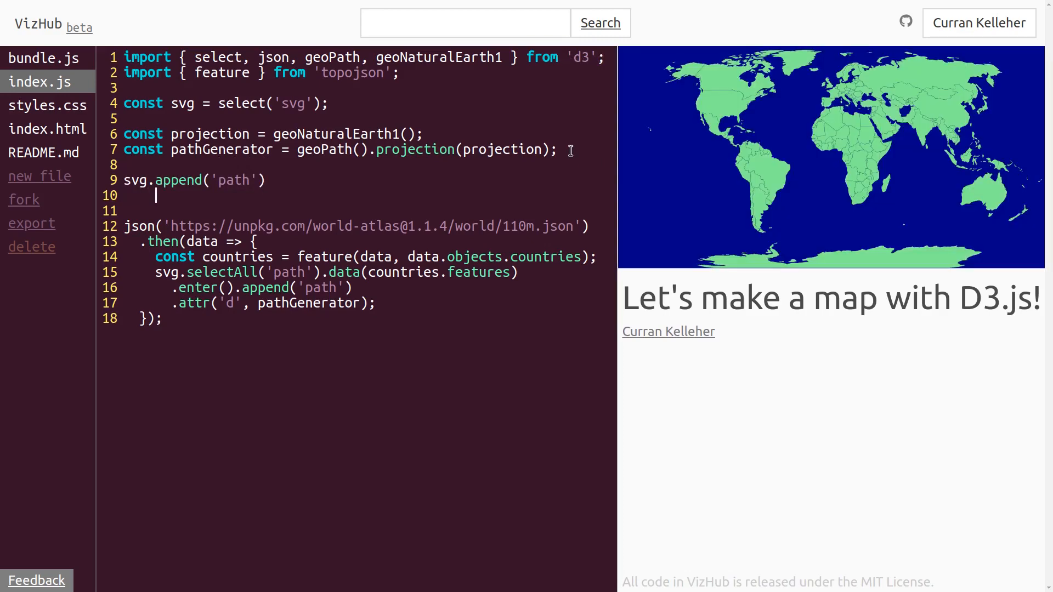
text(.attr()
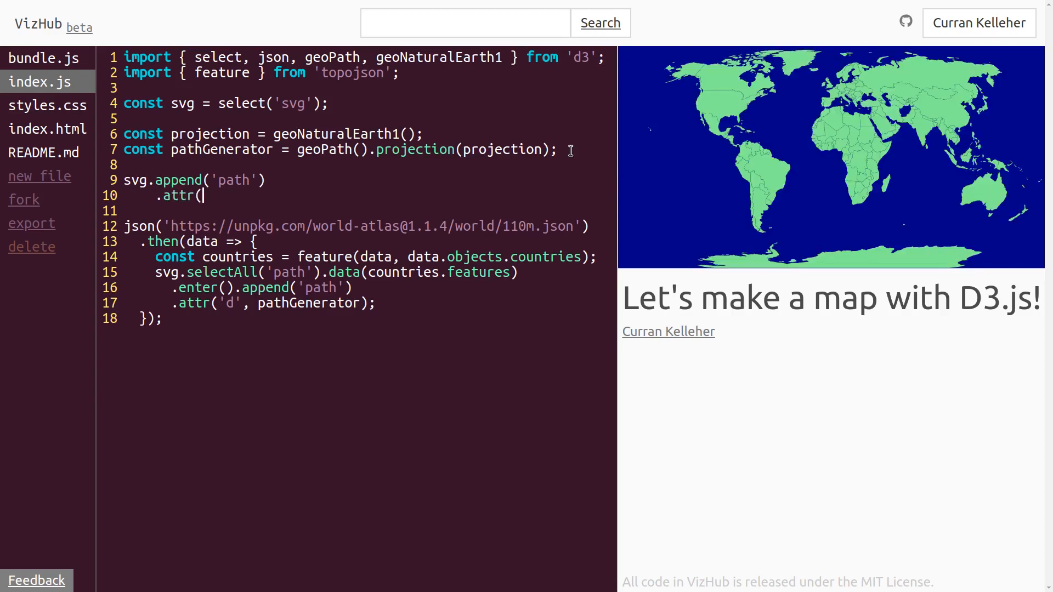
text('d')
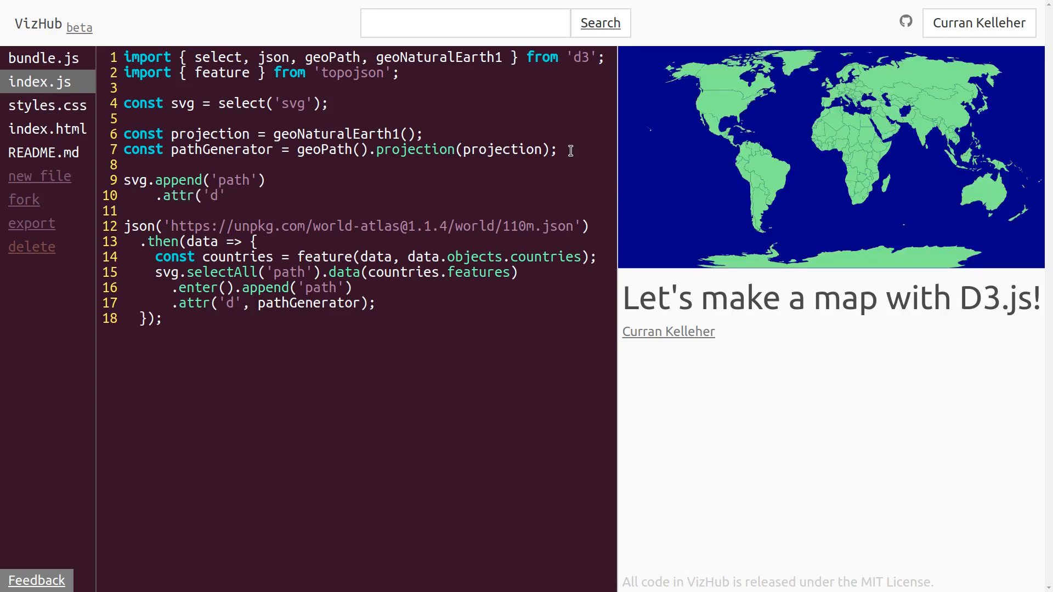
text(, path)
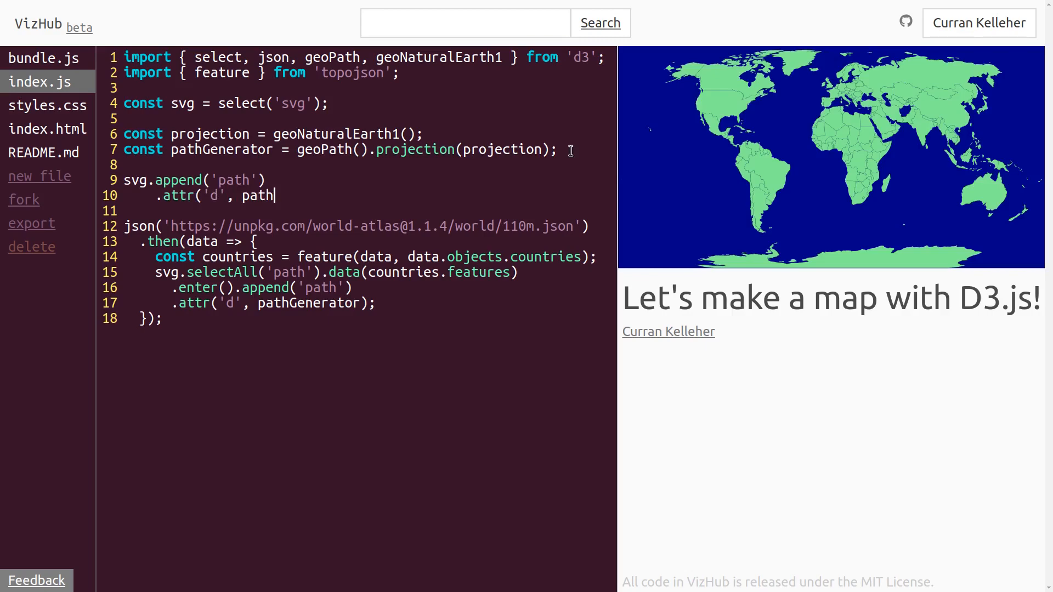
text(Generator())
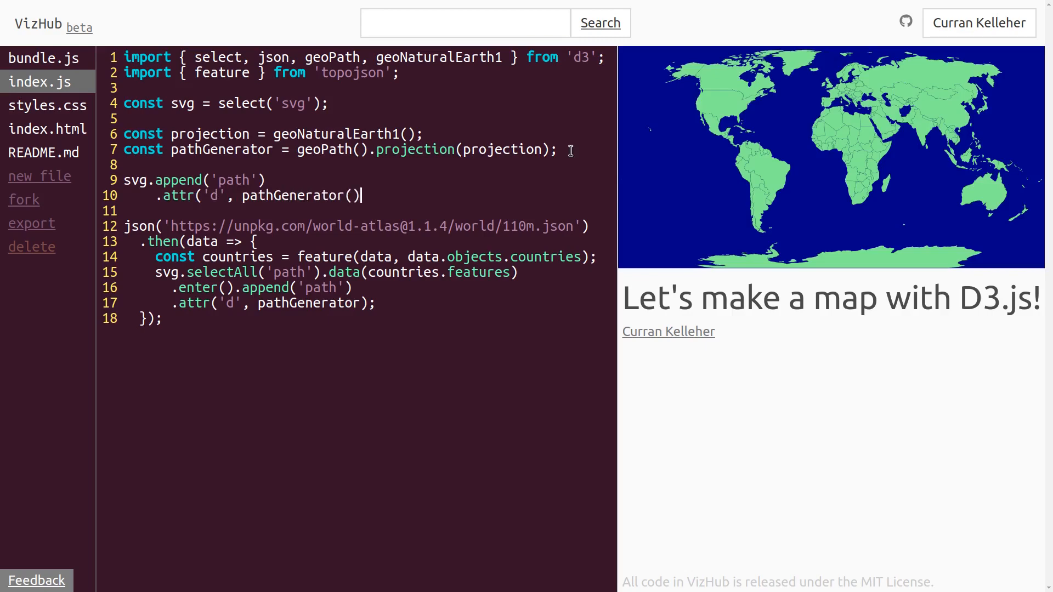
text(;)
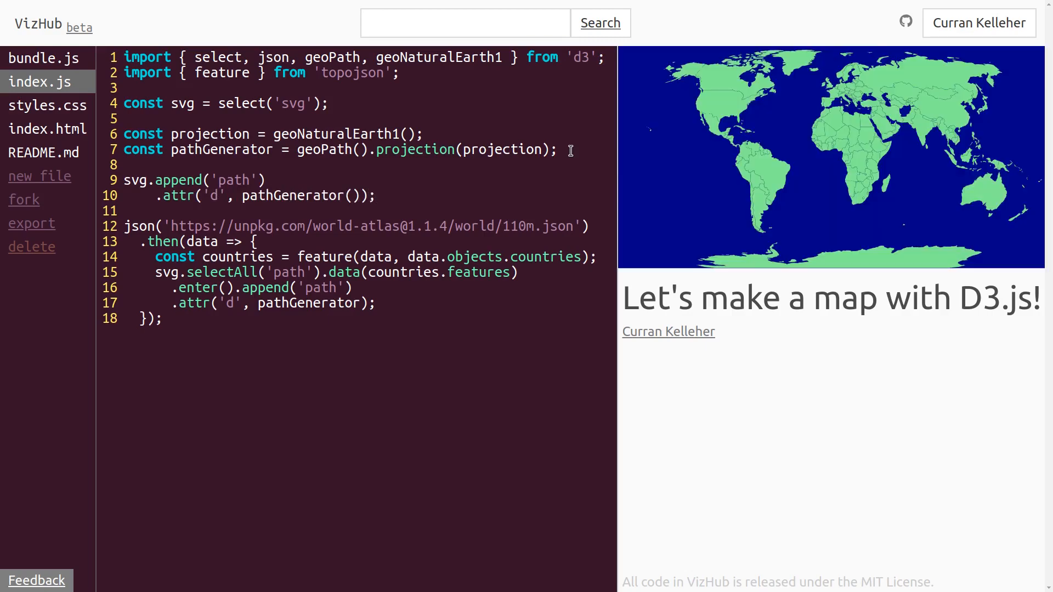
Pass {type: "Sphere"} to pathGenerator so the globe outline fills the map.
click(356, 196)
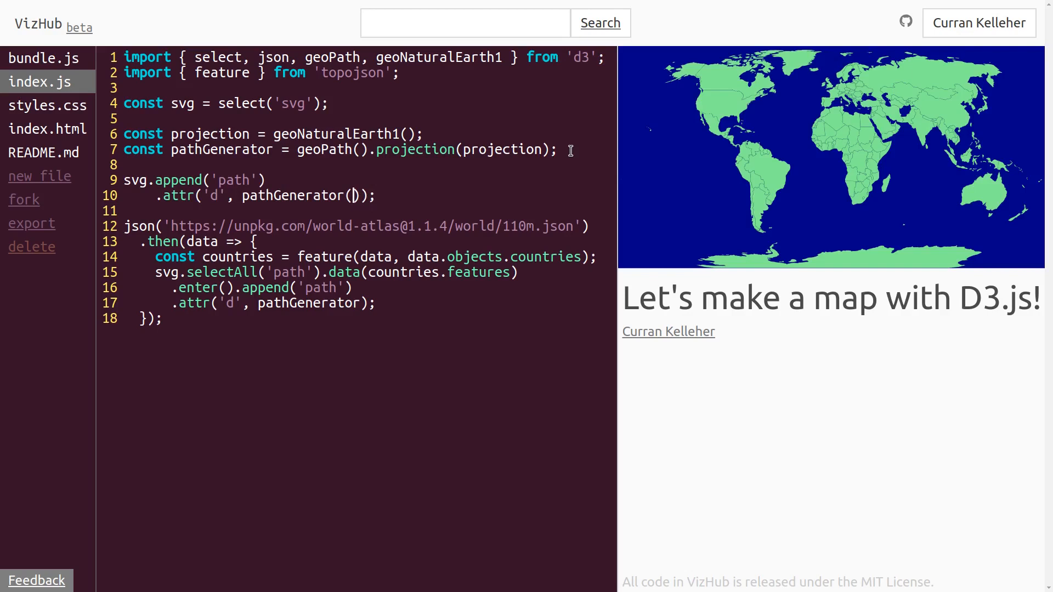
text({type: "Sphere"})
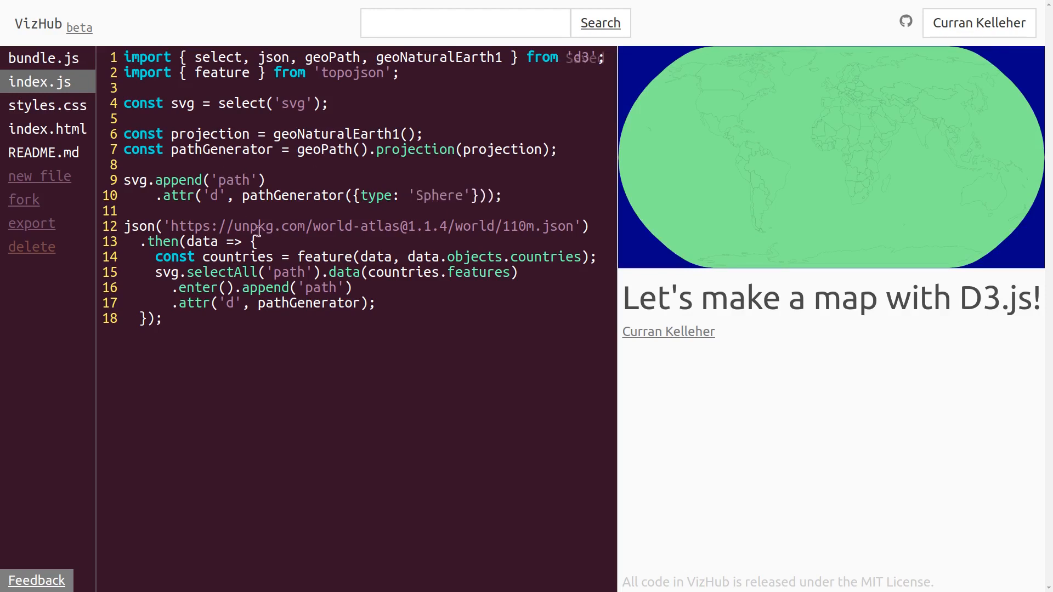
double_click(288, 272)
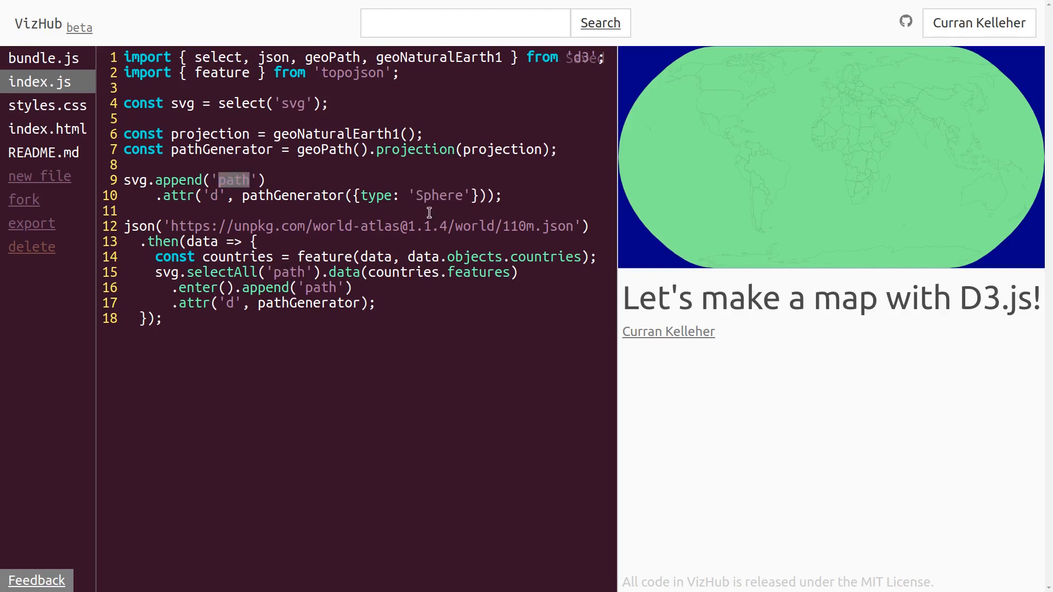
Give the sphere path the class 'sphere'.
click(316, 180)
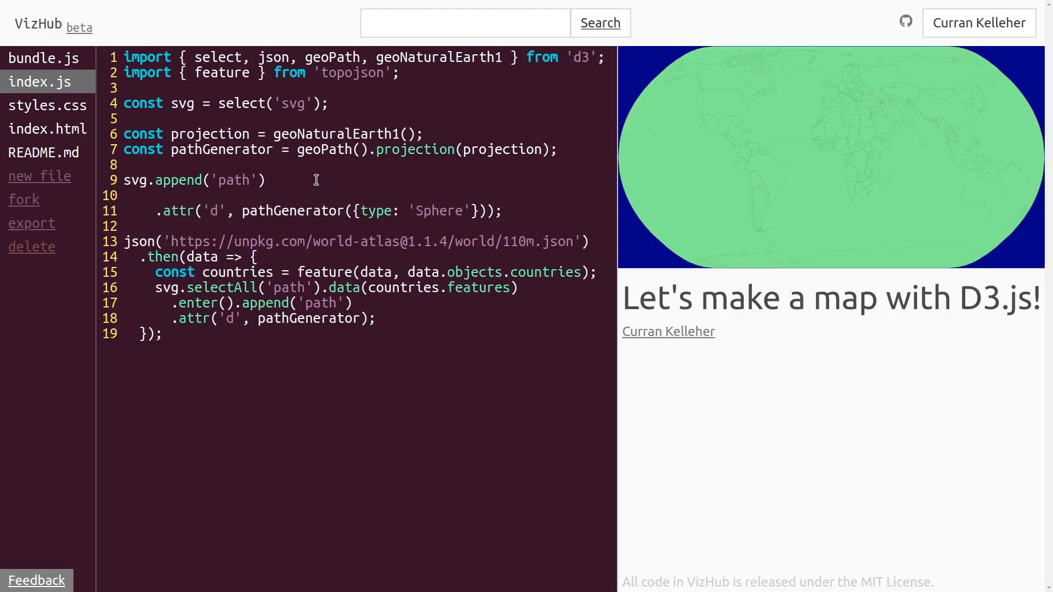
text(.a)
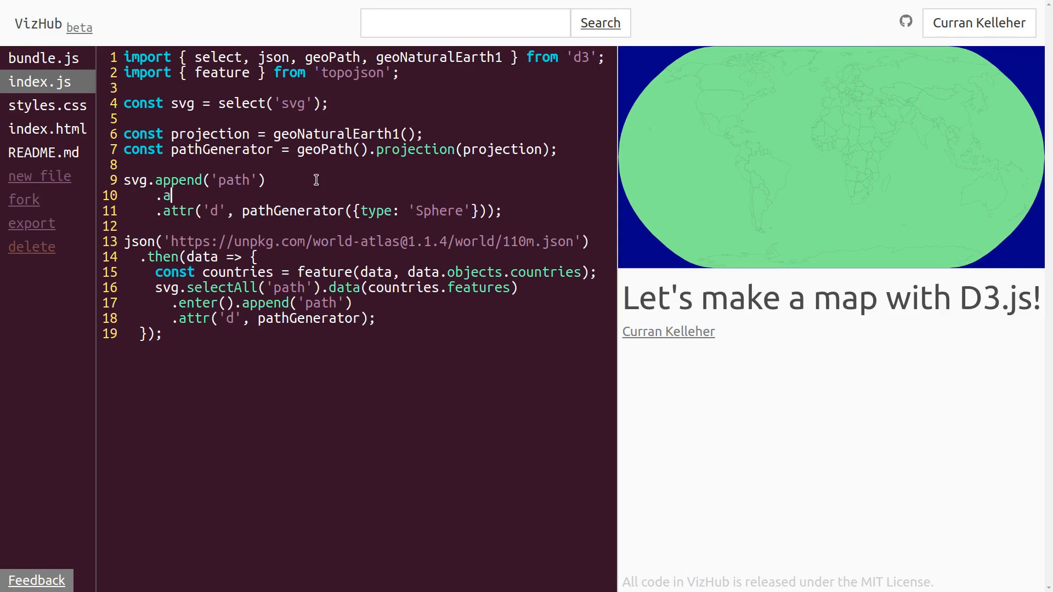
text(ttr(')
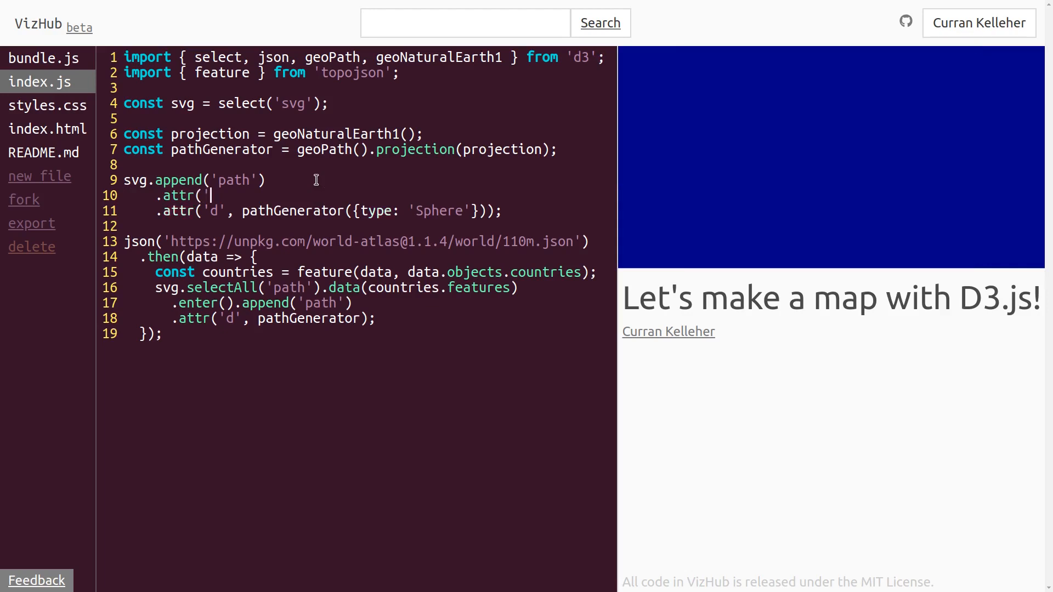
text(cla)
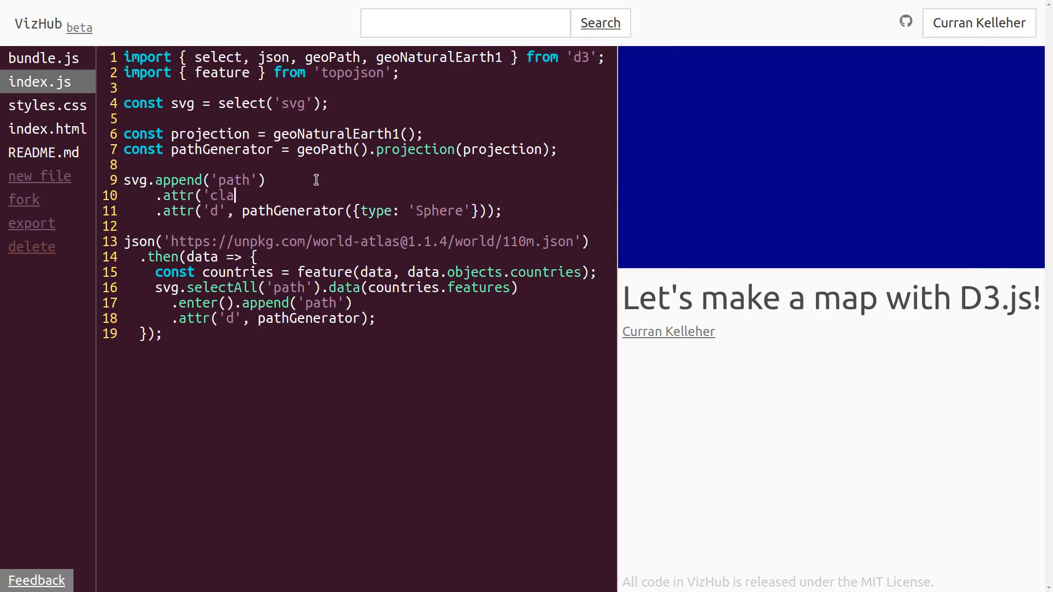
text(ss',)
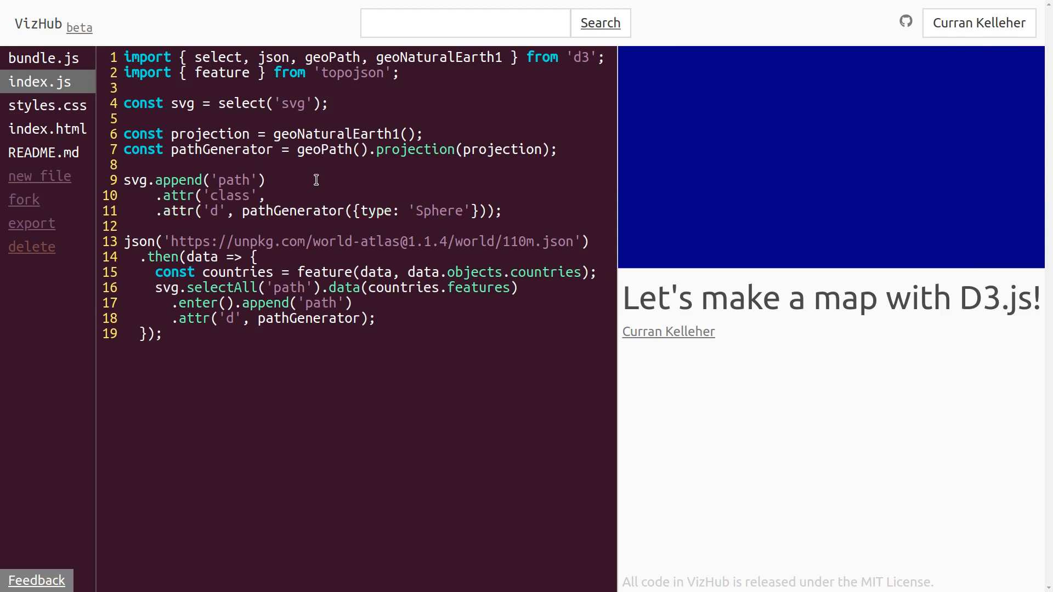
text('sphere')
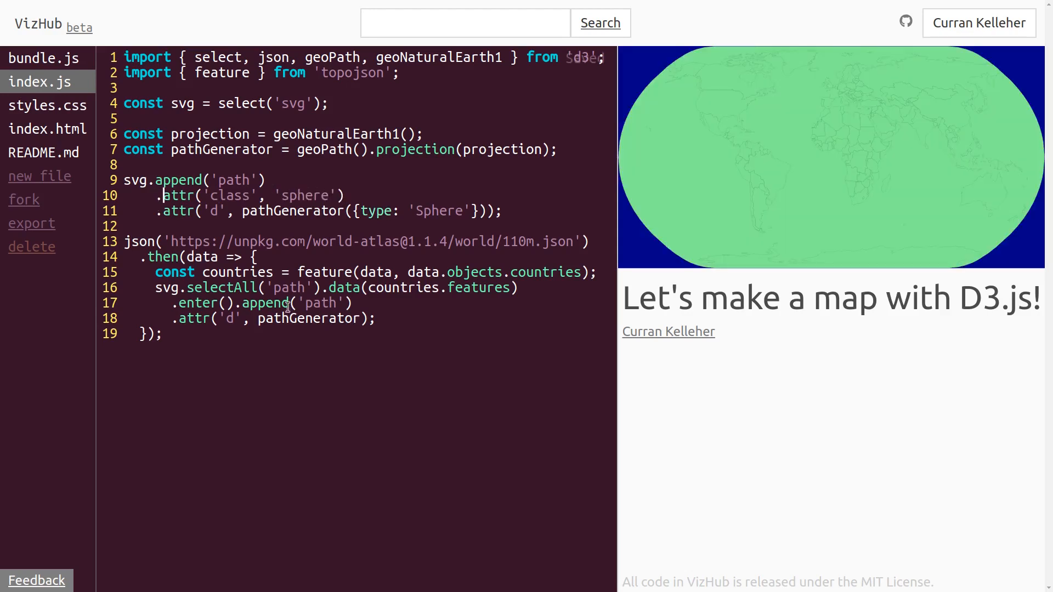
Give the country paths the class 'country'.
key(Enter)
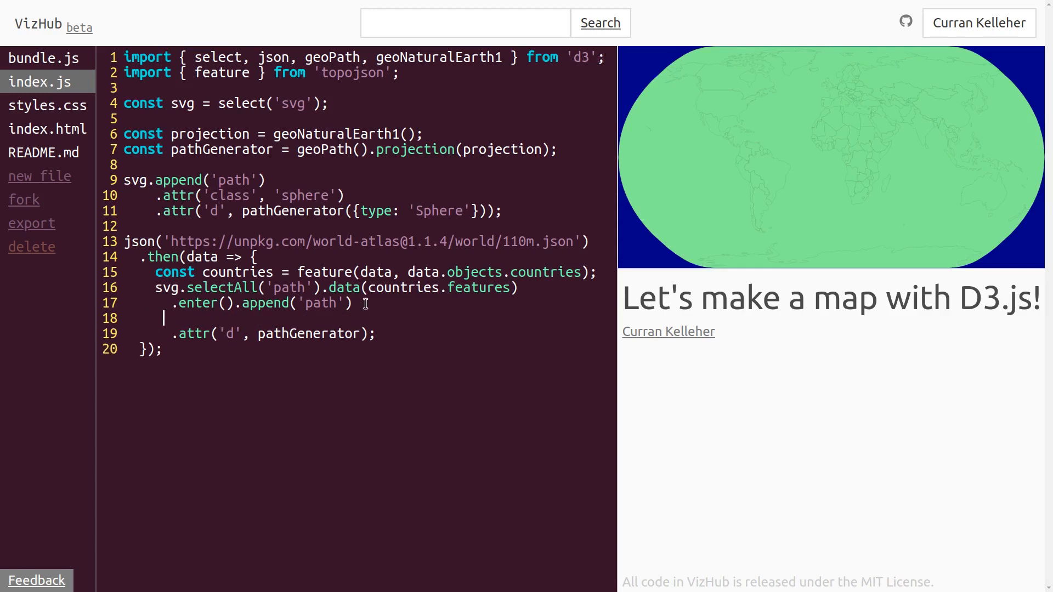
text(.attr('class', 'sphere'))
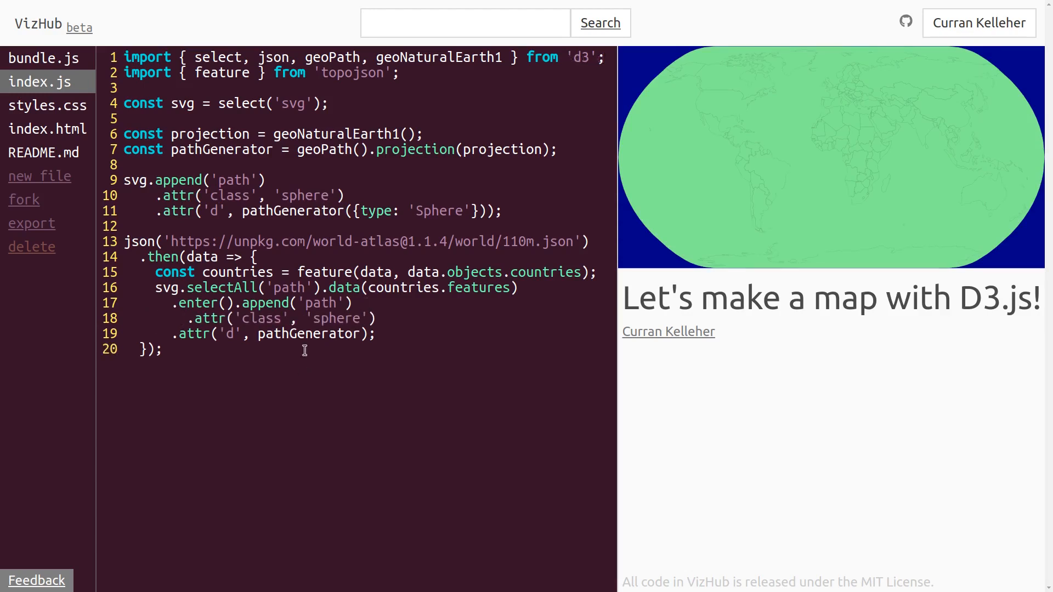
text(c)
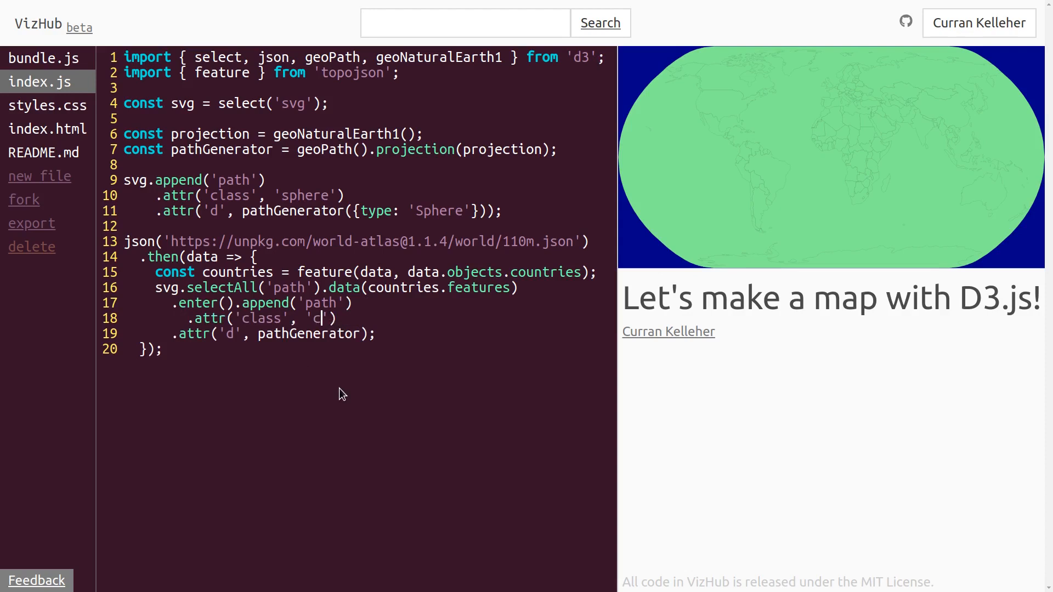
text(ountry)
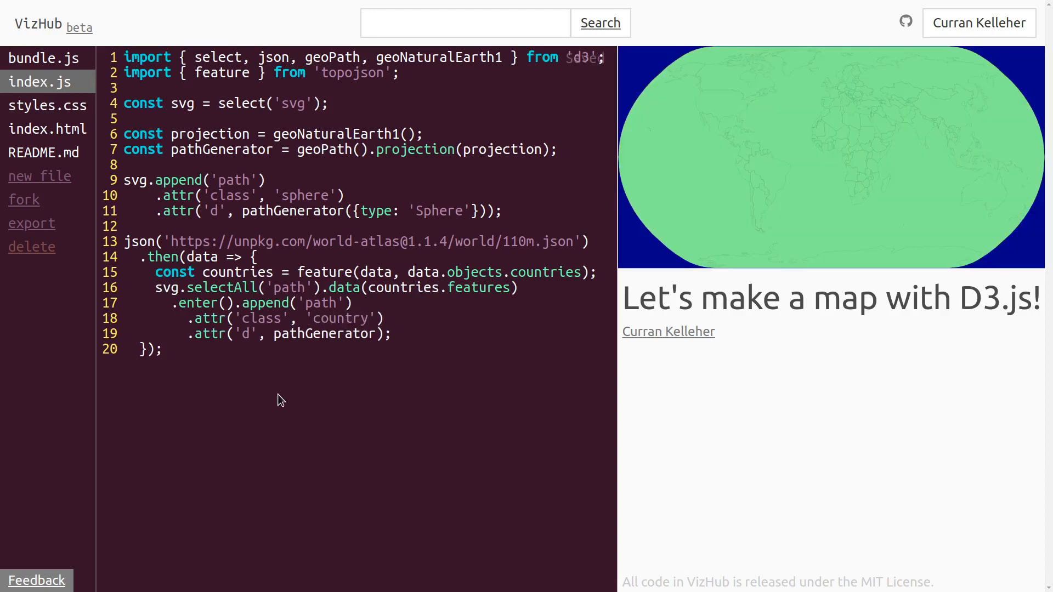
mouse_move(302, 195)
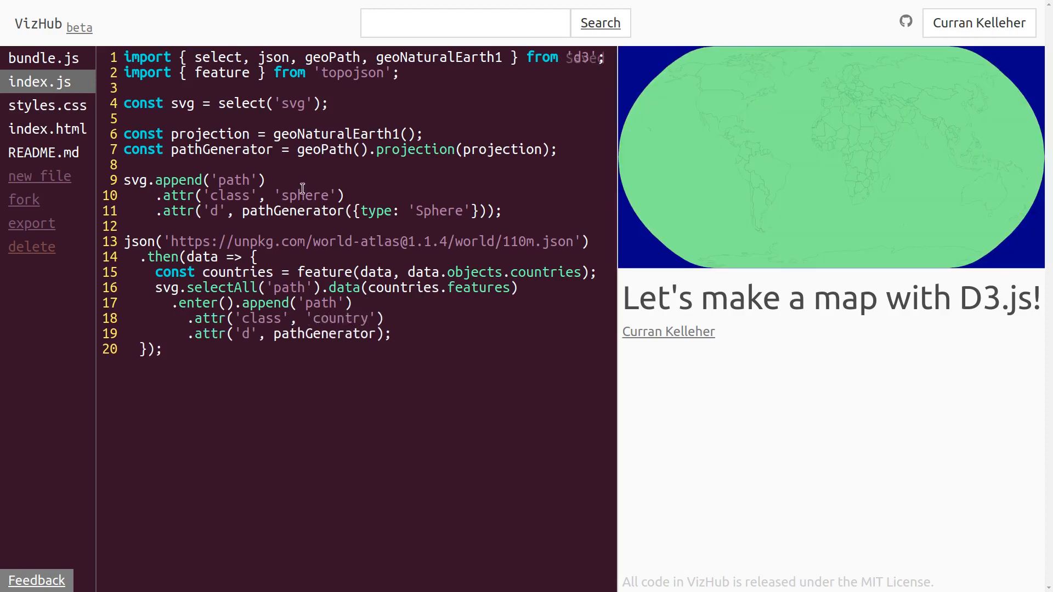
click(47, 105)
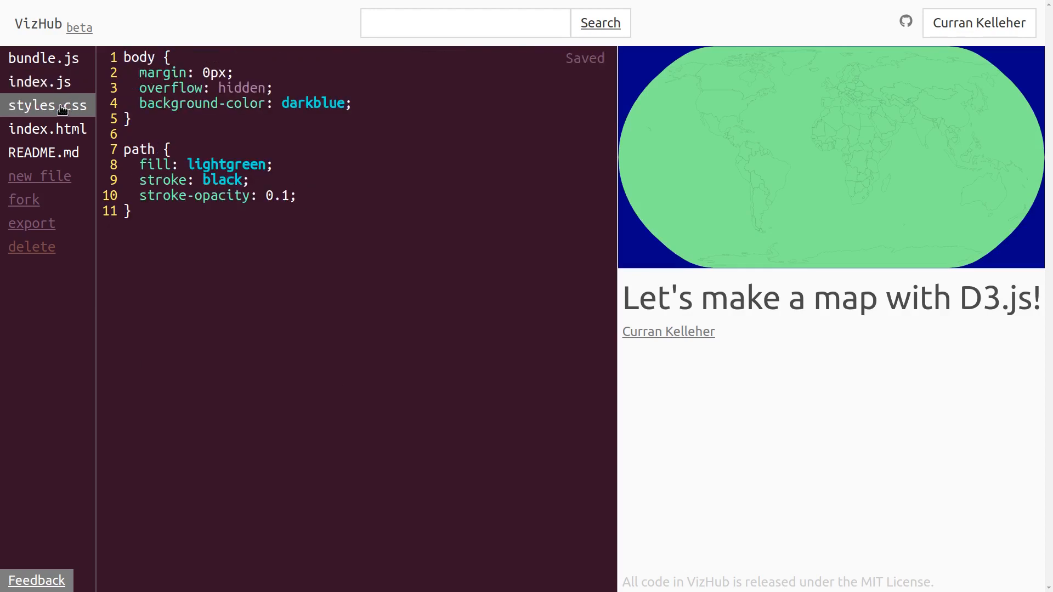
Rename the path selector in styles.css to .country.
double_click(140, 149)
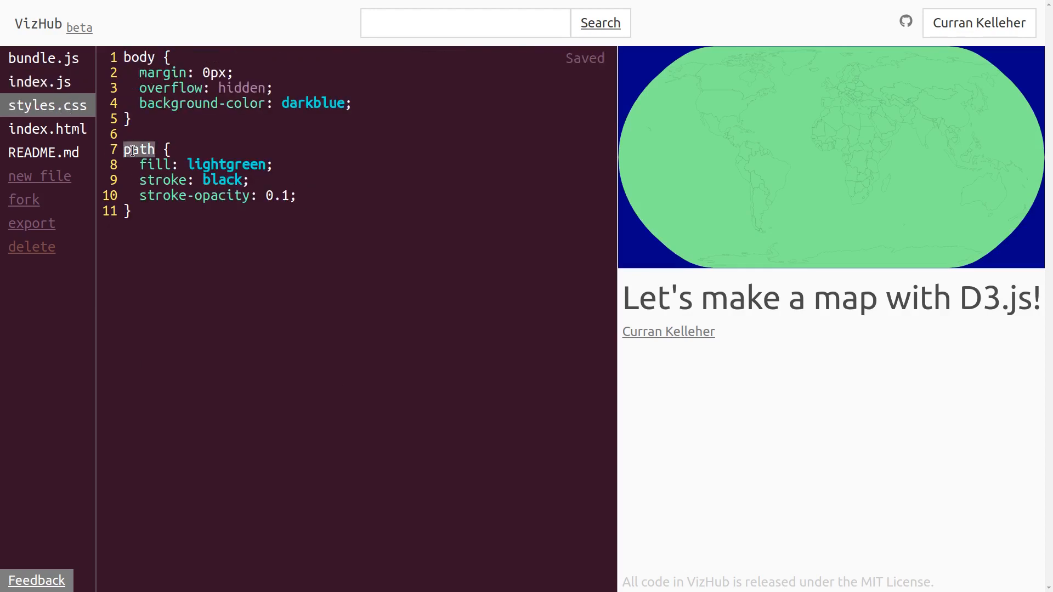
text(.c {)
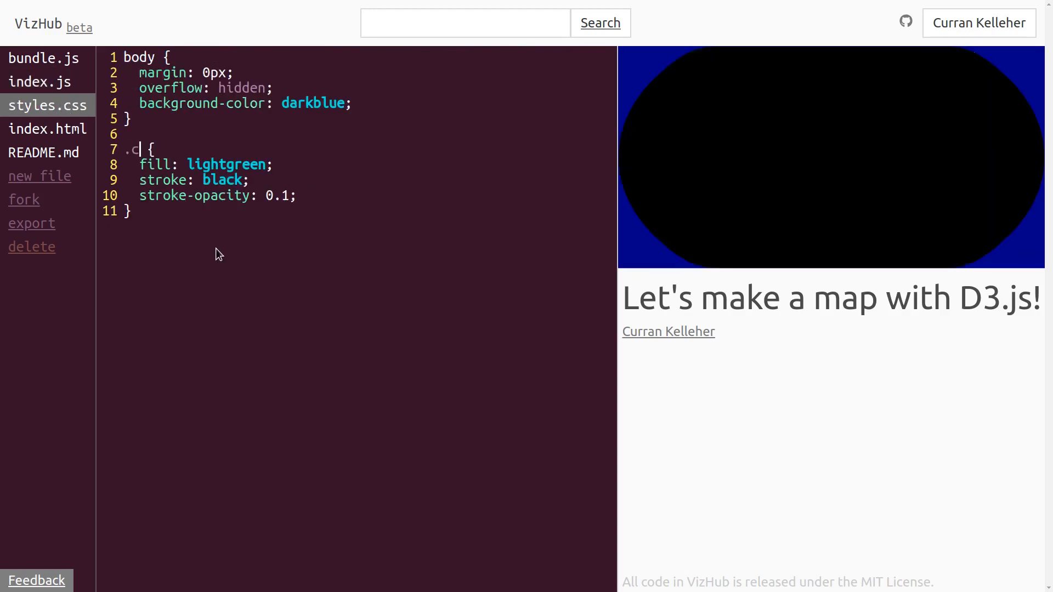
text(ountry)
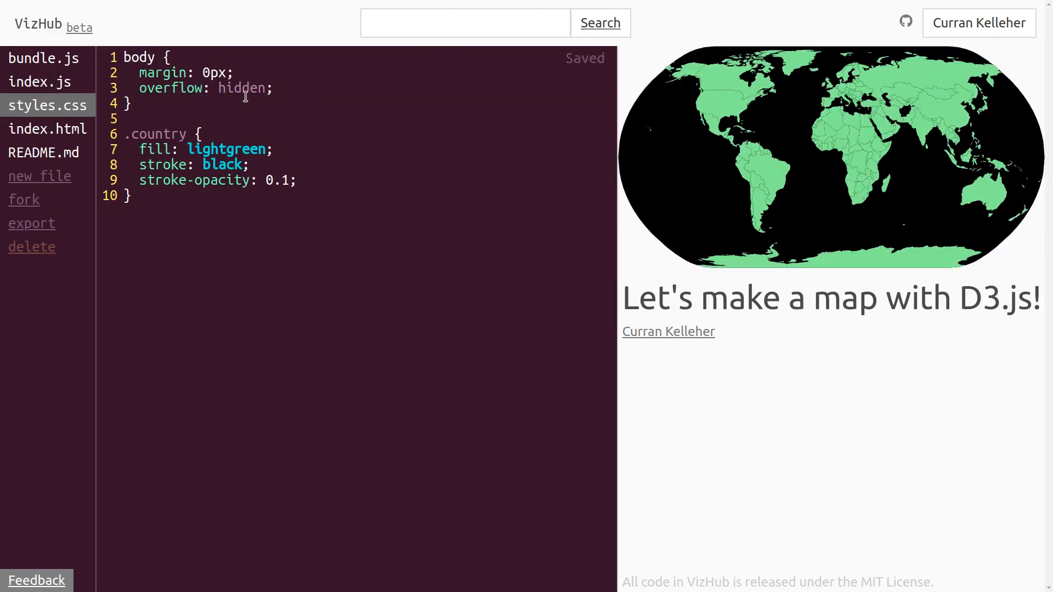
Add a .sphere rule with fill: blue, shortening darkblue to blue.
text(.sph)
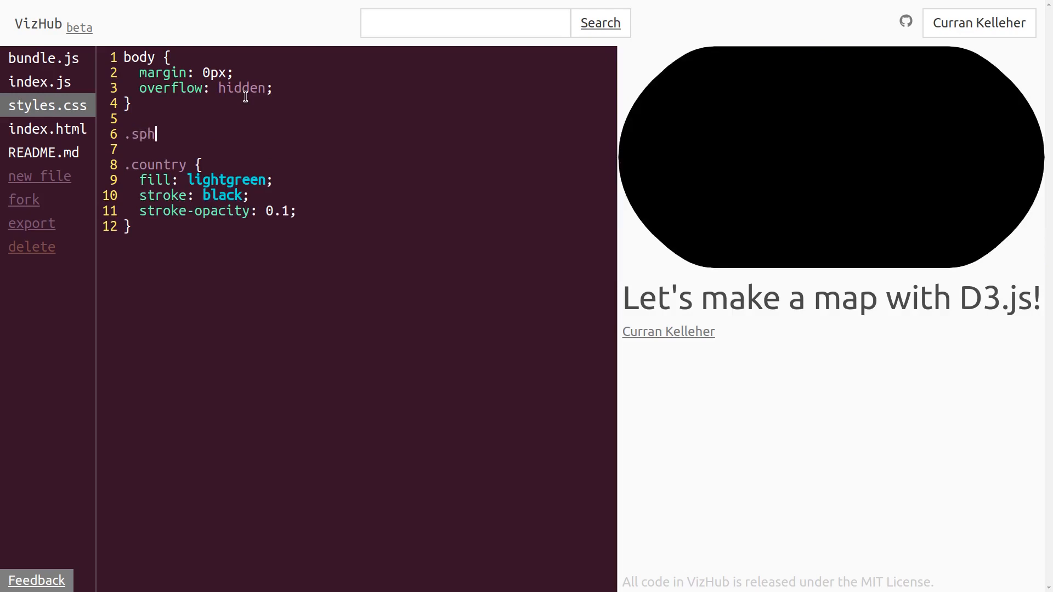
text(ere {)
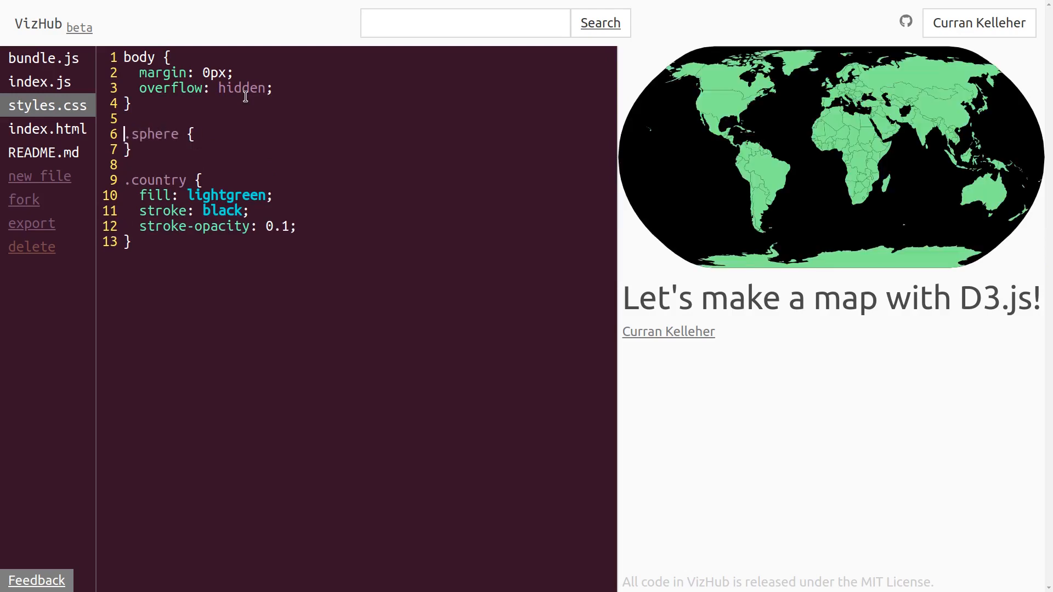
text(fil)
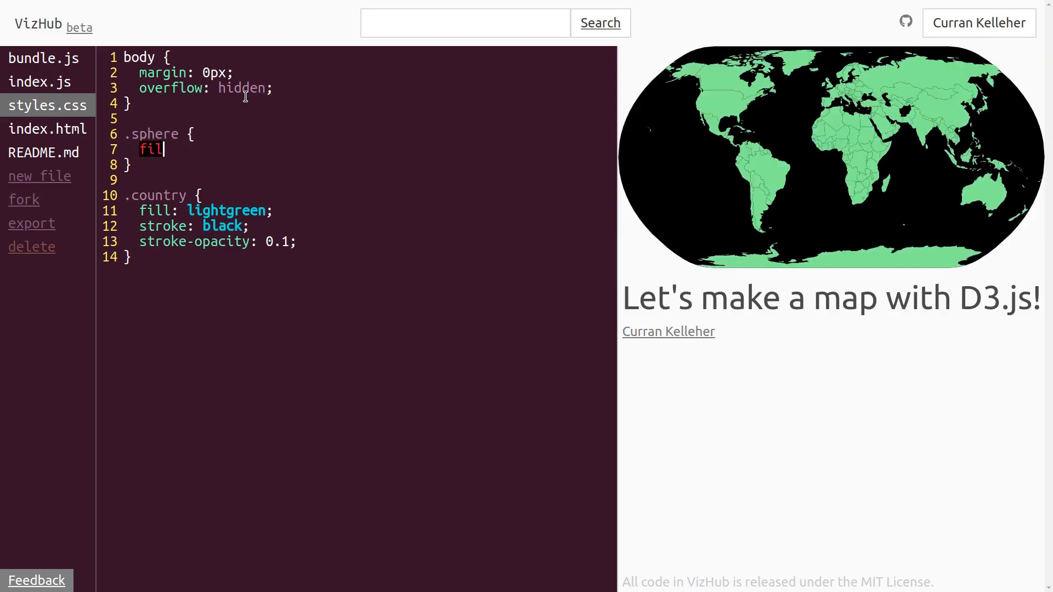
text(:)
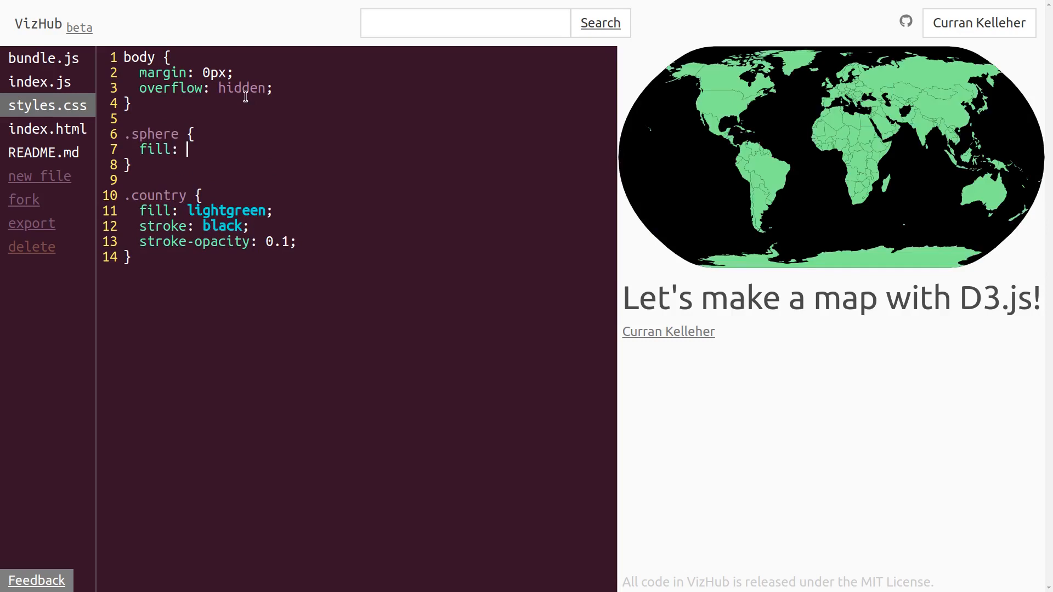
text(darkblue;)
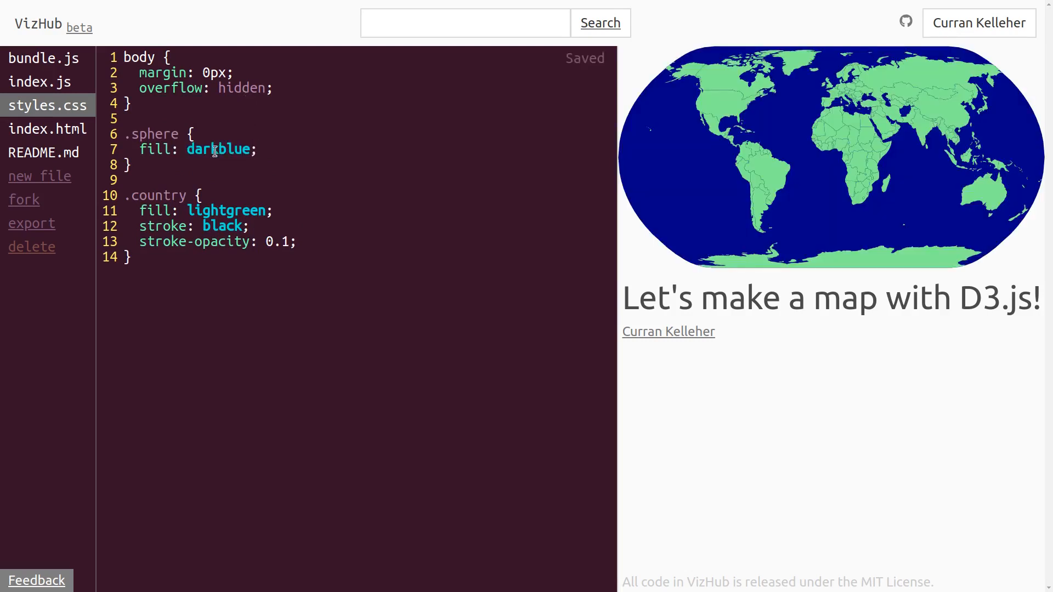
double_click(218, 149)
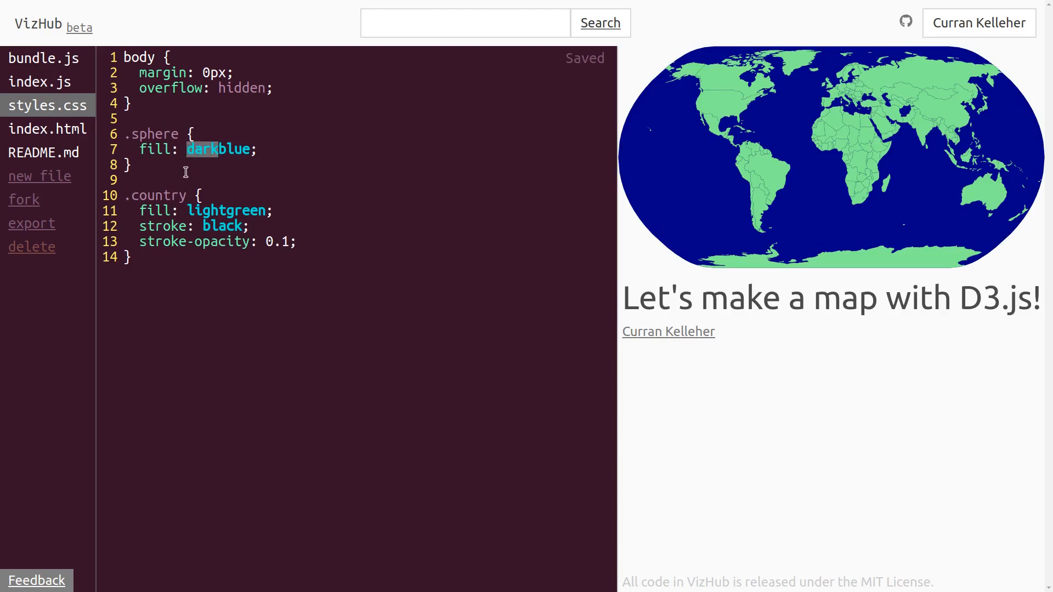
text(blue)
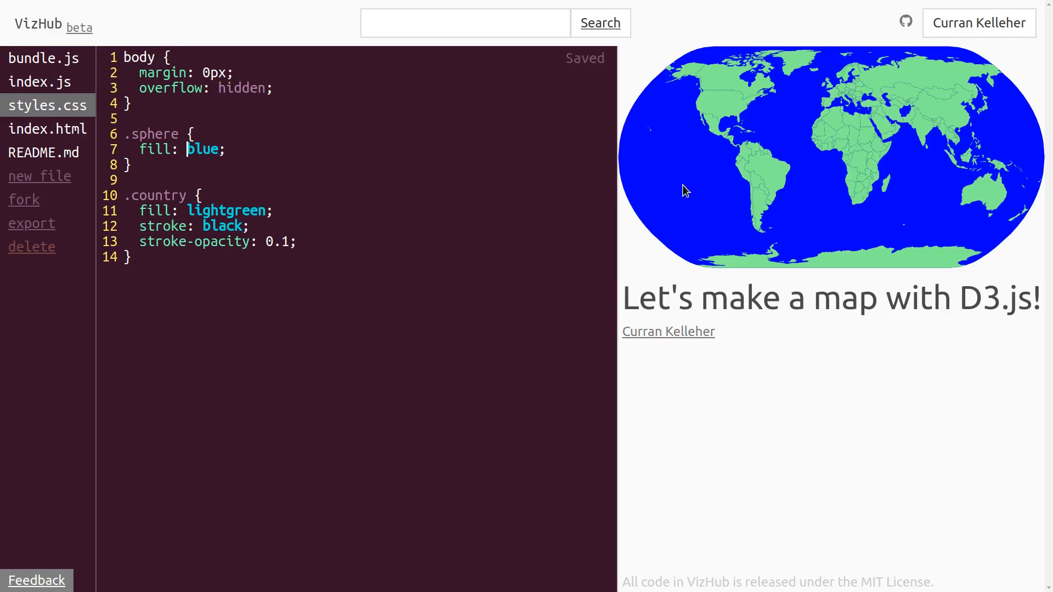
key(F12)
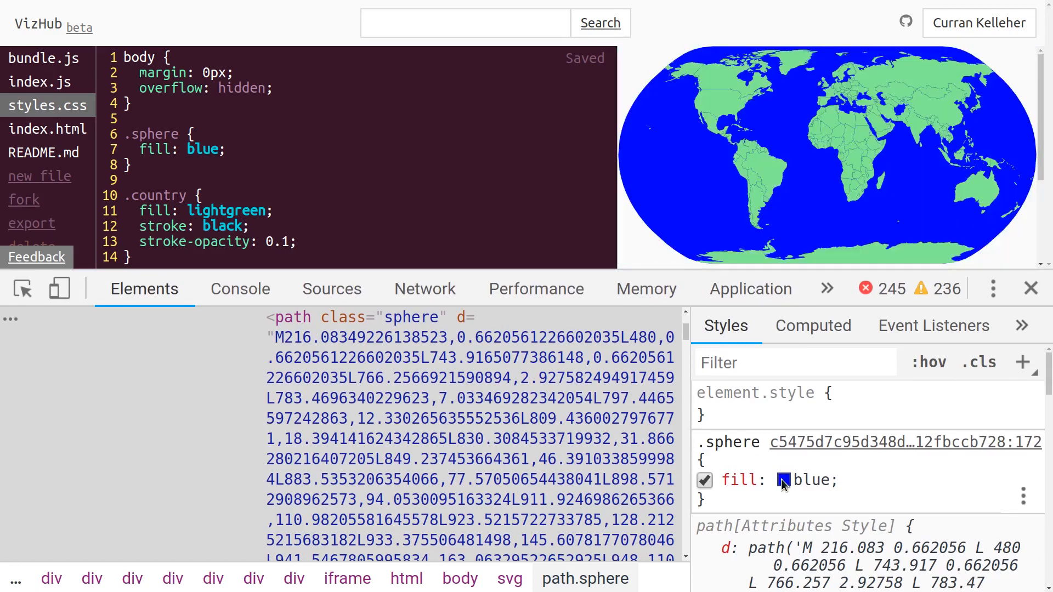
Pick a medium blue (#4242e4) for the sphere fill in DevTools.
click(782, 480)
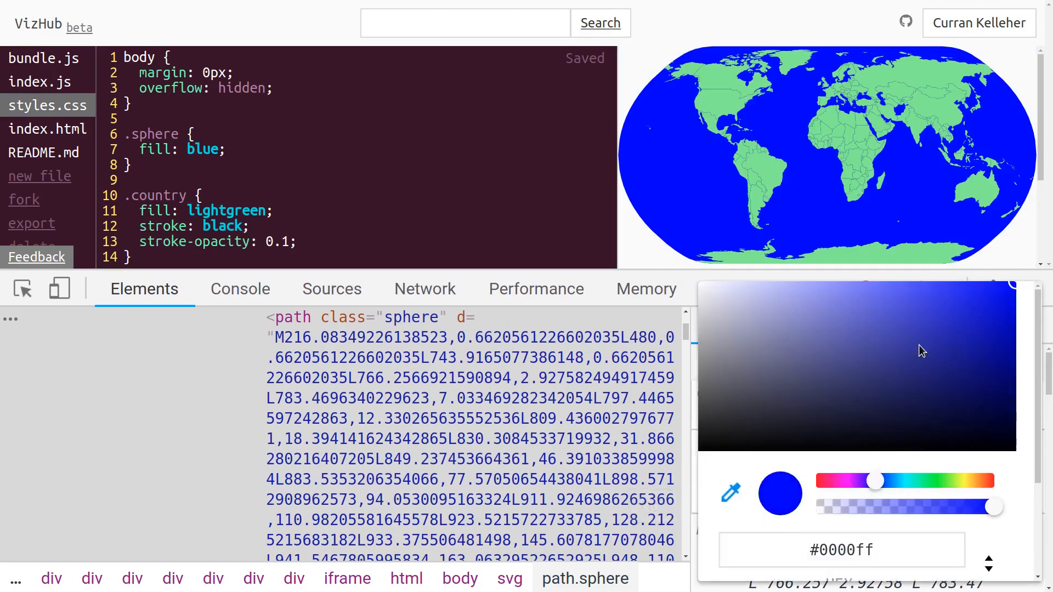
click(835, 334)
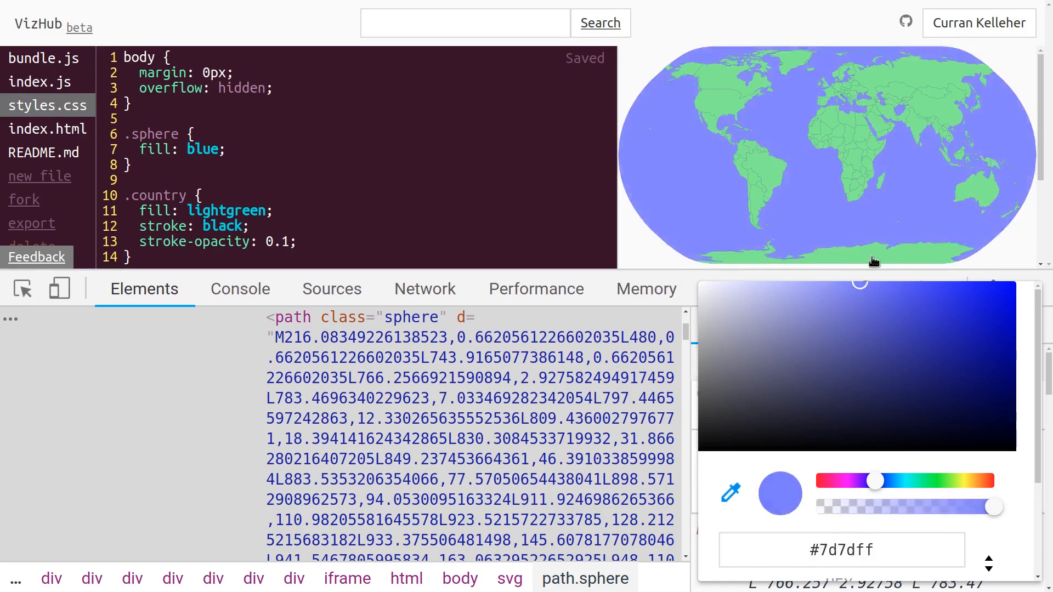
click(848, 281)
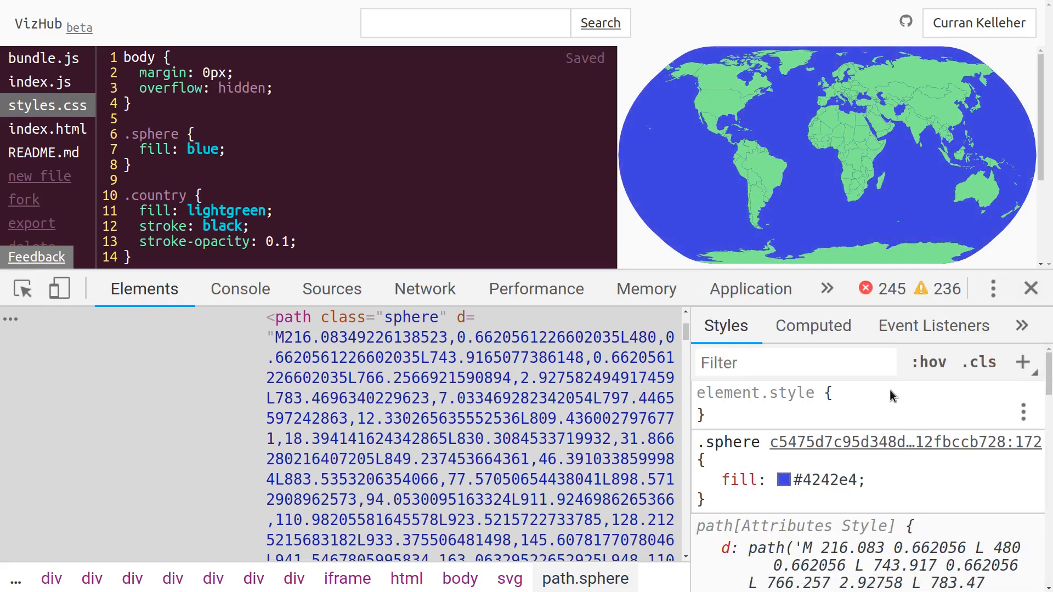
mouse_move(1031, 288)
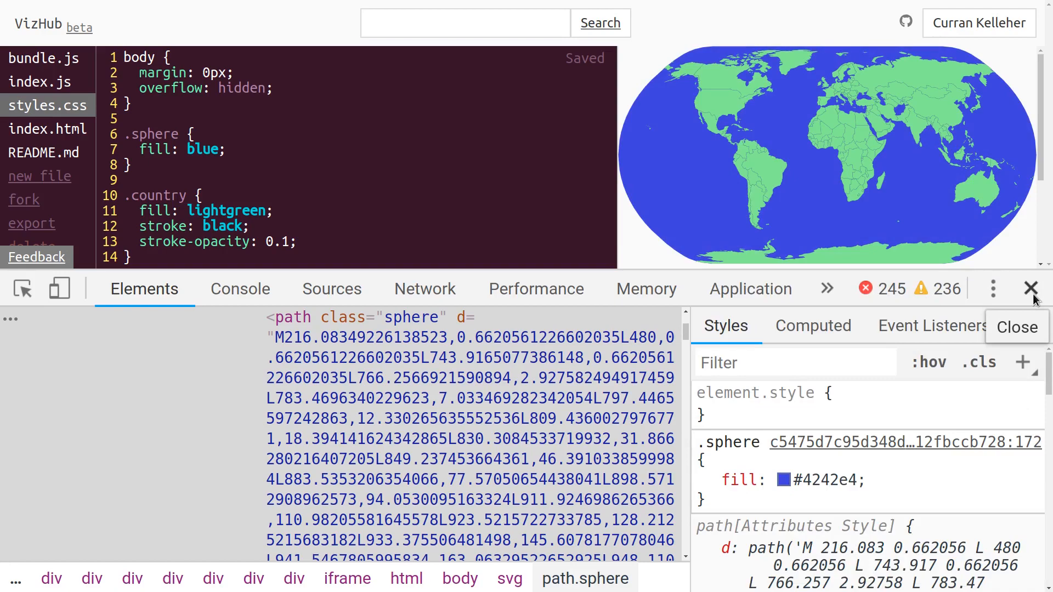